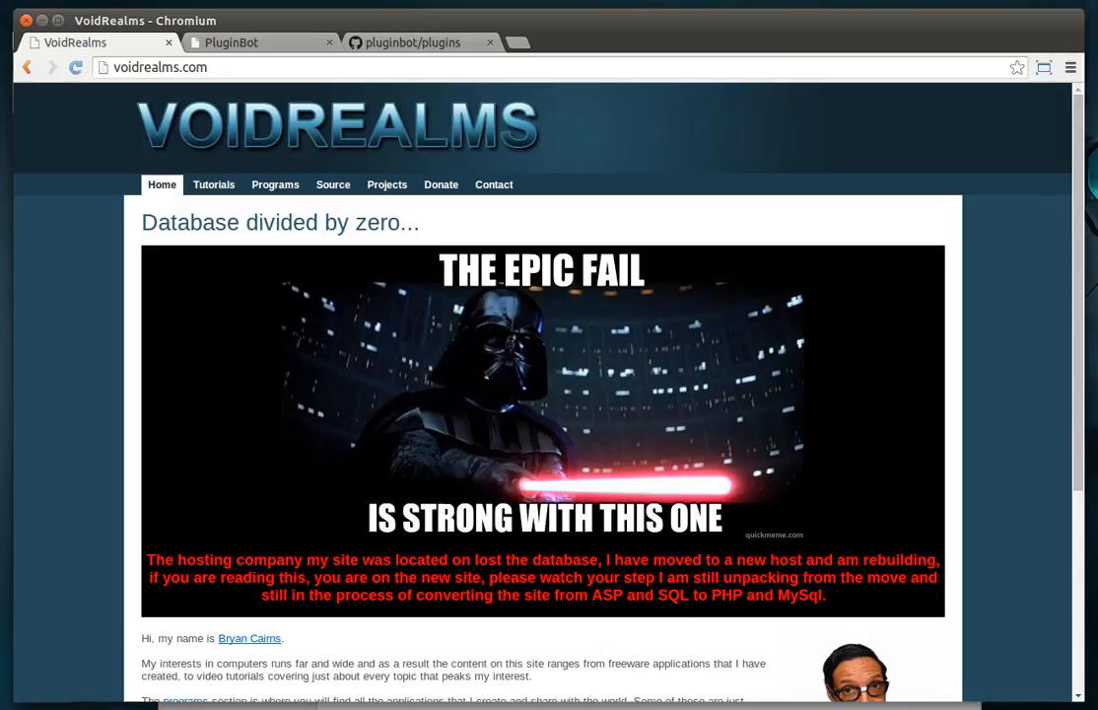
mouse_move(331, 163)
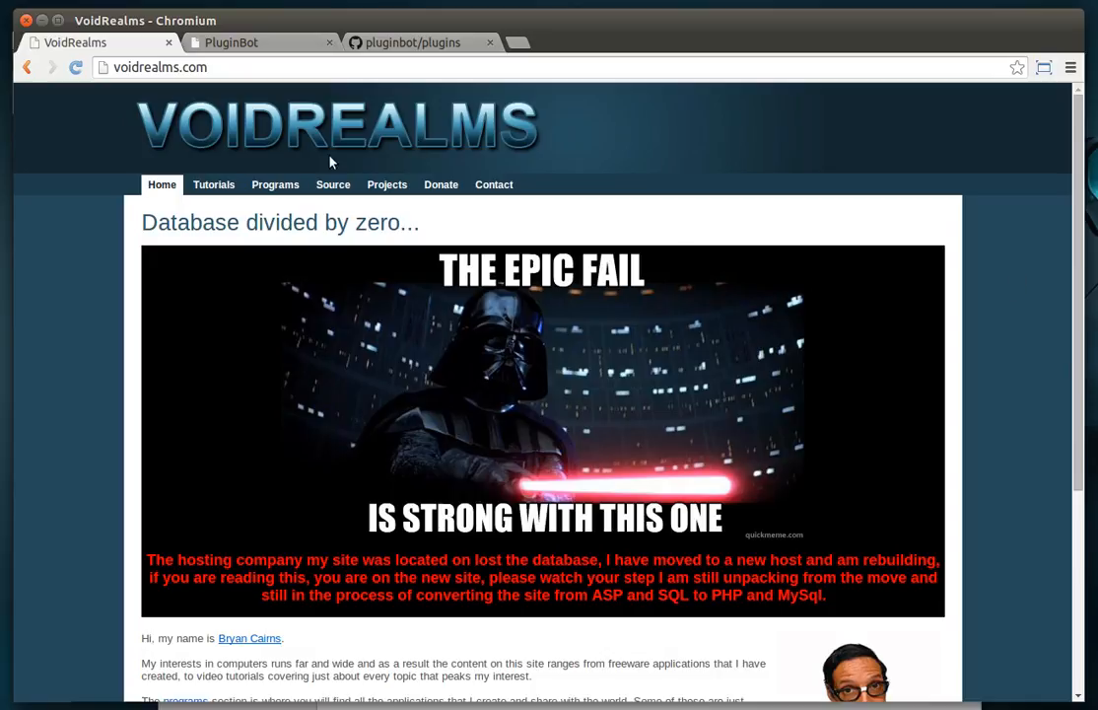
mouse_move(156, 67)
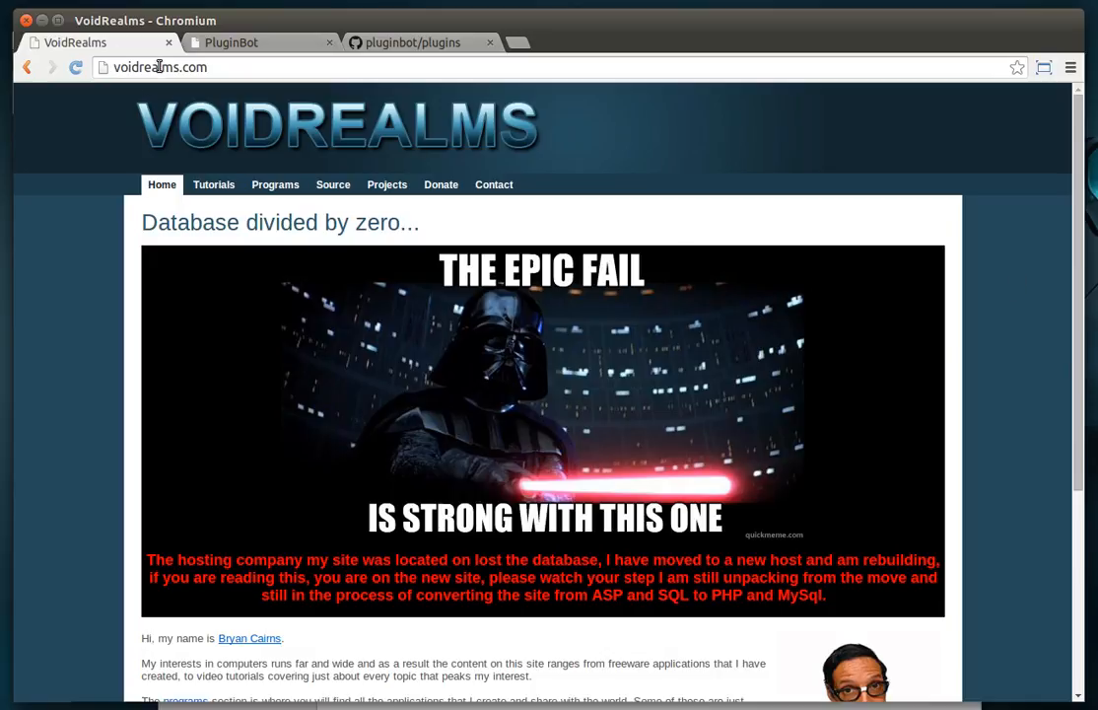
mouse_move(214, 188)
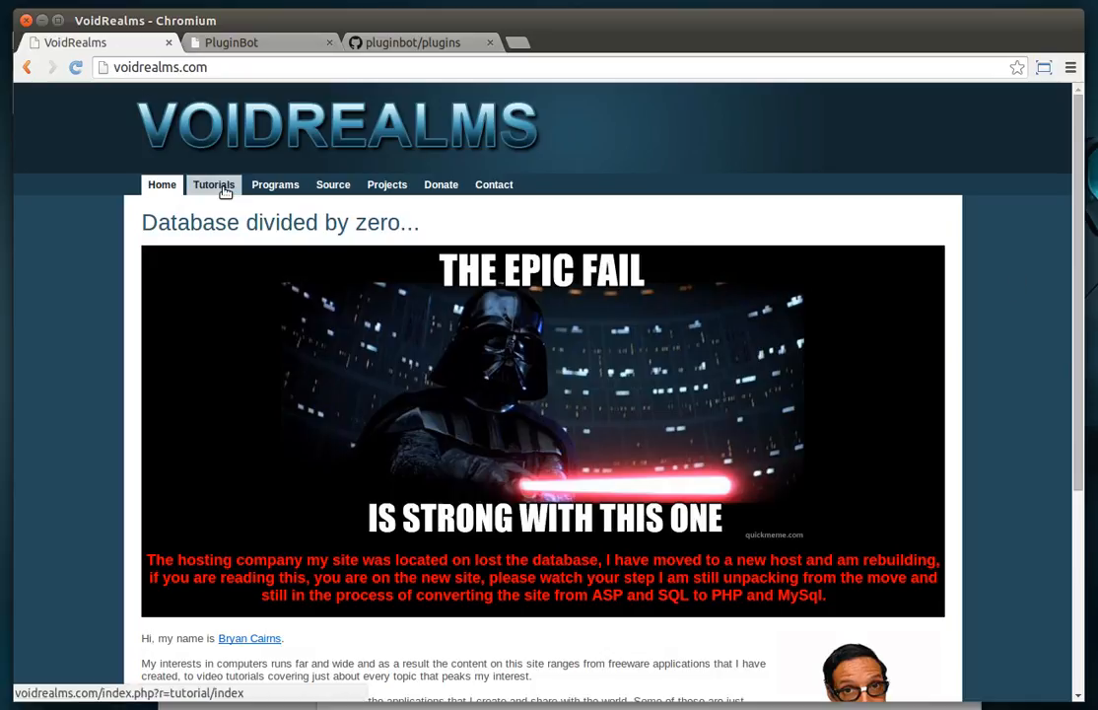
mouse_move(313, 189)
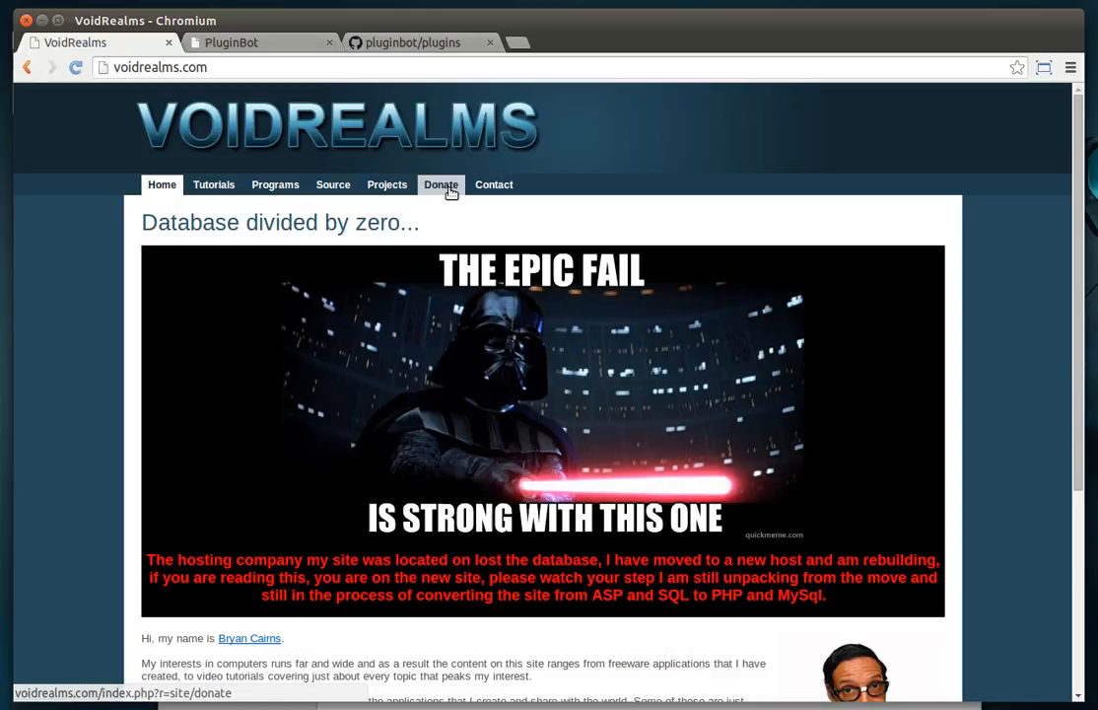
mouse_move(266, 43)
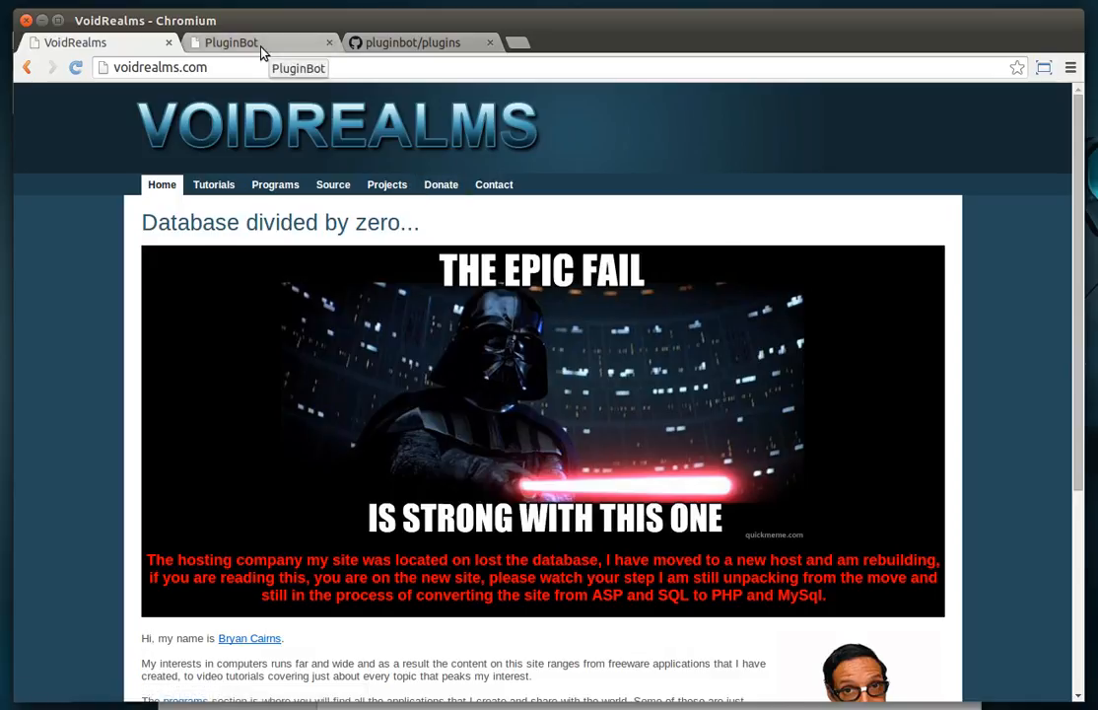
Step: On PluginBot.net, browse the plugin files listing the Linux and Windows Telnet Server plugins
left_click(237, 43)
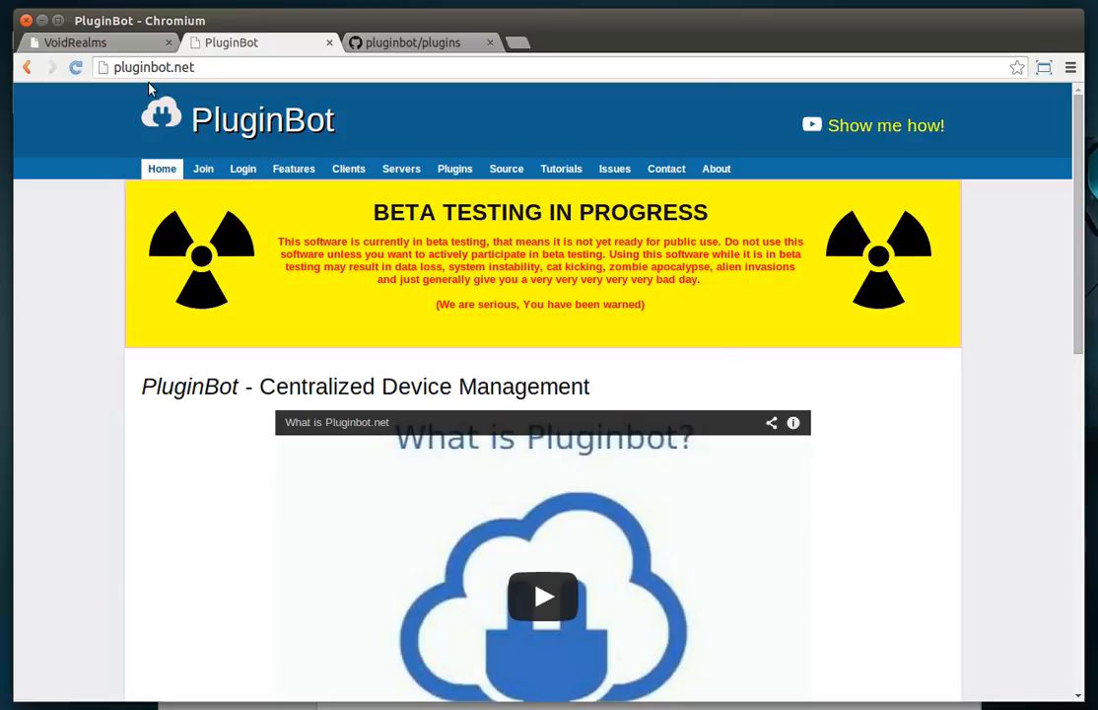
mouse_move(175, 353)
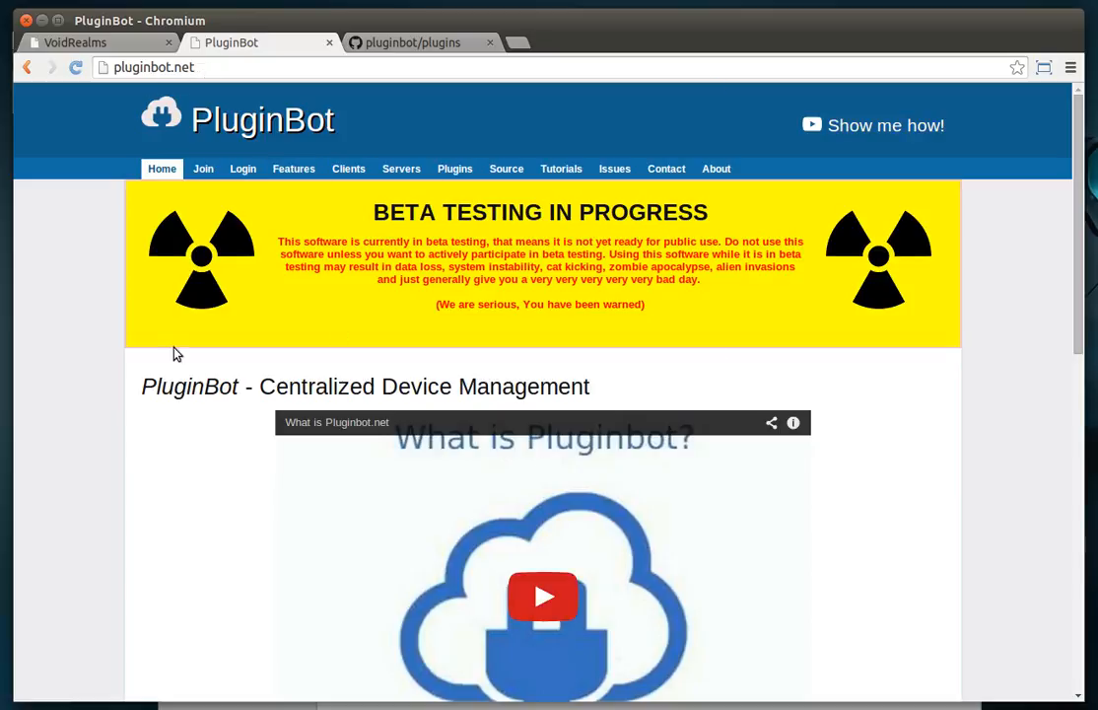
mouse_move(155, 451)
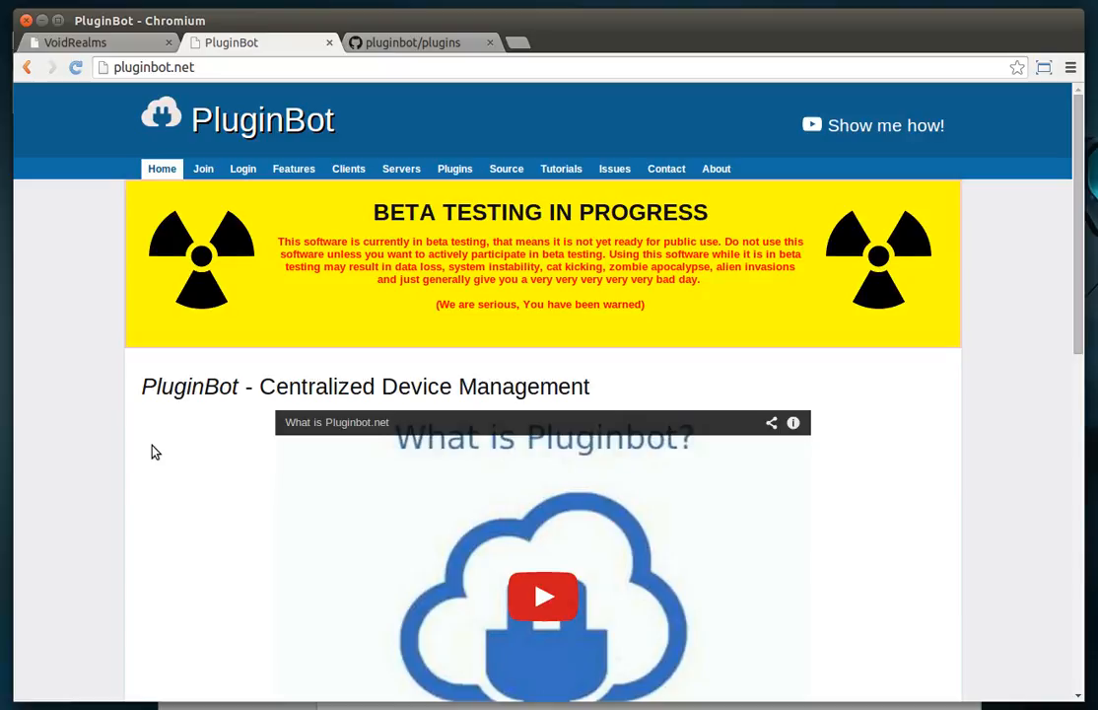
mouse_move(364, 169)
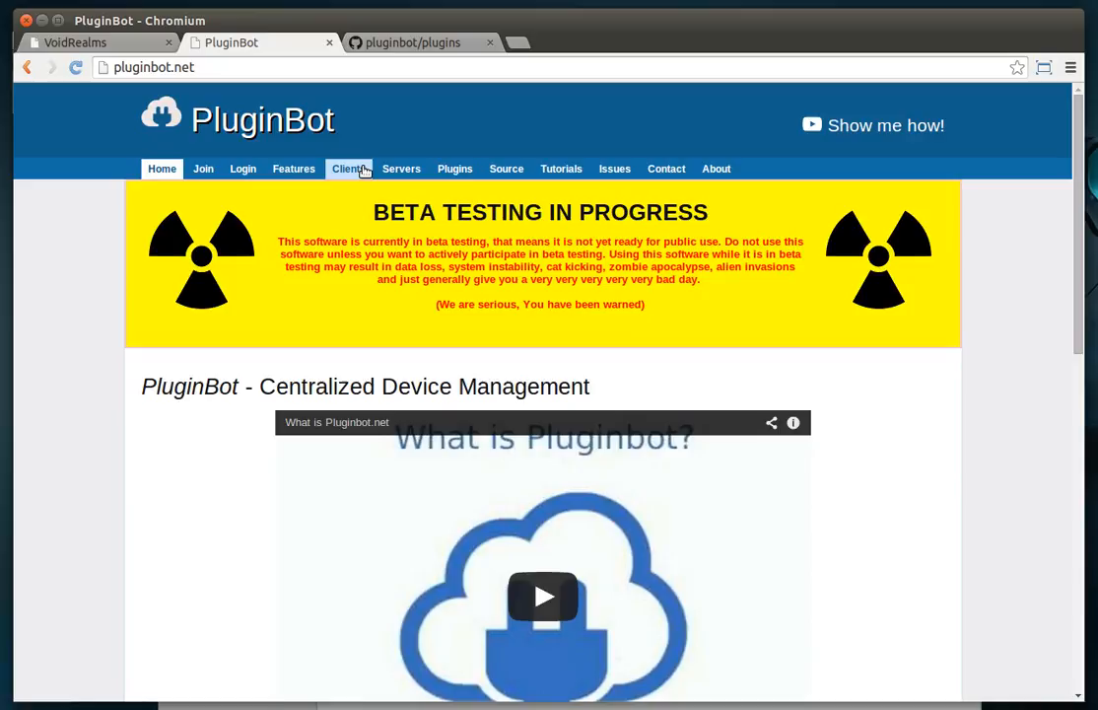
left_click(454, 169)
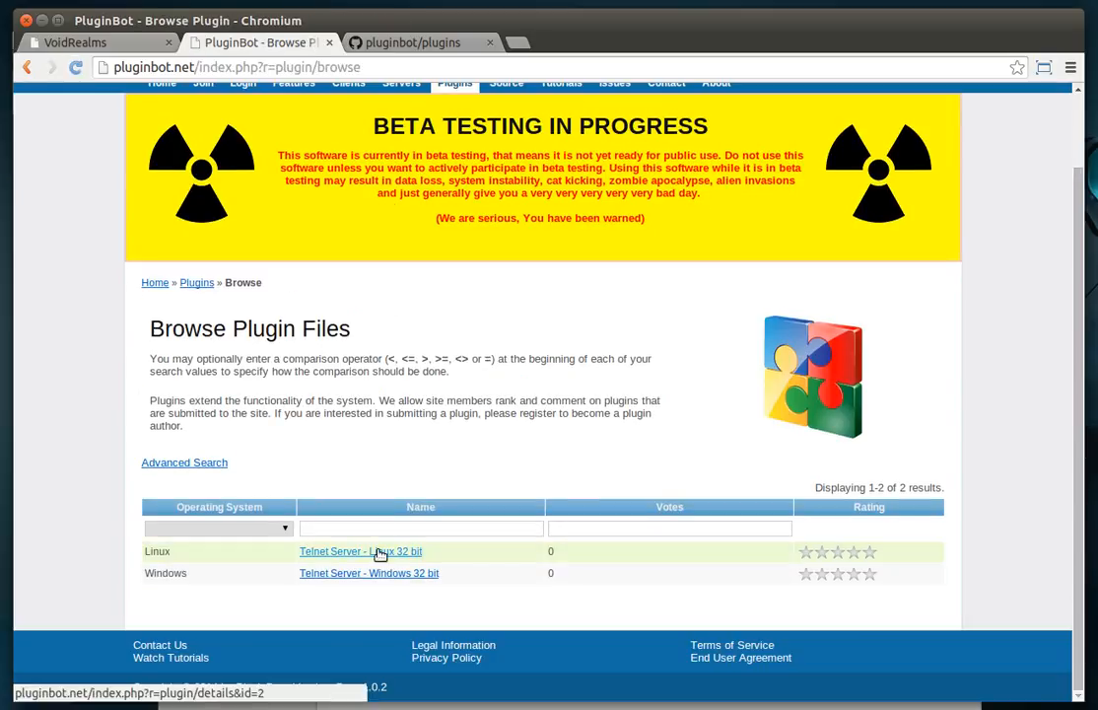
scroll("up", 3)
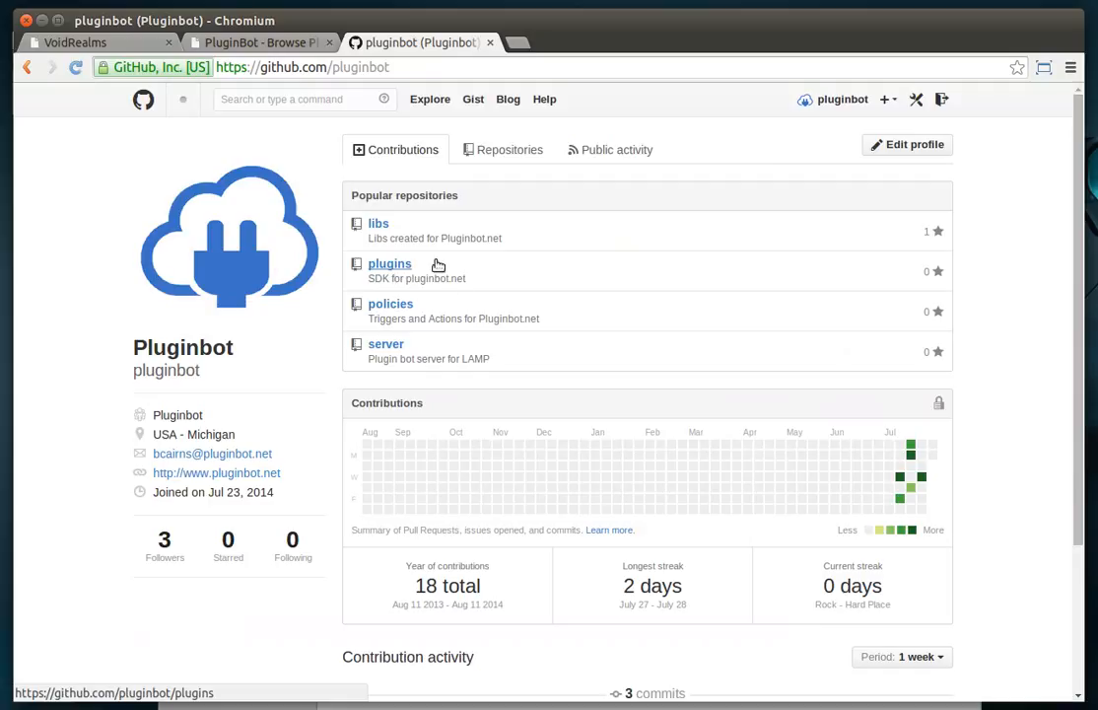
mouse_move(397, 287)
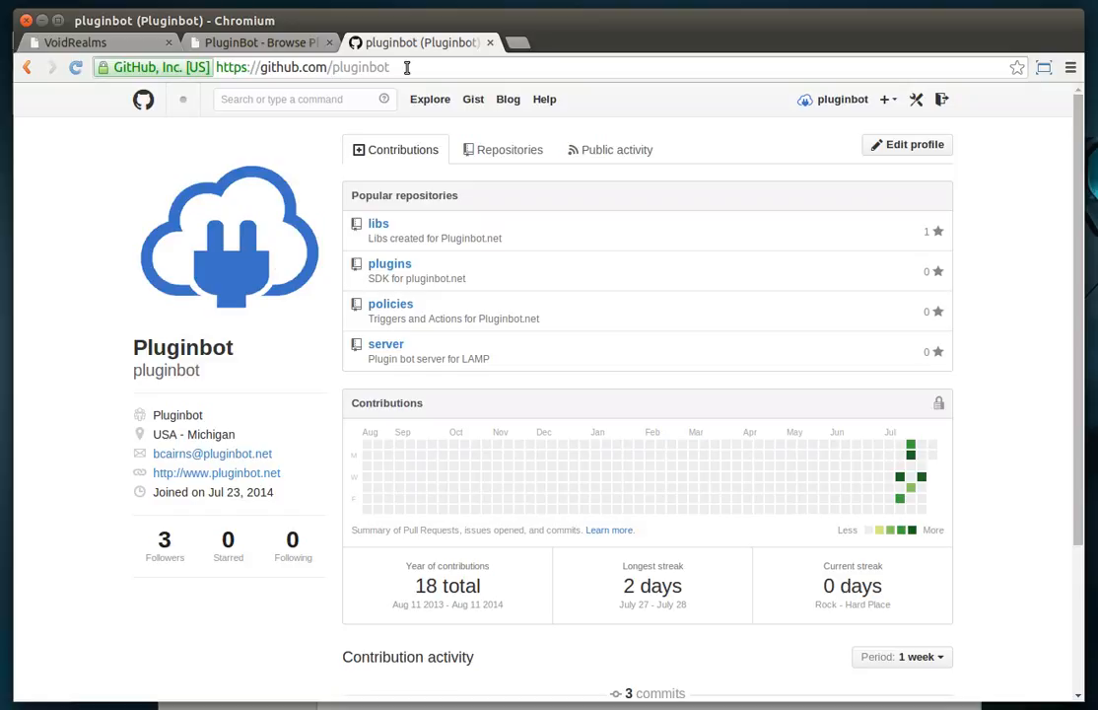
mouse_move(378, 227)
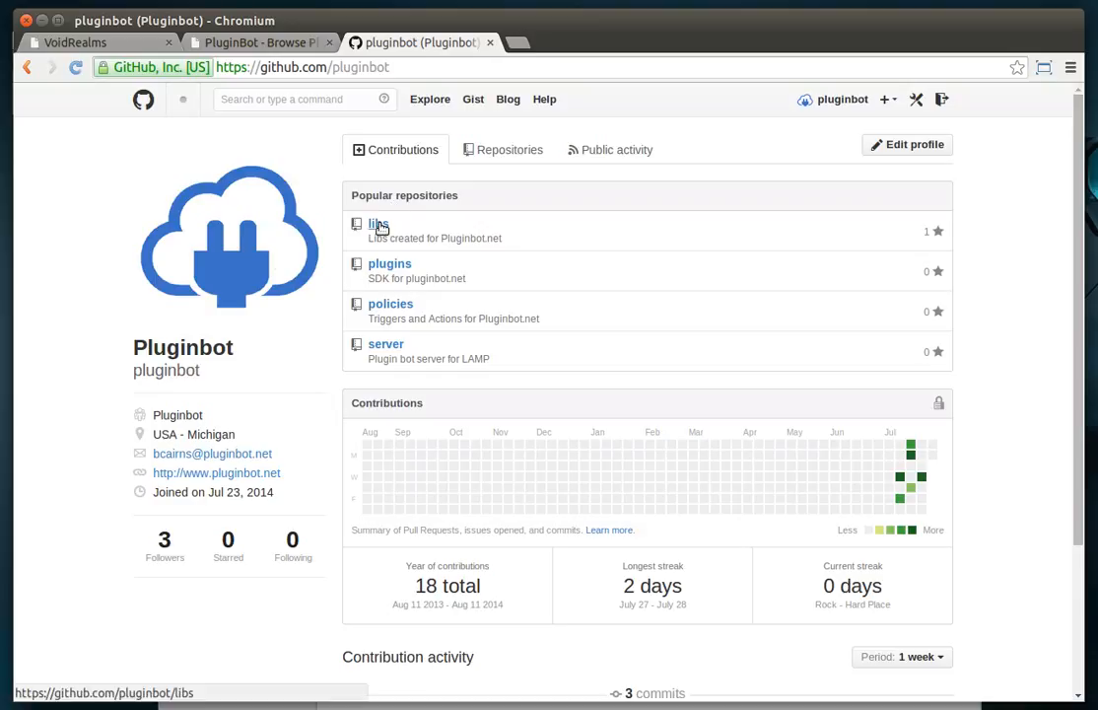
mouse_move(386, 345)
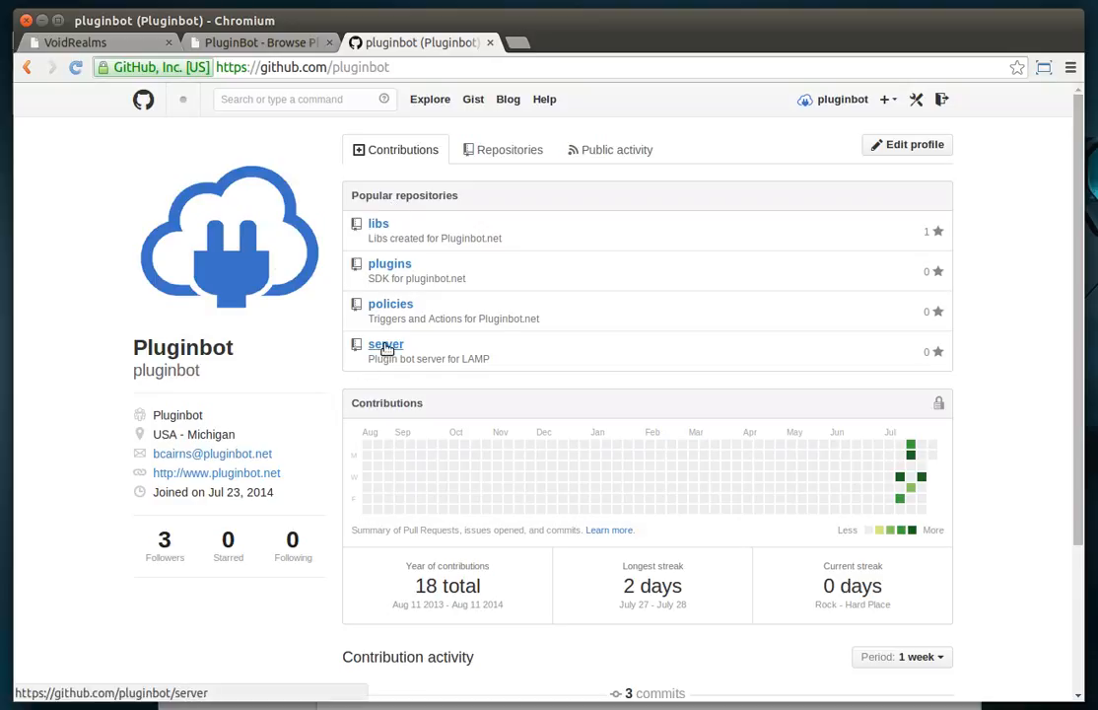
mouse_move(396, 268)
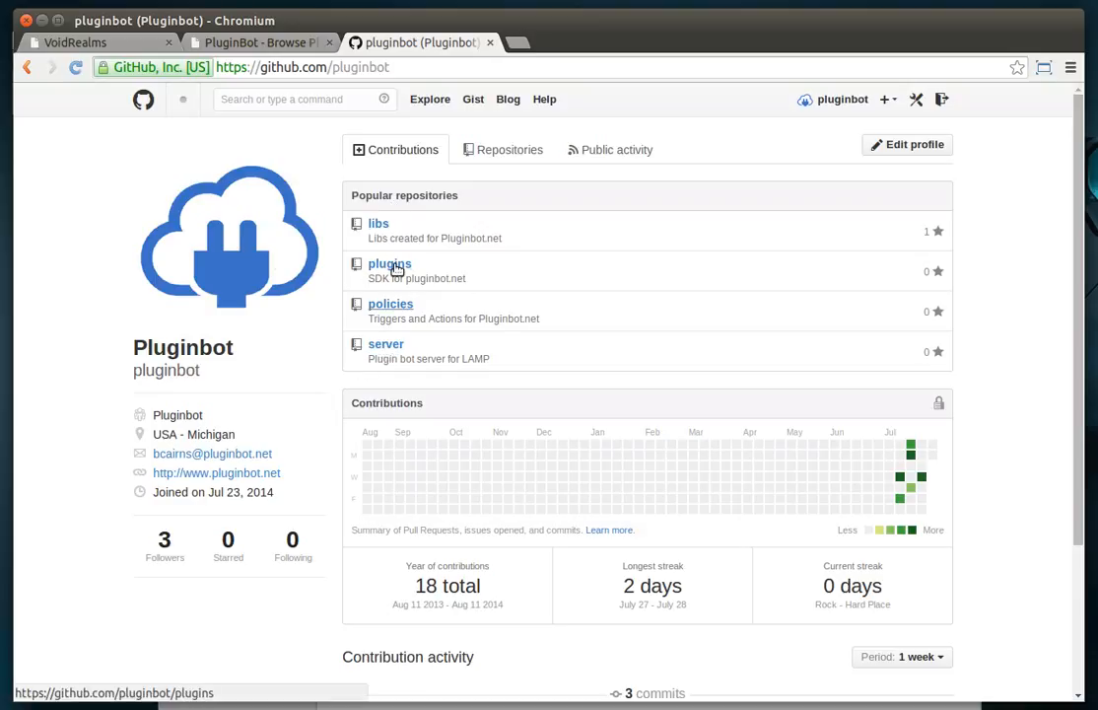
Step: Open the pluginbot/plugins repository on GitHub and scroll through its file list
left_click(389, 264)
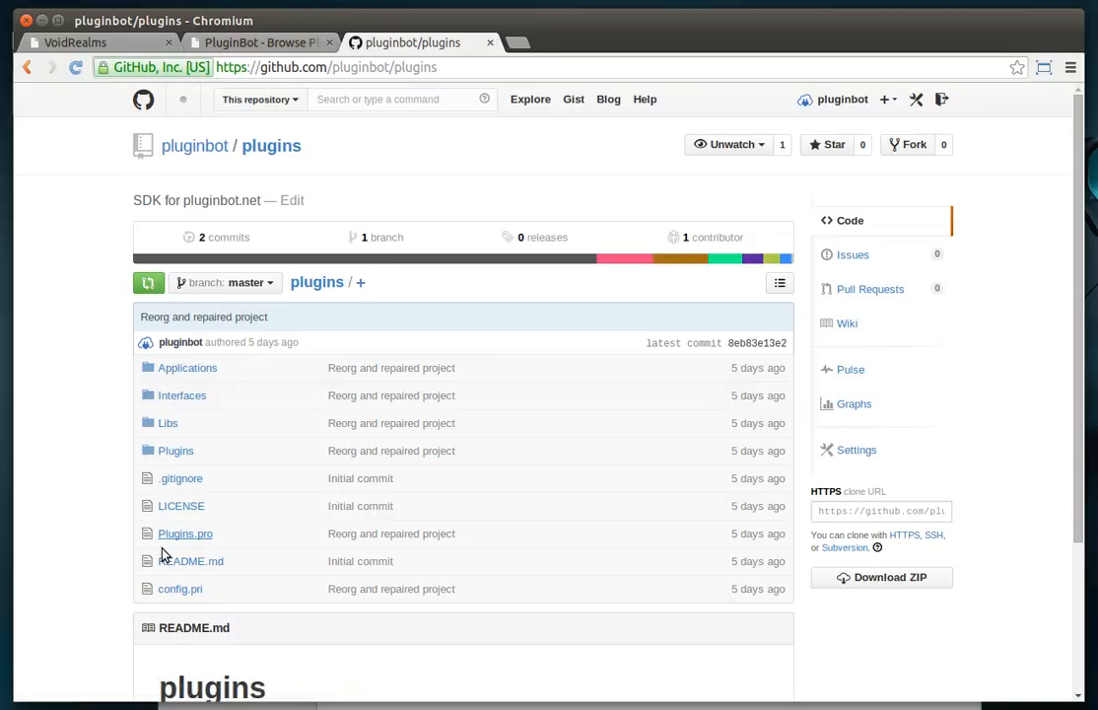
scroll("down", 3)
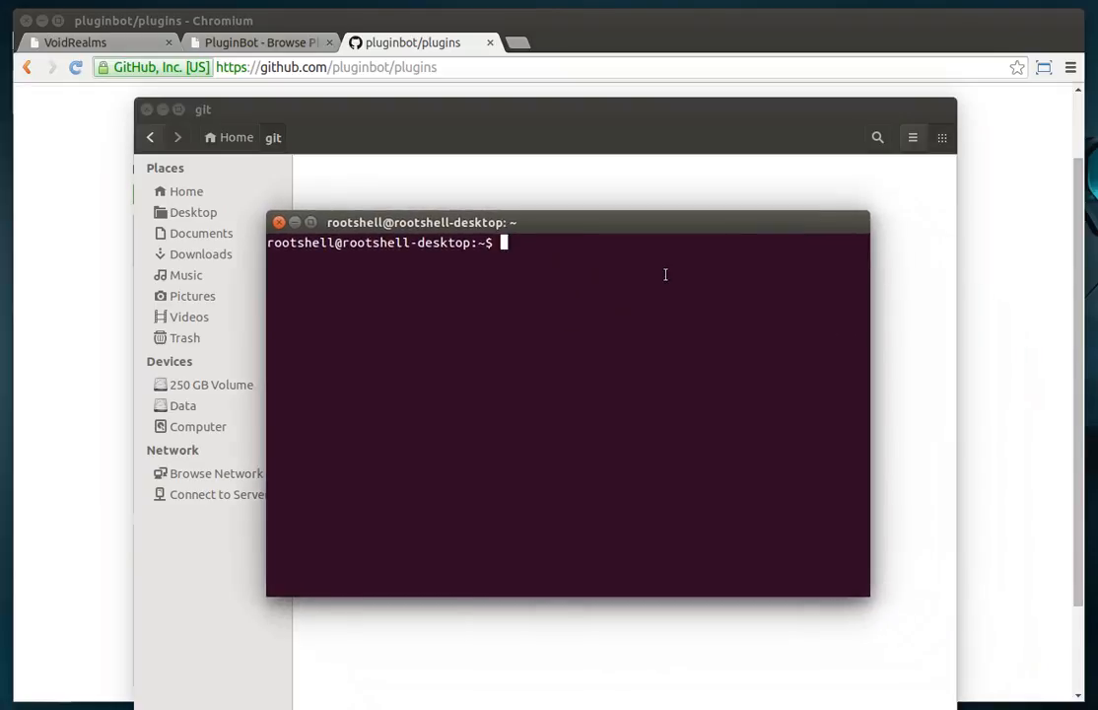
type("git clone")
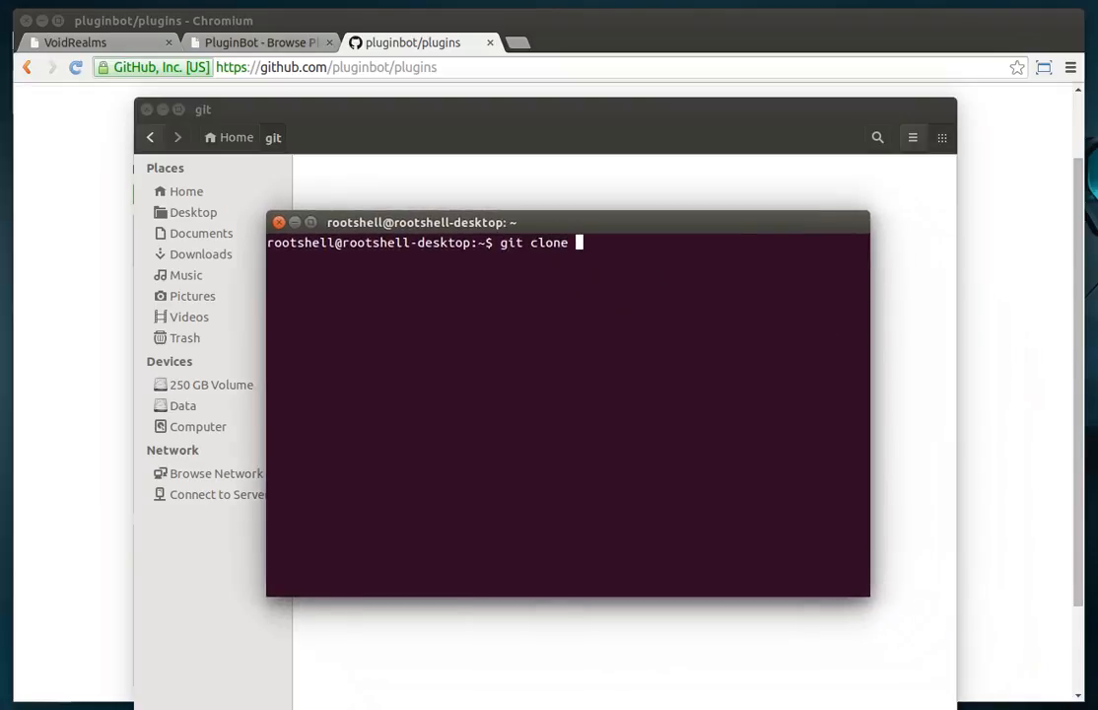
type("https")
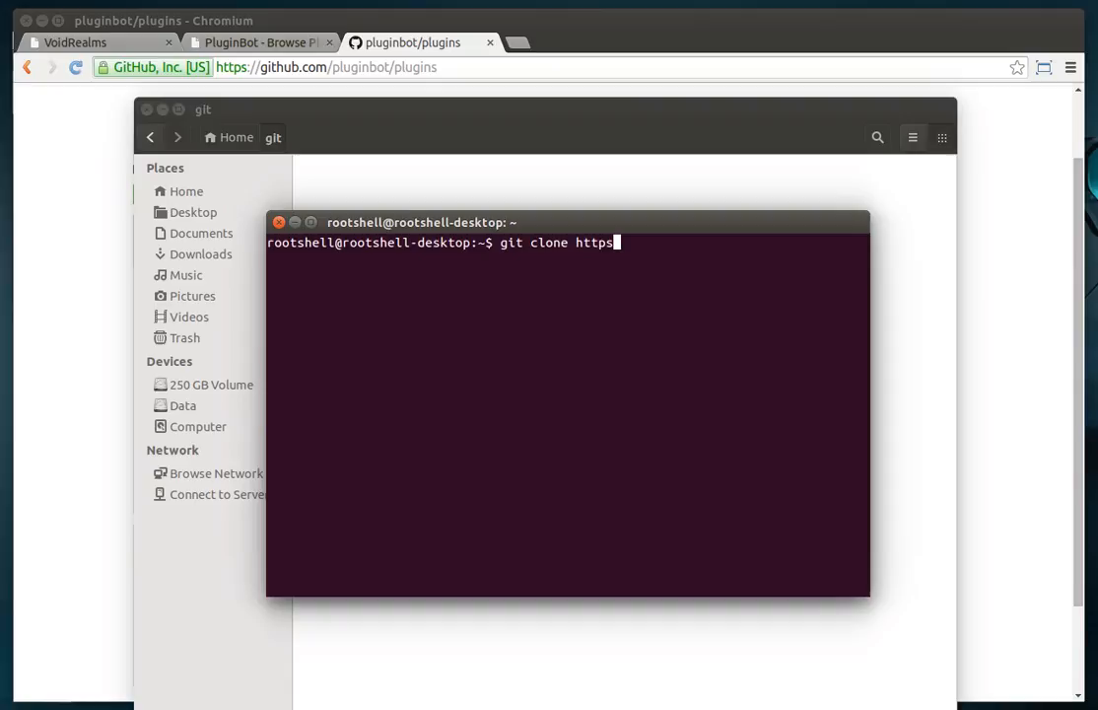
type(":")
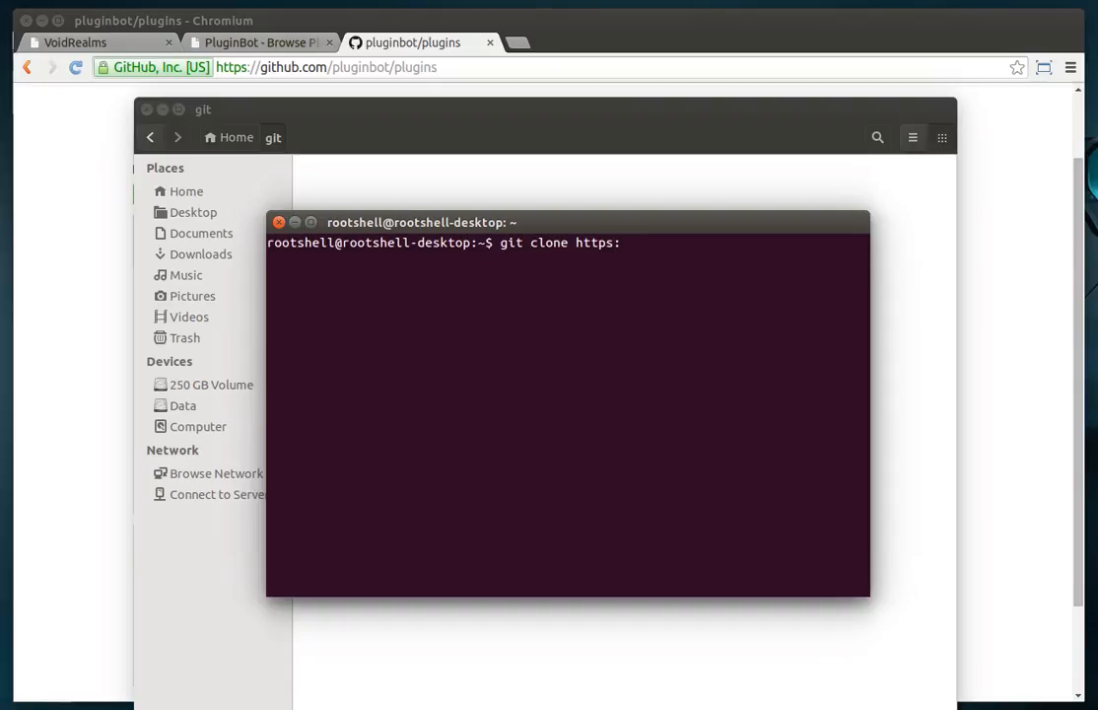
type("/")
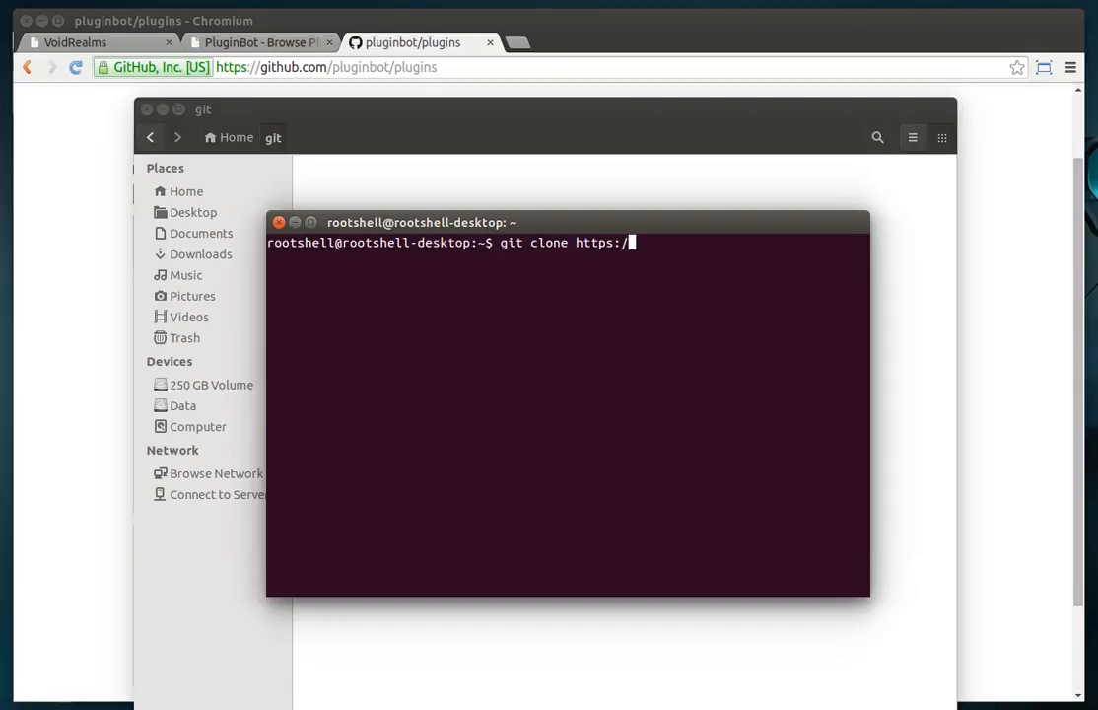
type("gitbu")
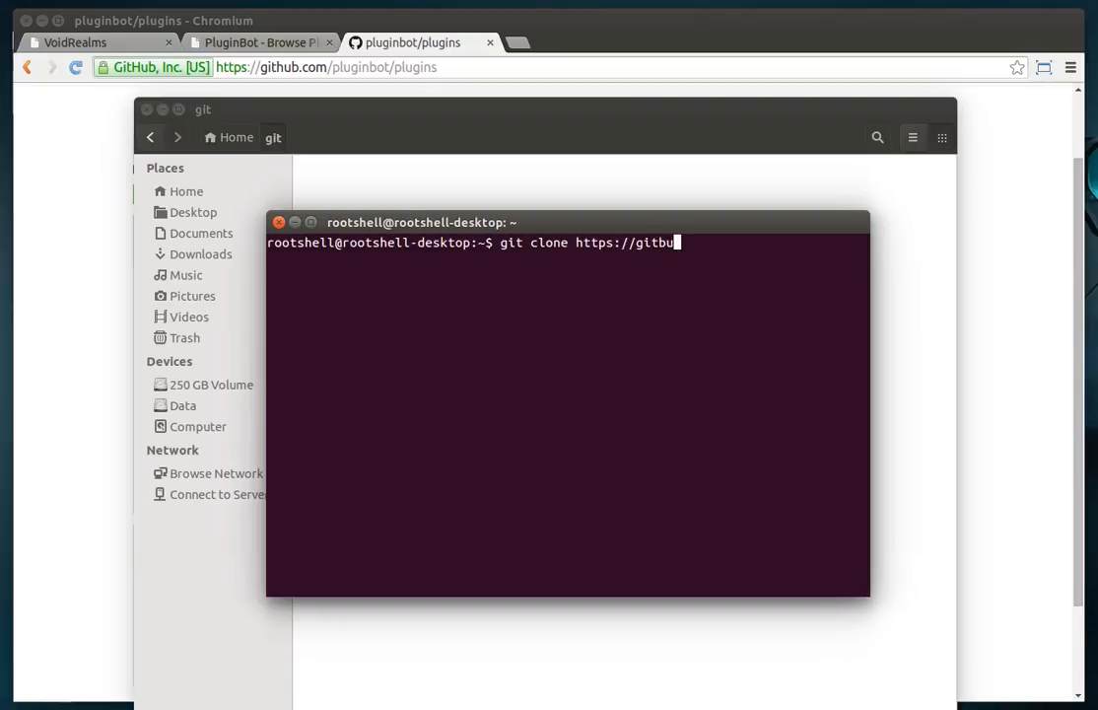
key("BackSpace")
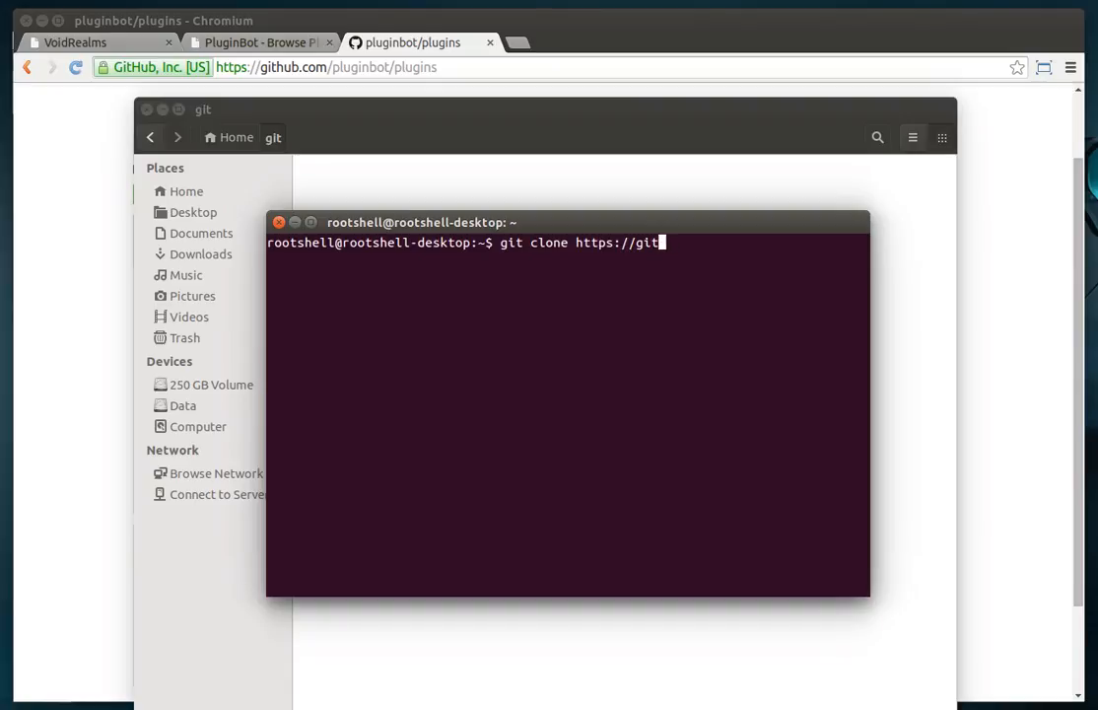
type("hub.com")
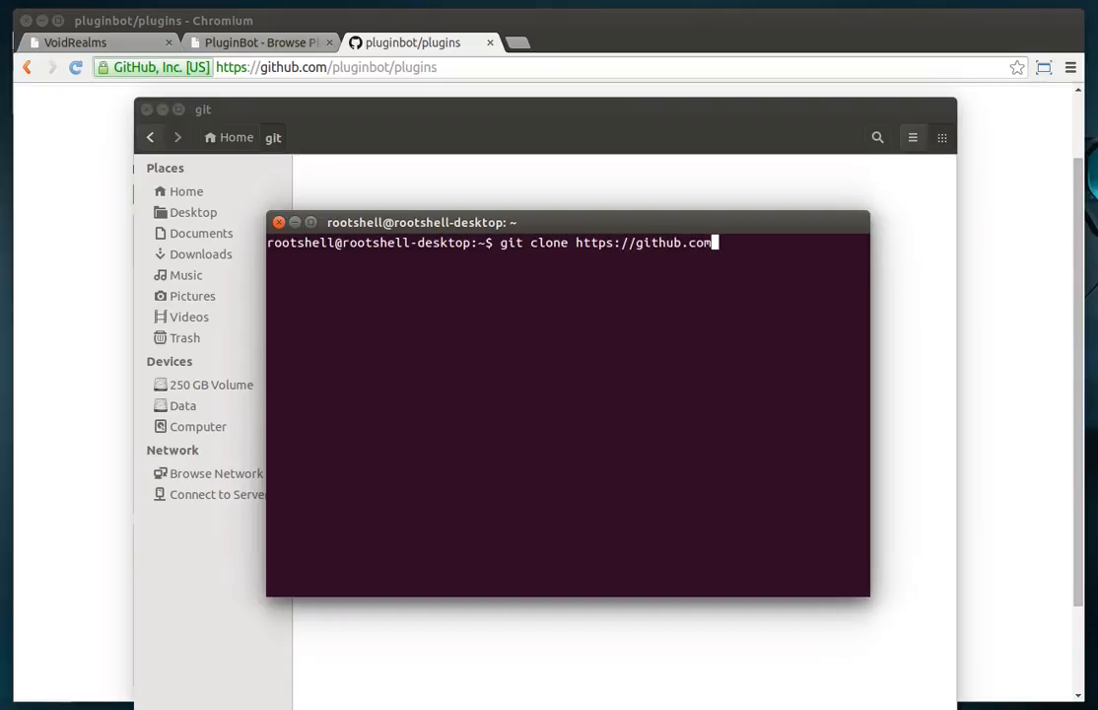
type("/plugi")
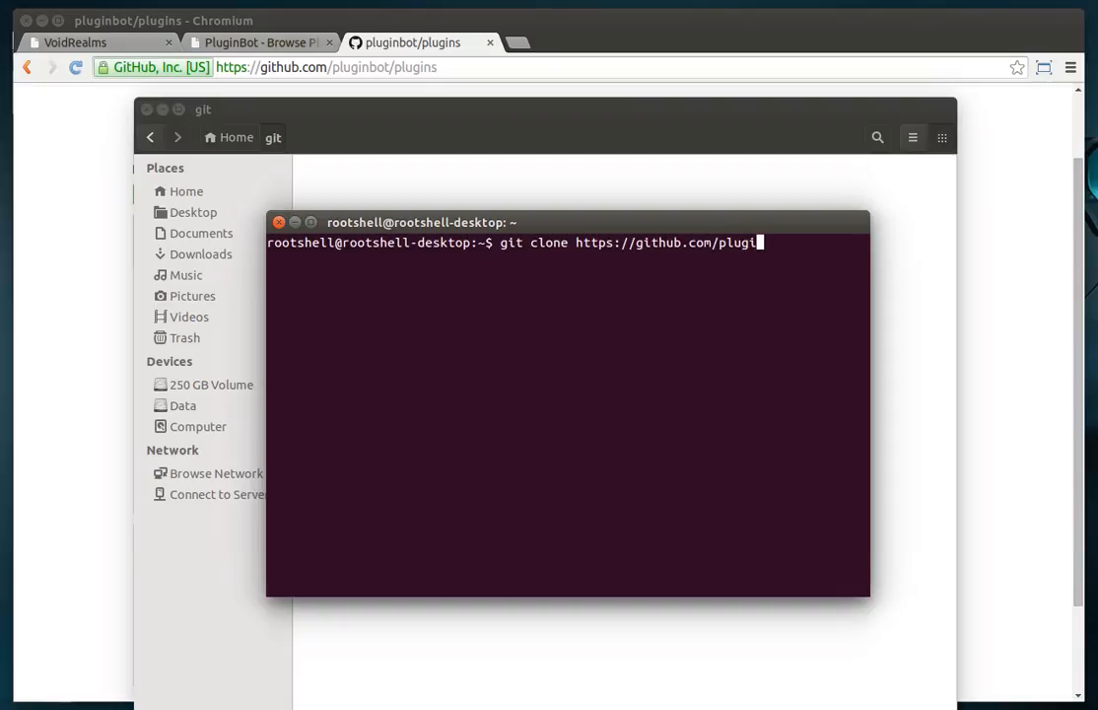
type("nbot/p")
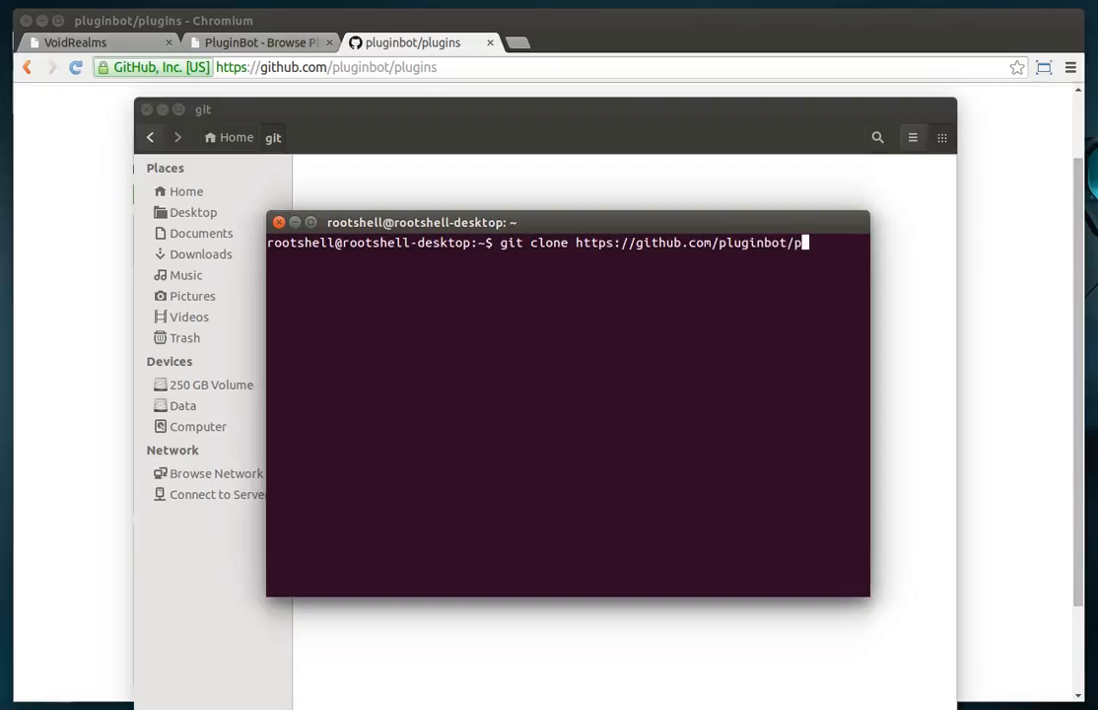
type("li")
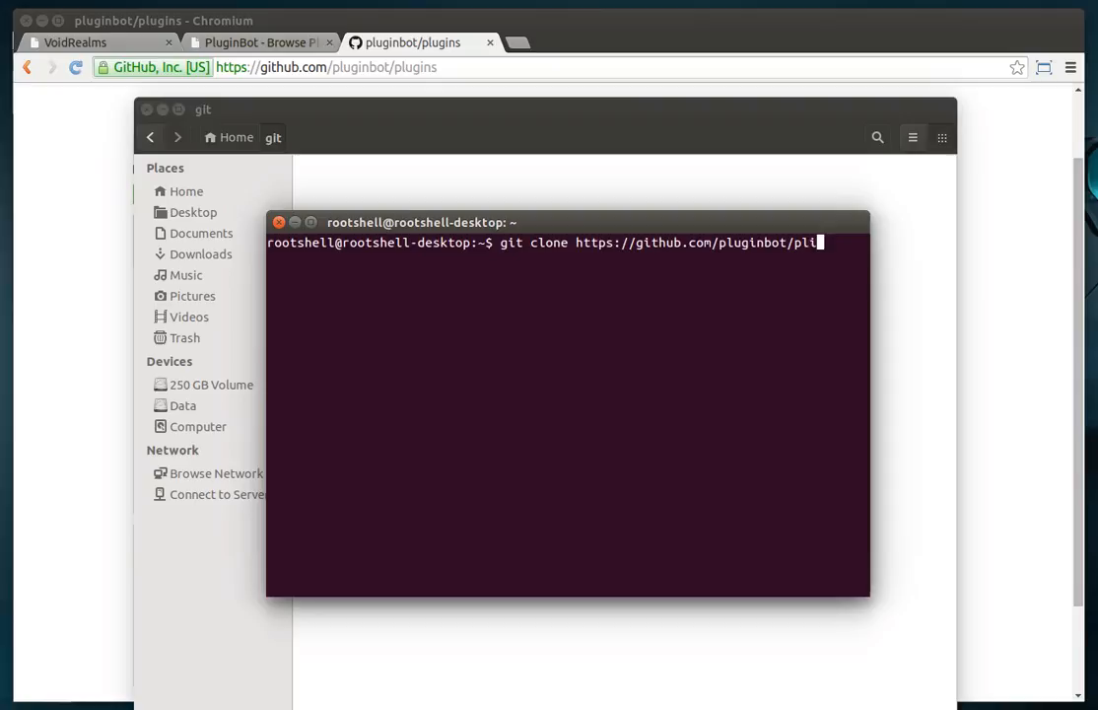
type("ugins")
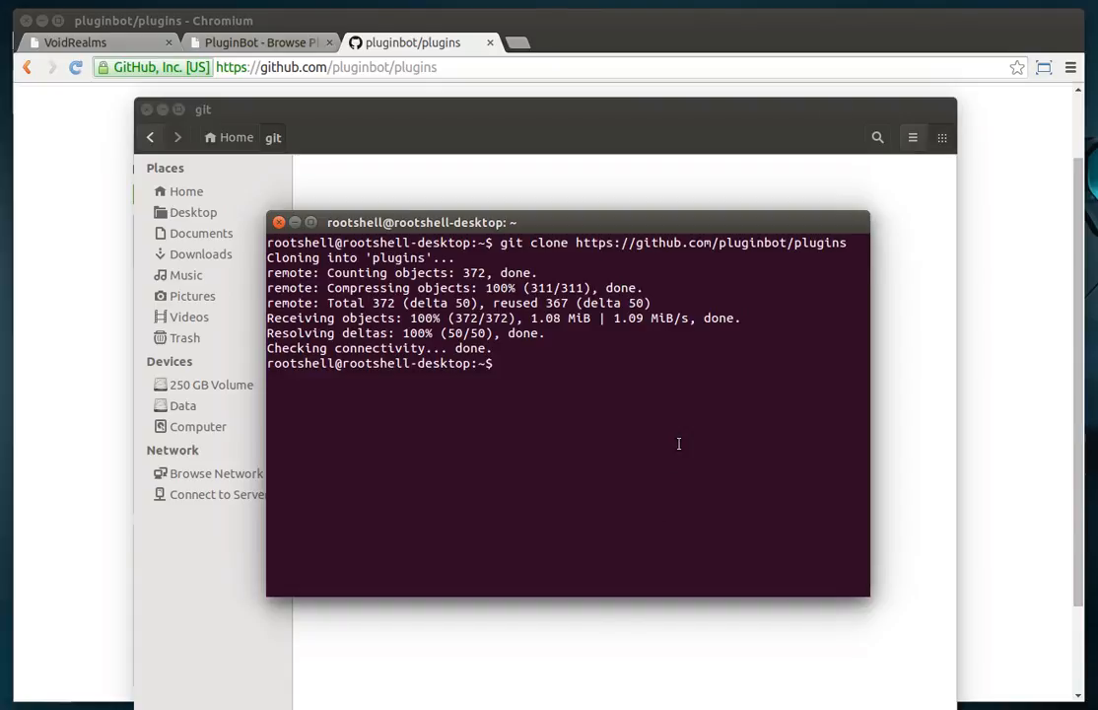
type("cd /git")
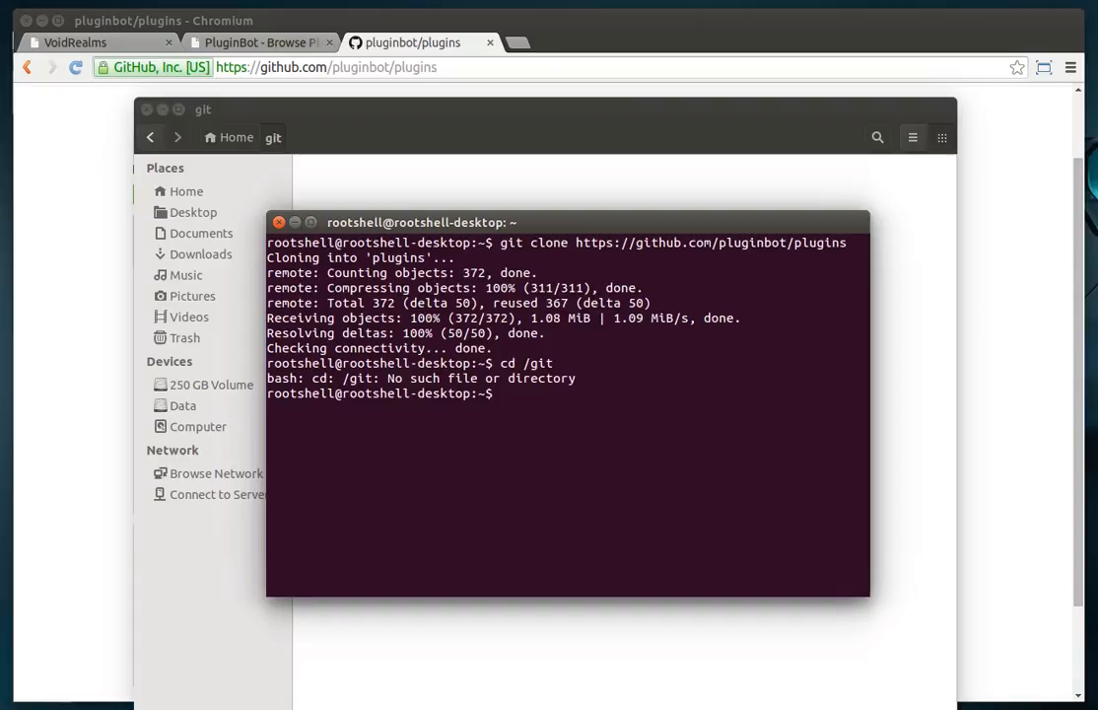
type("cd .")
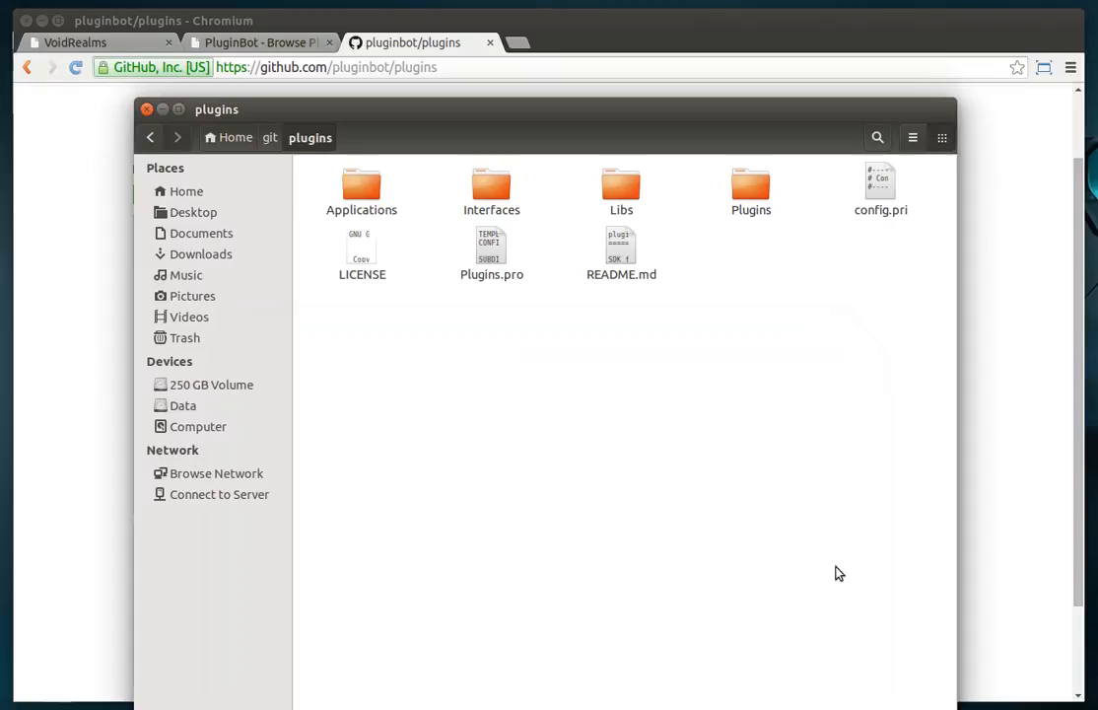
mouse_move(705, 391)
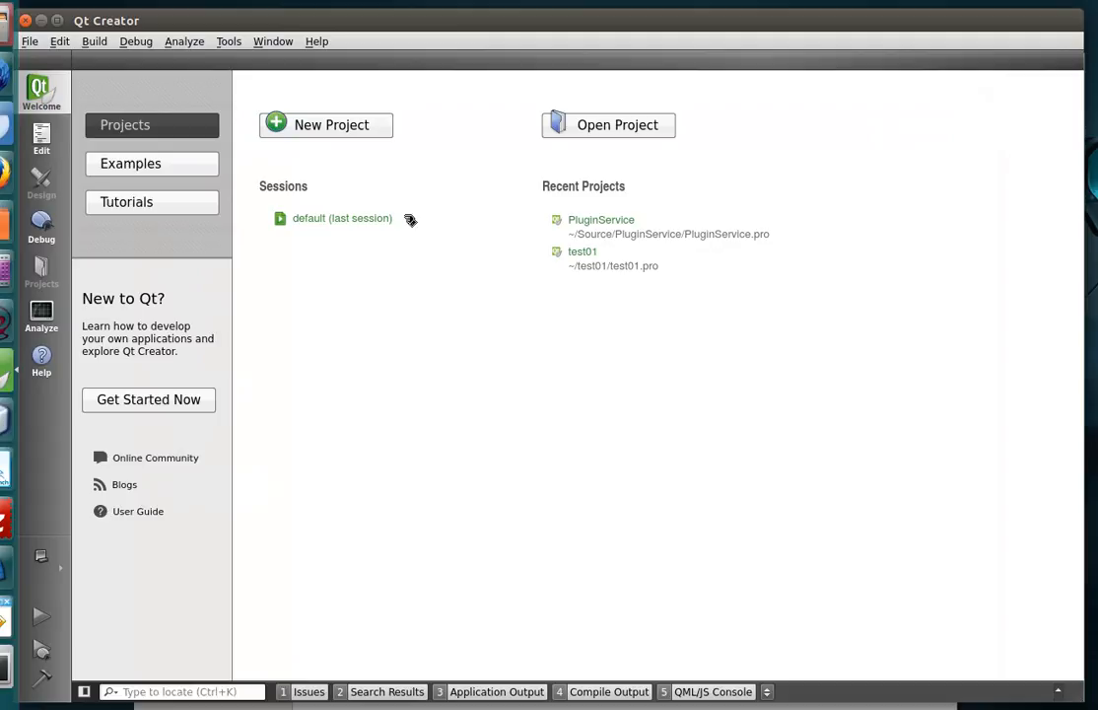
mouse_move(600, 155)
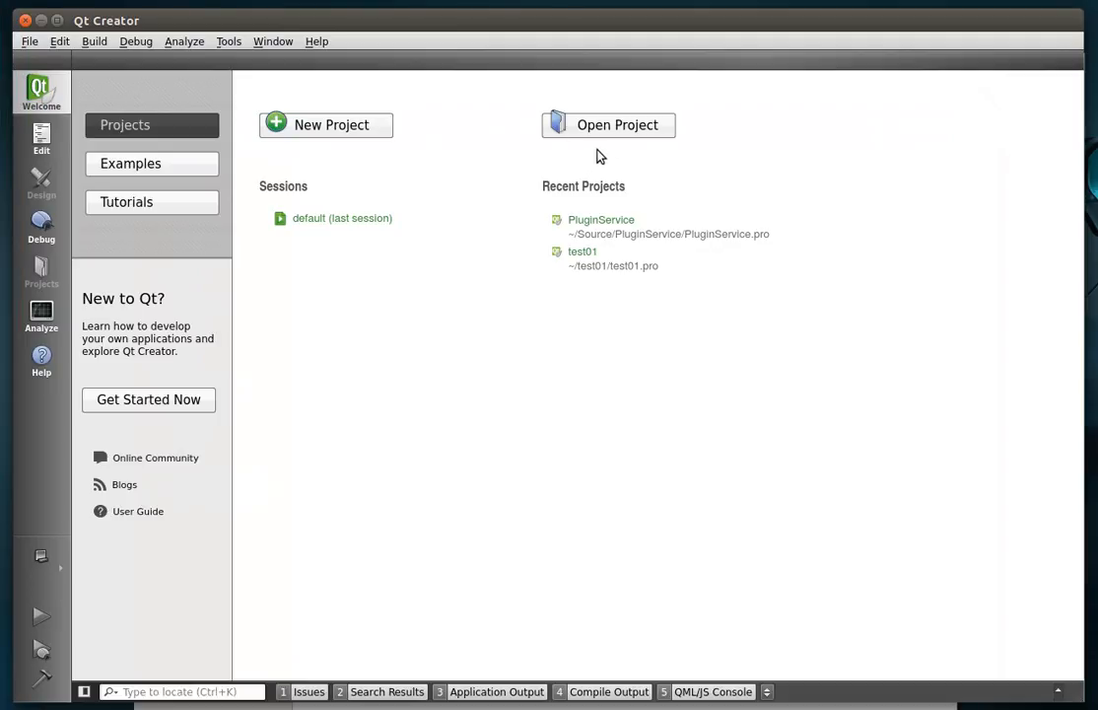
mouse_move(604, 131)
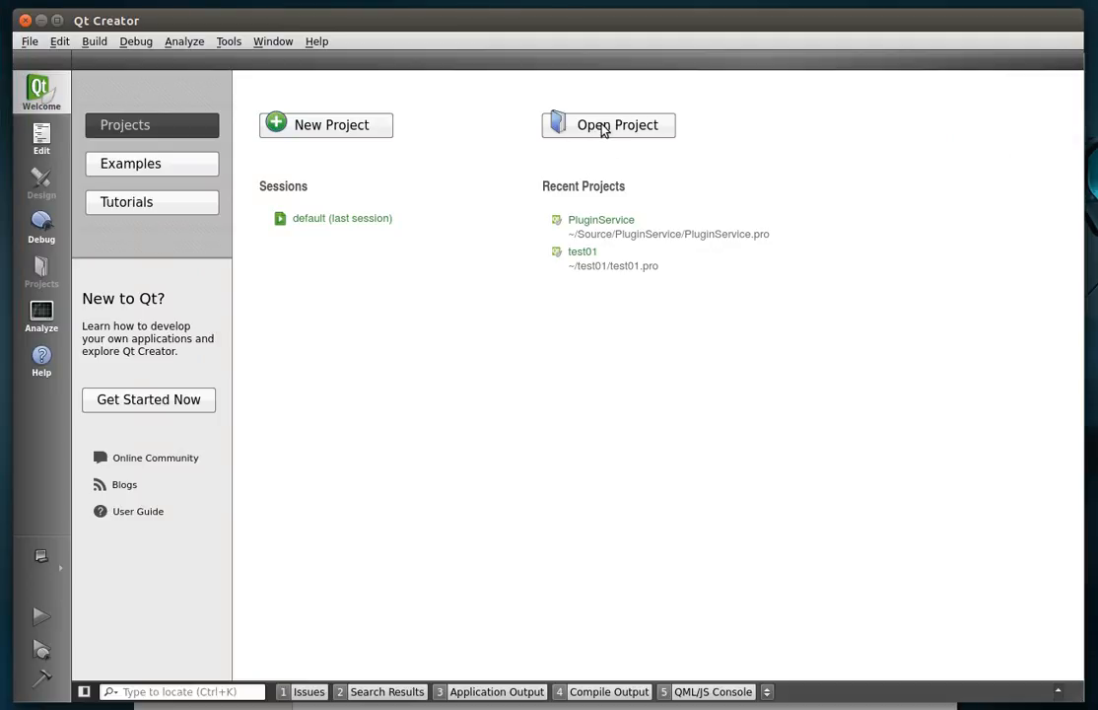
Step: Open Plugins.pro from ~/git/plugins as a Qt Creator project
left_click(608, 124)
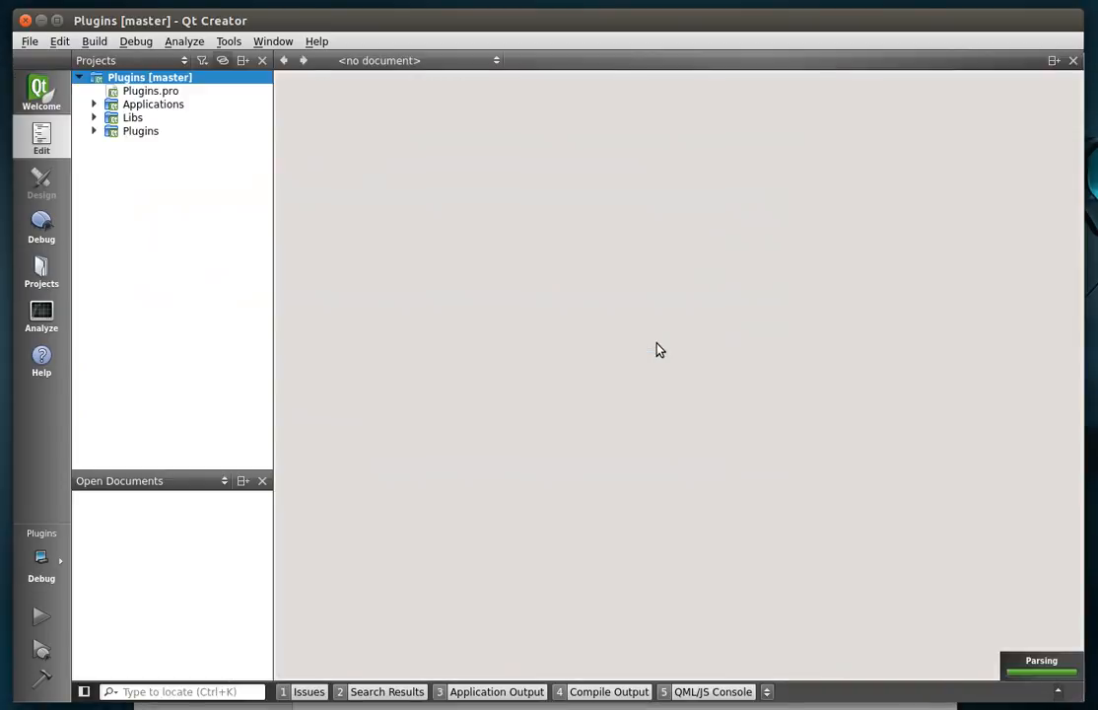
mouse_move(326, 227)
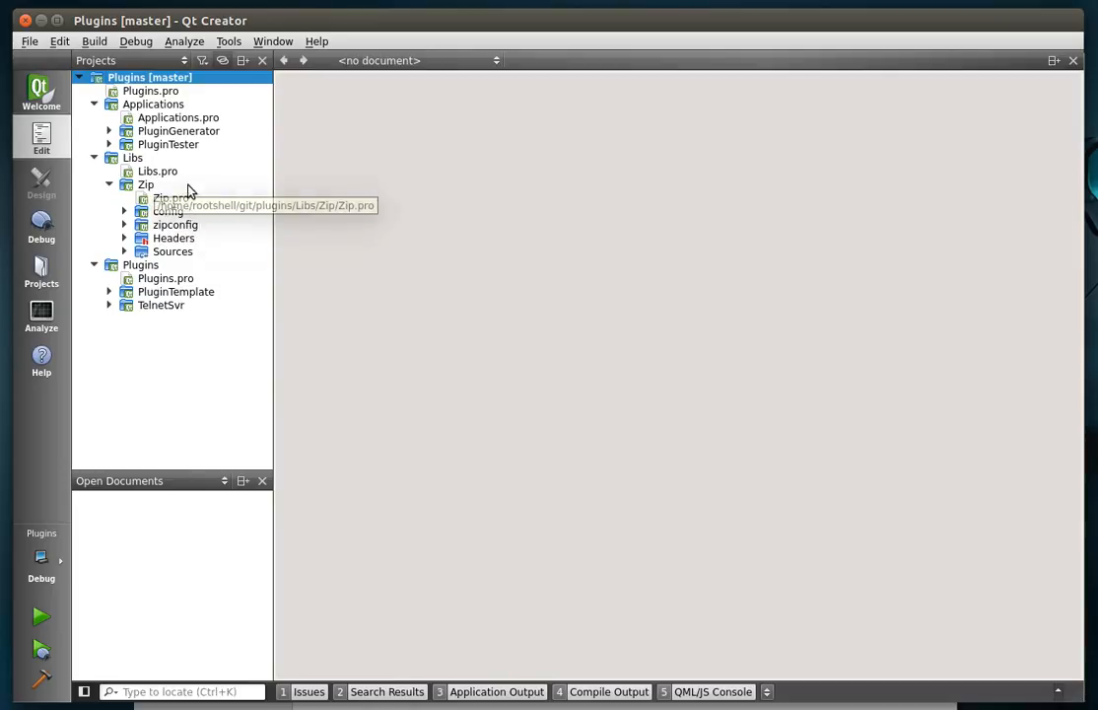
Step: View Zip.pro in the editor and select the PluginGenerator subproject
left_click(168, 198)
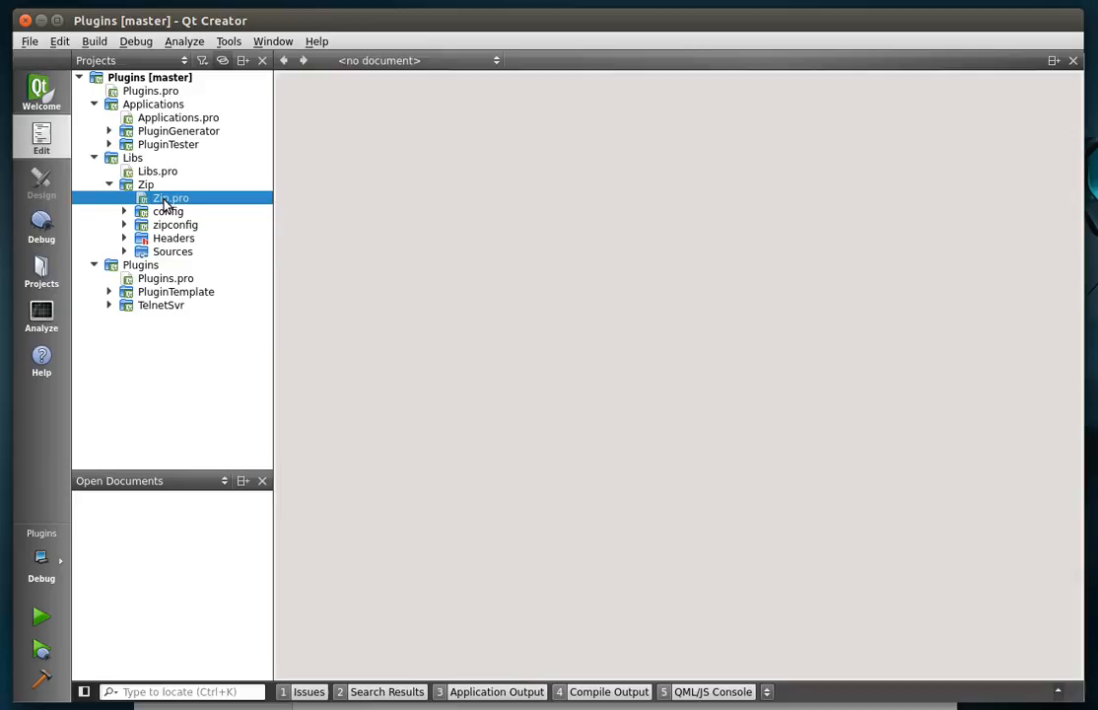
double_click(169, 198)
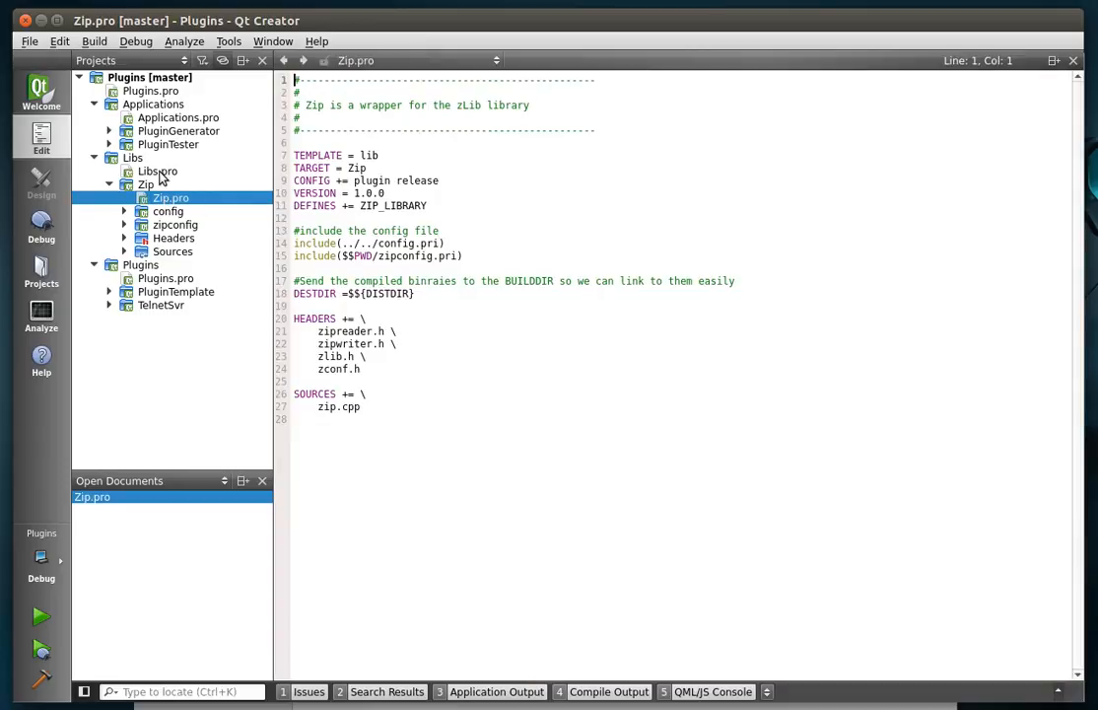
mouse_move(95, 242)
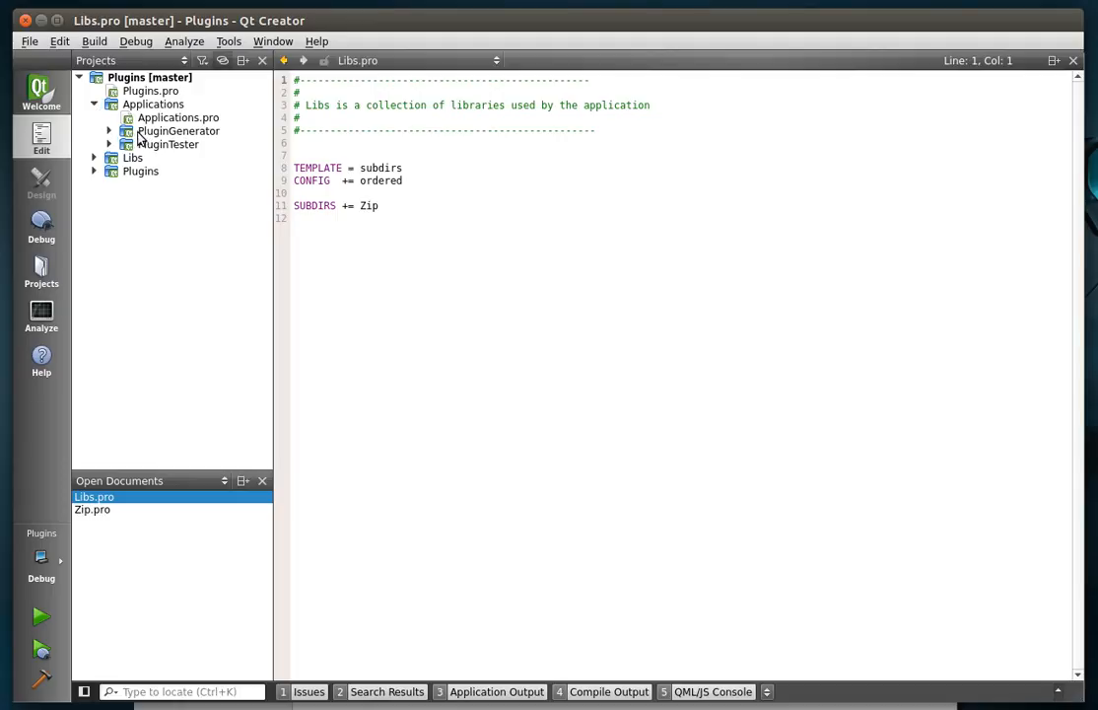
left_click(181, 131)
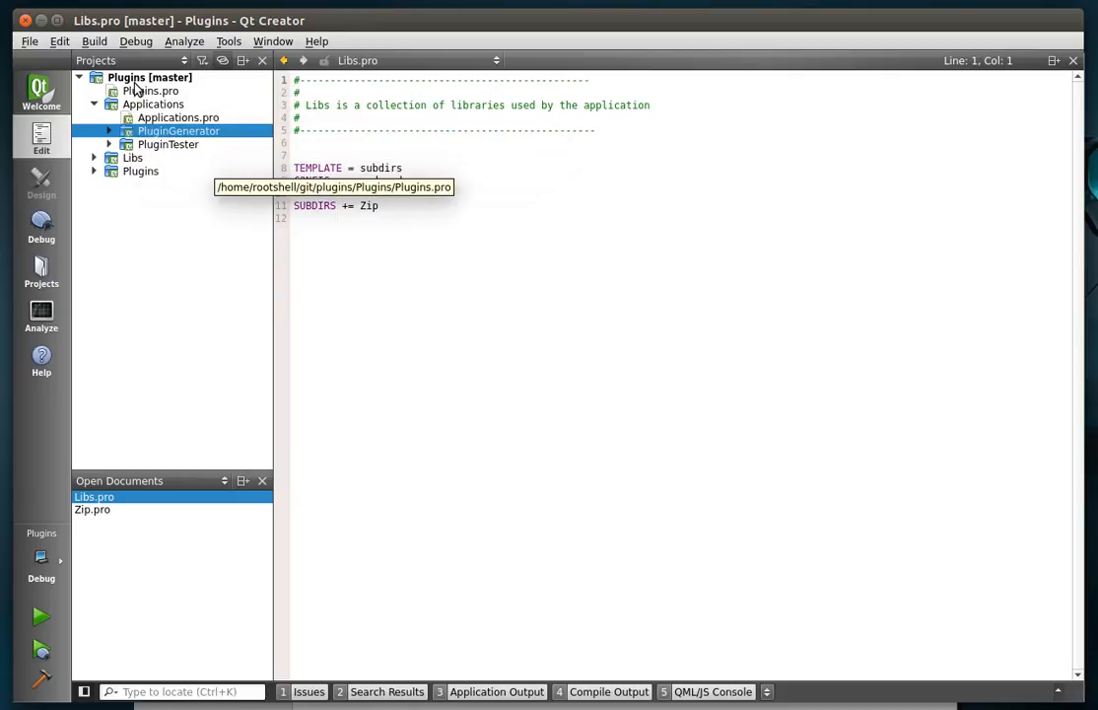
Step: Build the whole Plugins project and expand the PluginTemplate and TelnetSvr subprojects
right_click(138, 78)
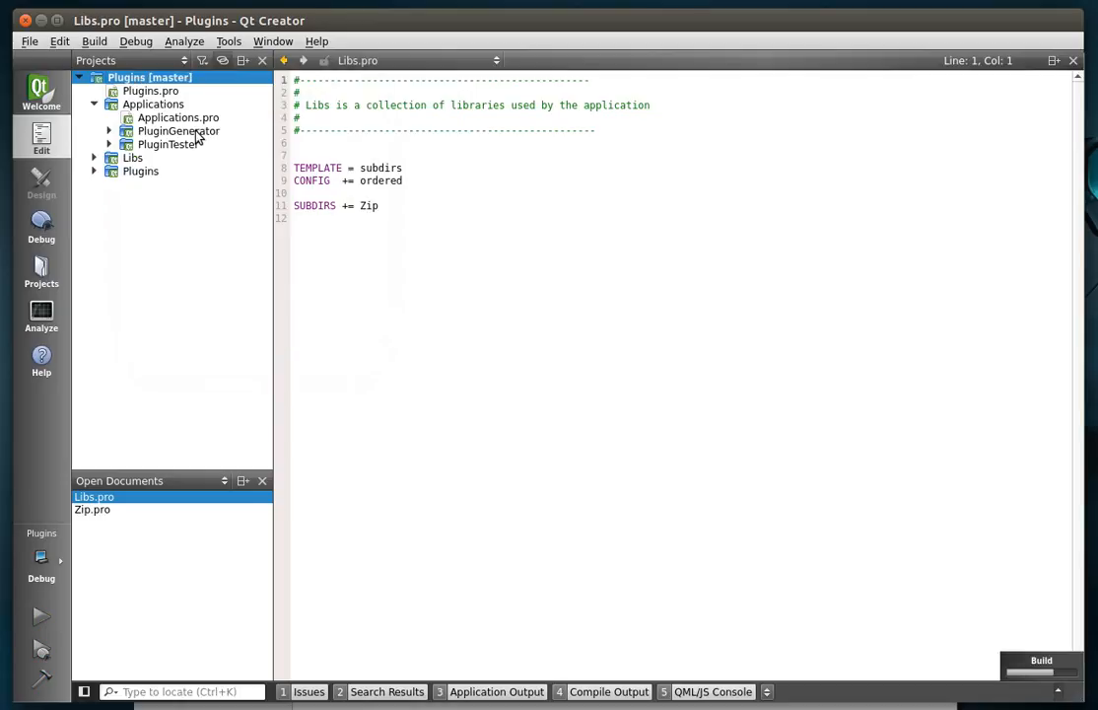
mouse_move(196, 132)
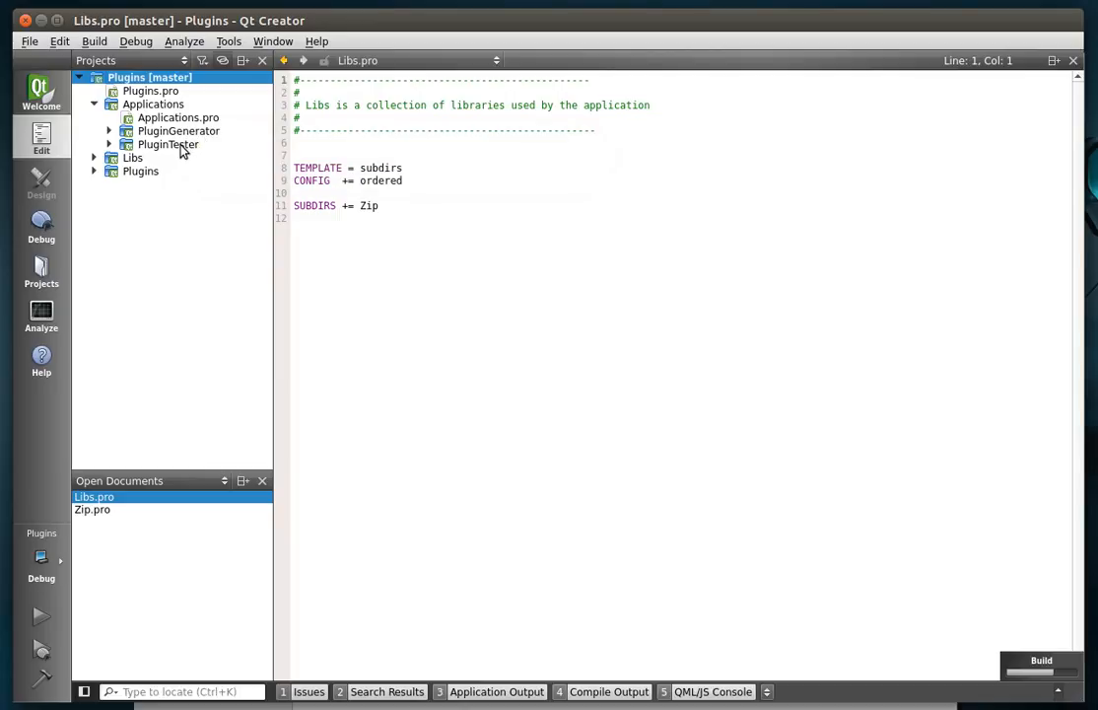
mouse_move(182, 148)
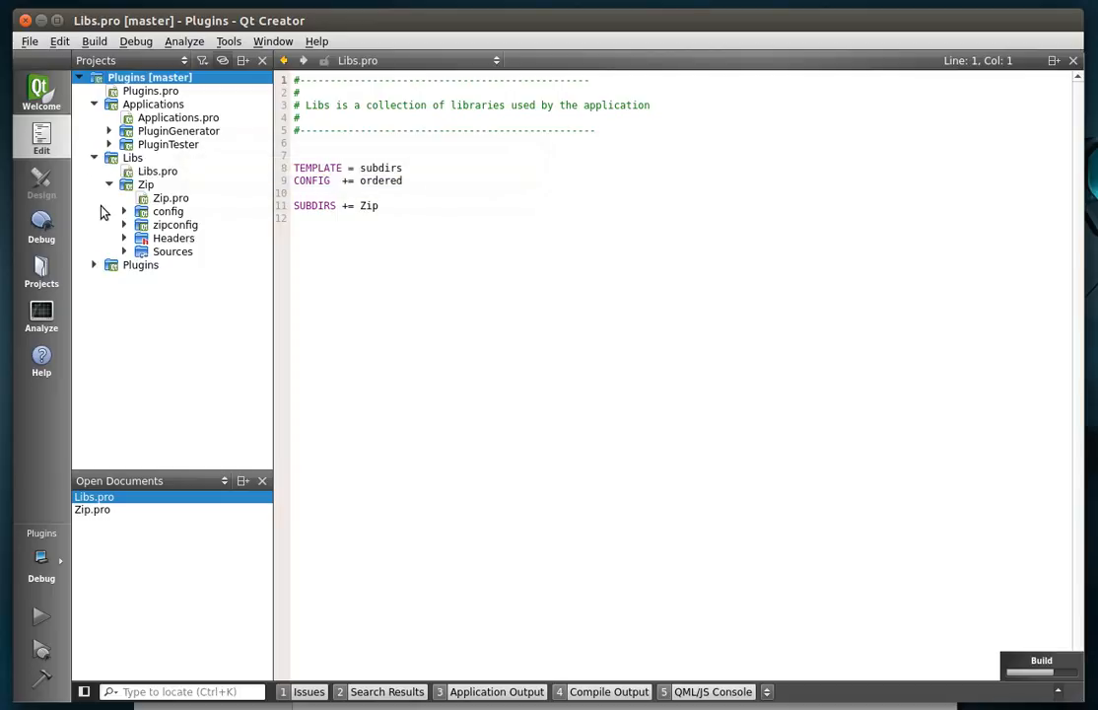
left_click(93, 264)
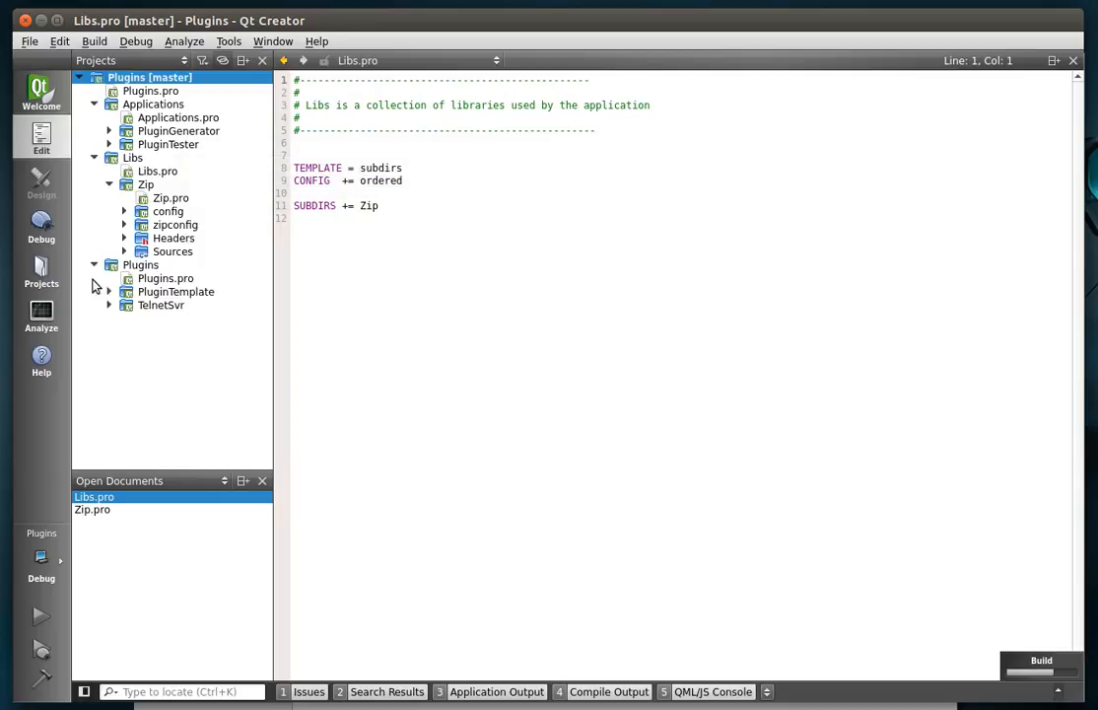
mouse_move(117, 306)
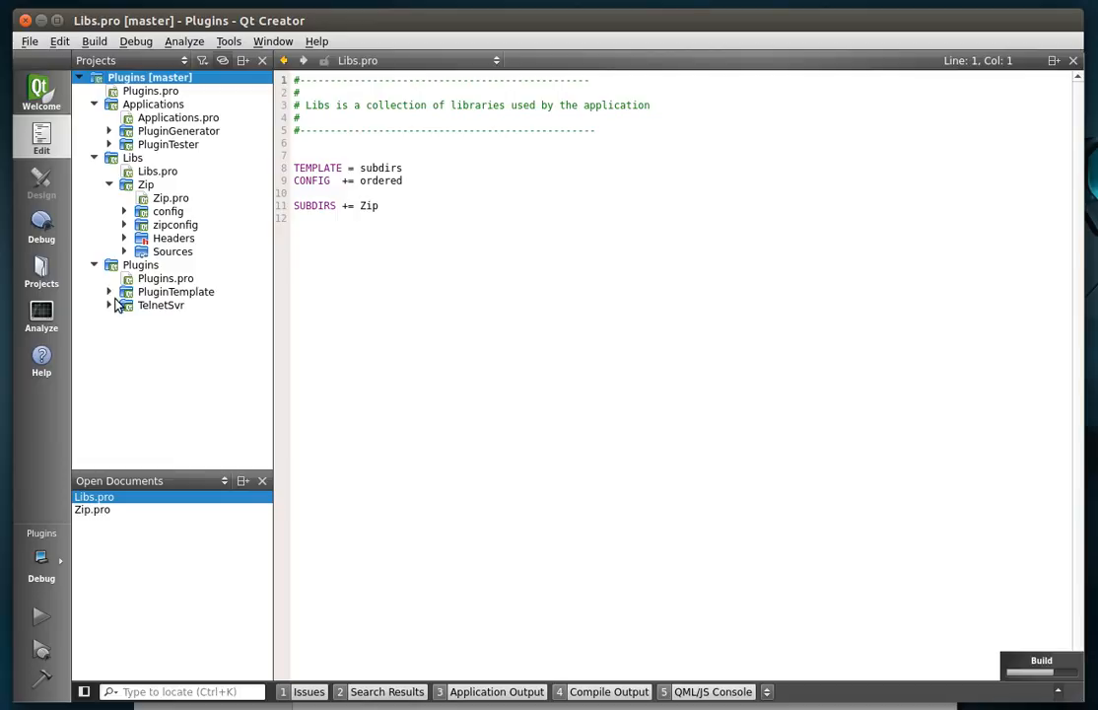
mouse_move(116, 366)
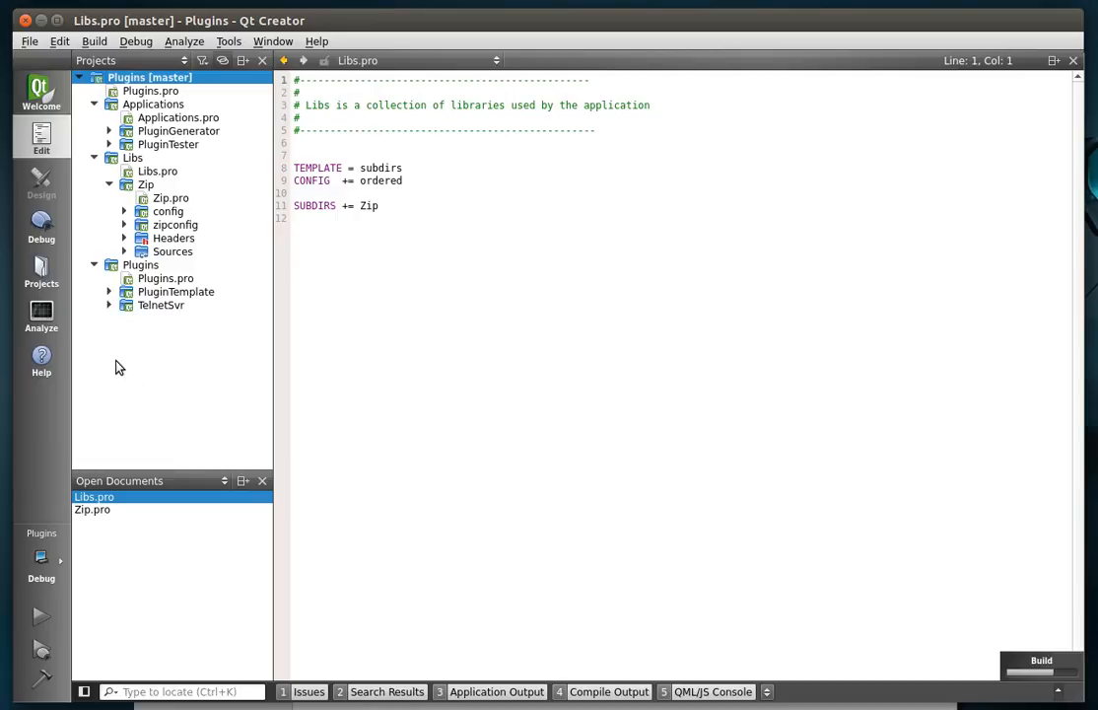
left_click(108, 291)
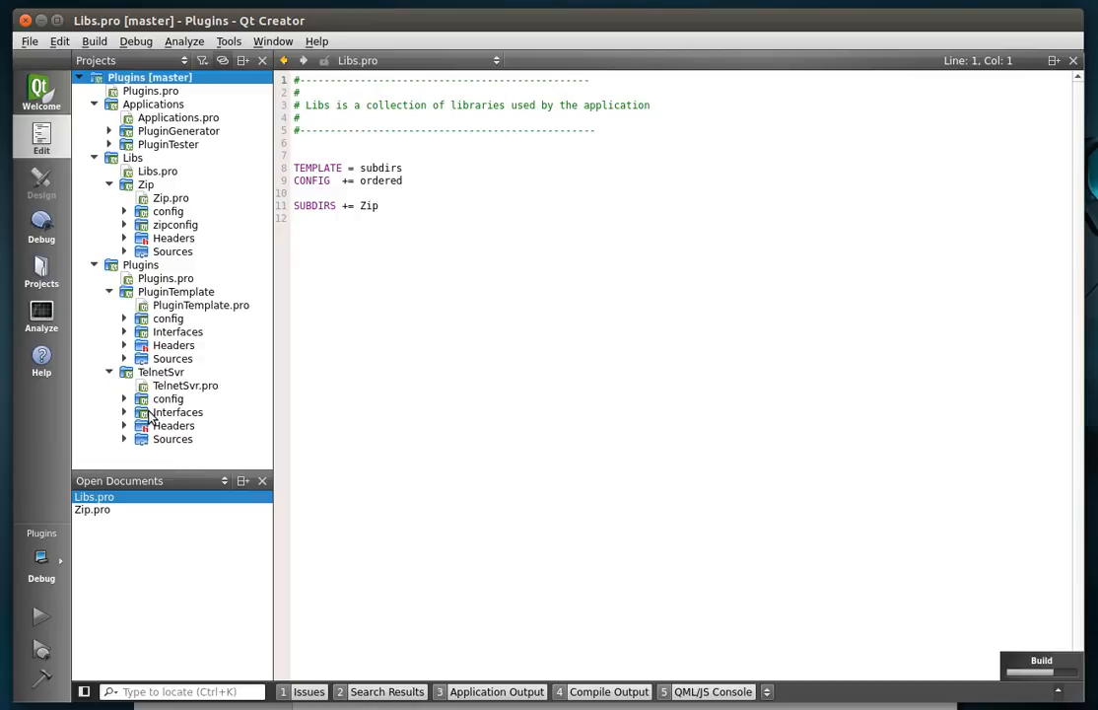
mouse_move(175, 425)
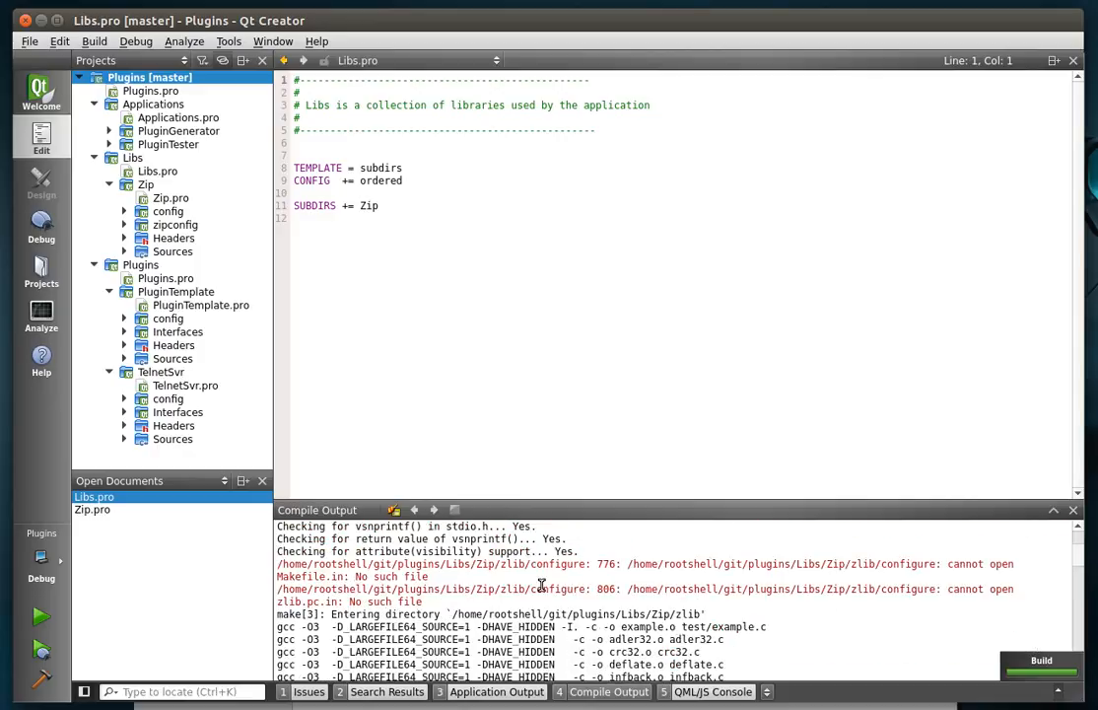
Step: Show the top-level Plugins.pro in the editor and highlight its subdirs template
scroll("down", 3)
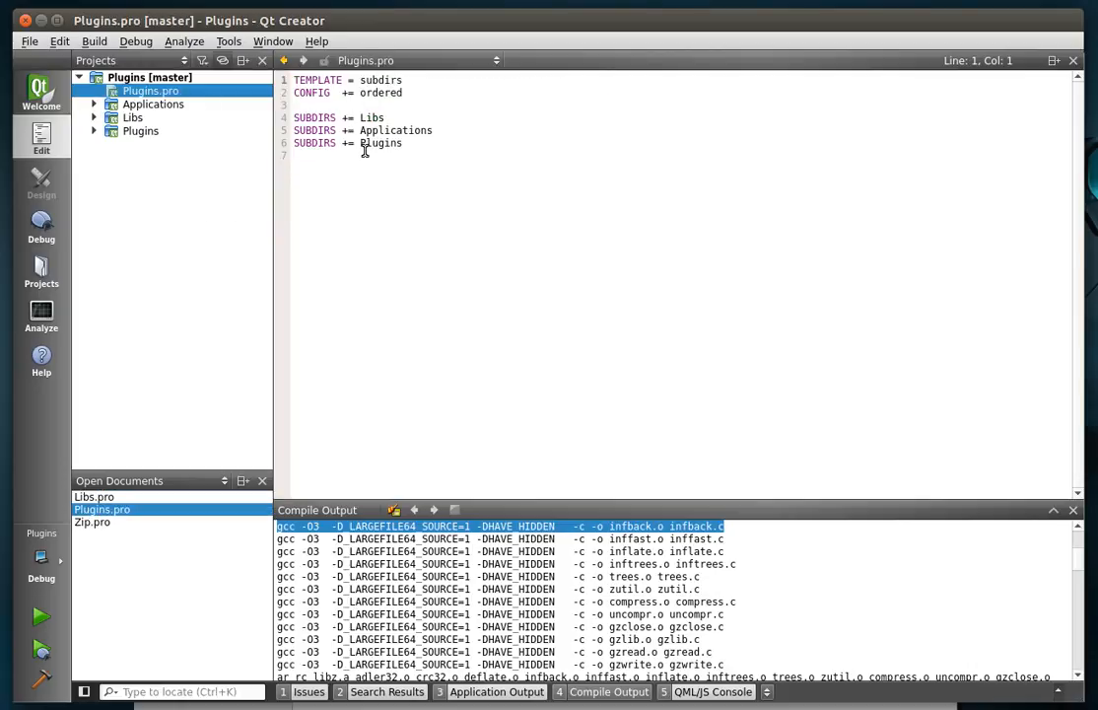
key("ctrl+a")
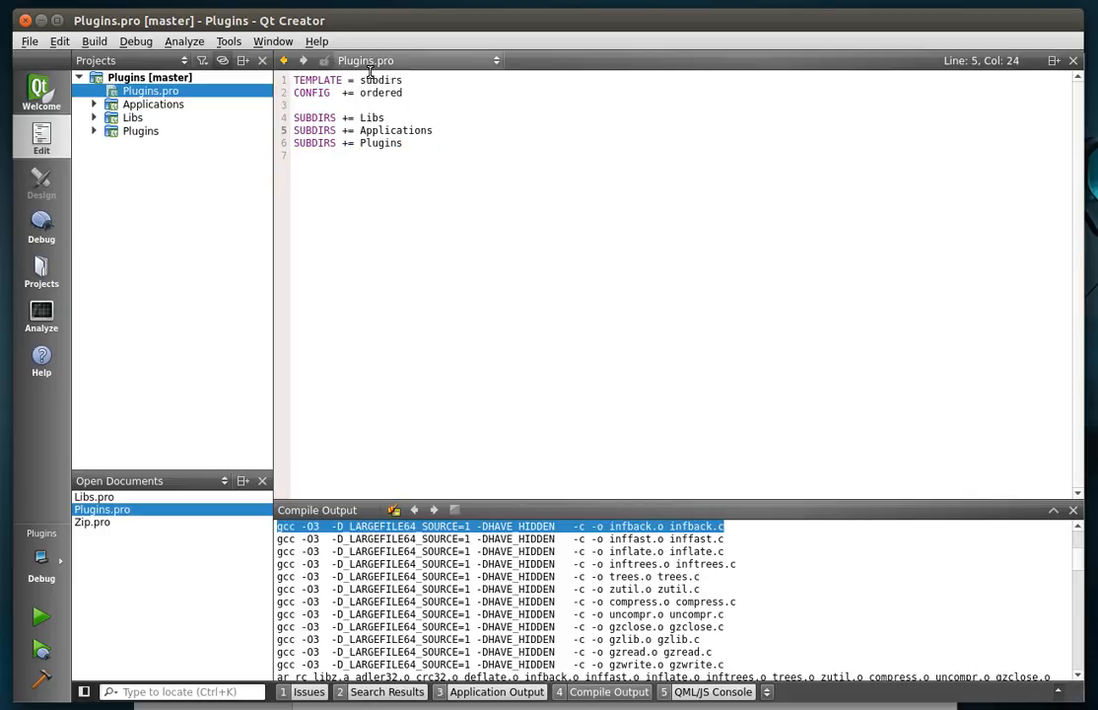
double_click(321, 80)
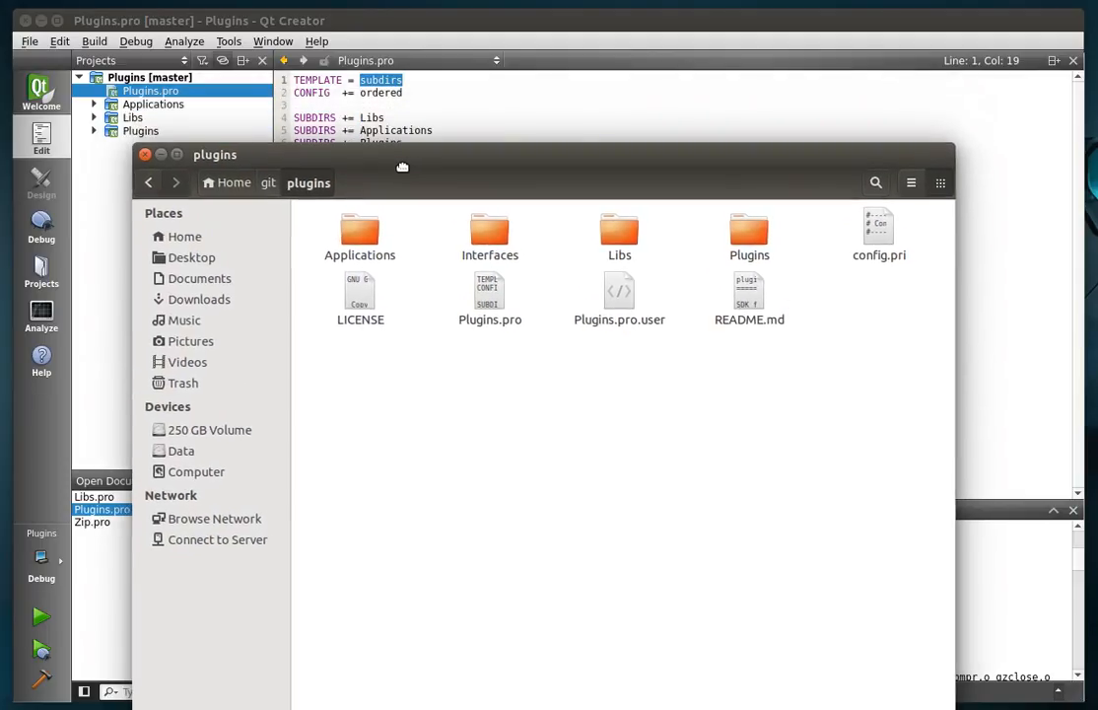
Step: Browse into the Libs folder in Files, then return to Libs.pro
left_click_drag(401, 166, 397, 160)
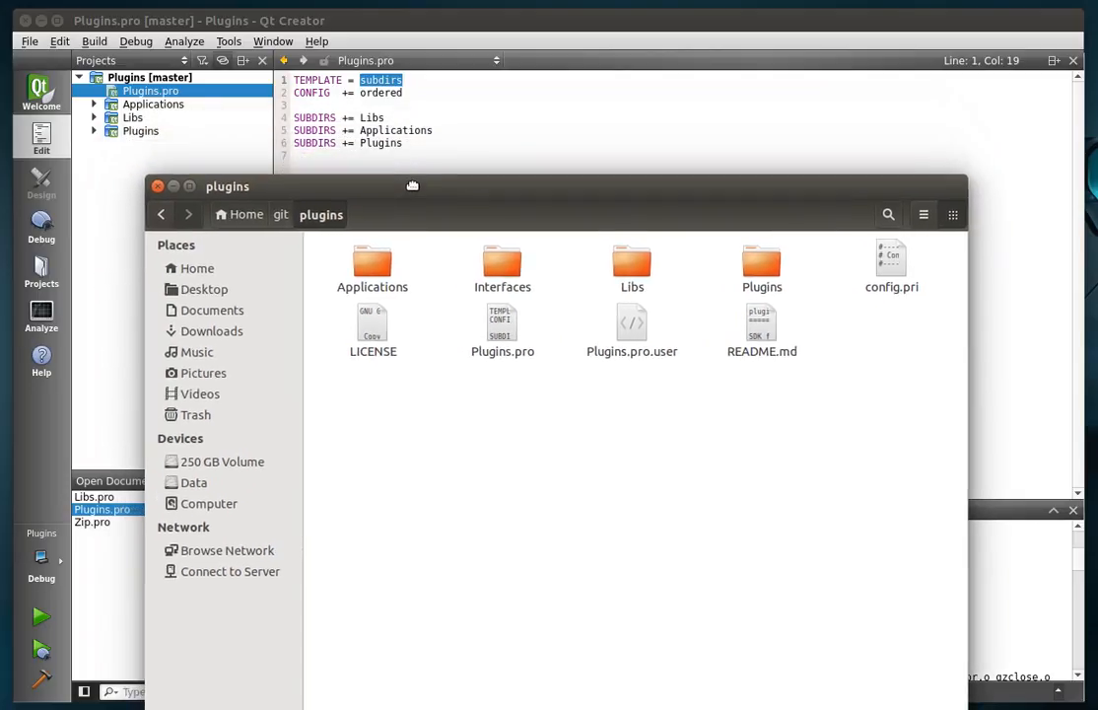
mouse_move(634, 279)
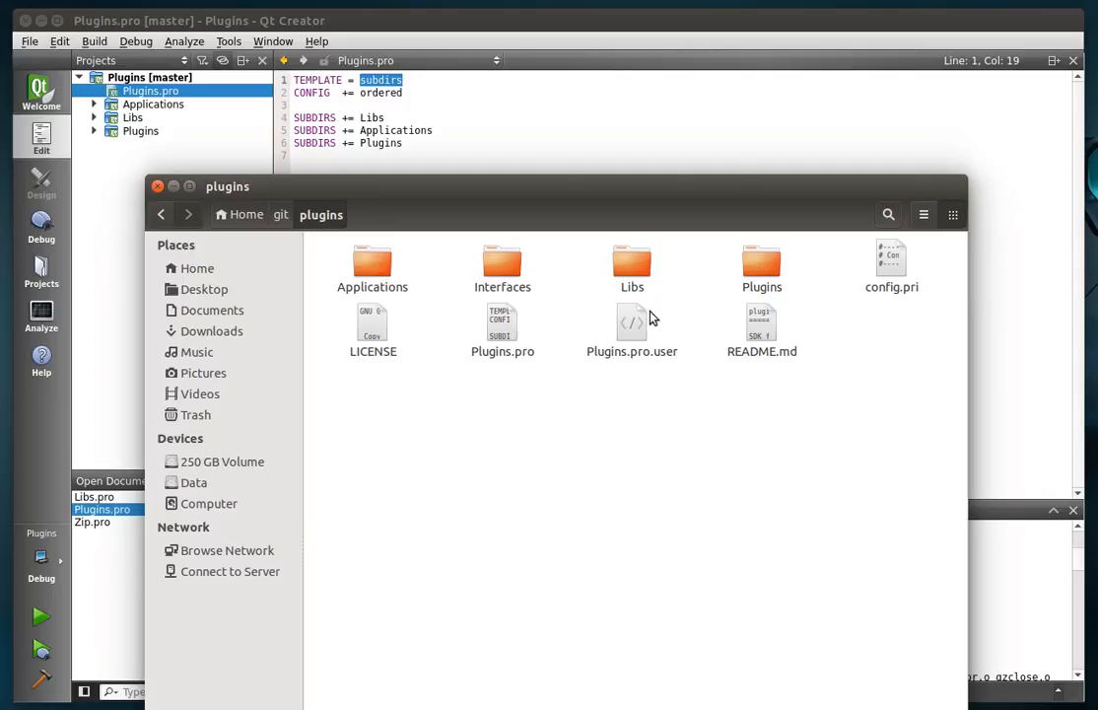
double_click(502, 262)
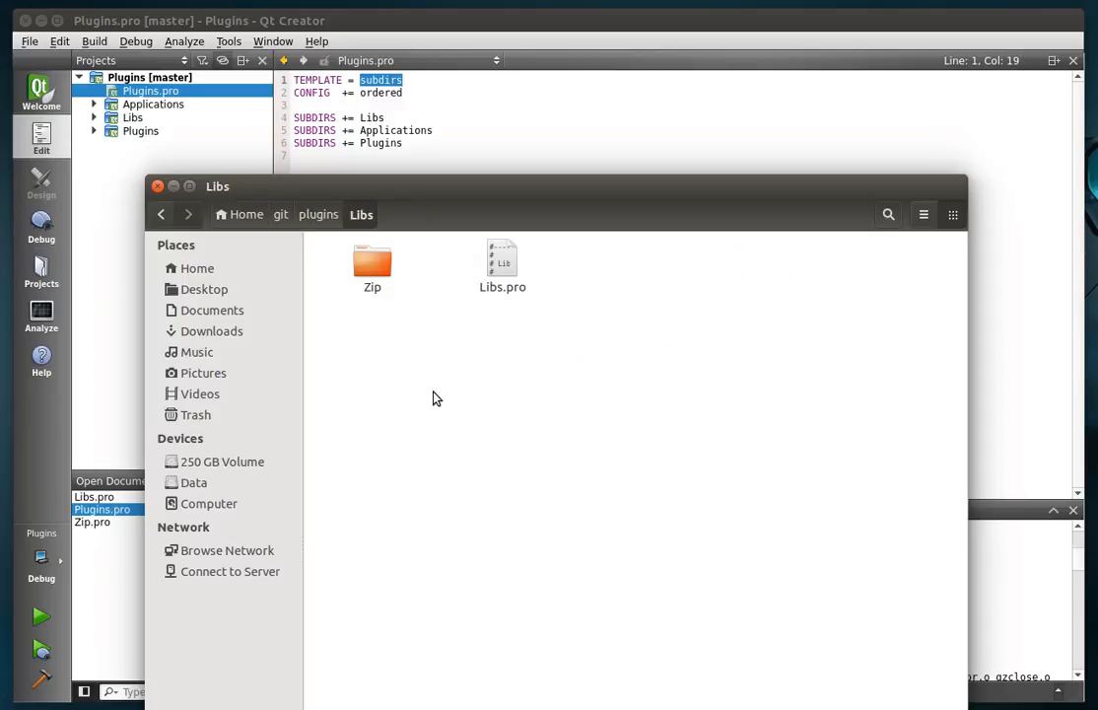
left_click(502, 262)
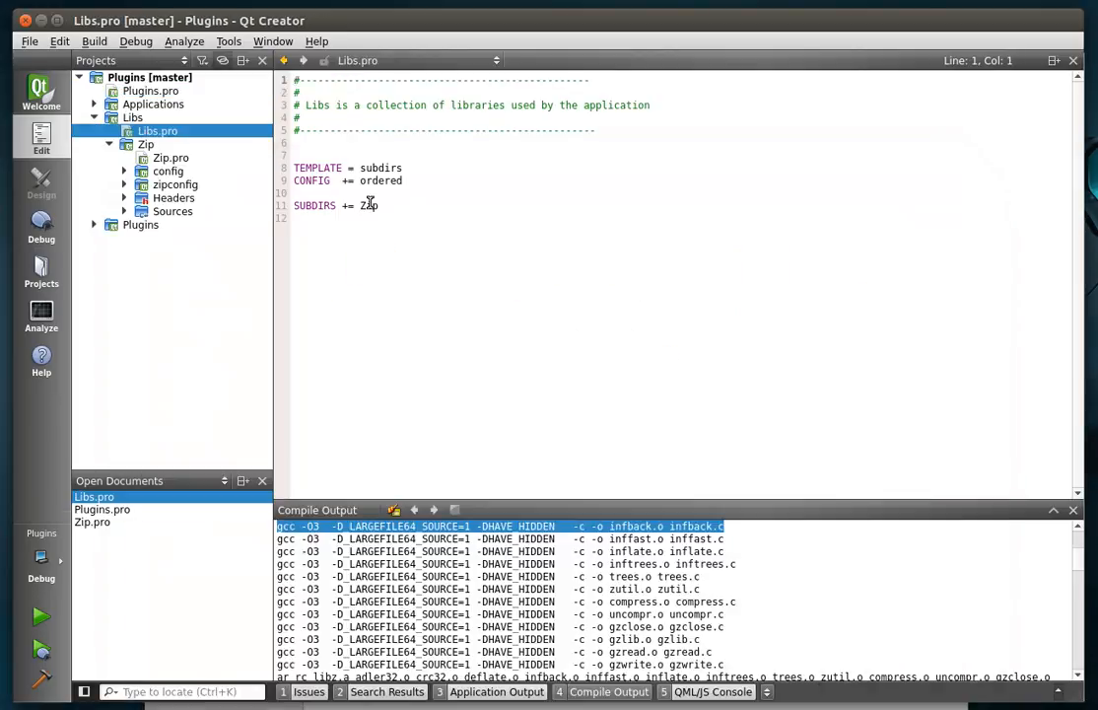
Step: Review Zip.pro, then expand its config group and open config.pri
double_click(368, 205)
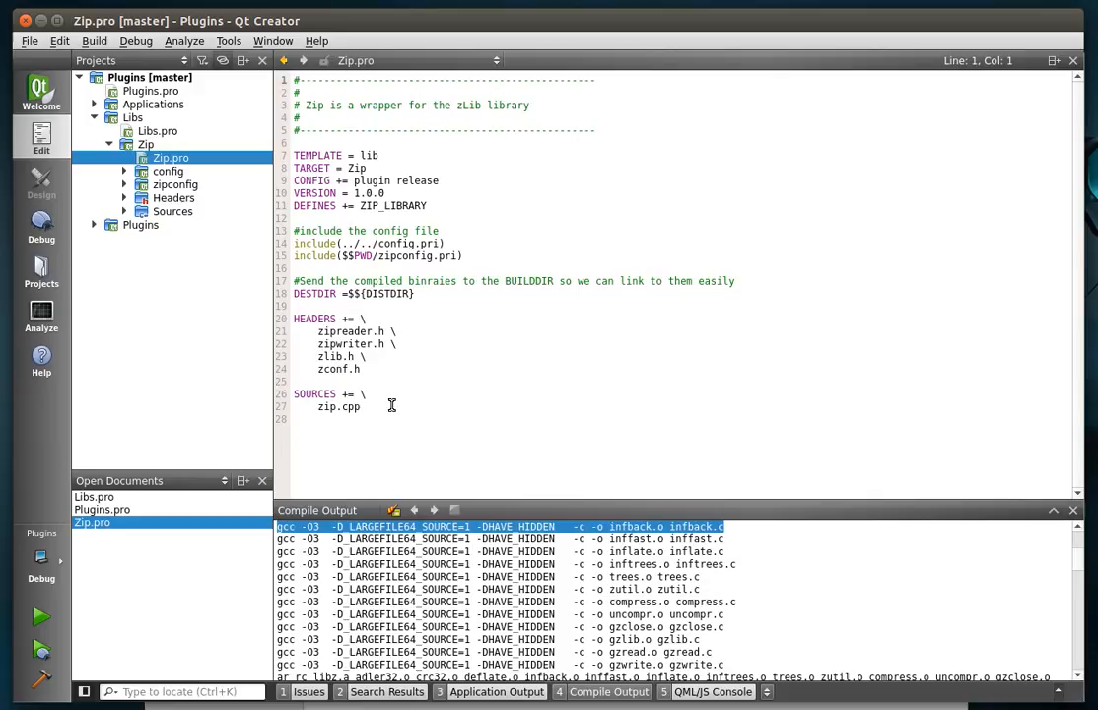
left_click(167, 171)
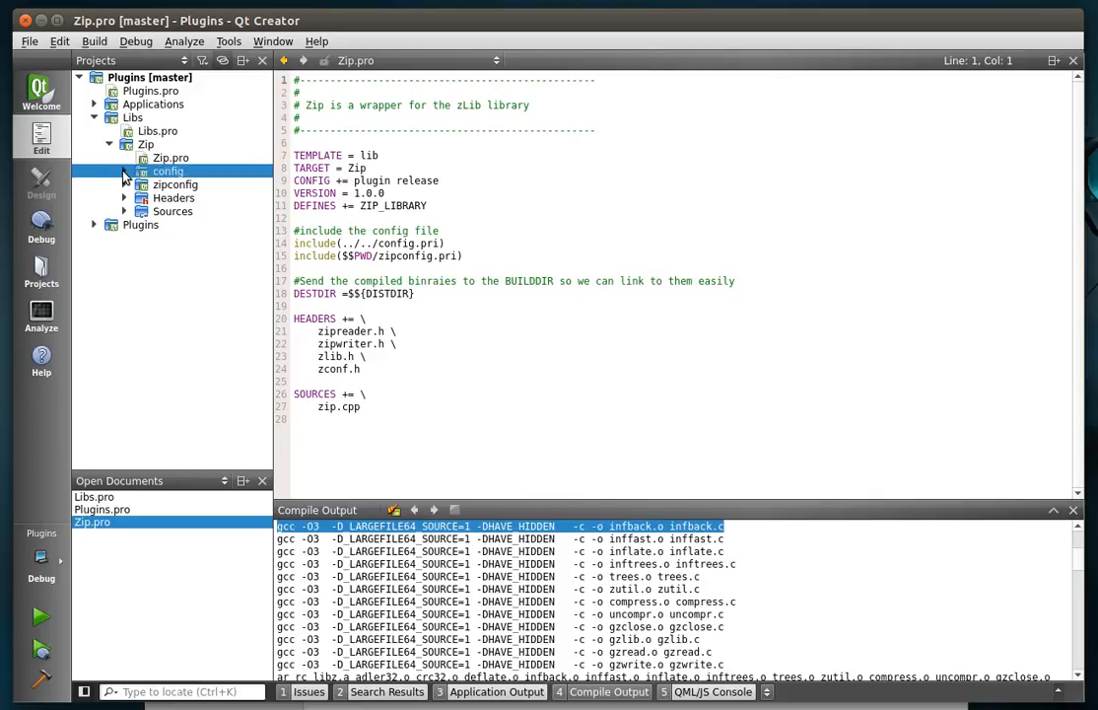
left_click(124, 171)
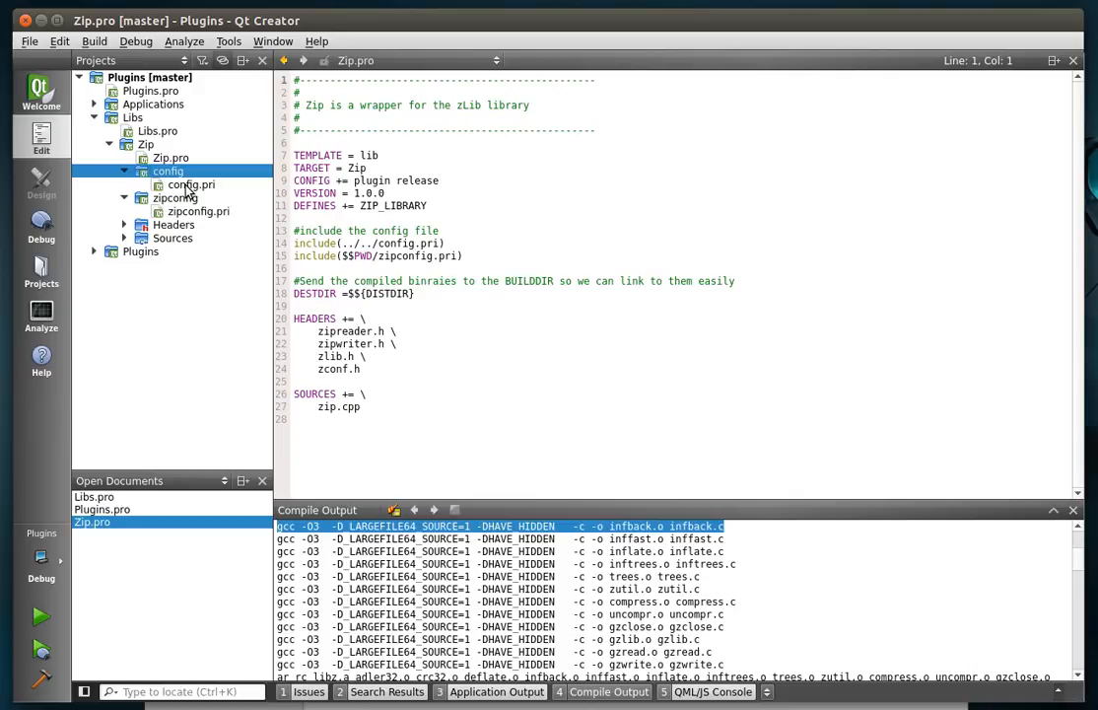
left_click(191, 184)
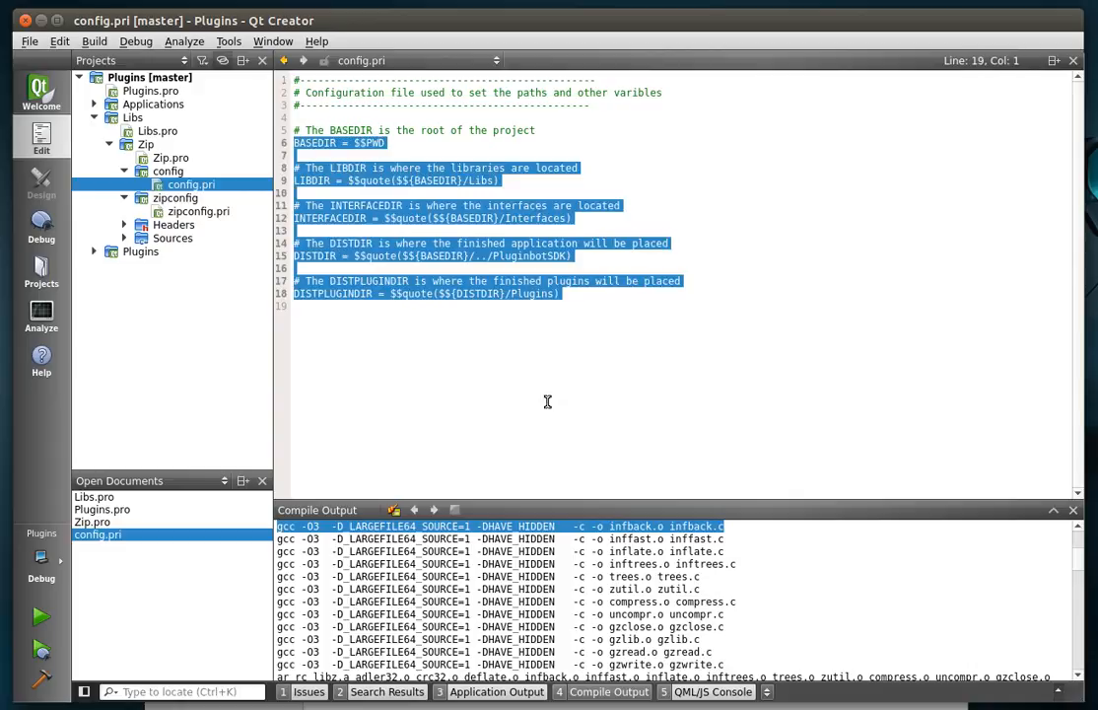
mouse_move(132, 324)
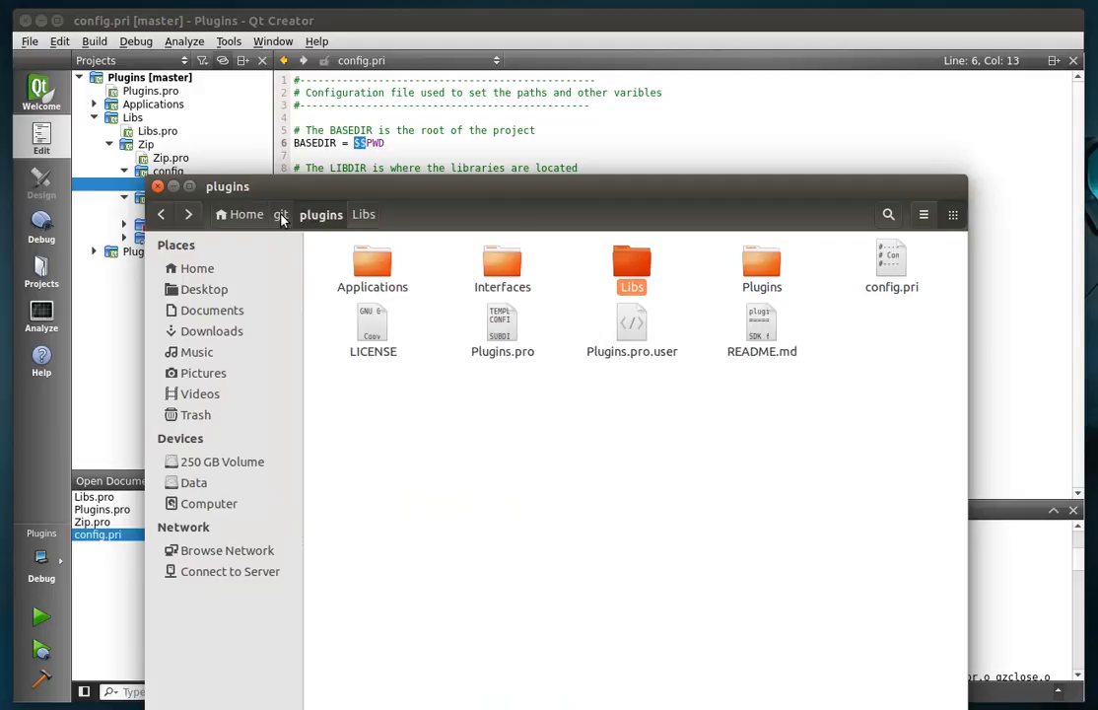
Step: Go up to the plugins folder in Files, then close that window
left_click(891, 264)
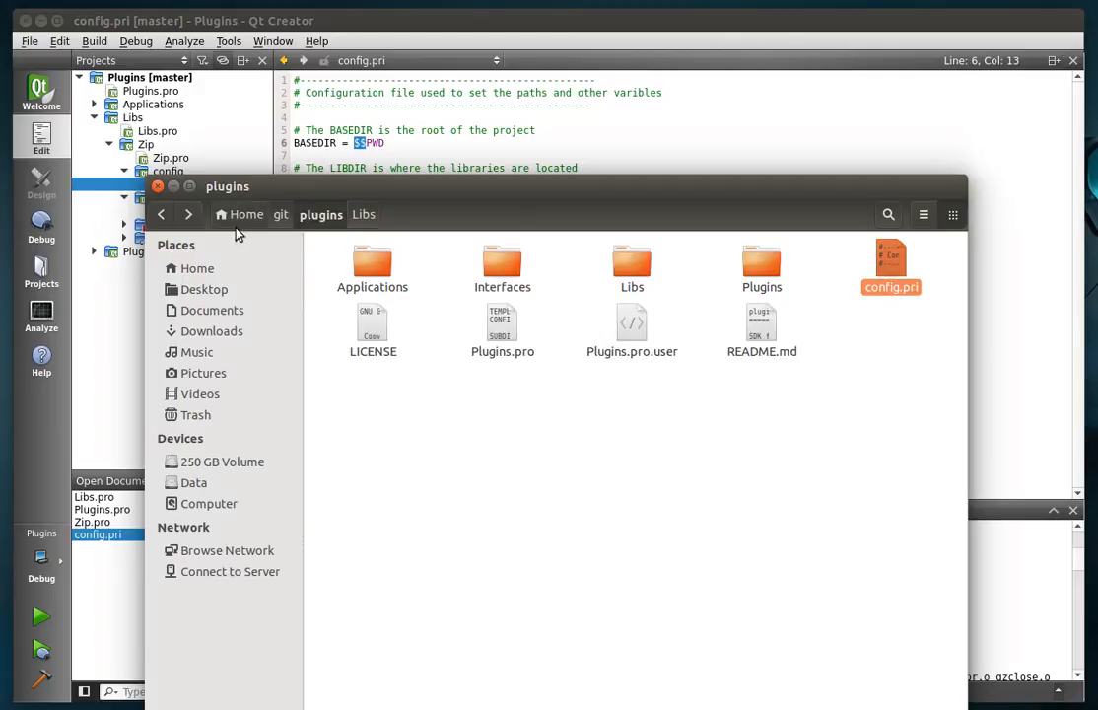
mouse_move(281, 219)
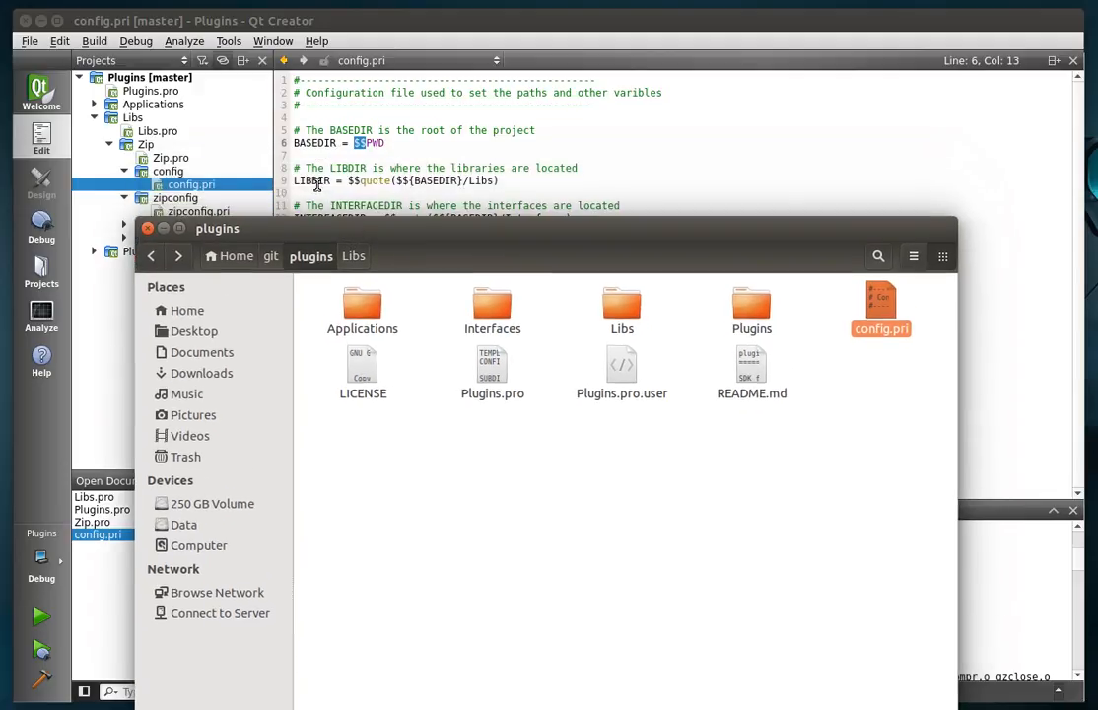
mouse_move(306, 186)
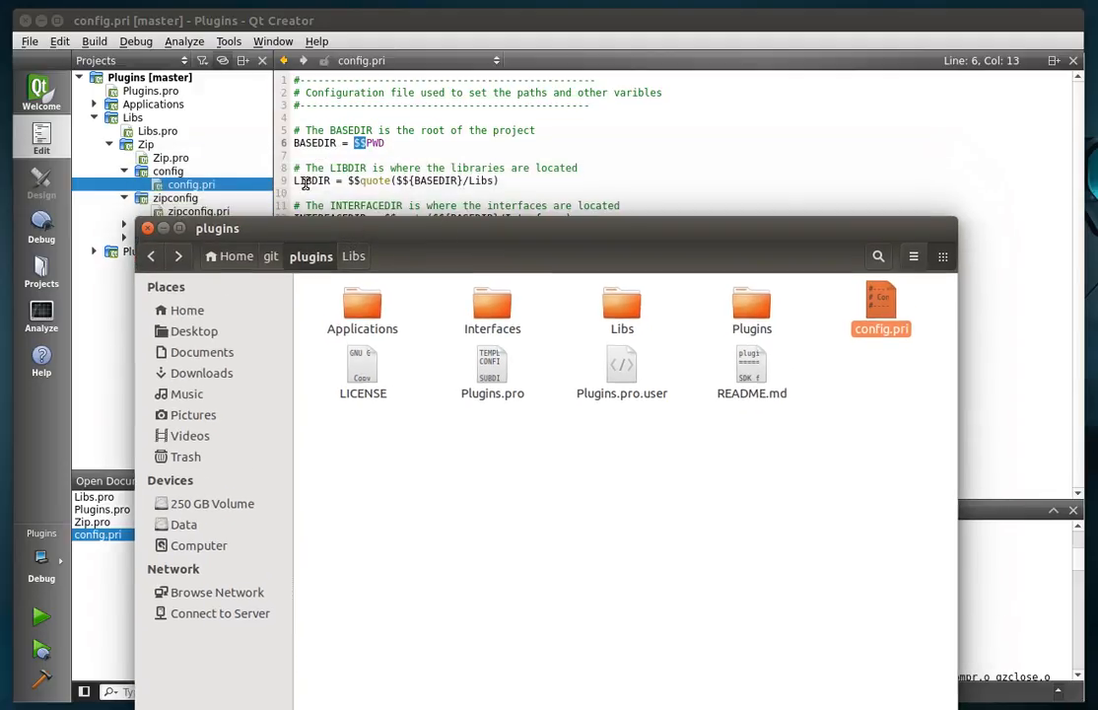
mouse_move(956, 333)
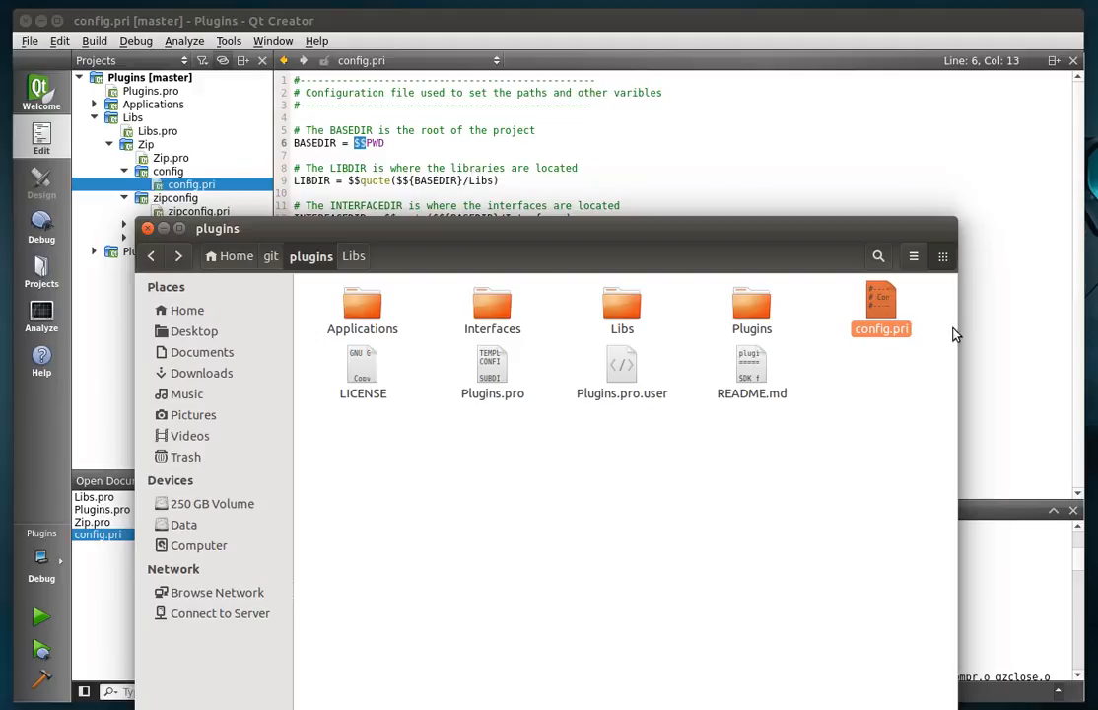
left_click(622, 310)
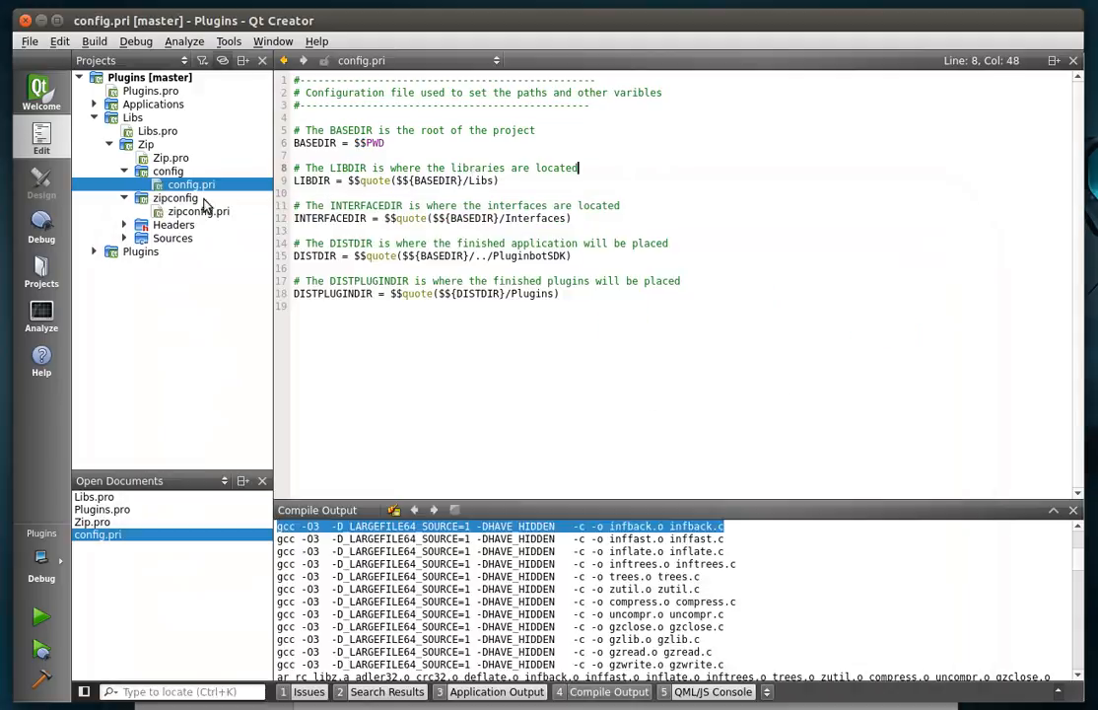
Step: Open zipconfig.pri and highlight its unix zlib build block
double_click(198, 211)
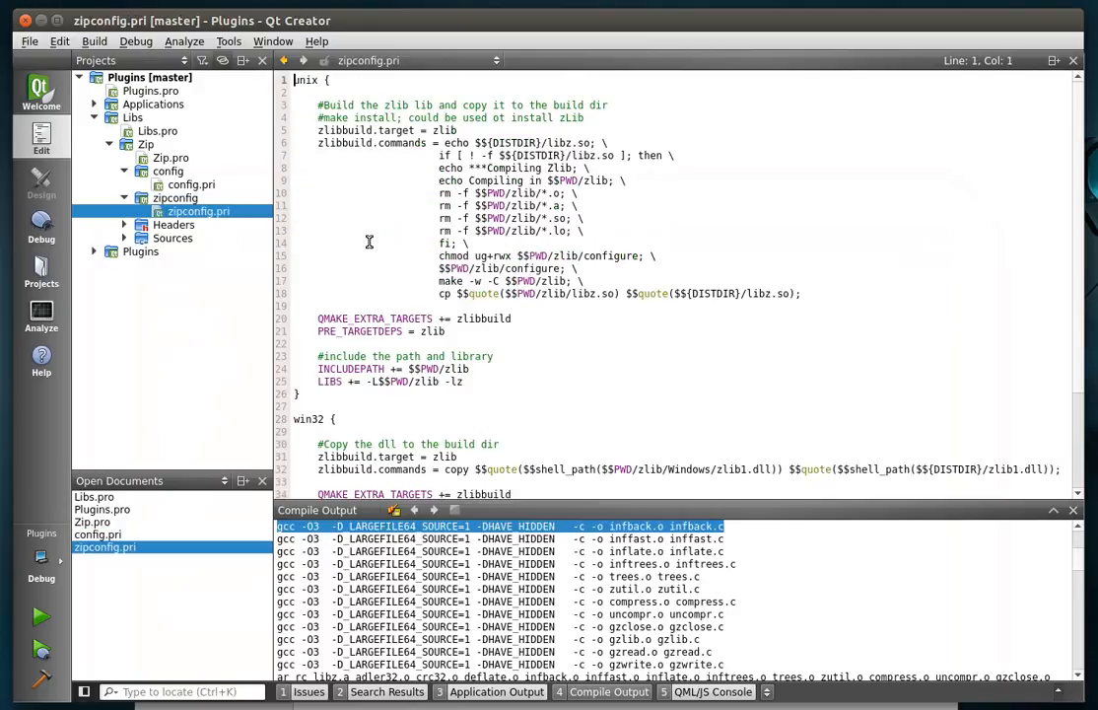
mouse_move(235, 230)
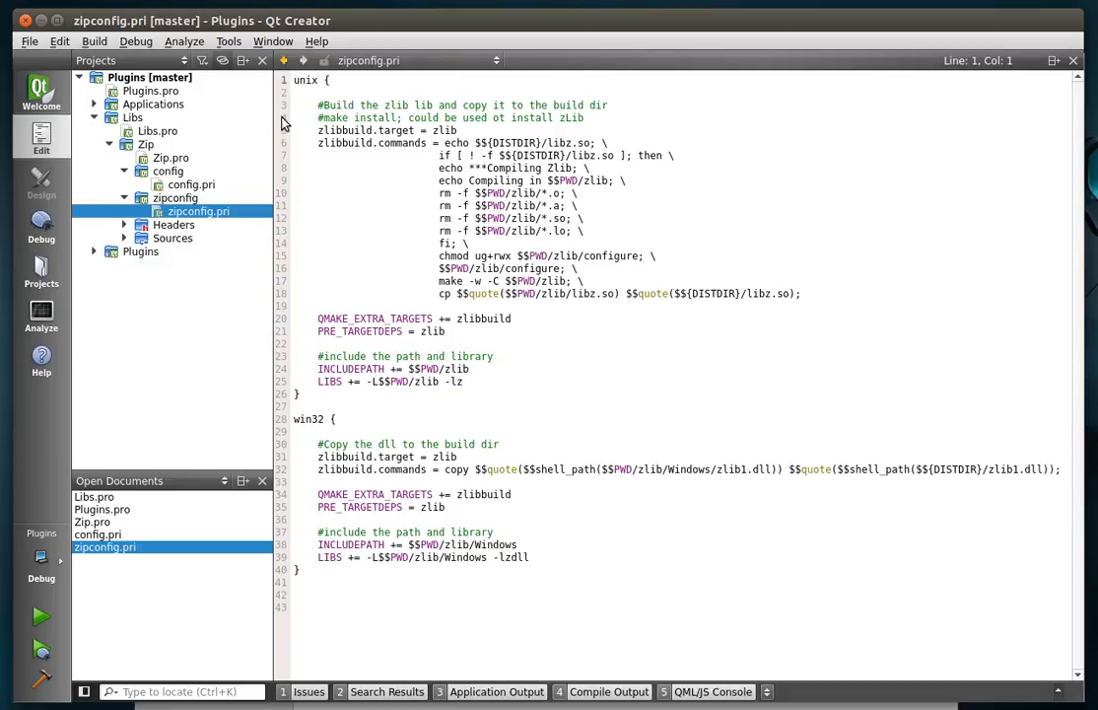
left_click_drag(306, 80, 306, 393)
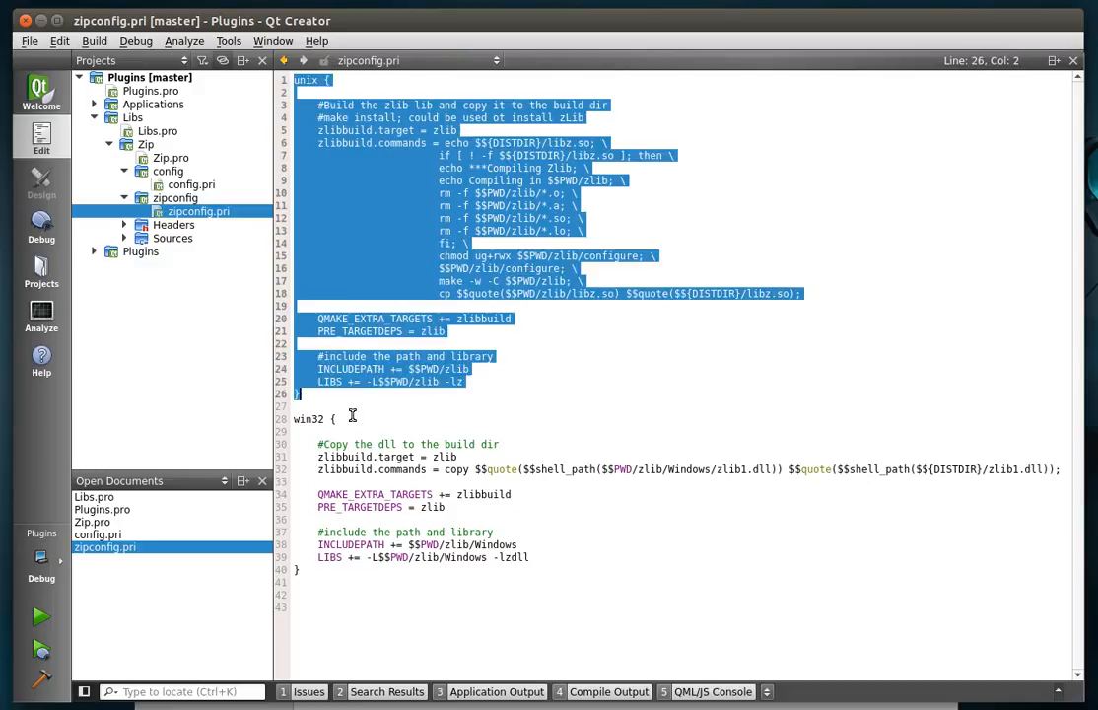
mouse_move(411, 247)
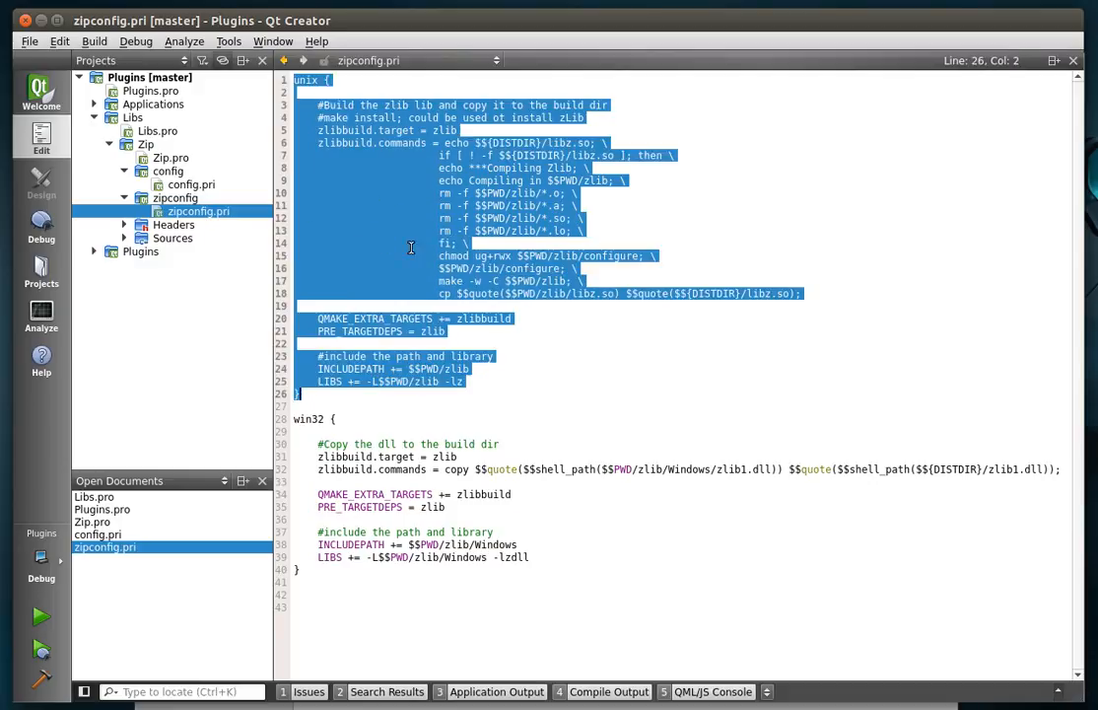
mouse_move(351, 397)
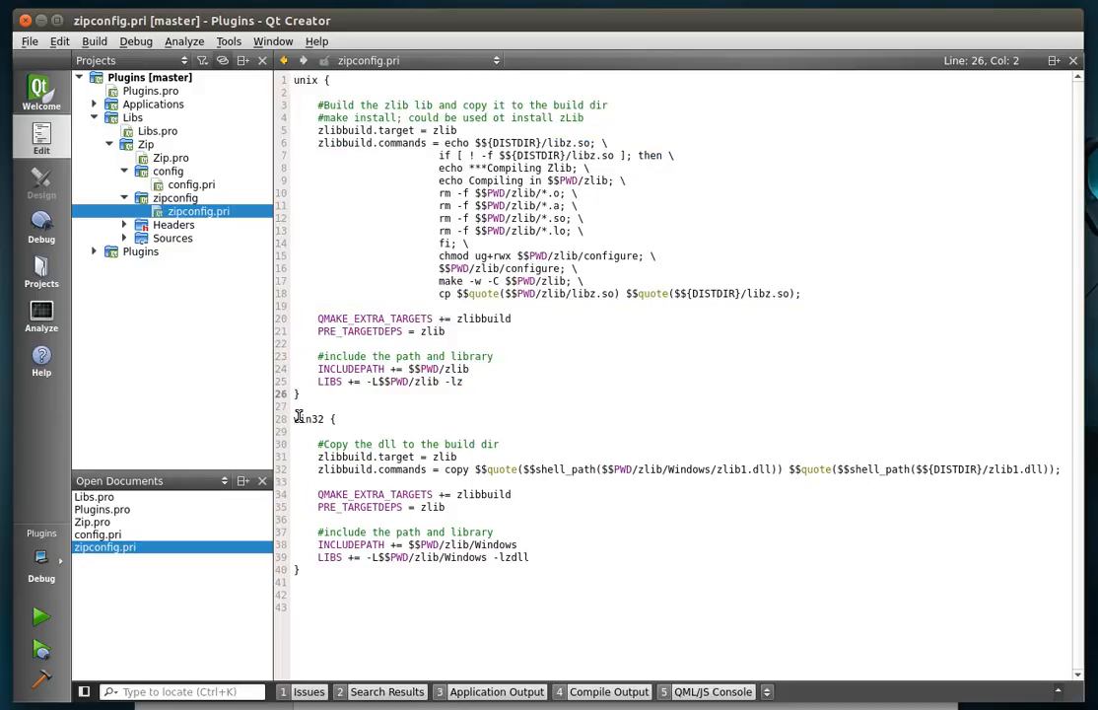
left_click(295, 407)
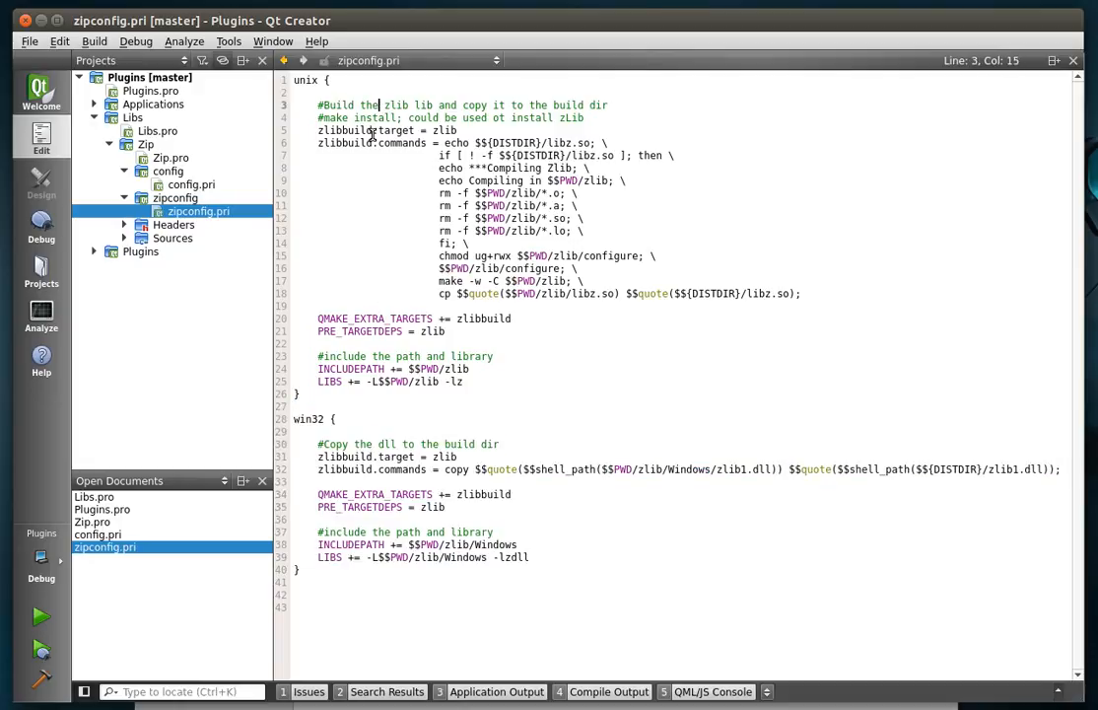
Step: Inspect the win32 zlib1.dll copy rules, then open PluginGenerator's config.pri
left_click(380, 218)
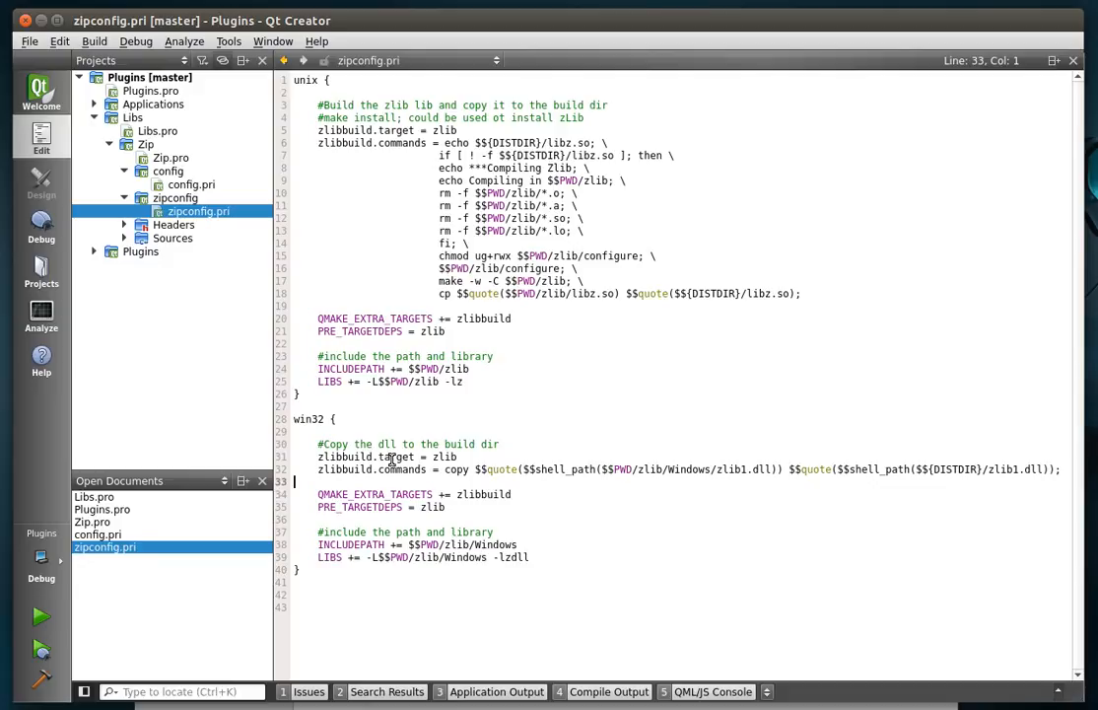
double_click(402, 469)
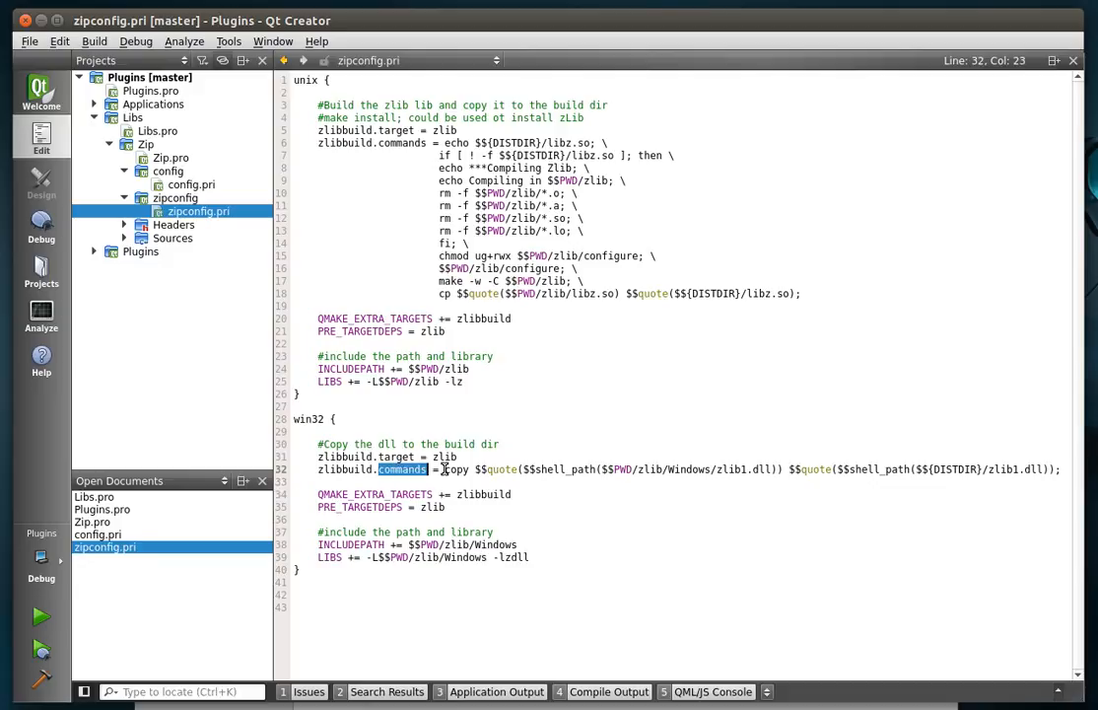
left_click(734, 469)
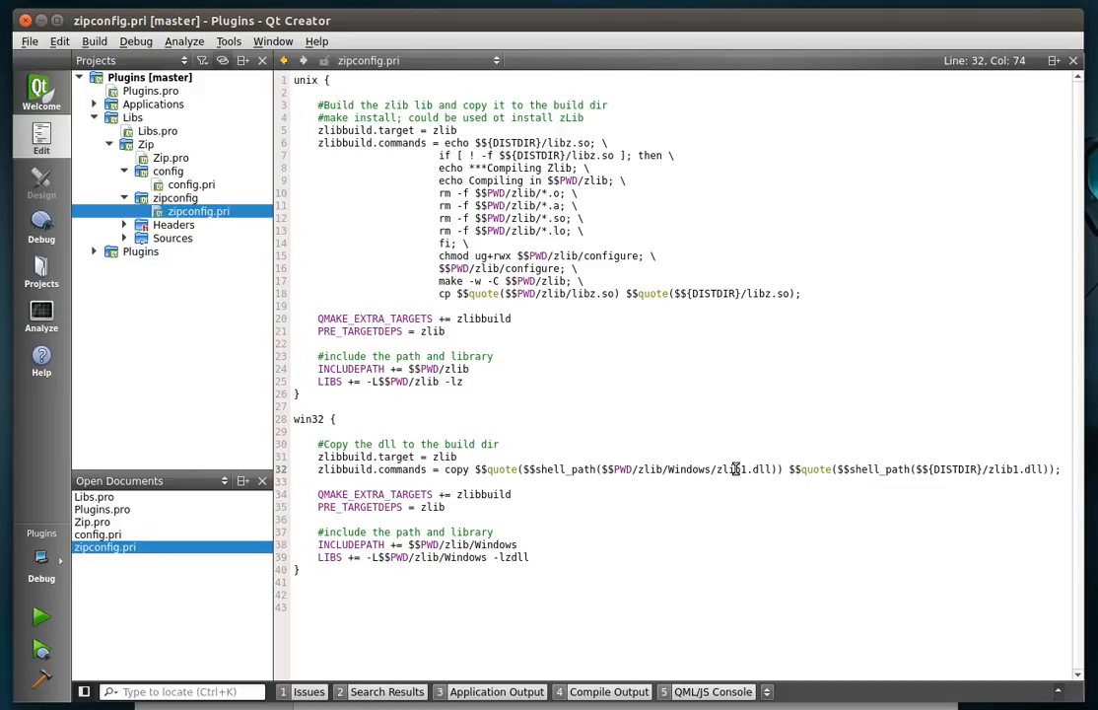
double_click(740, 469)
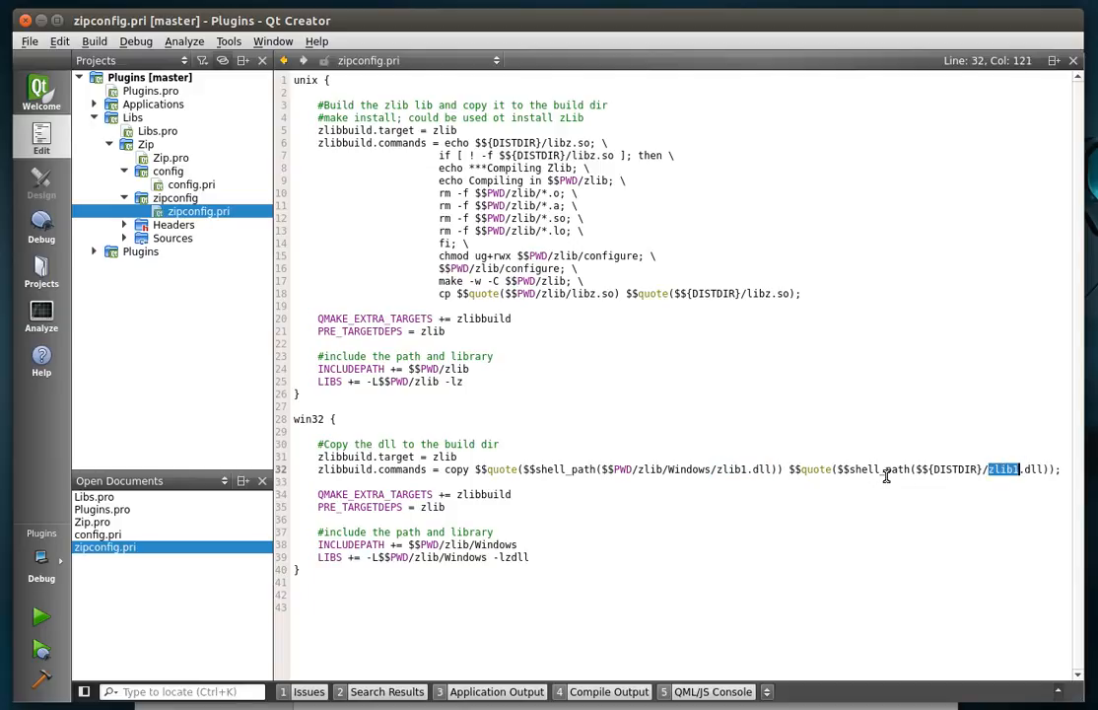
double_click(984, 469)
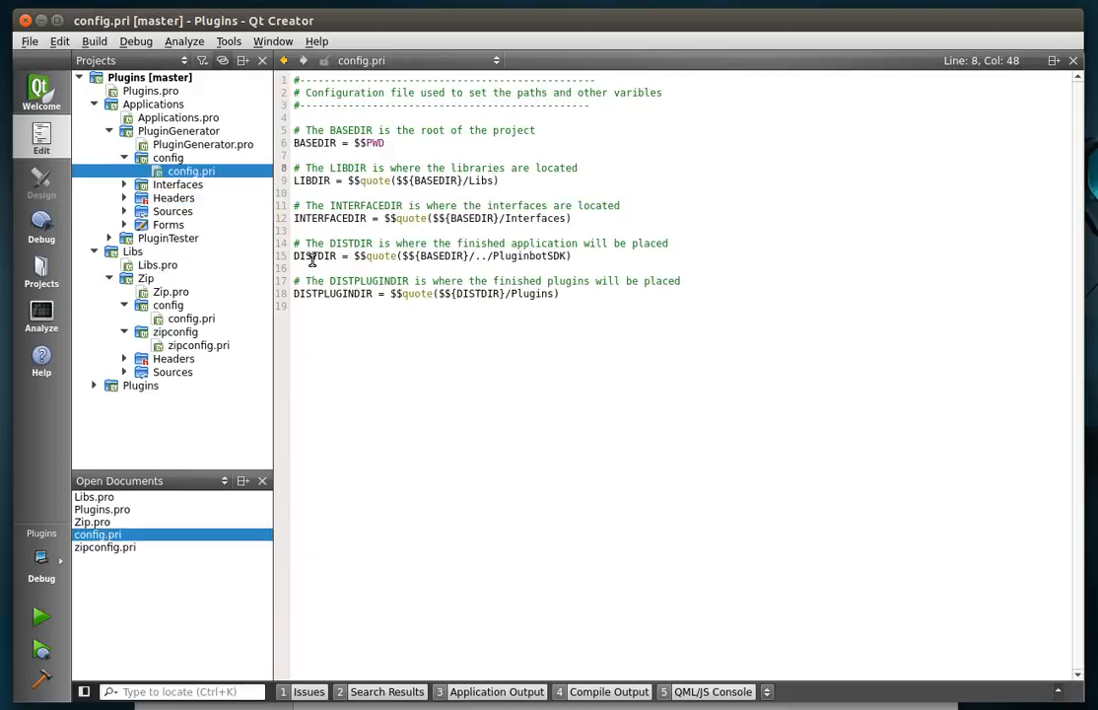
mouse_move(686, 245)
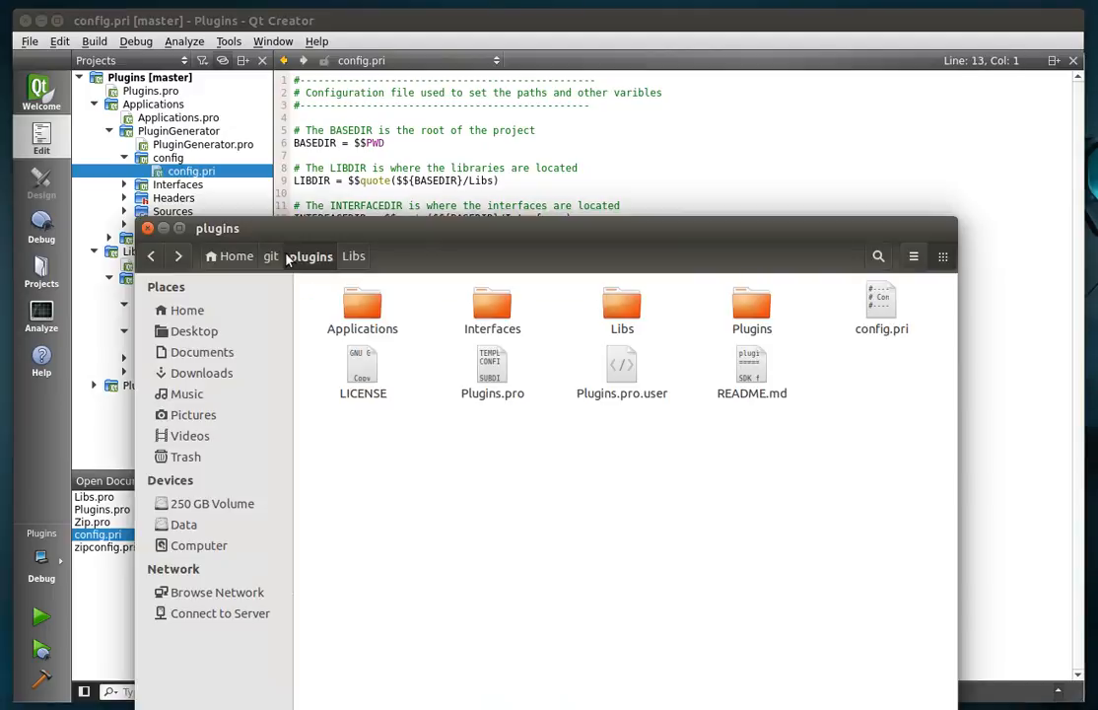
Step: Browse from git into build/PluginbotSDK and open its Plugins folder (libPluginTemplate.so, libTelnetSvr.so)
left_click(270, 256)
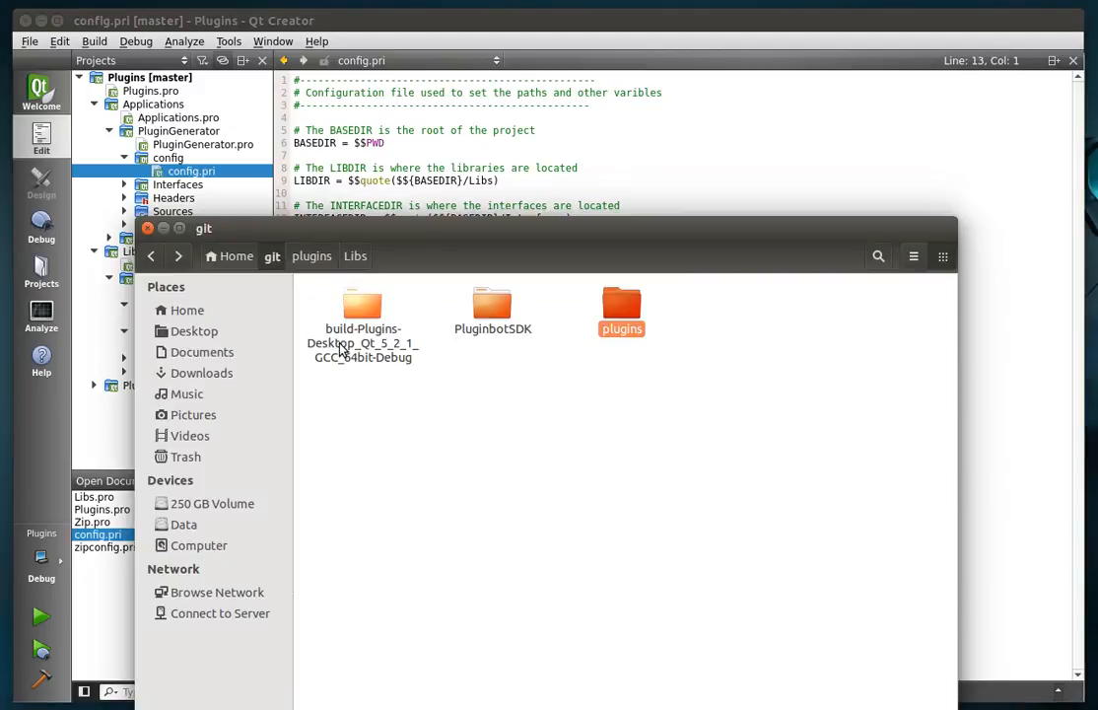
double_click(361, 306)
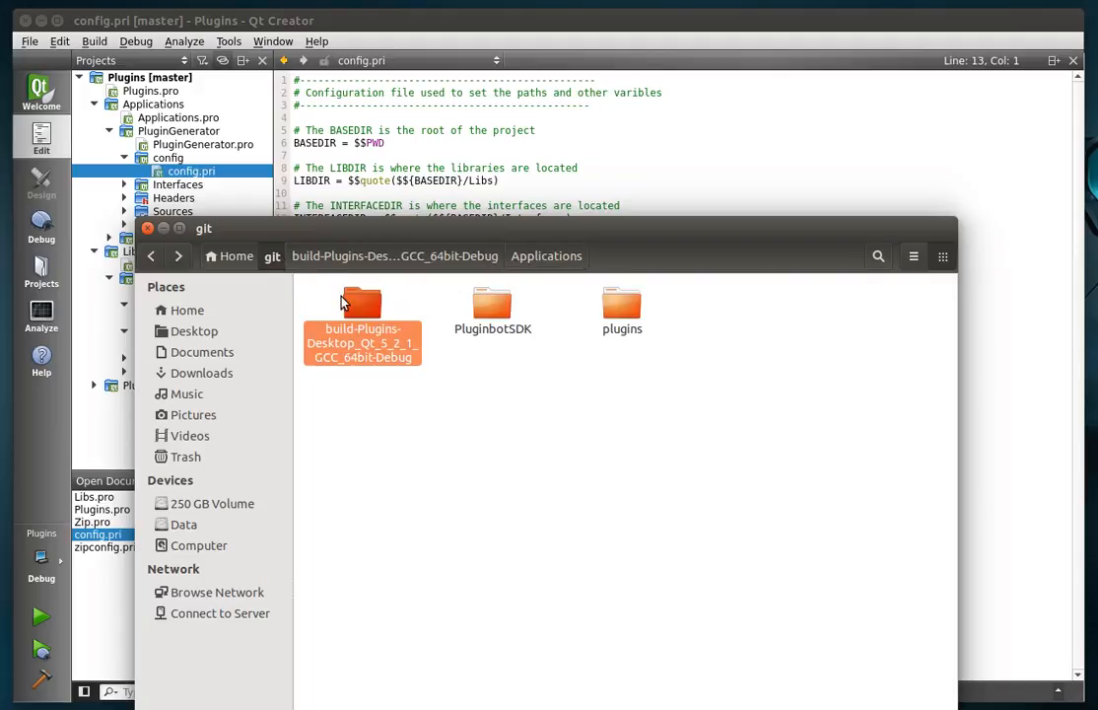
double_click(492, 306)
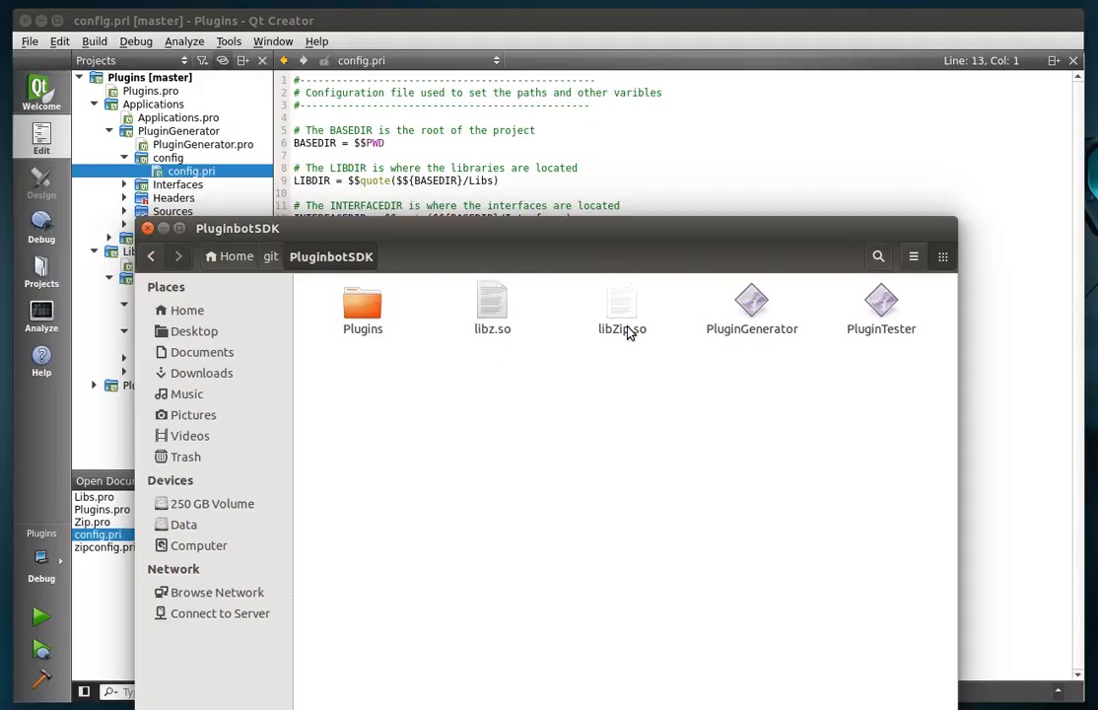
mouse_move(893, 330)
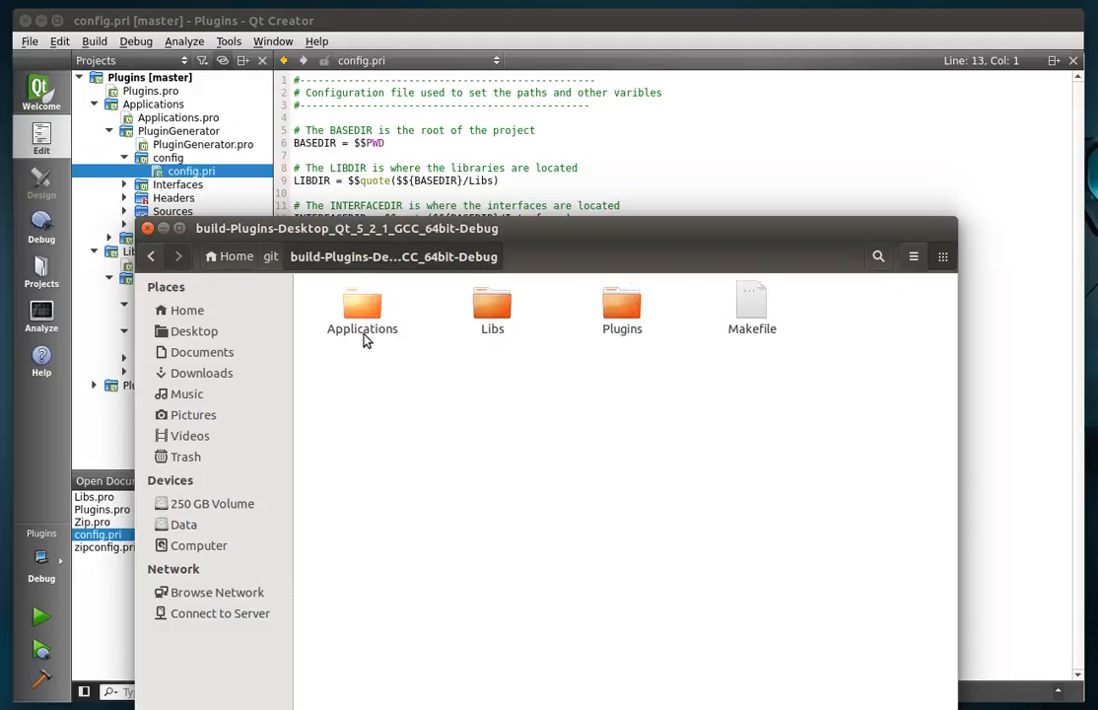
double_click(362, 303)
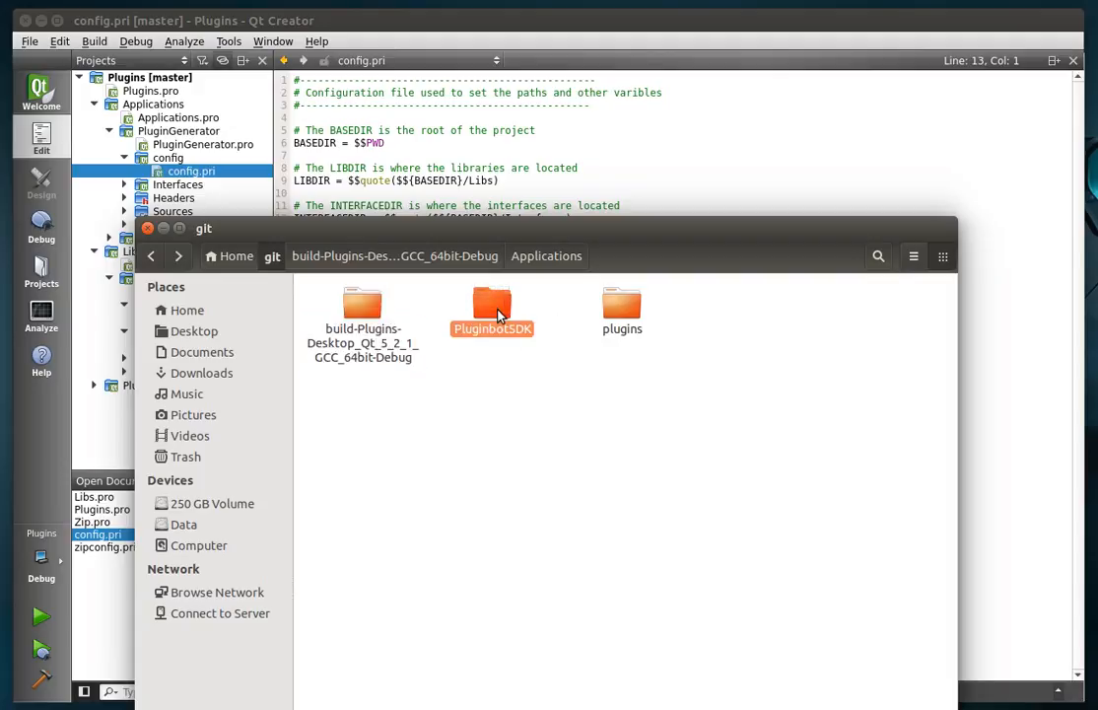
double_click(492, 303)
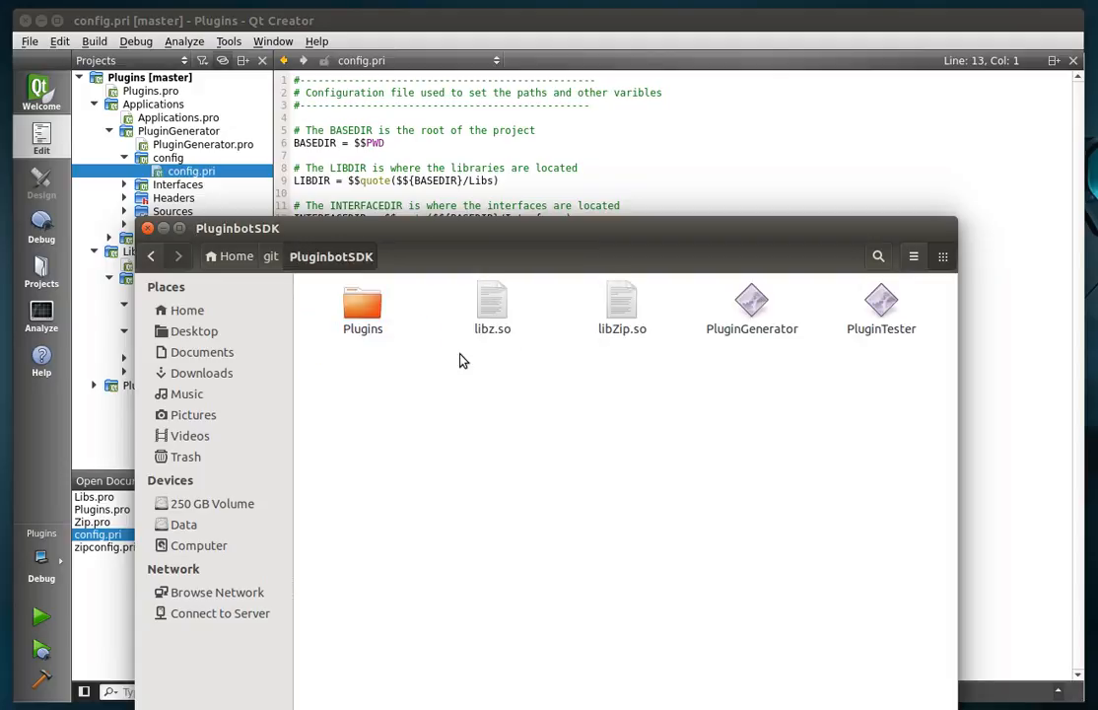
left_click(751, 303)
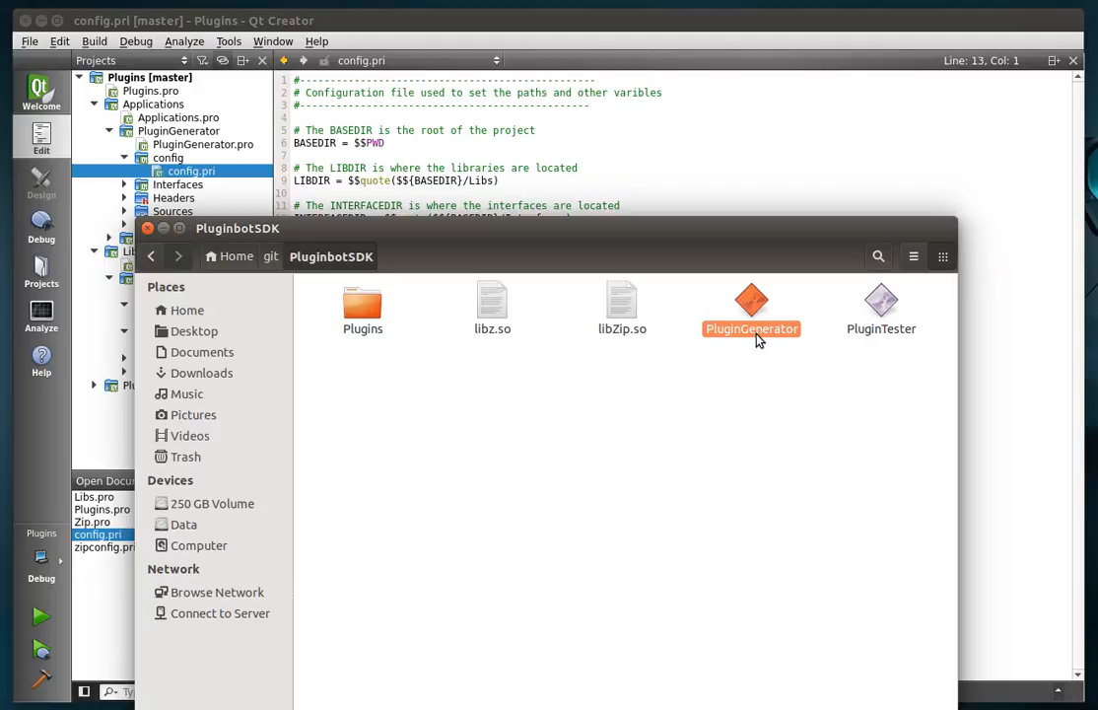
mouse_move(869, 343)
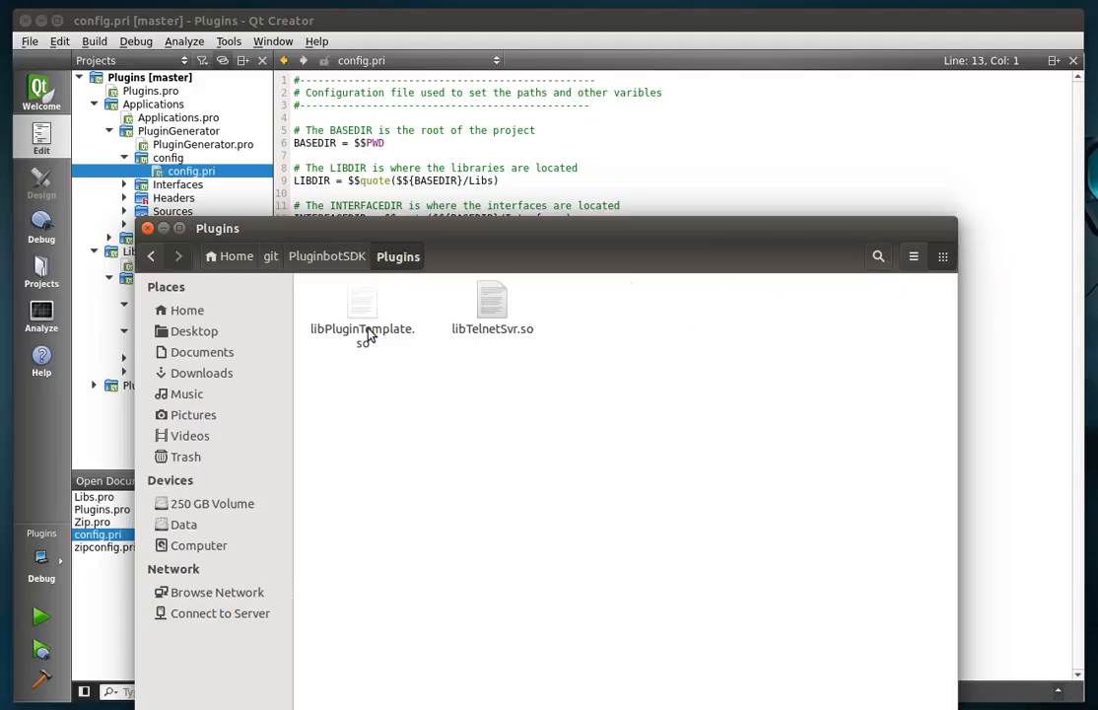
left_click(361, 300)
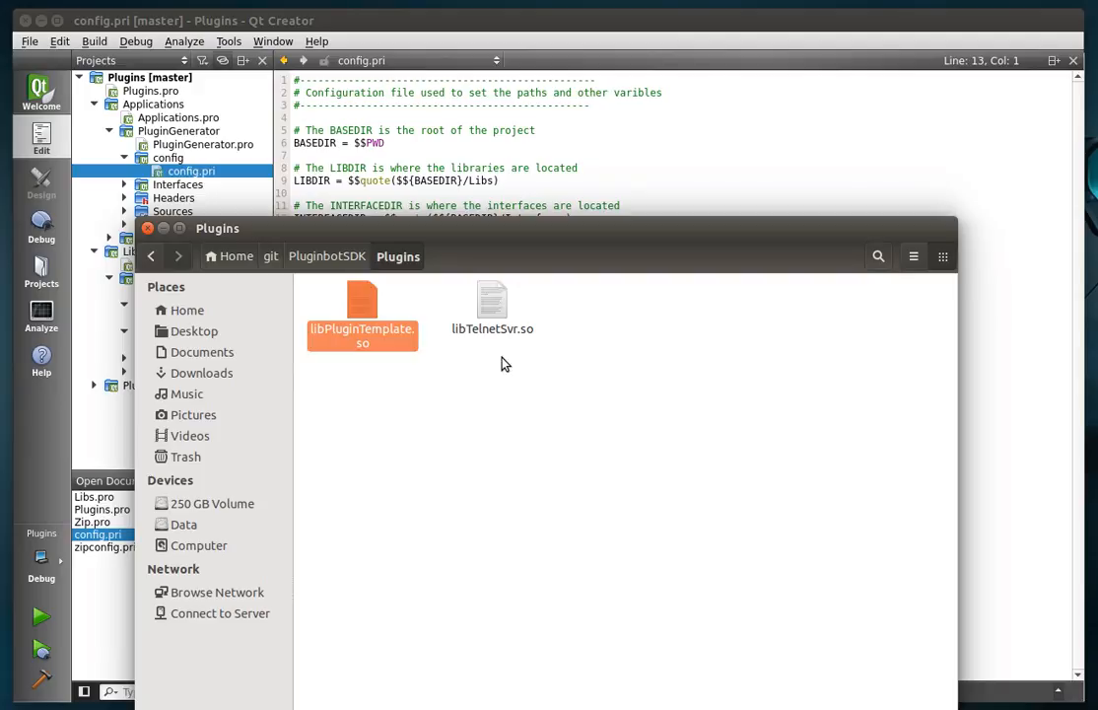
left_click(491, 306)
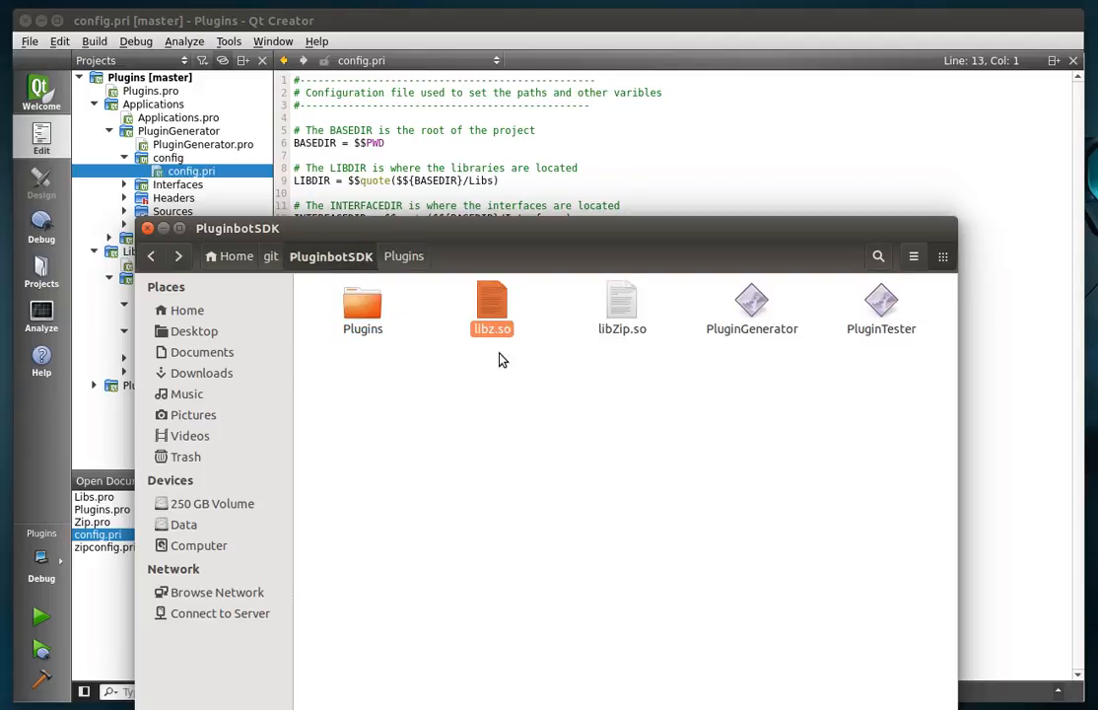
Step: Back in Qt Creator, select the zlib target in zipconfig.pri while rebuilding
left_click(621, 305)
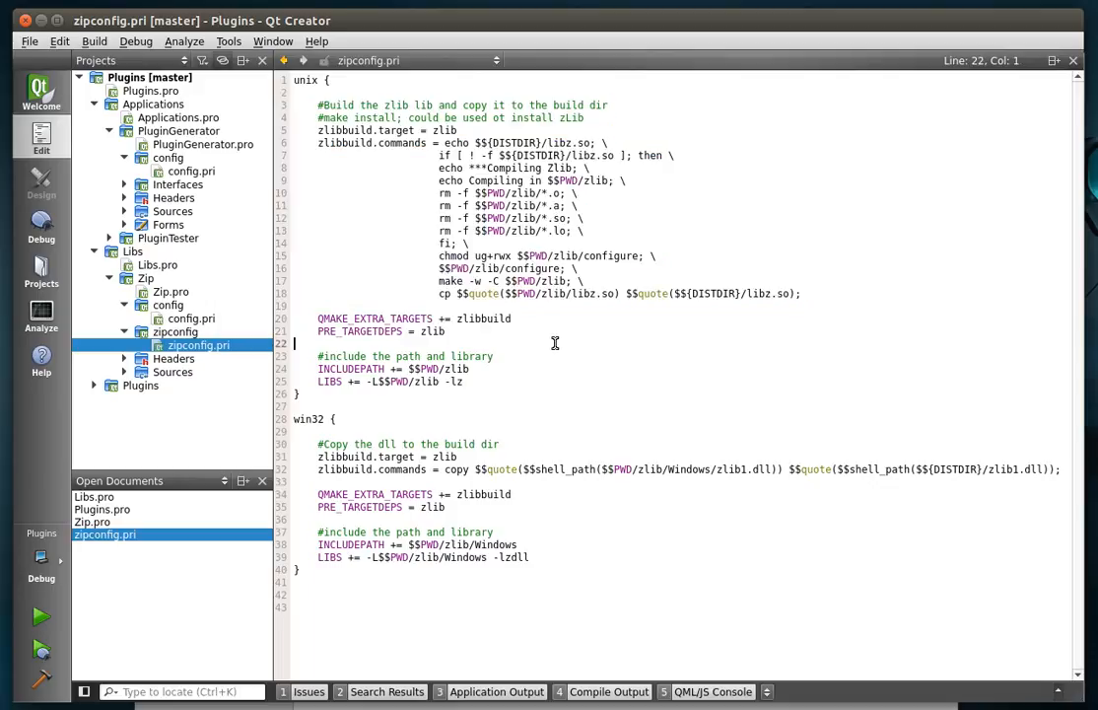
mouse_move(379, 176)
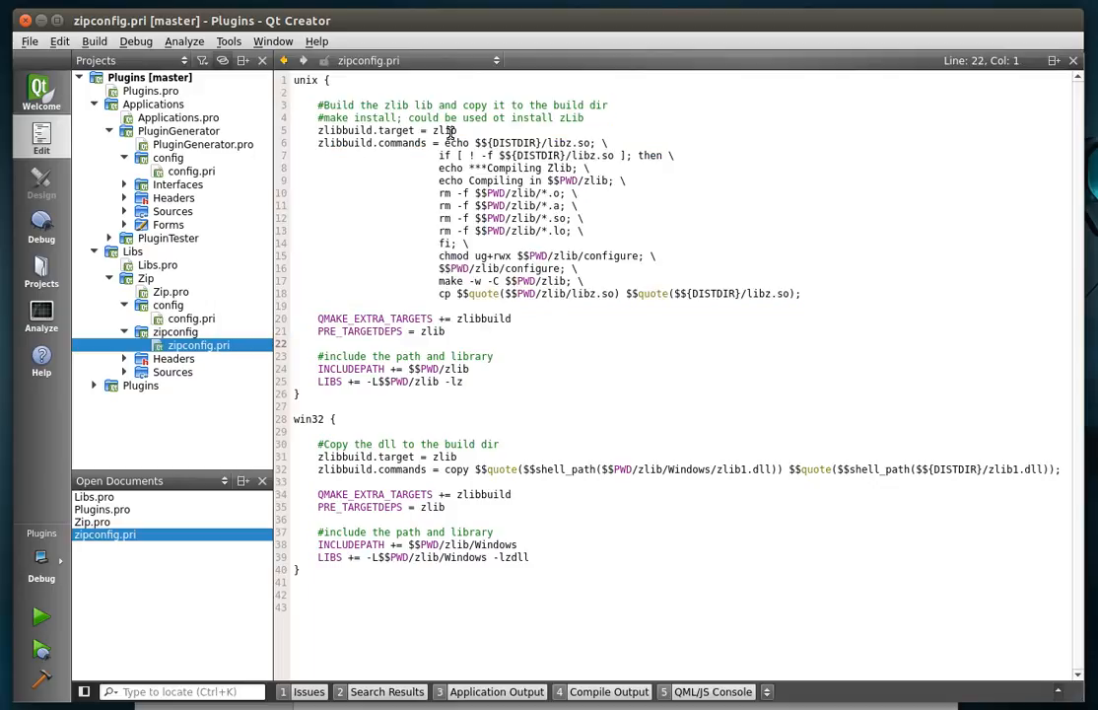
double_click(403, 143)
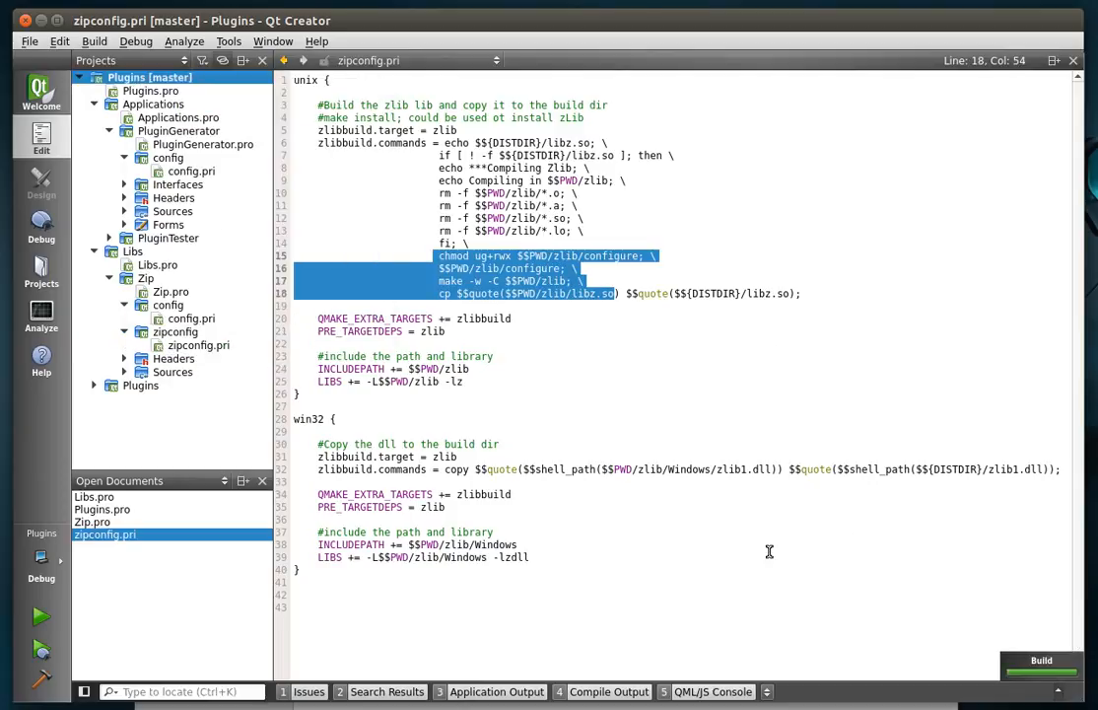
mouse_move(546, 248)
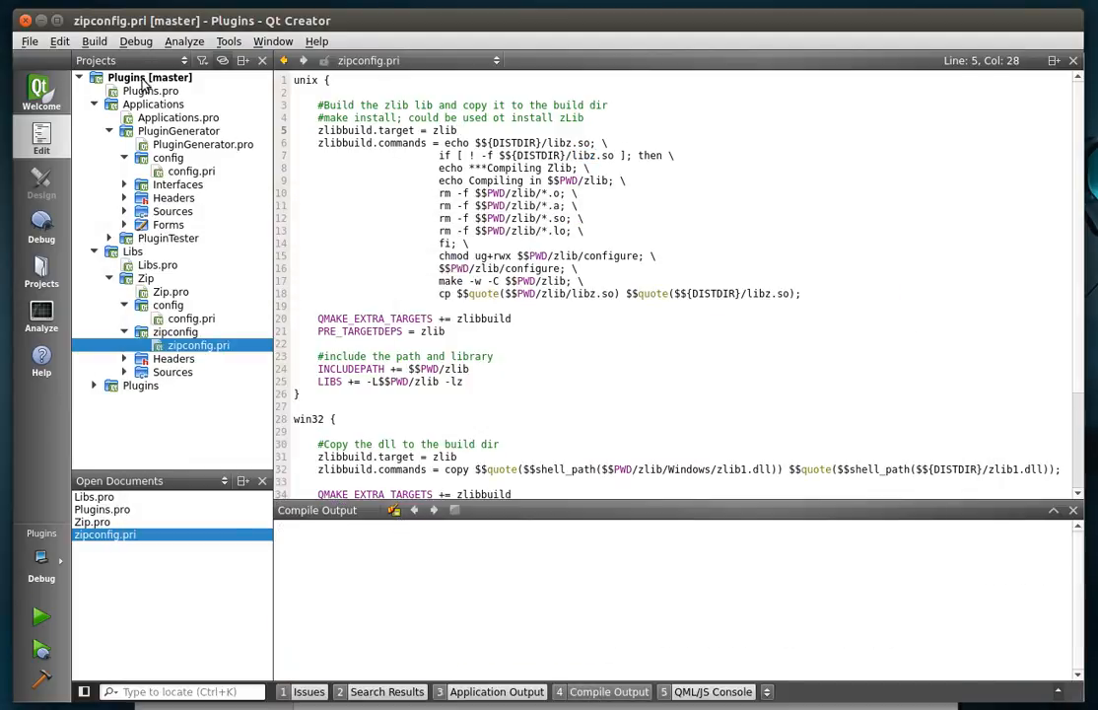
Step: Close Libs.pro, Plugins.pro, Zip.pro and zipconfig.pri via File > Close All
left_click(38, 617)
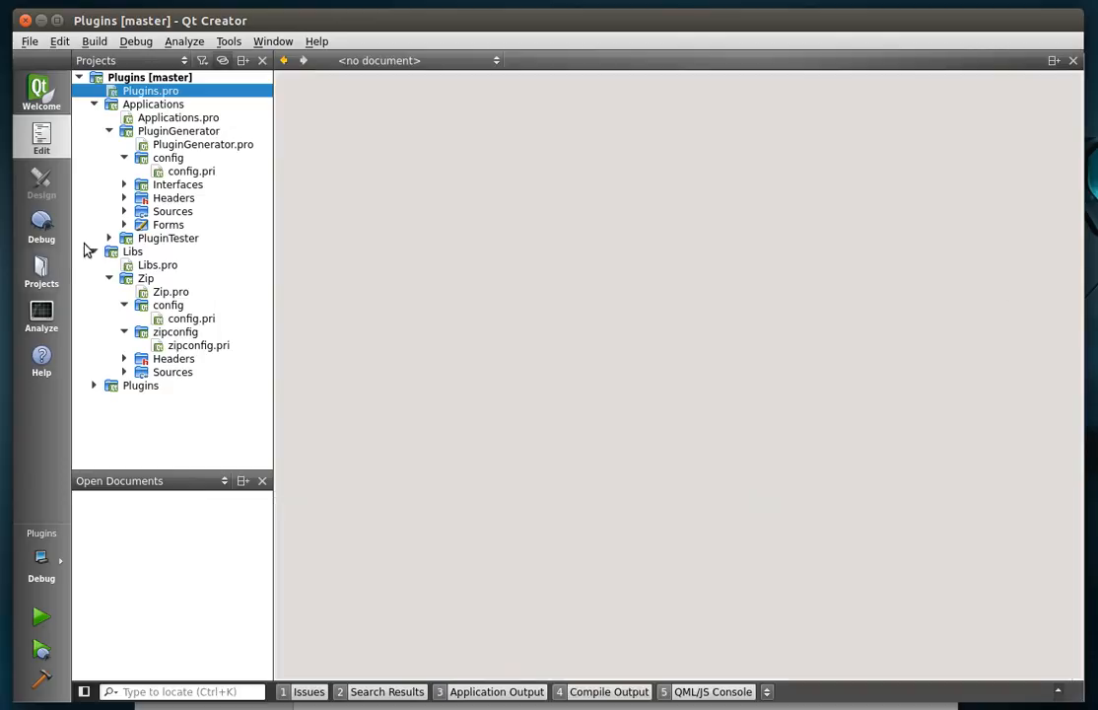
Step: Expand Libs > Zip, review zip.cpp, and expand its Headers and Sources
left_click(109, 237)
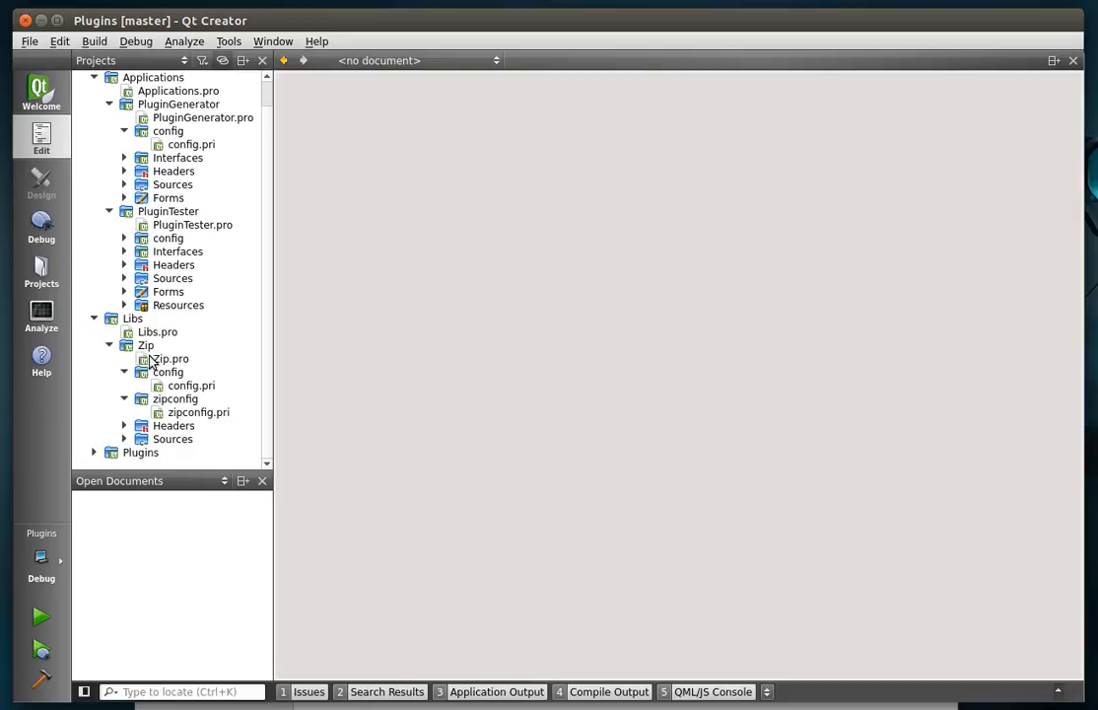
left_click(145, 345)
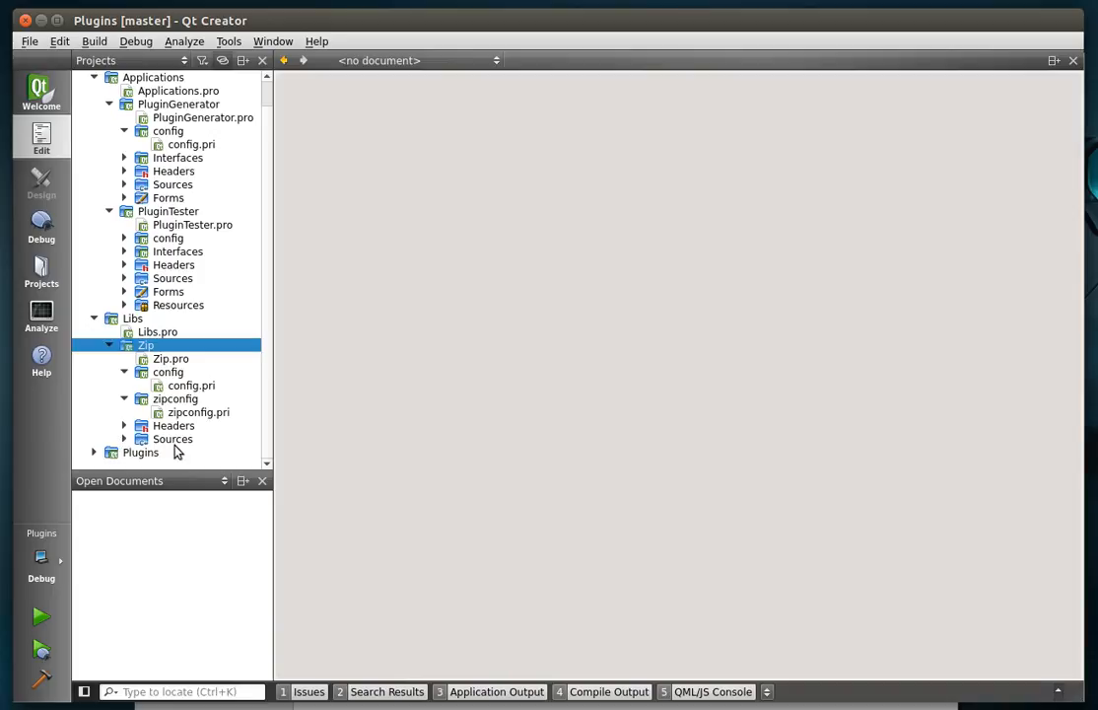
double_click(174, 438)
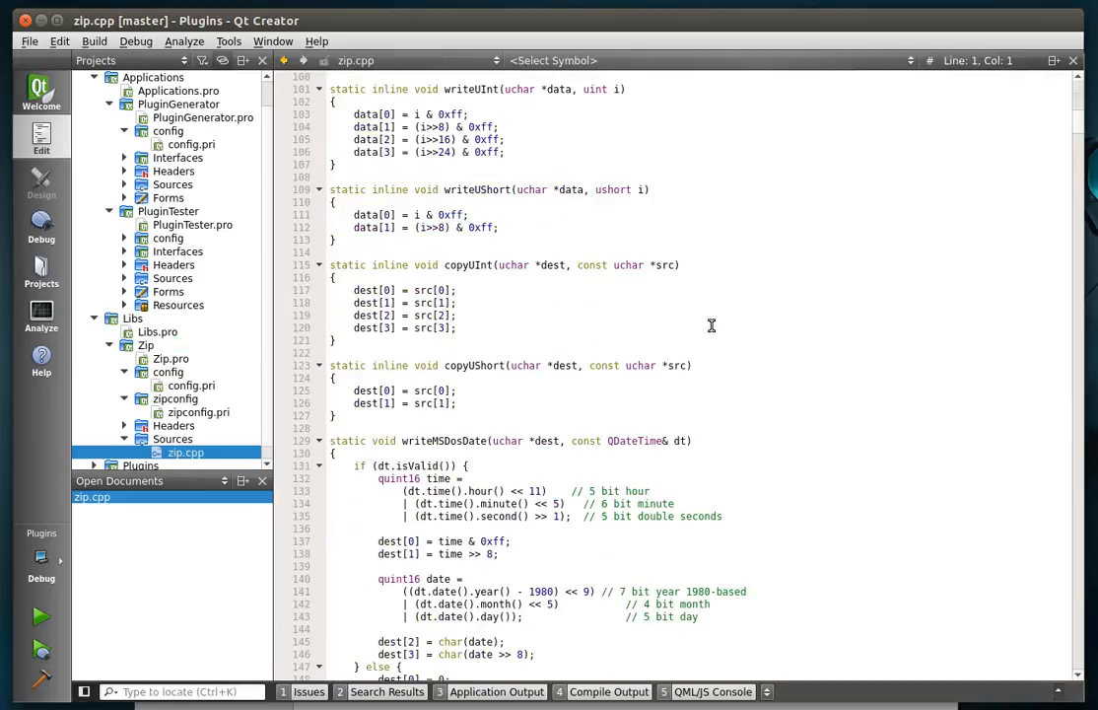
scroll("down", 3)
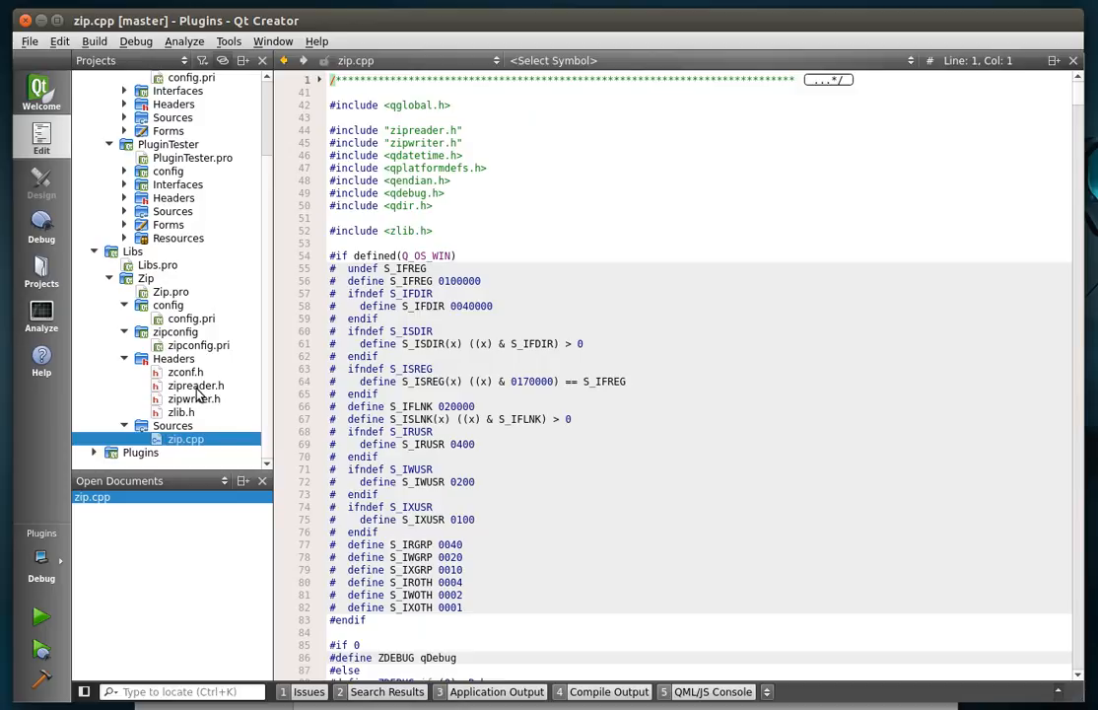
double_click(182, 412)
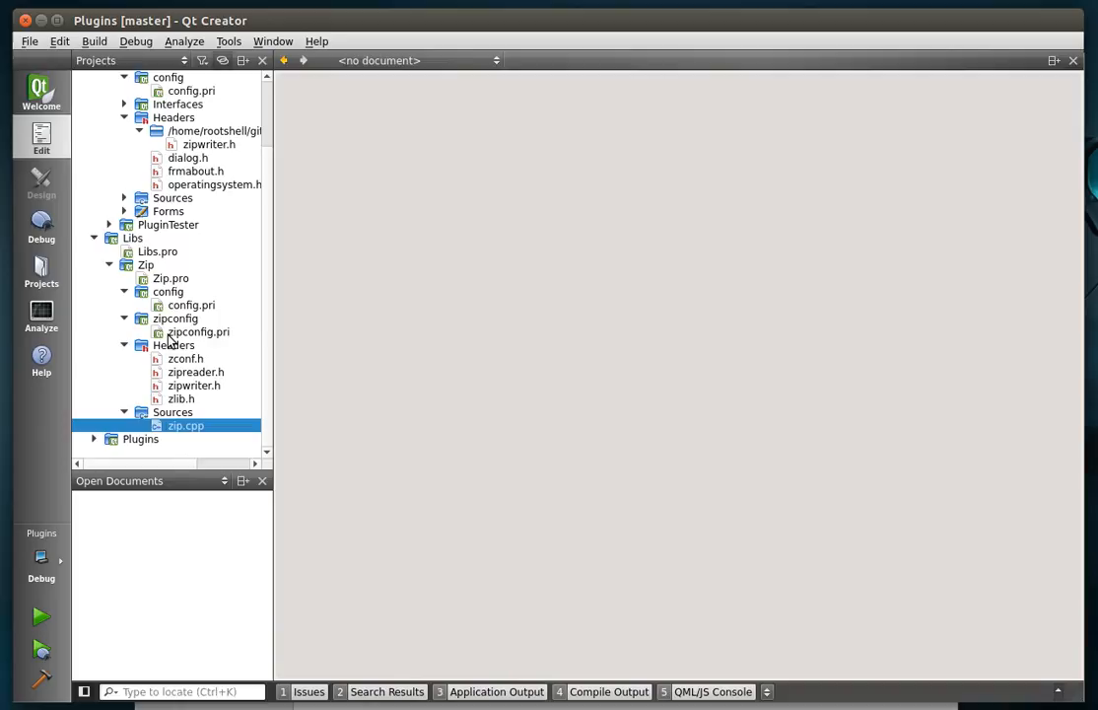
mouse_move(110, 275)
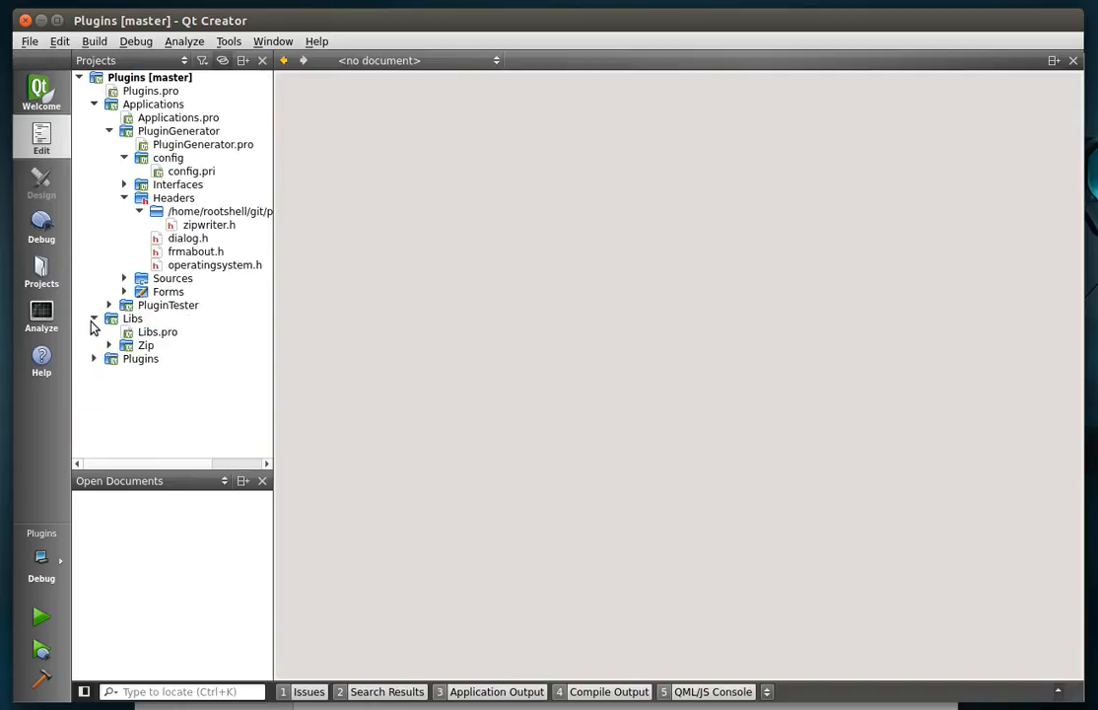
Step: Collapse Applications, expand Plugins > PluginTemplate's config folder, and open iPlugin.h
left_click(110, 130)
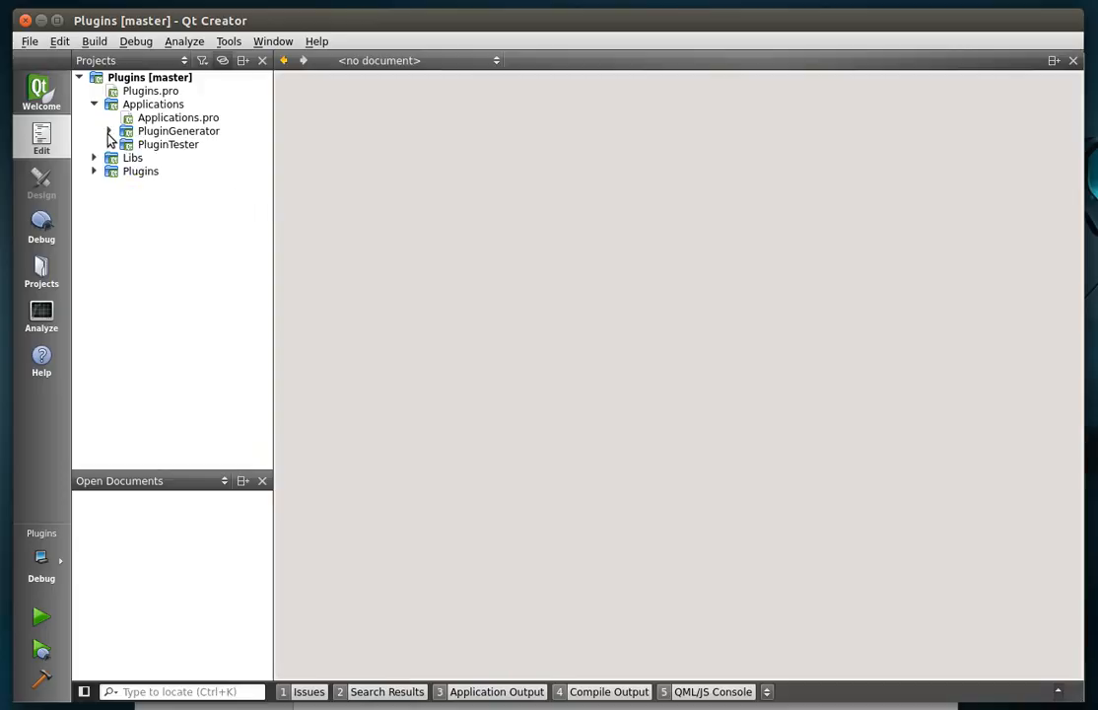
left_click(95, 104)
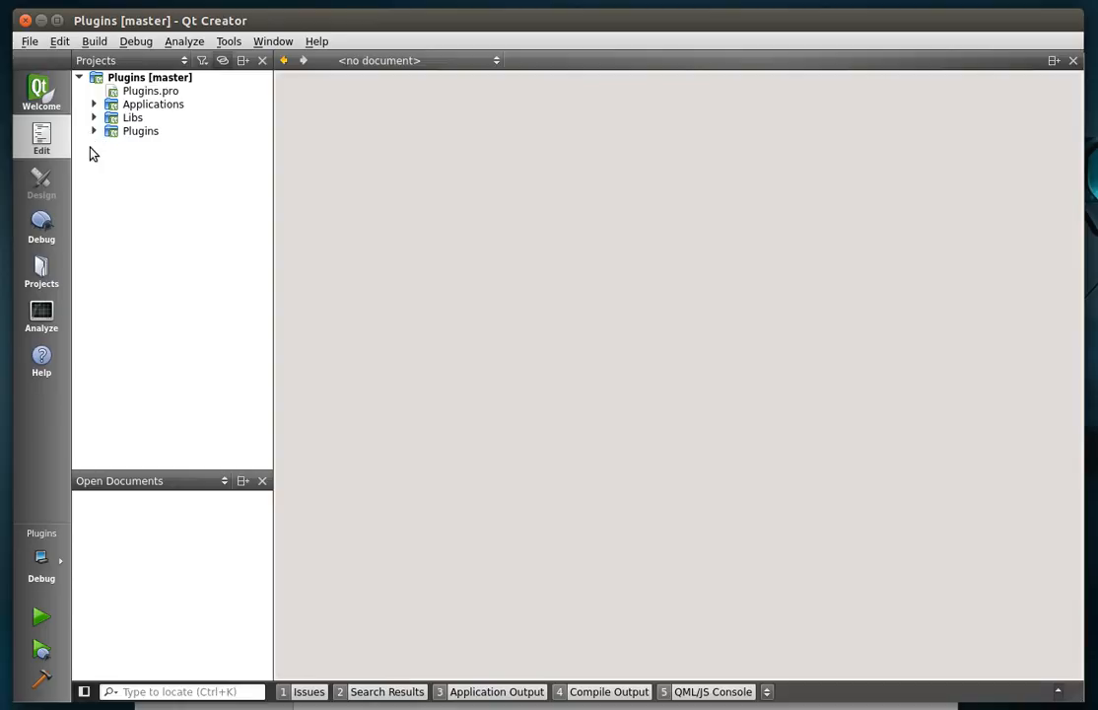
left_click(94, 131)
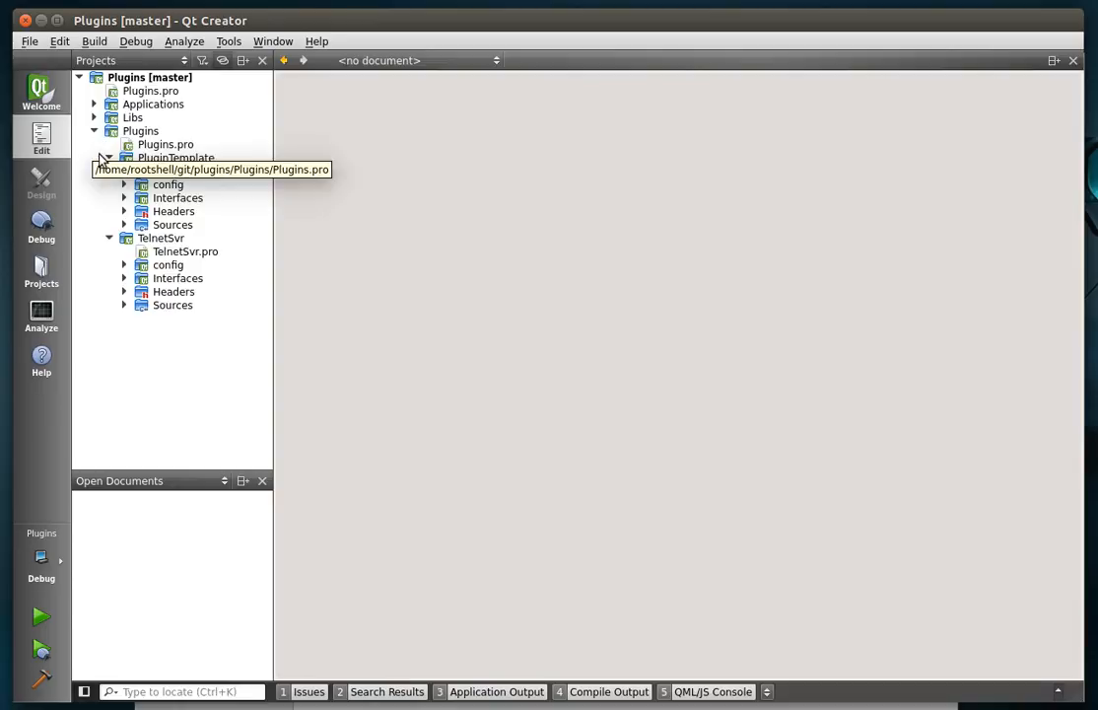
mouse_move(166, 145)
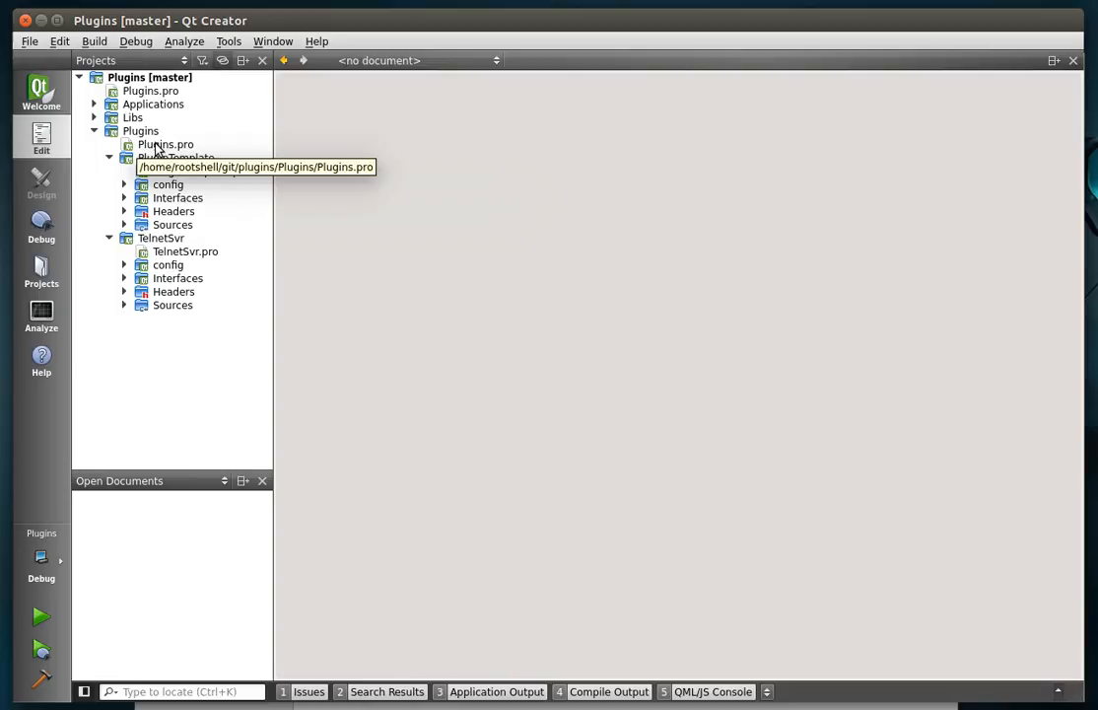
left_click(164, 144)
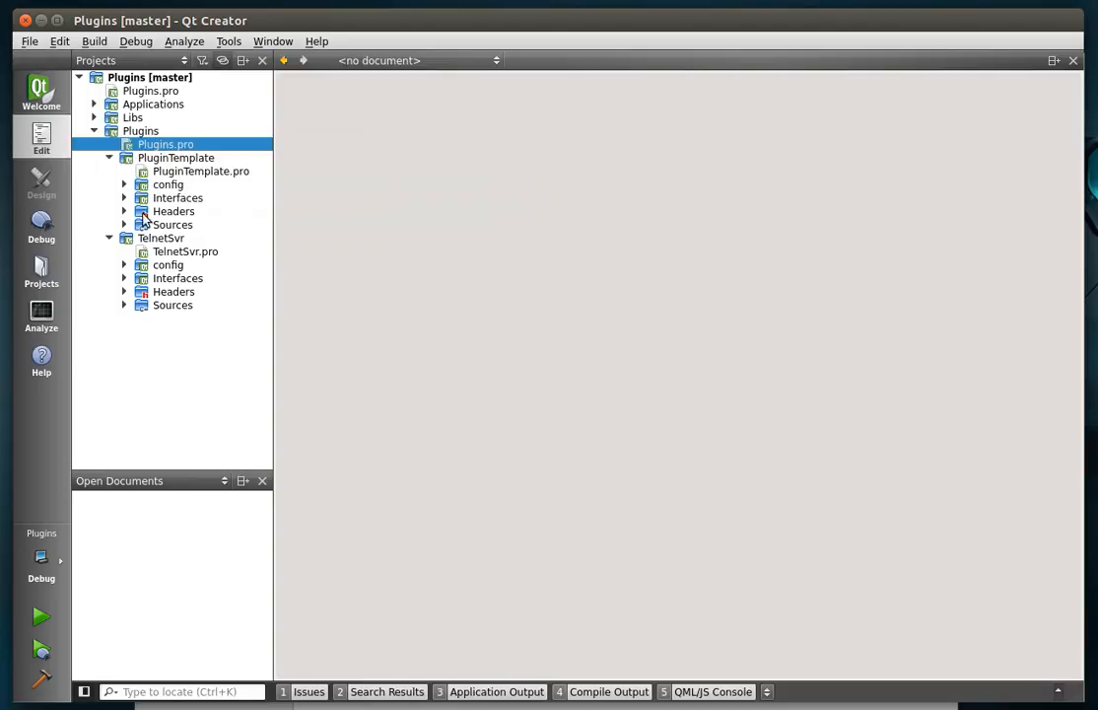
left_click(124, 223)
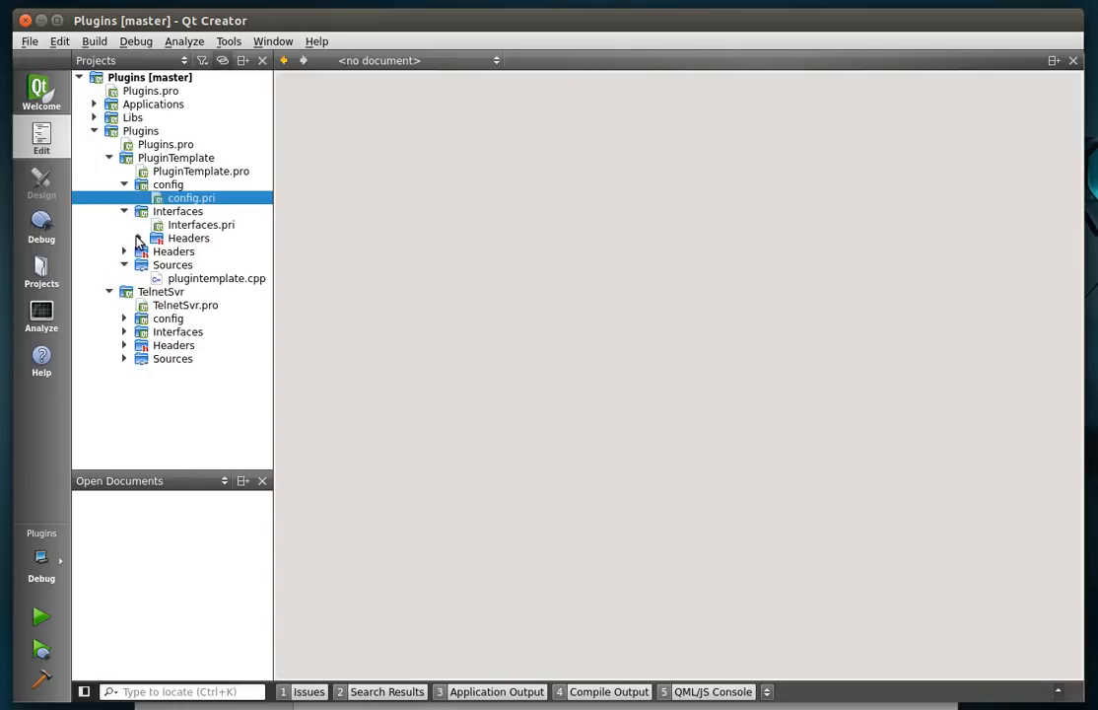
double_click(188, 237)
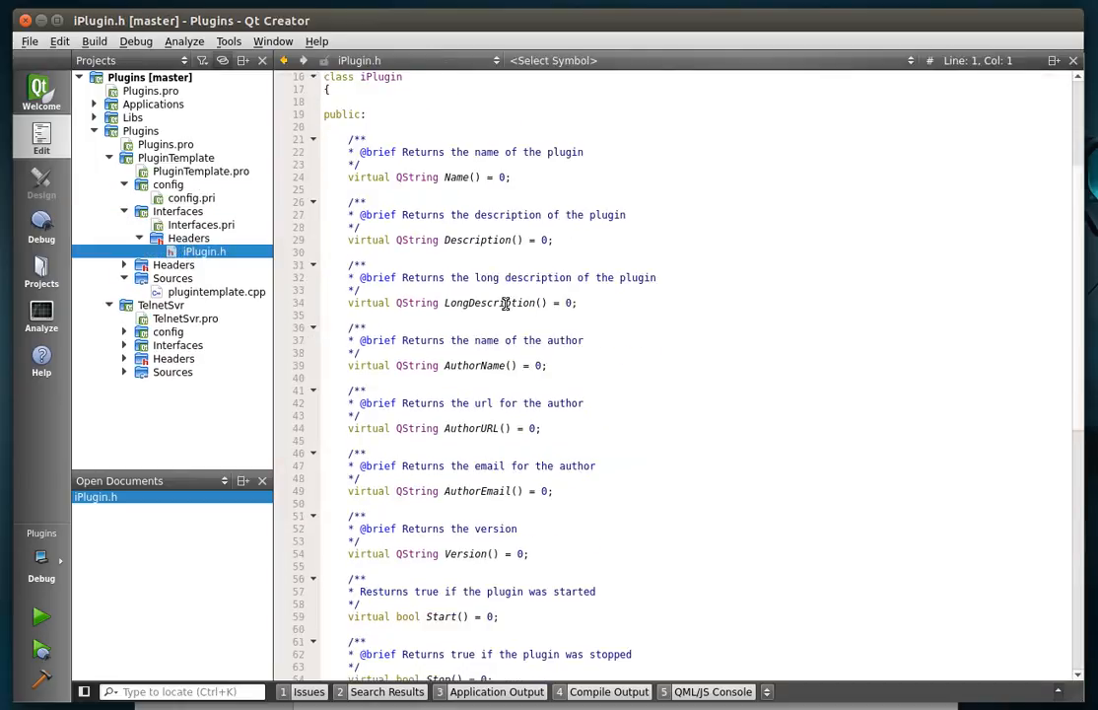
mouse_move(509, 300)
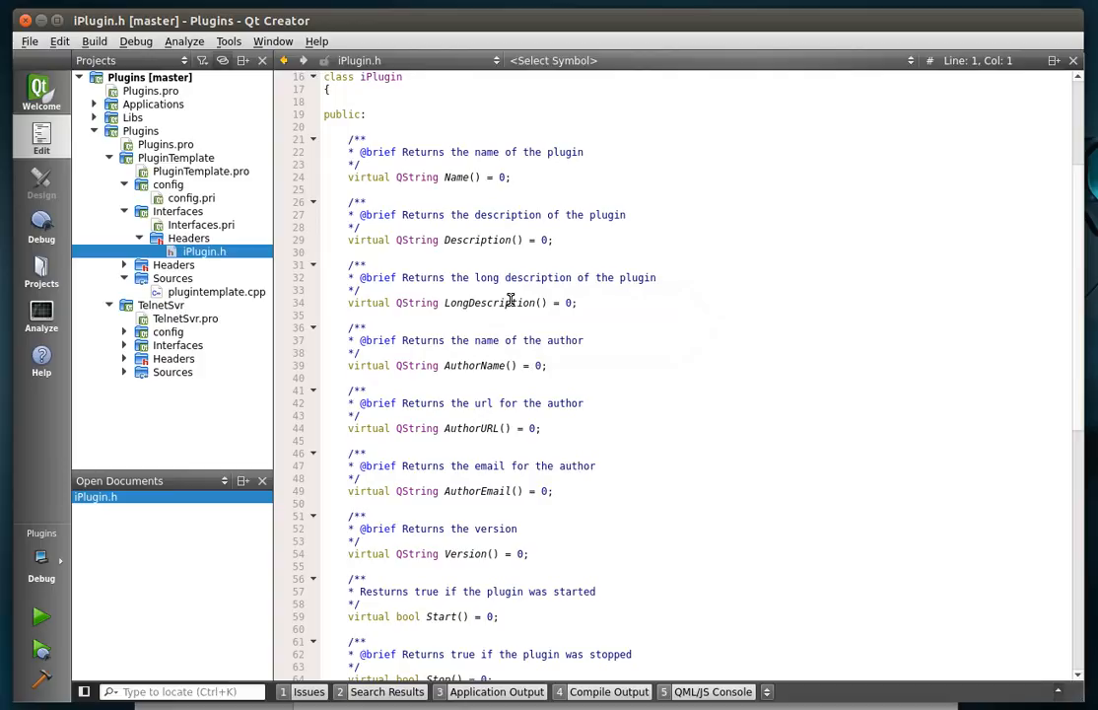
mouse_move(495, 260)
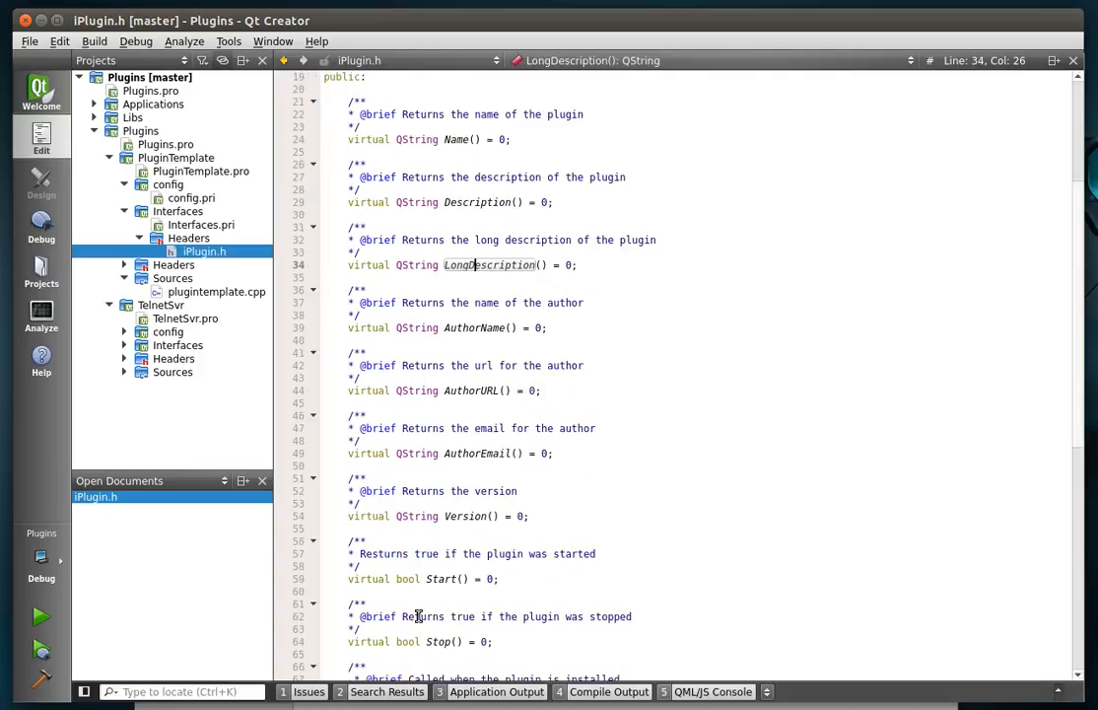
Step: Scroll through iPlugin.h past the Name, Description and Version methods
scroll("down", 3)
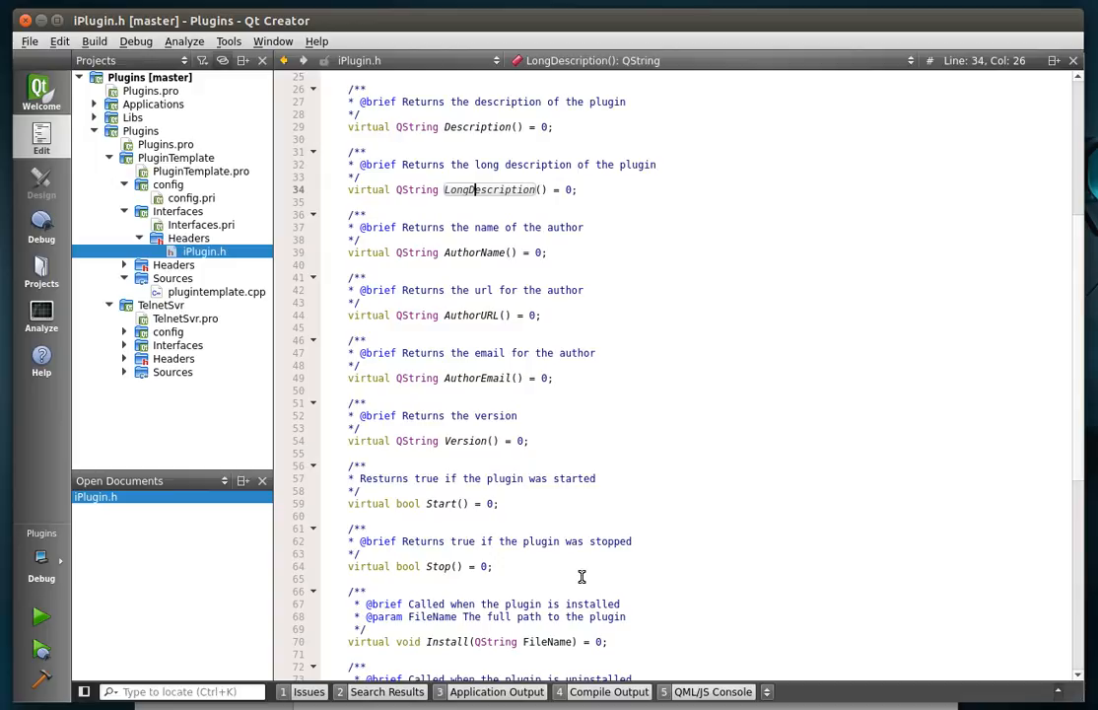
scroll("down", 3)
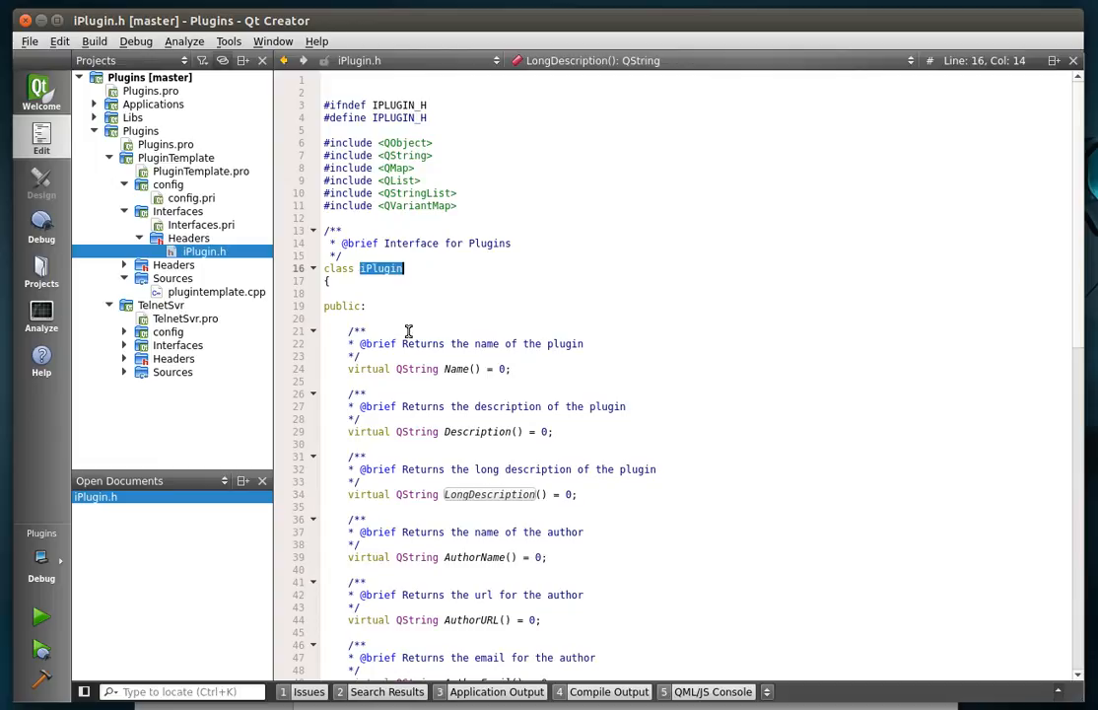
scroll("down", 3)
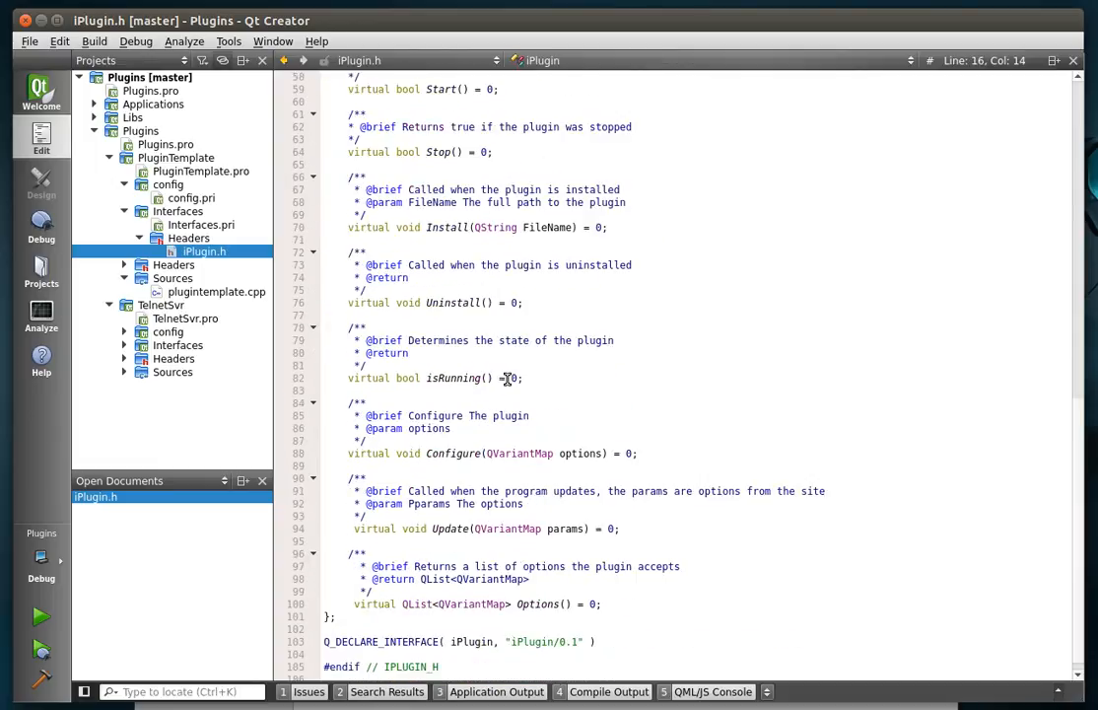
scroll("down", 3)
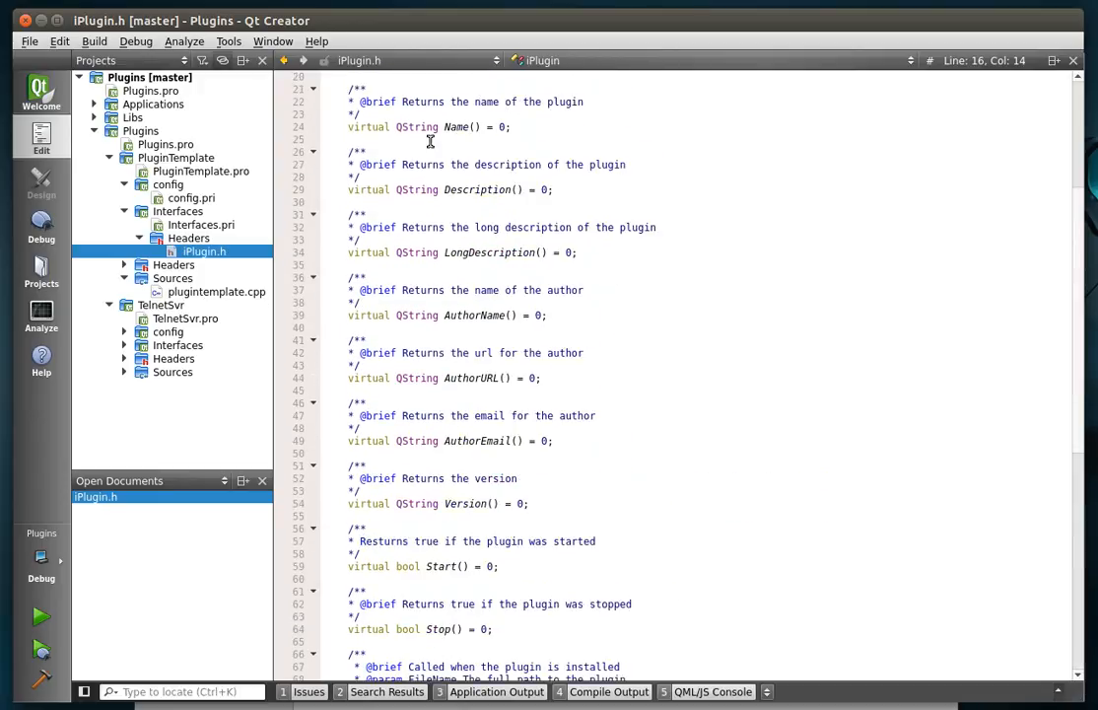
scroll("down", 3)
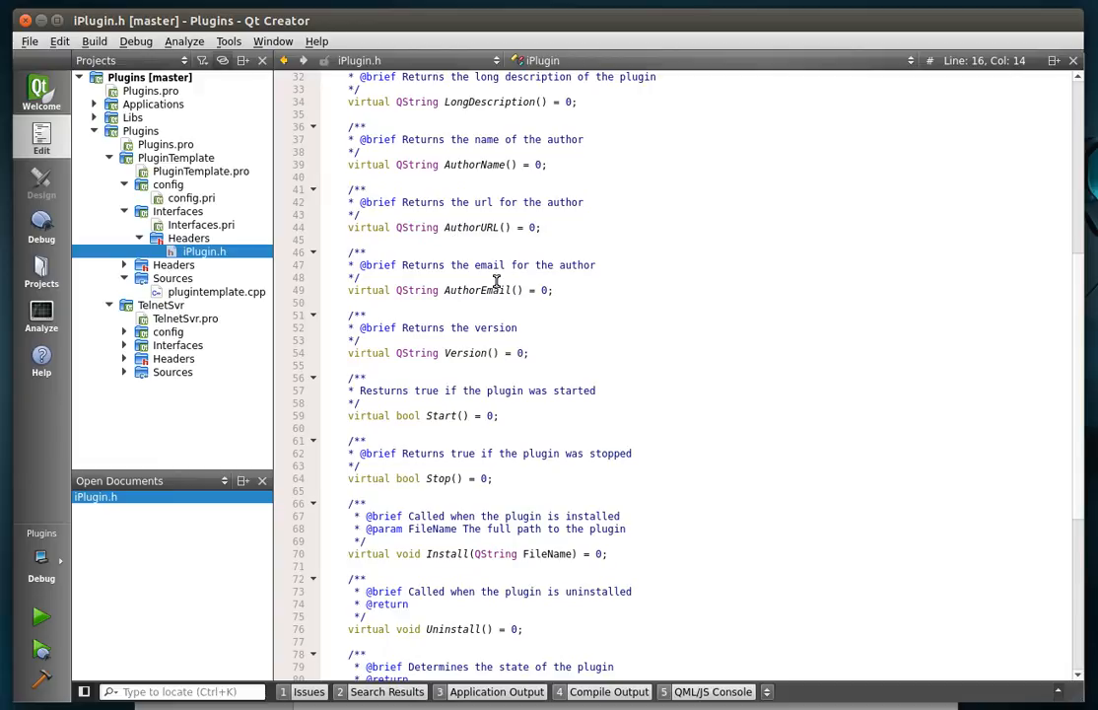
Step: Highlight the Install method, its FileName parameter, Uninstall and isRunning declarations
left_click(464, 353)
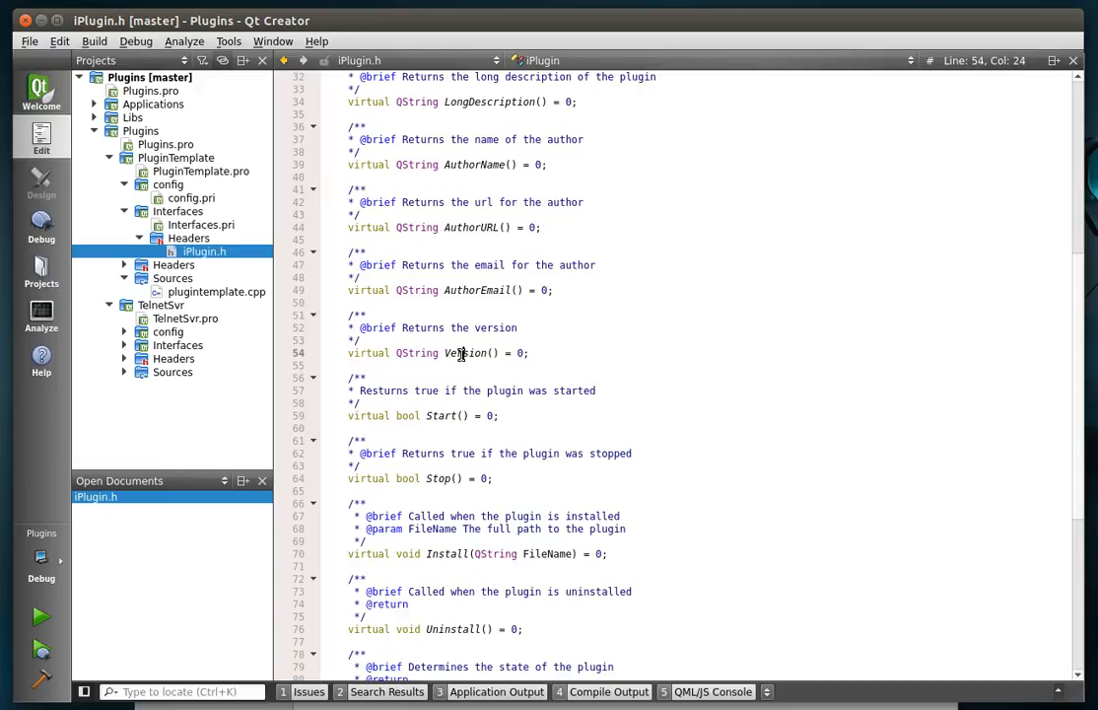
double_click(466, 353)
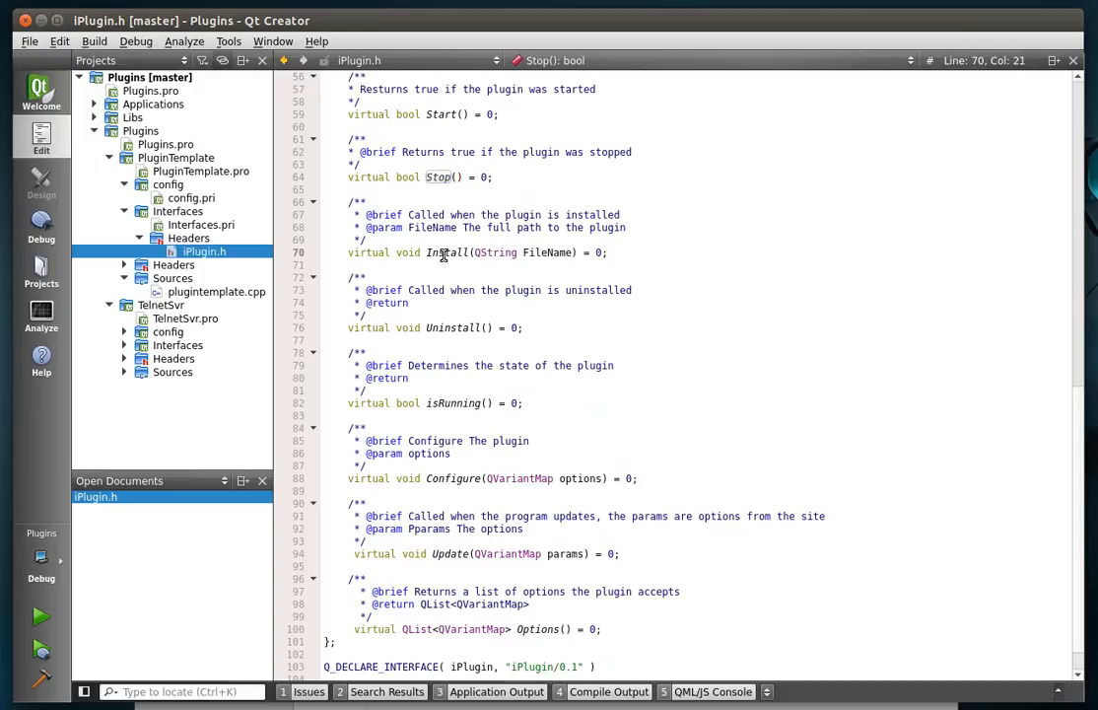
double_click(548, 252)
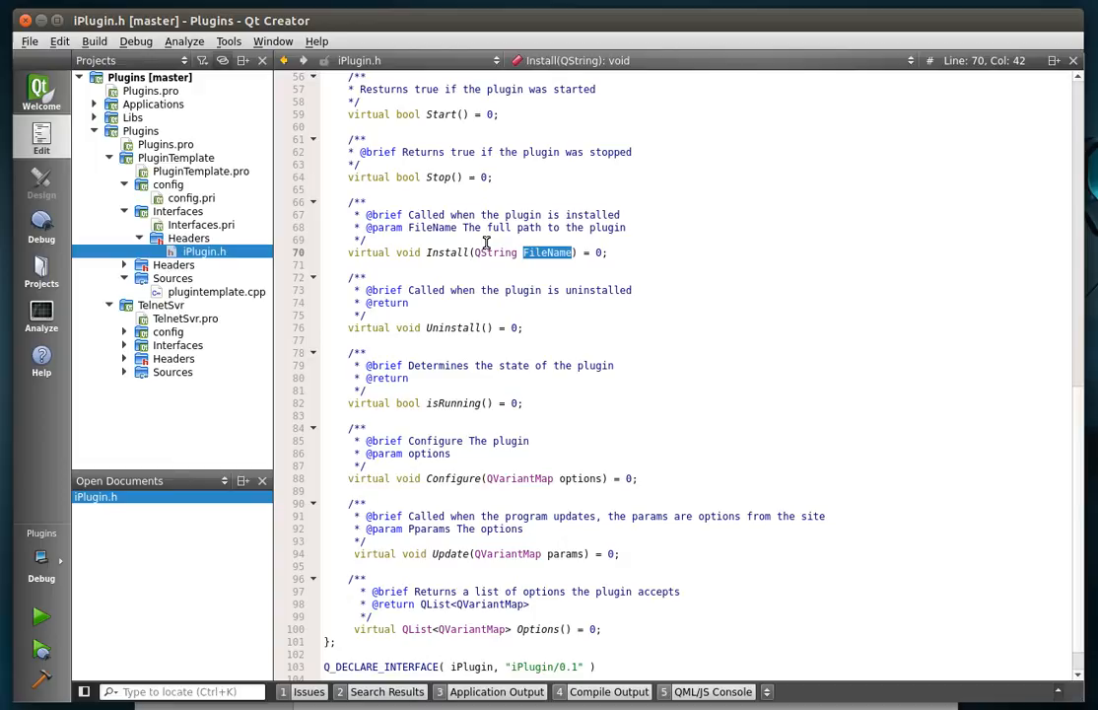
mouse_move(462, 333)
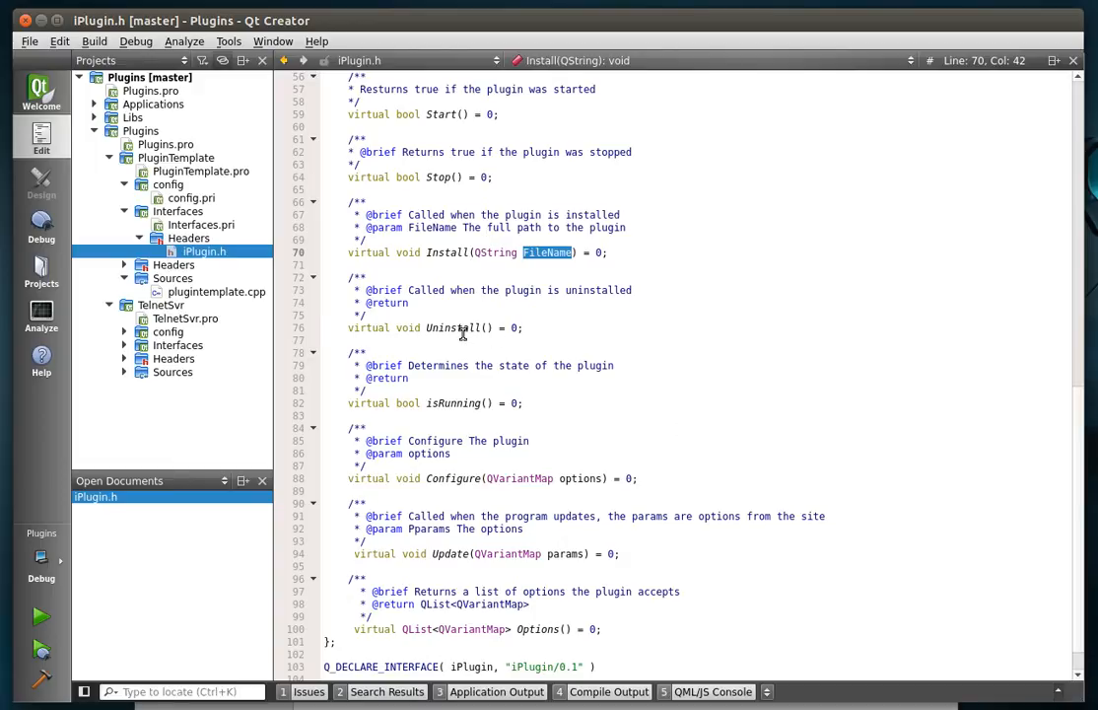
double_click(453, 327)
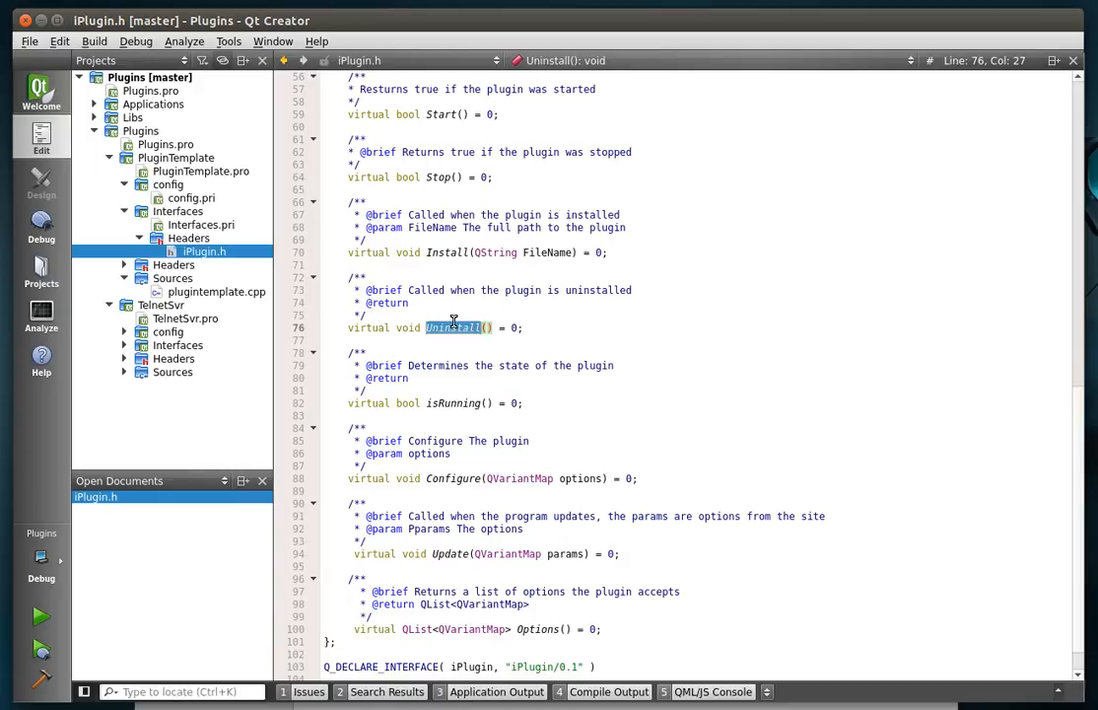
double_click(453, 403)
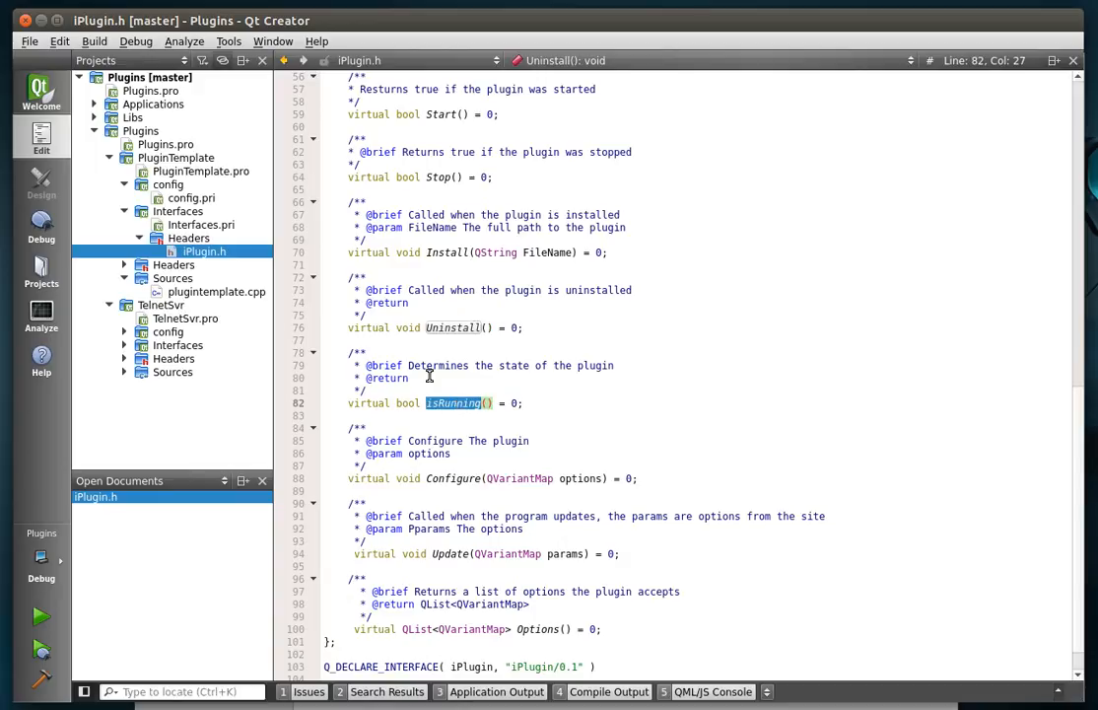
scroll("down", 3)
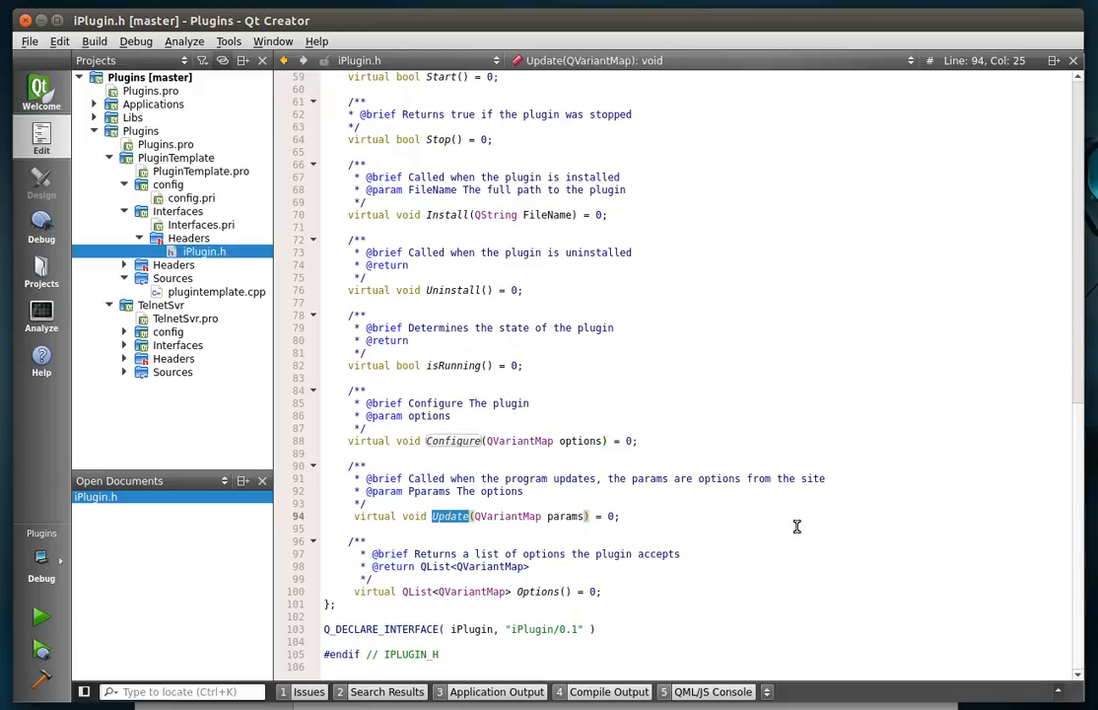
mouse_move(927, 519)
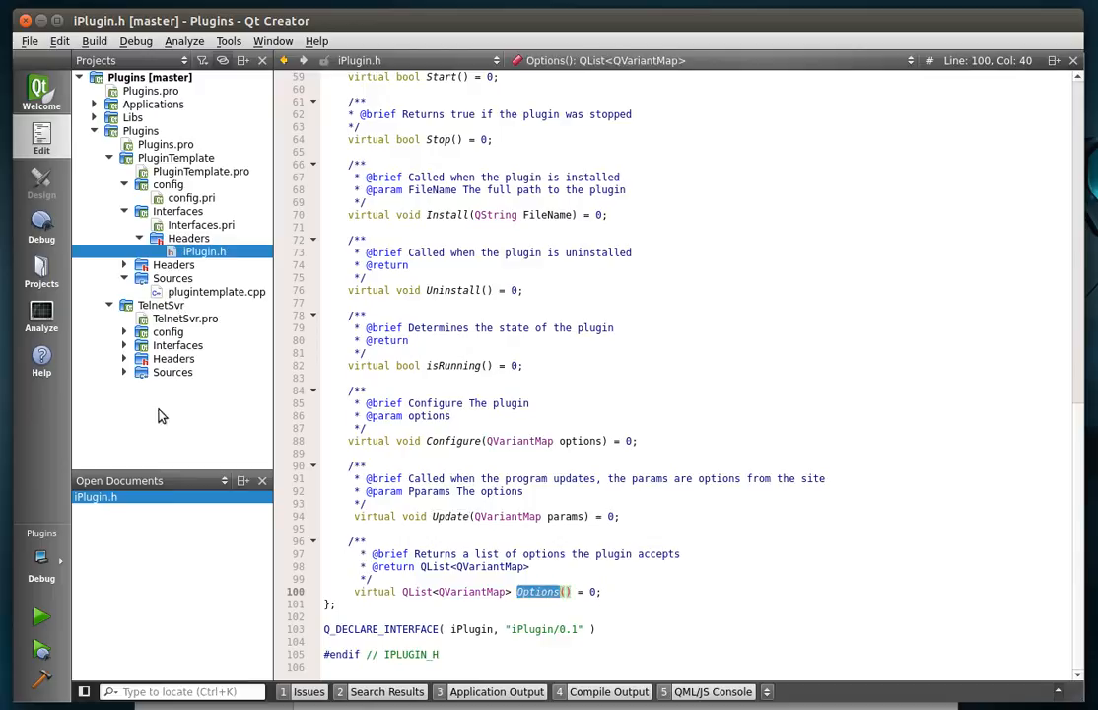
left_click(213, 291)
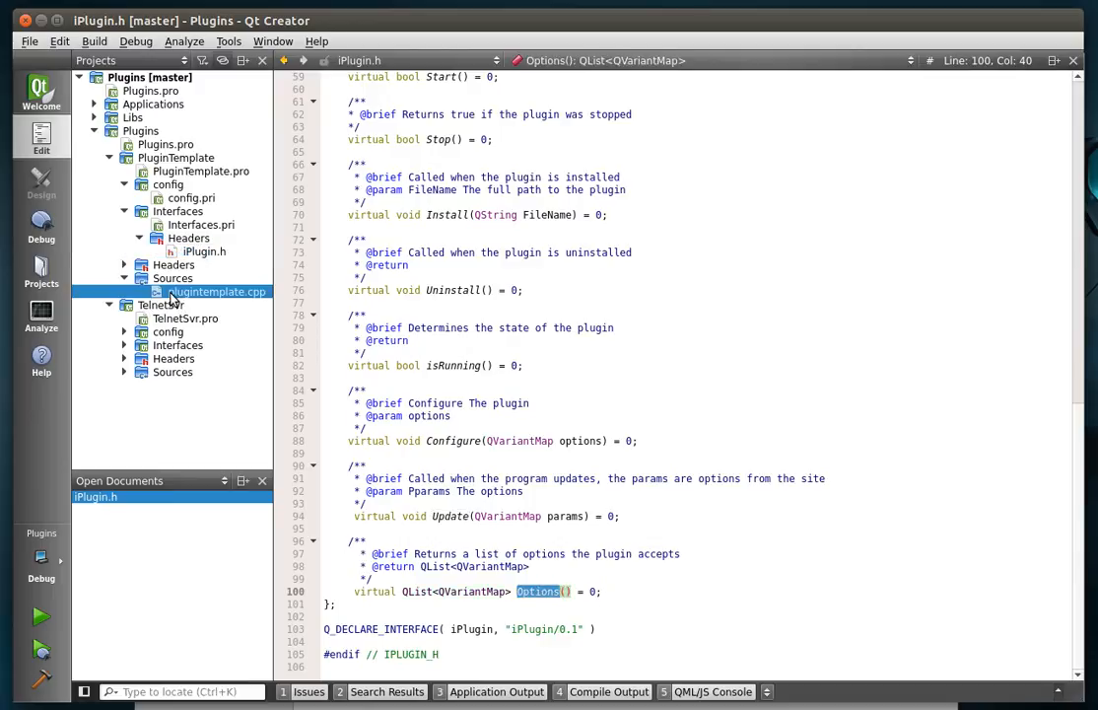
Step: Read plugintemplate.h through Q_INTERFACES, its methods and private members
double_click(213, 291)
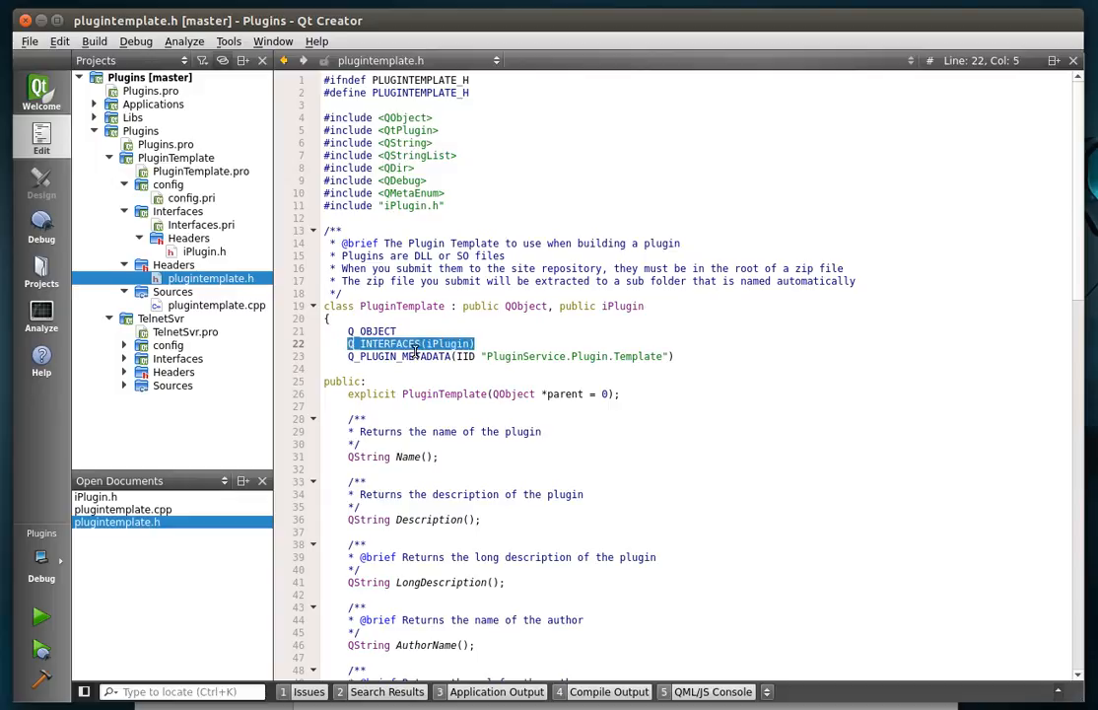
mouse_move(514, 356)
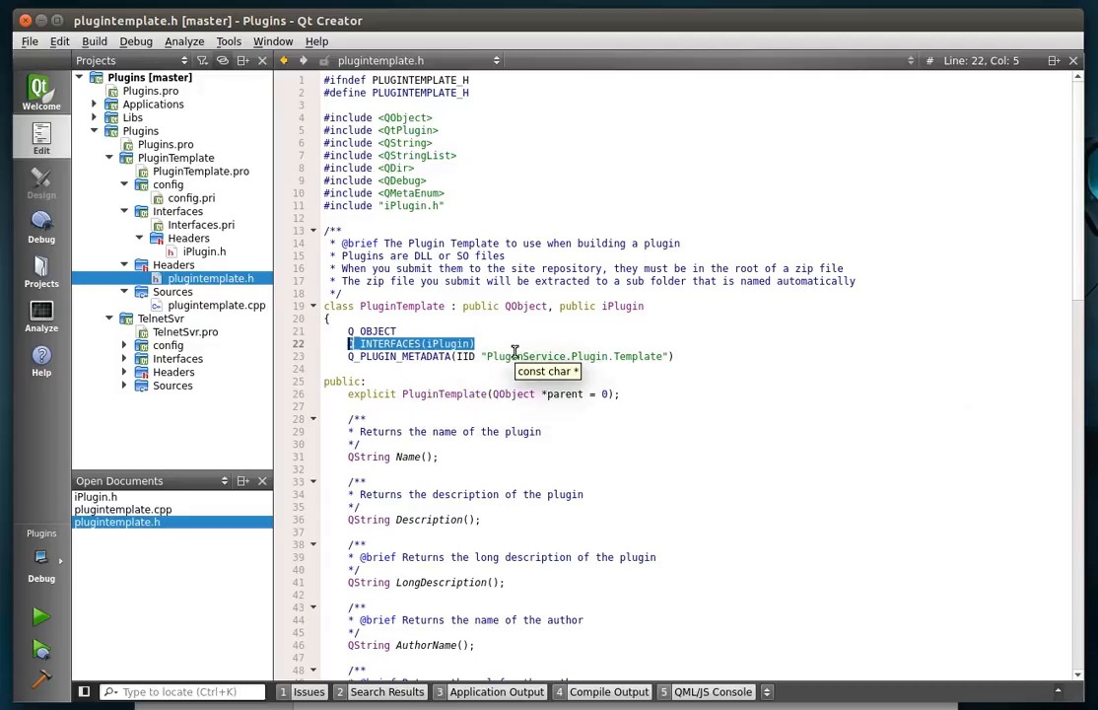
mouse_move(418, 366)
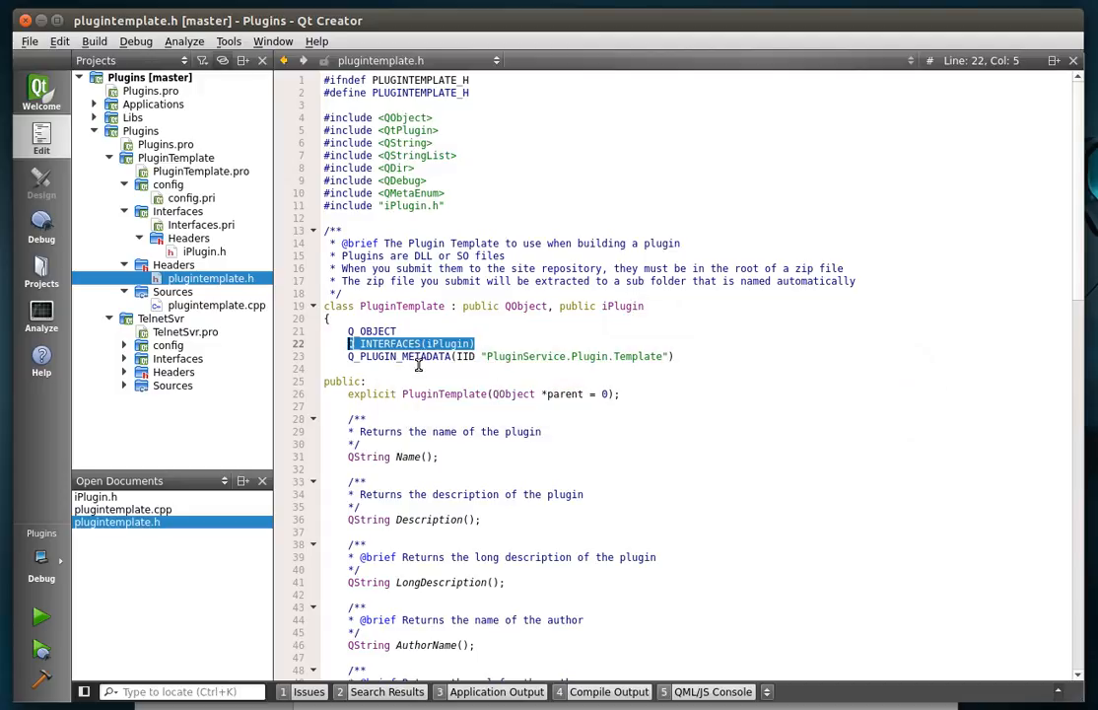
scroll("down", 3)
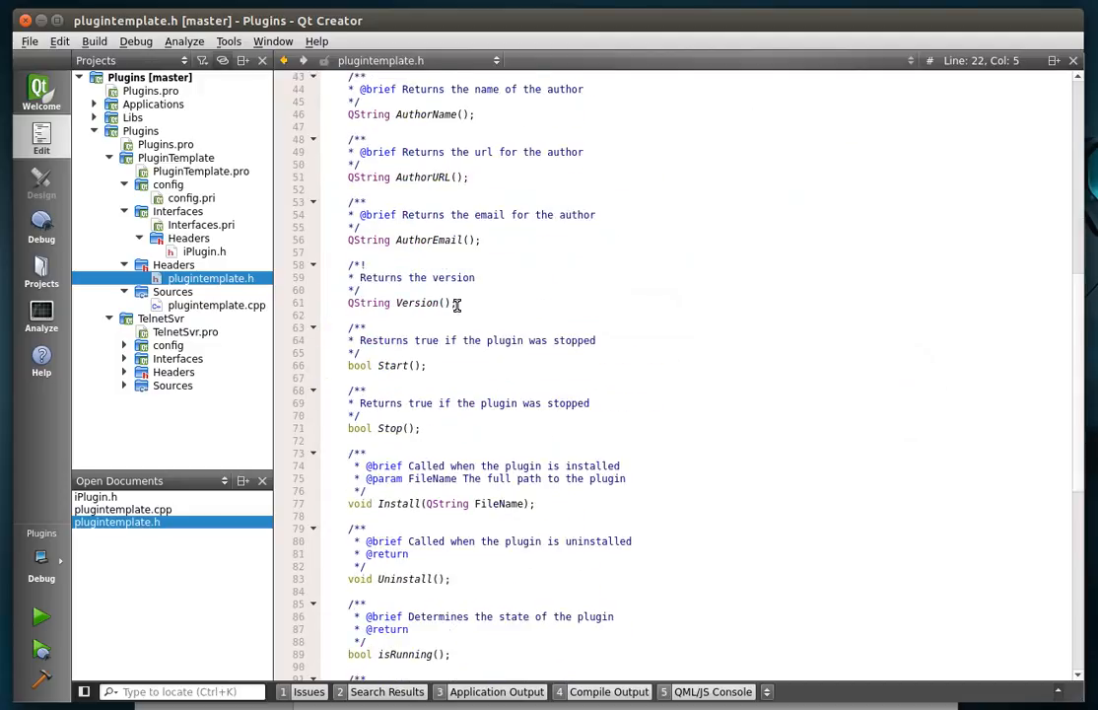
scroll("down", 3)
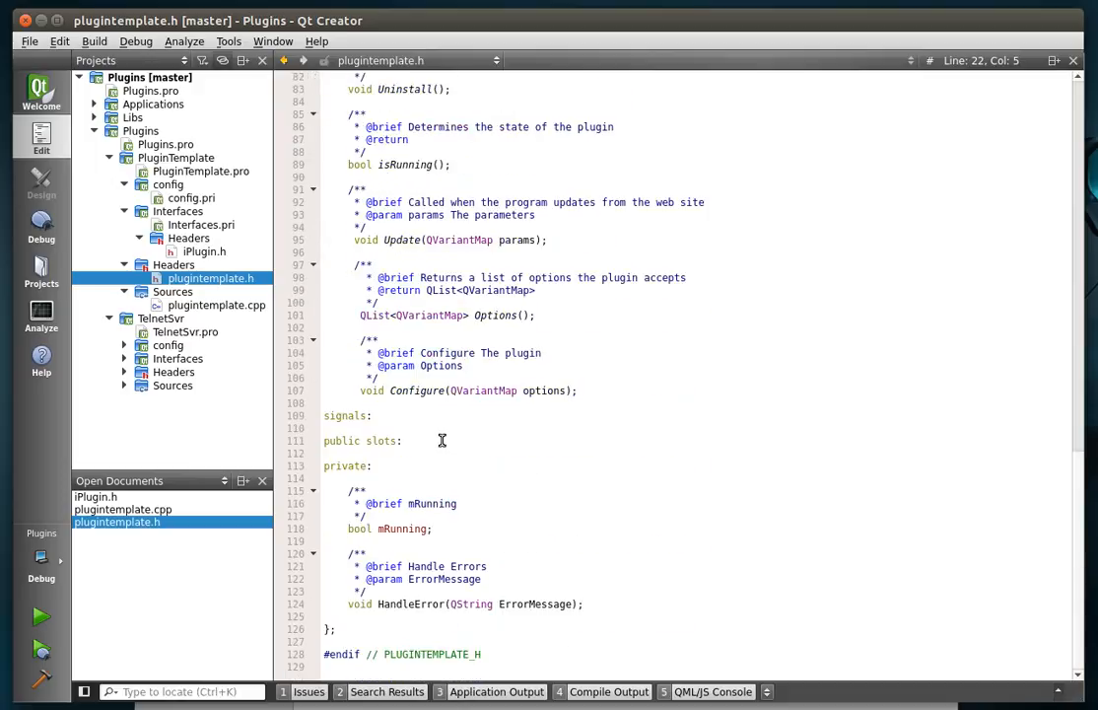
mouse_move(394, 516)
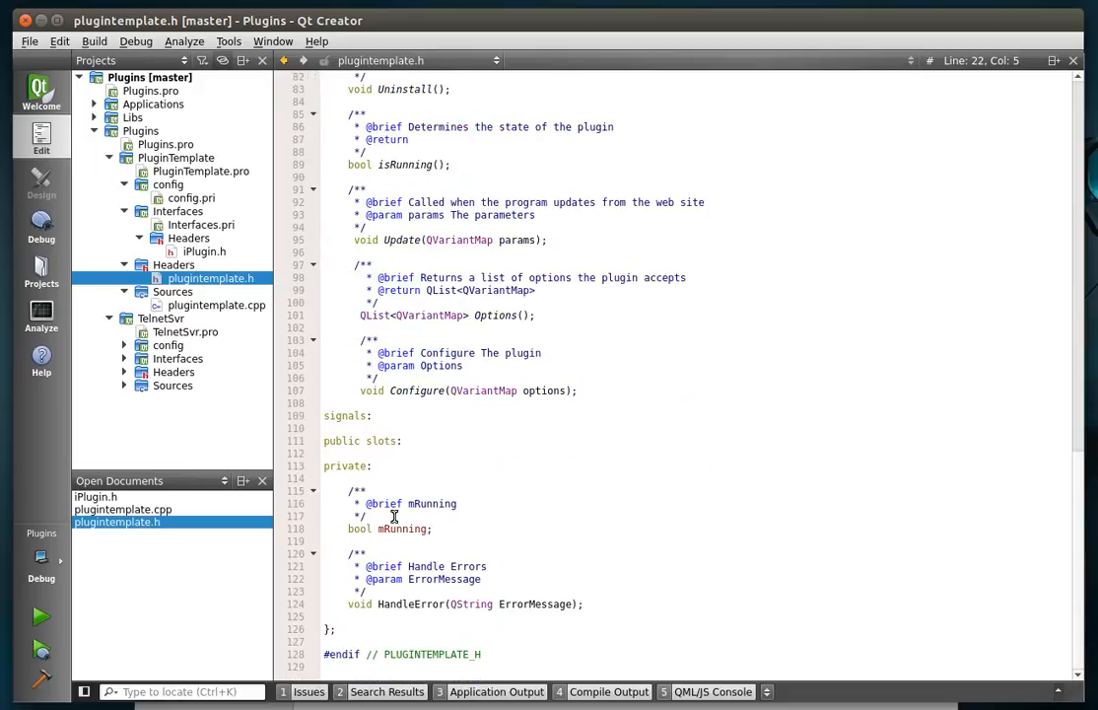
double_click(404, 528)
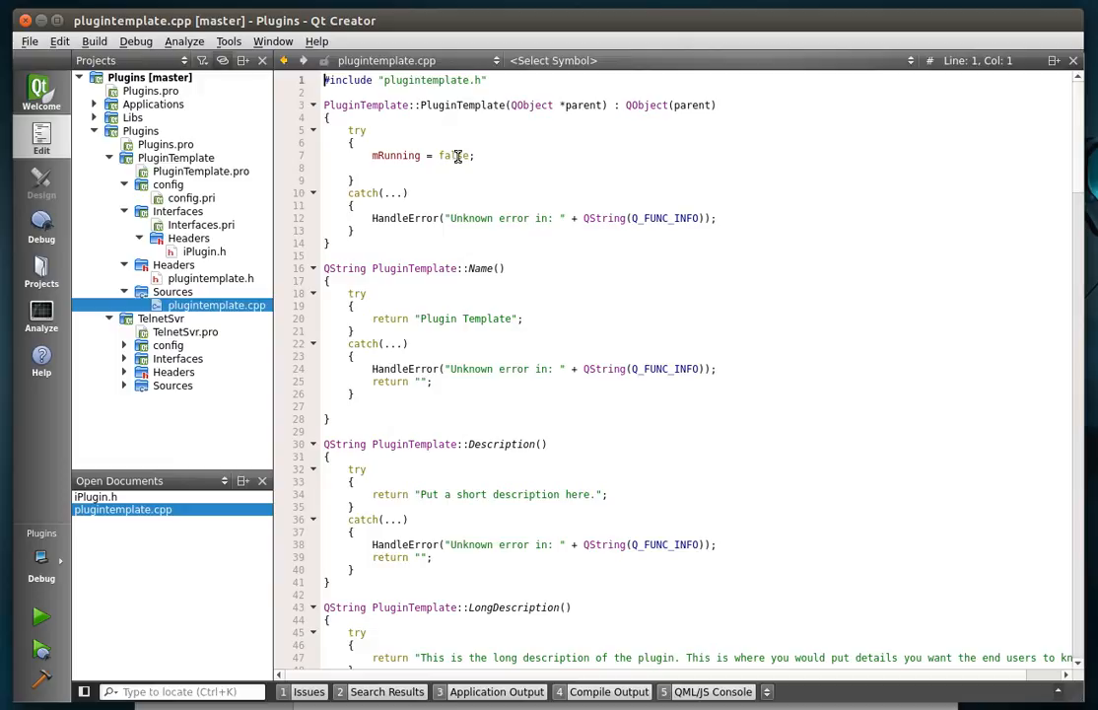
Step: Read plugintemplate.cpp through Options and Configure, highlighting QVariantMap uses
triple_click(422, 155)
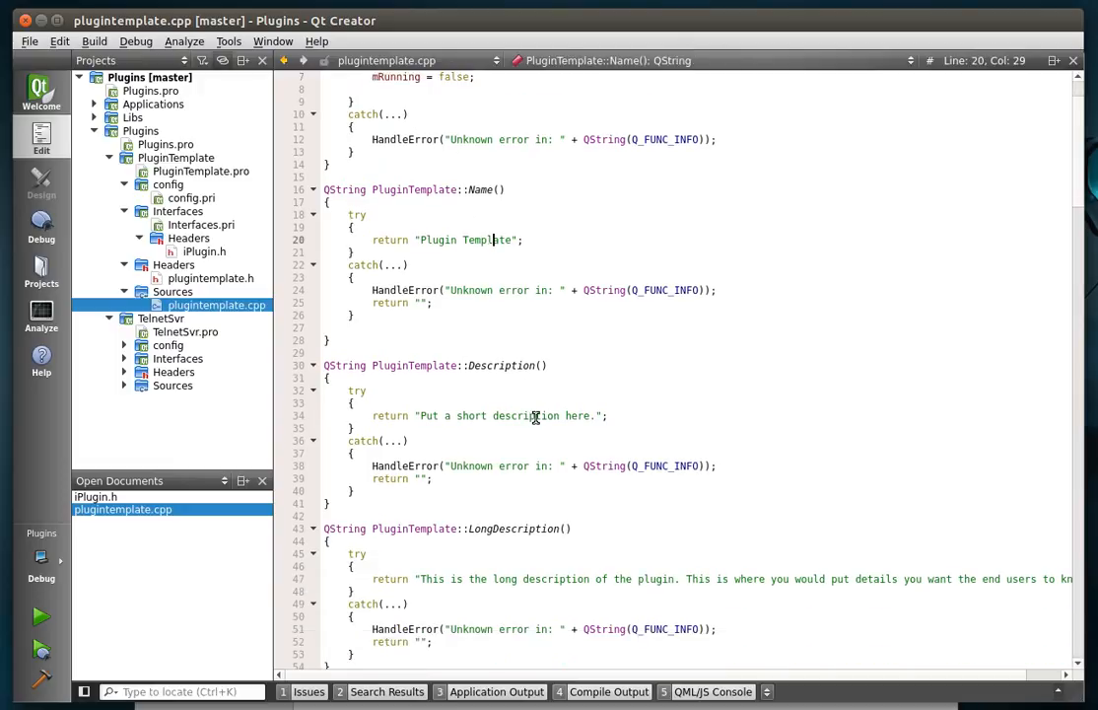
scroll("down", 3)
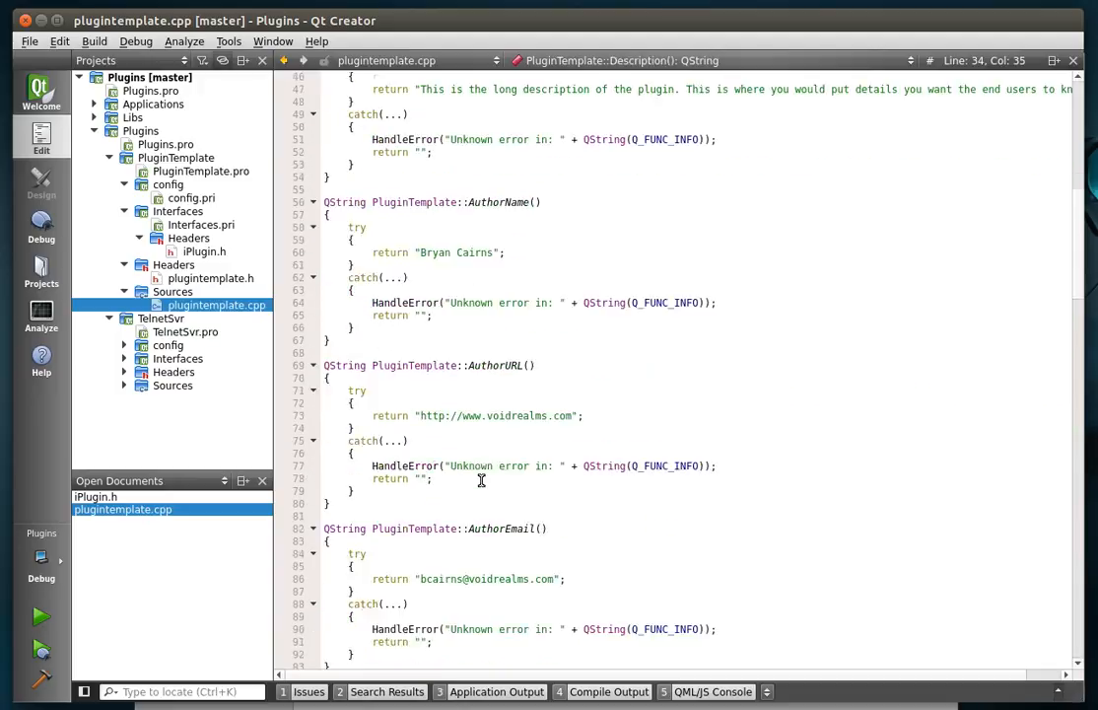
scroll("down", 3)
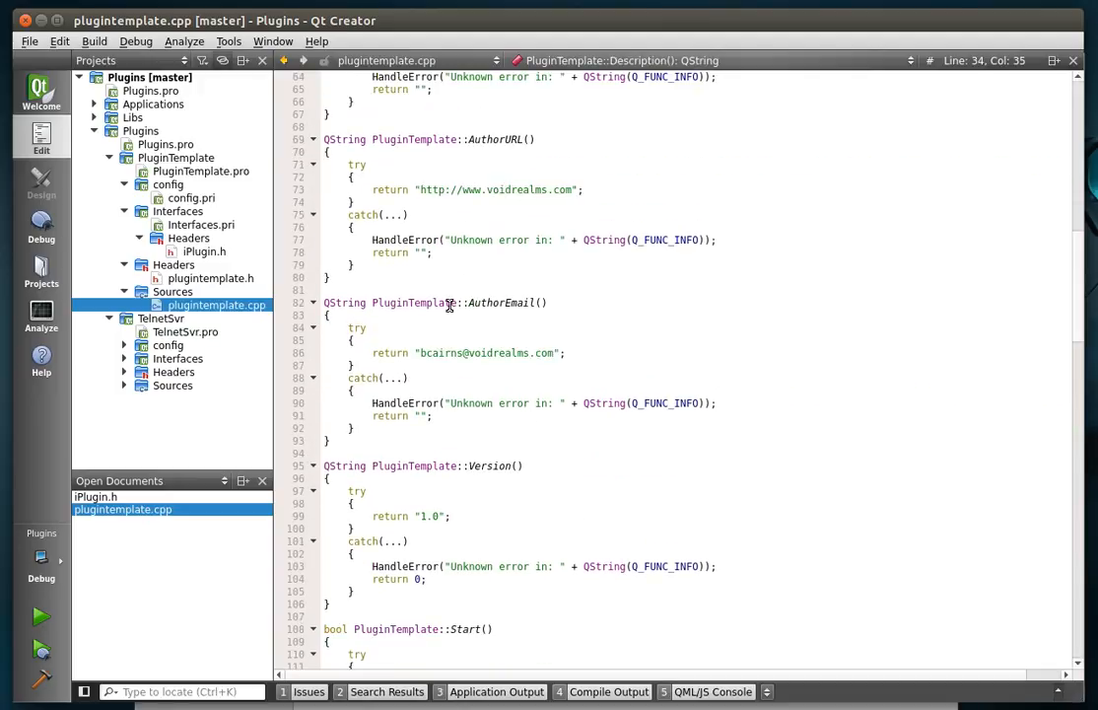
scroll("down", 3)
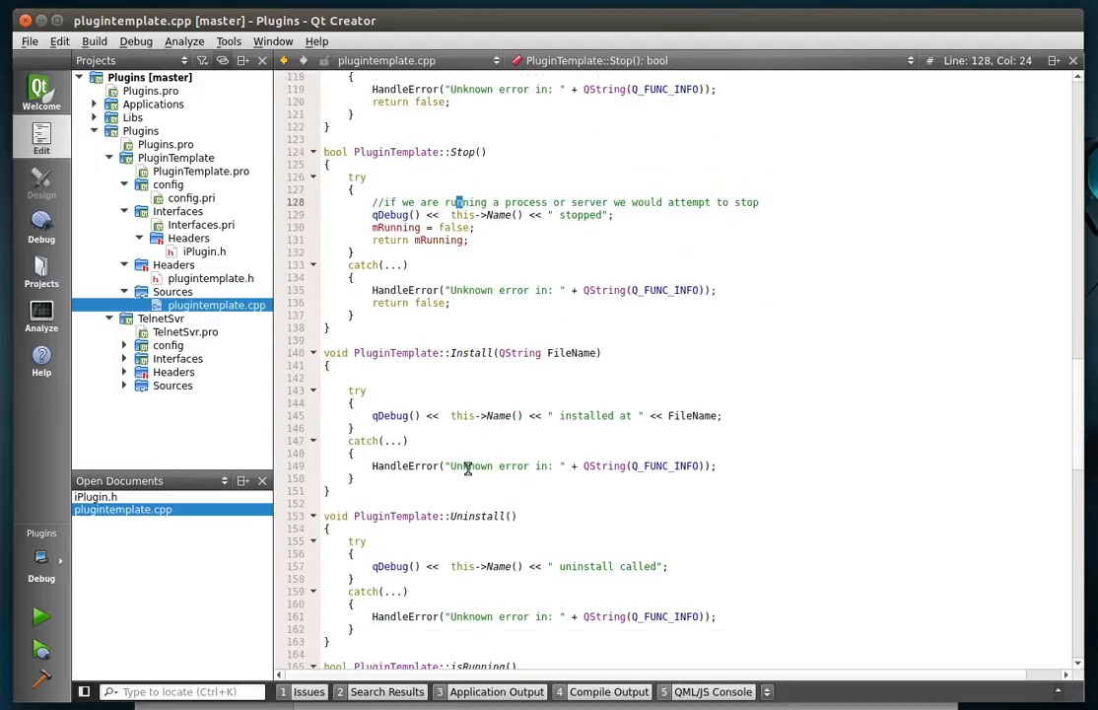
scroll("down", 3)
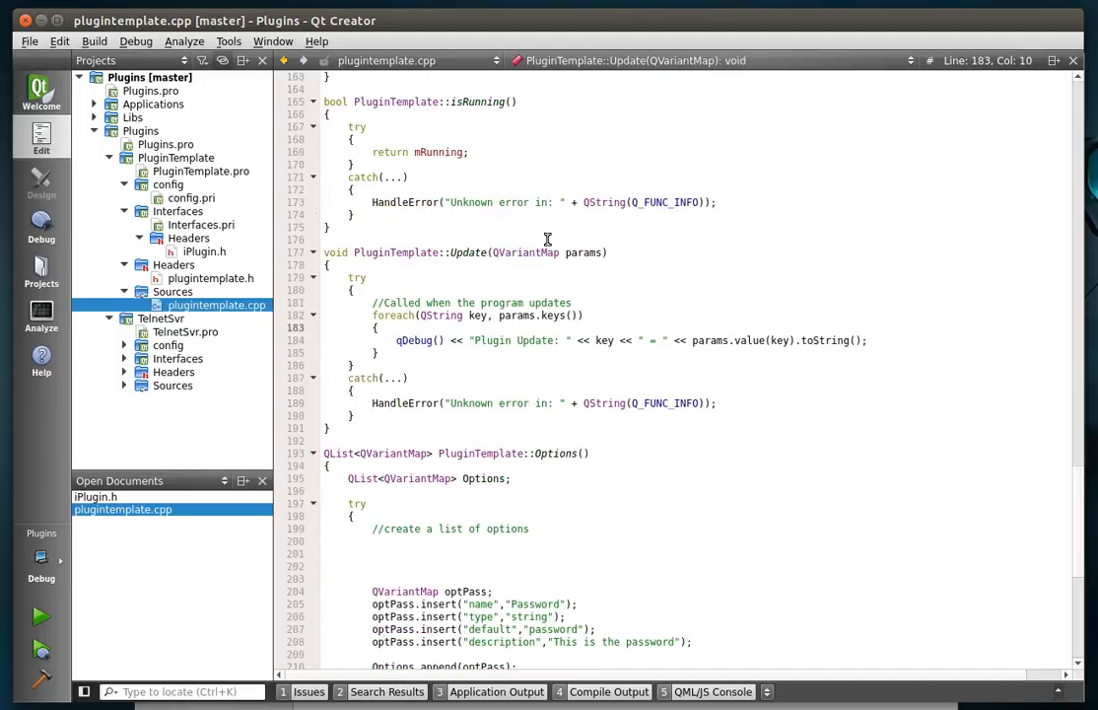
double_click(526, 252)
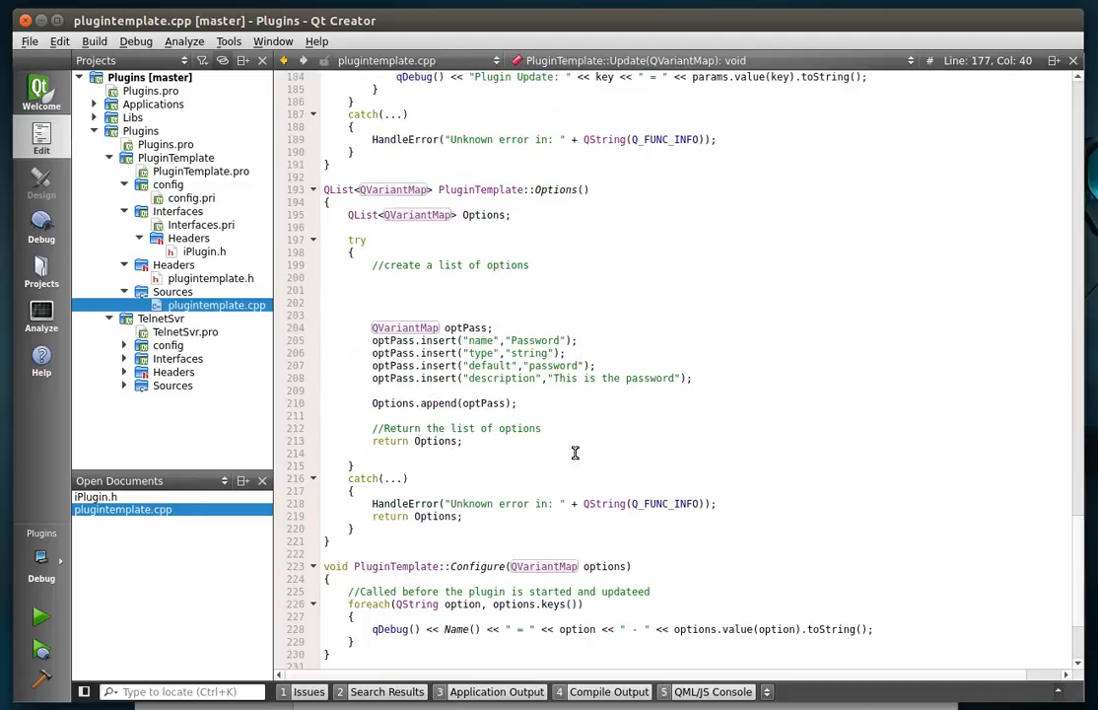
scroll("down", 3)
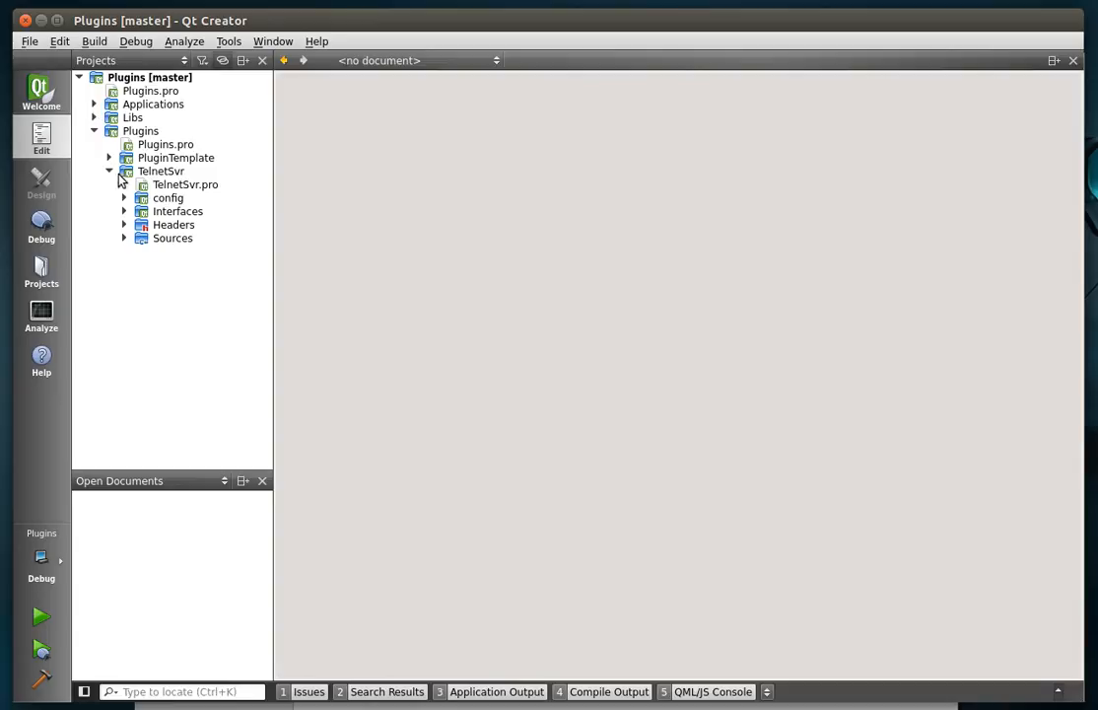
Step: Expand TelnetSvr and read telnetsvr.h down to its private TelnetServer member
left_click(160, 171)
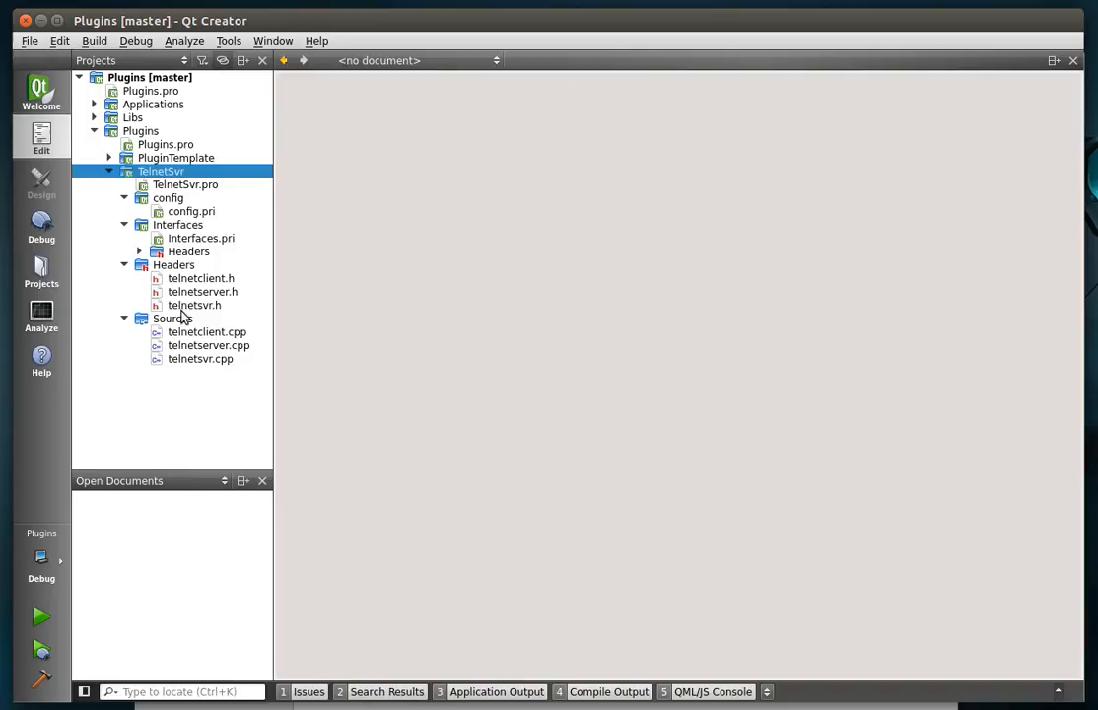
mouse_move(220, 334)
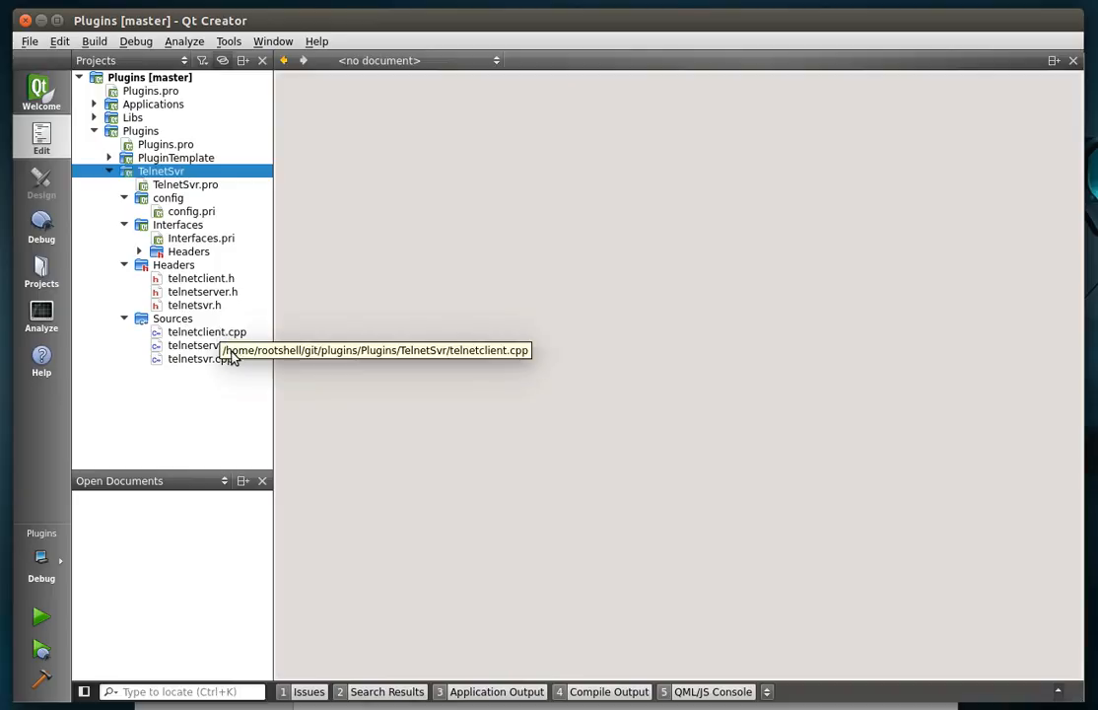
mouse_move(209, 304)
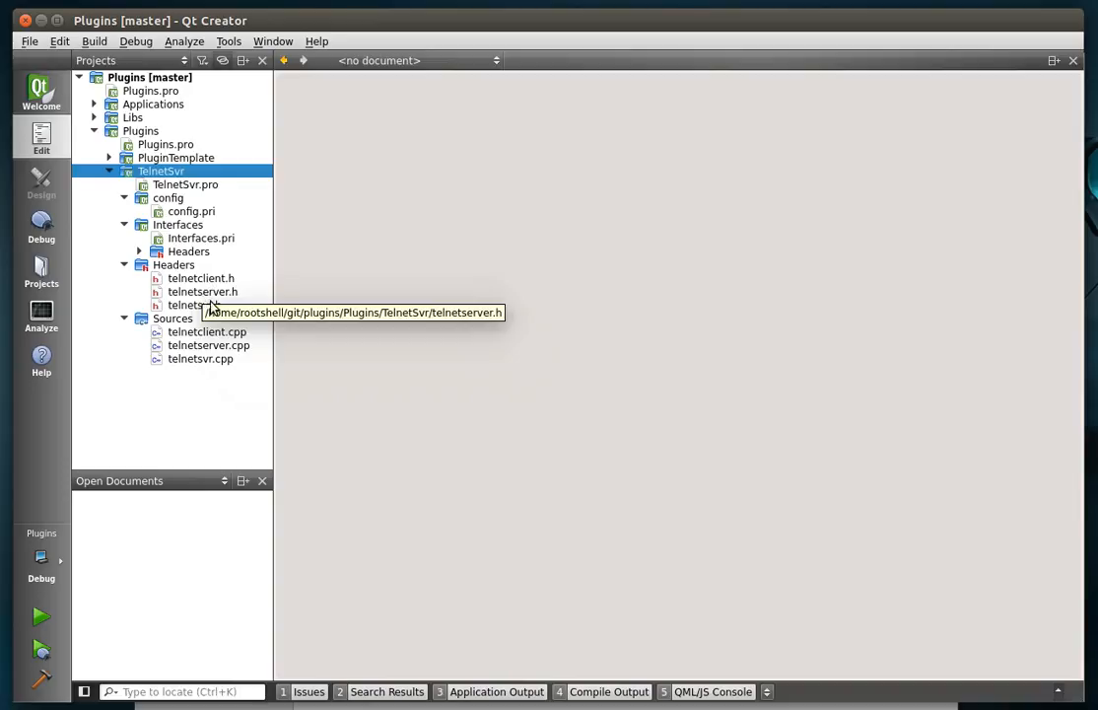
double_click(193, 305)
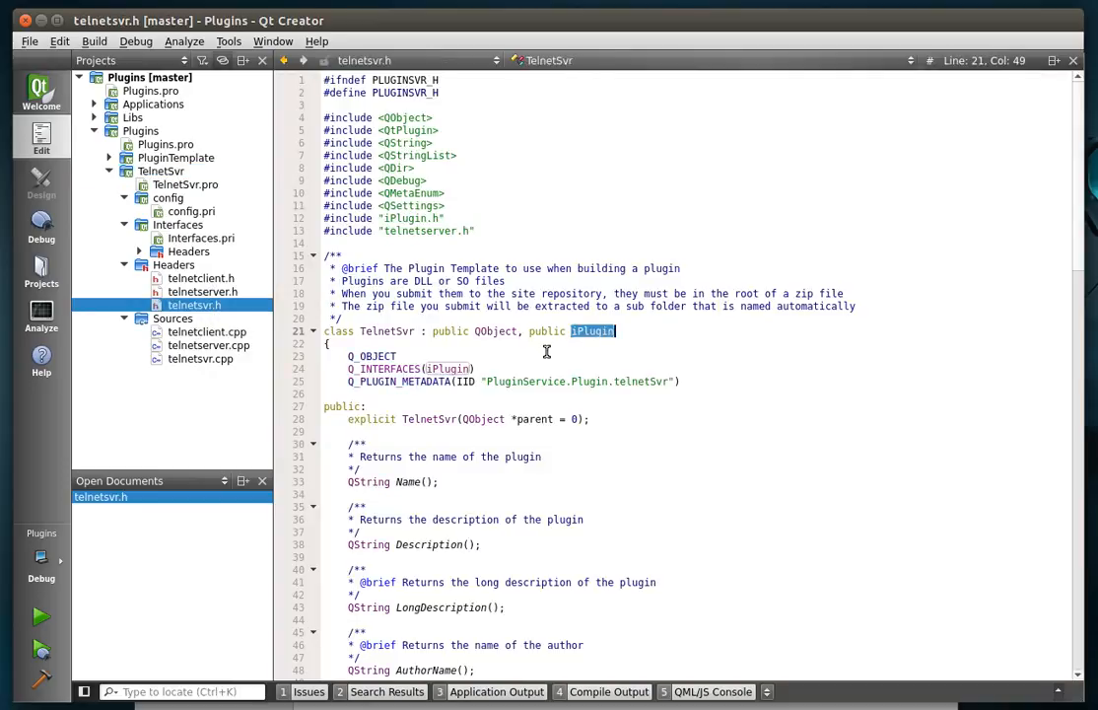
scroll("down", 3)
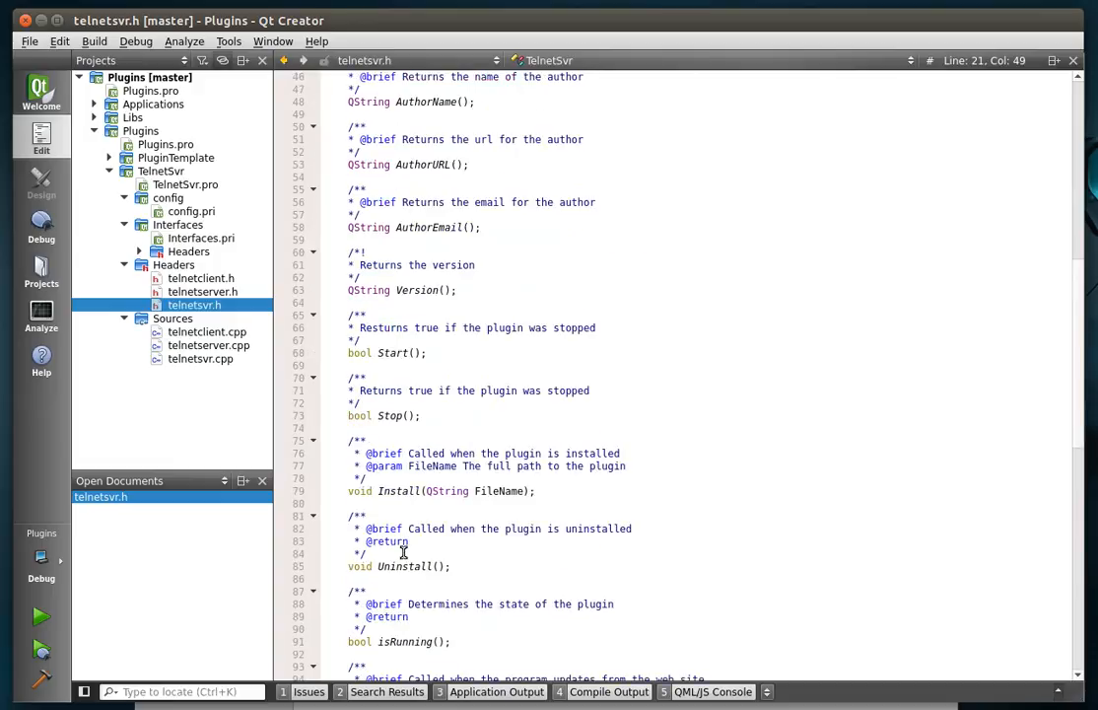
scroll("down", 3)
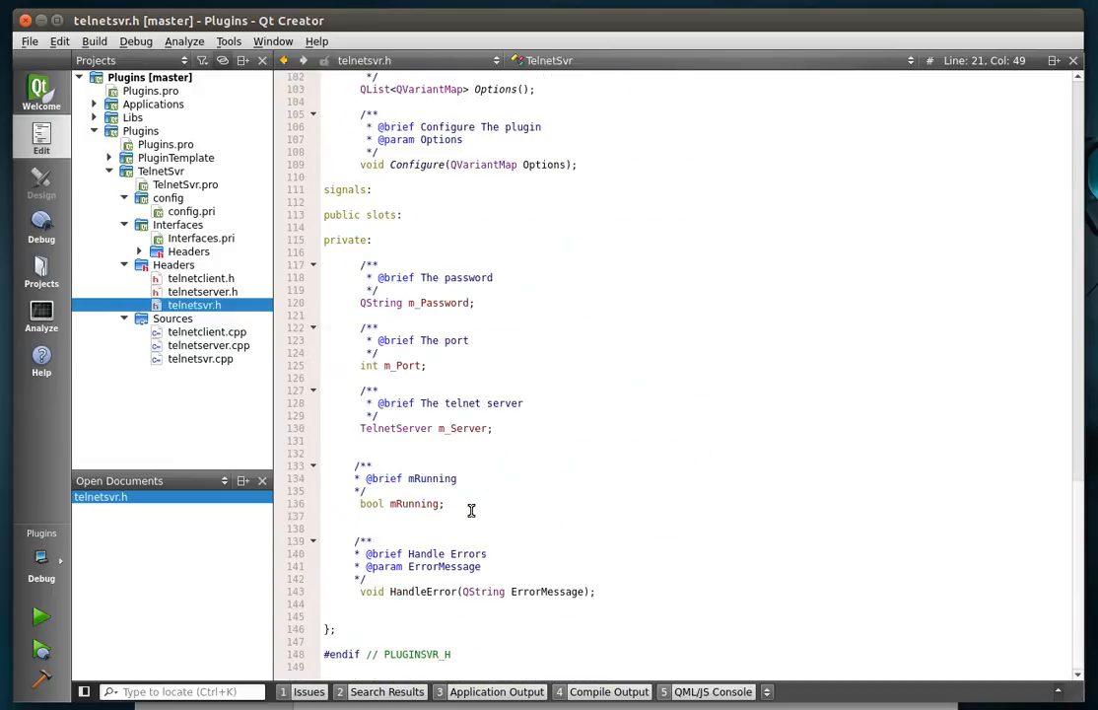
double_click(396, 427)
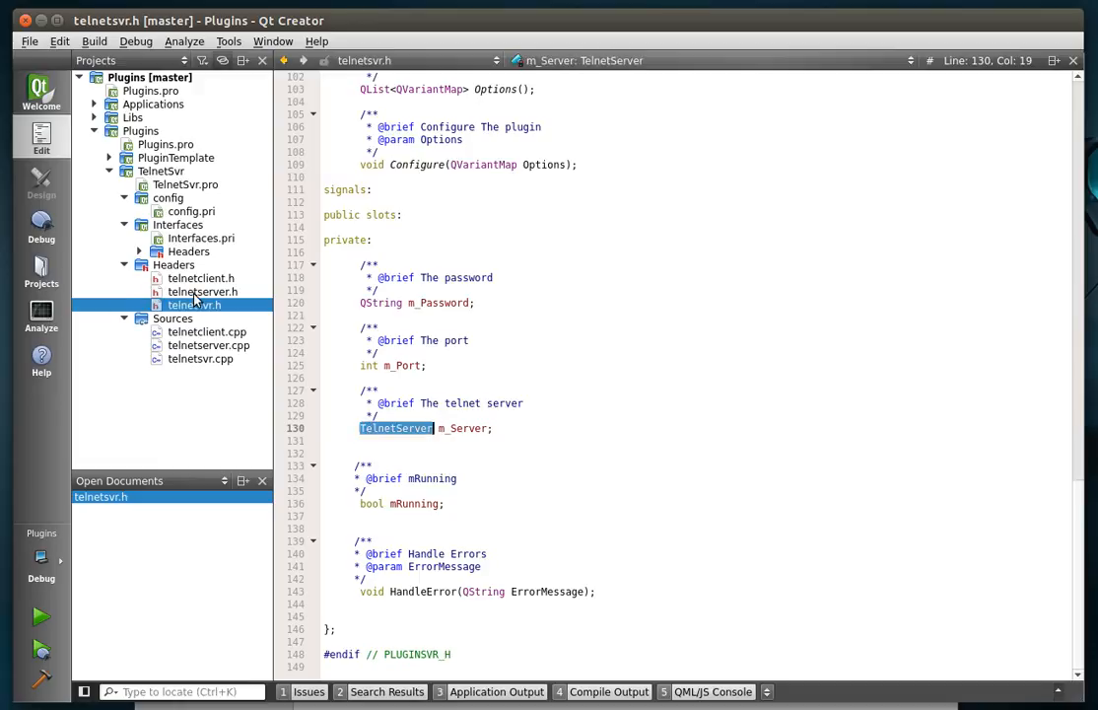
double_click(202, 291)
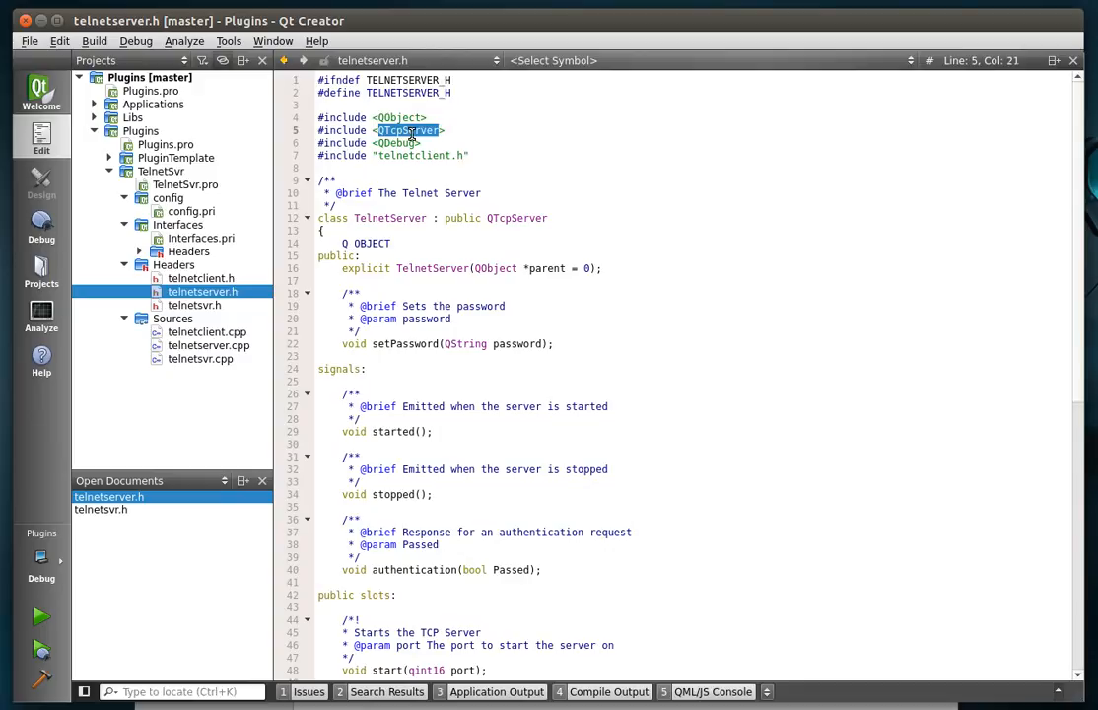
Step: Read telnetserver.h's slots, then open telnetclient.h and scroll to its end
scroll("down", 3)
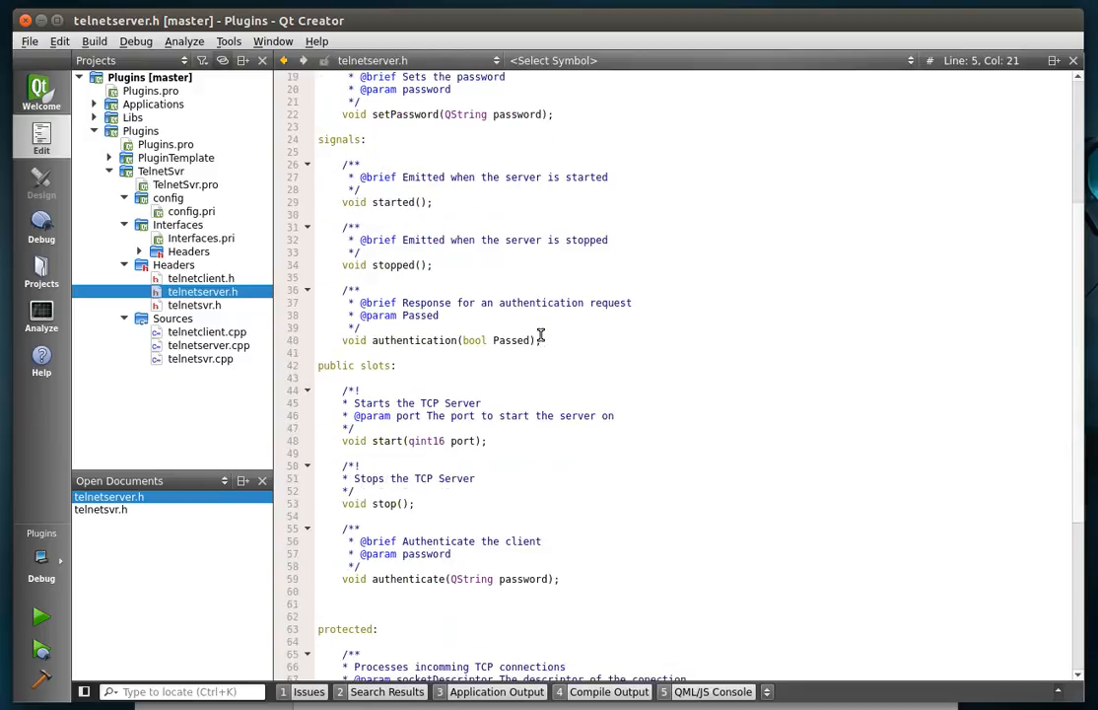
scroll("down", 3)
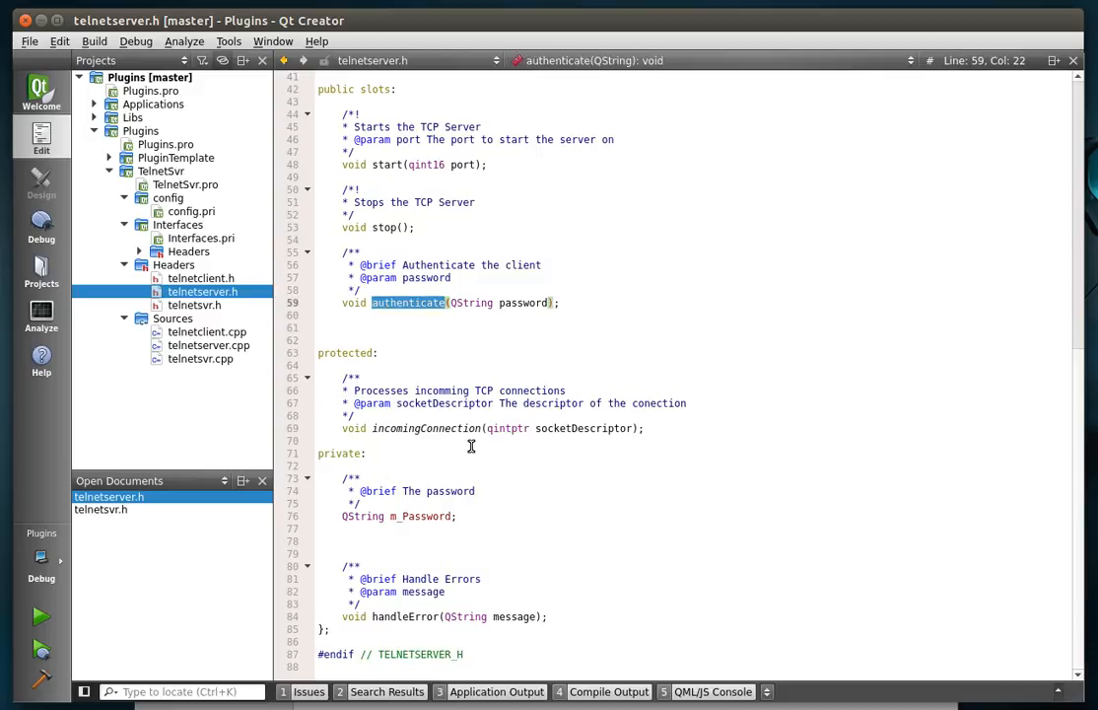
left_click(207, 331)
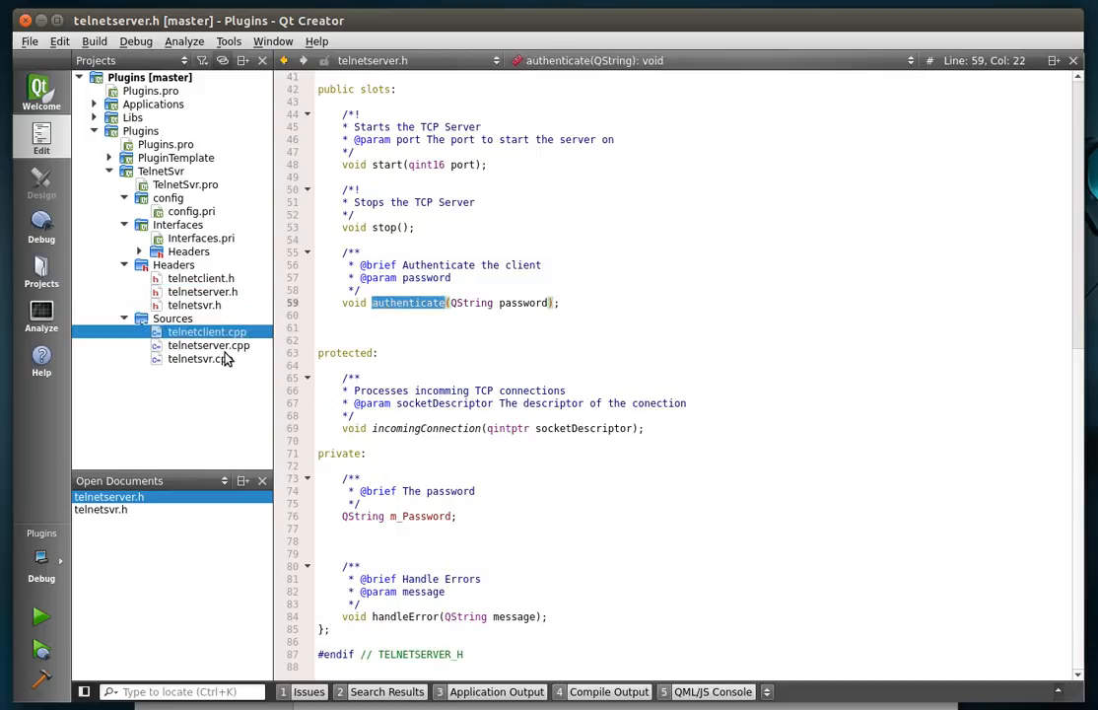
mouse_move(202, 294)
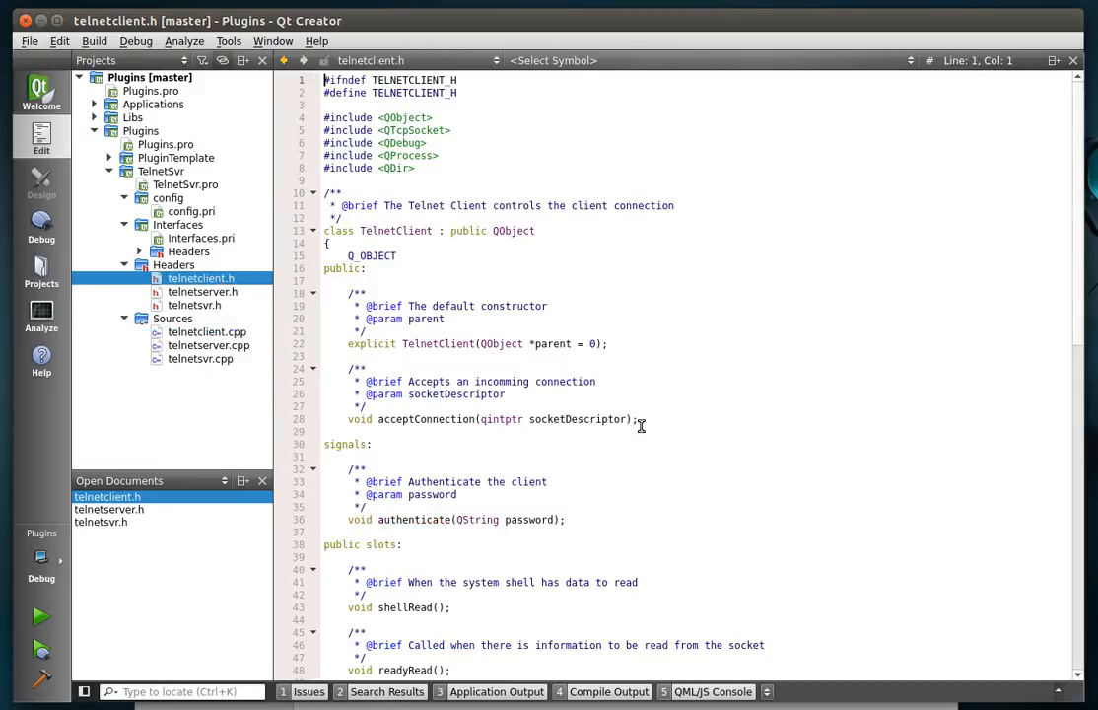
scroll("down", 3)
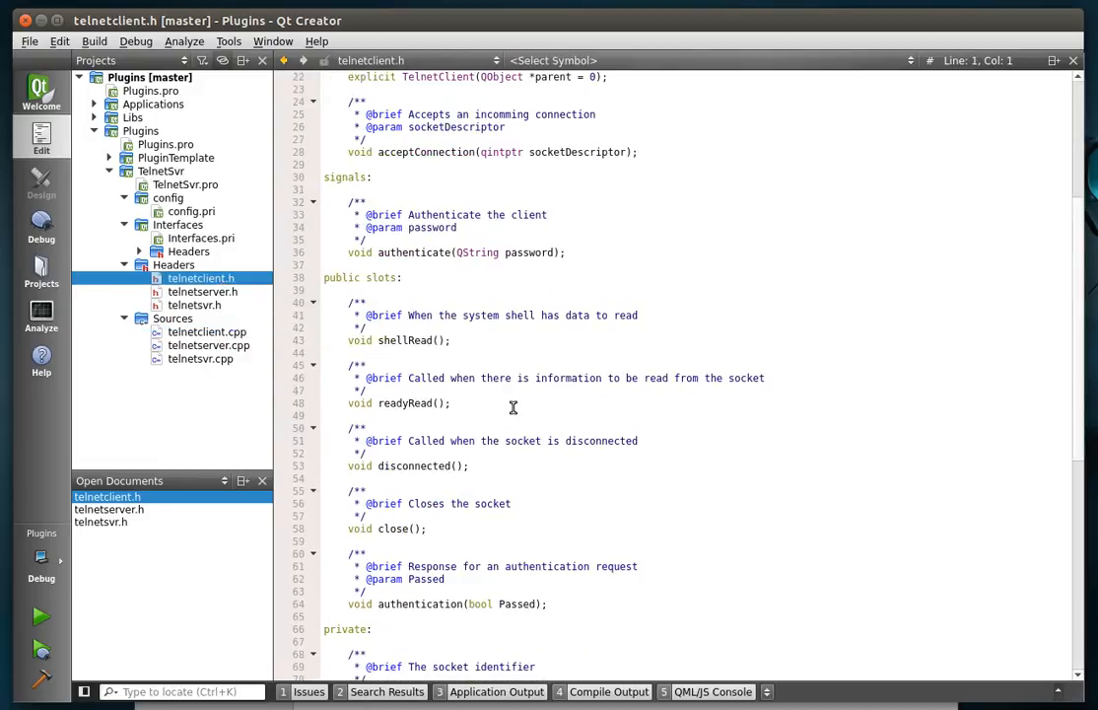
scroll("down", 3)
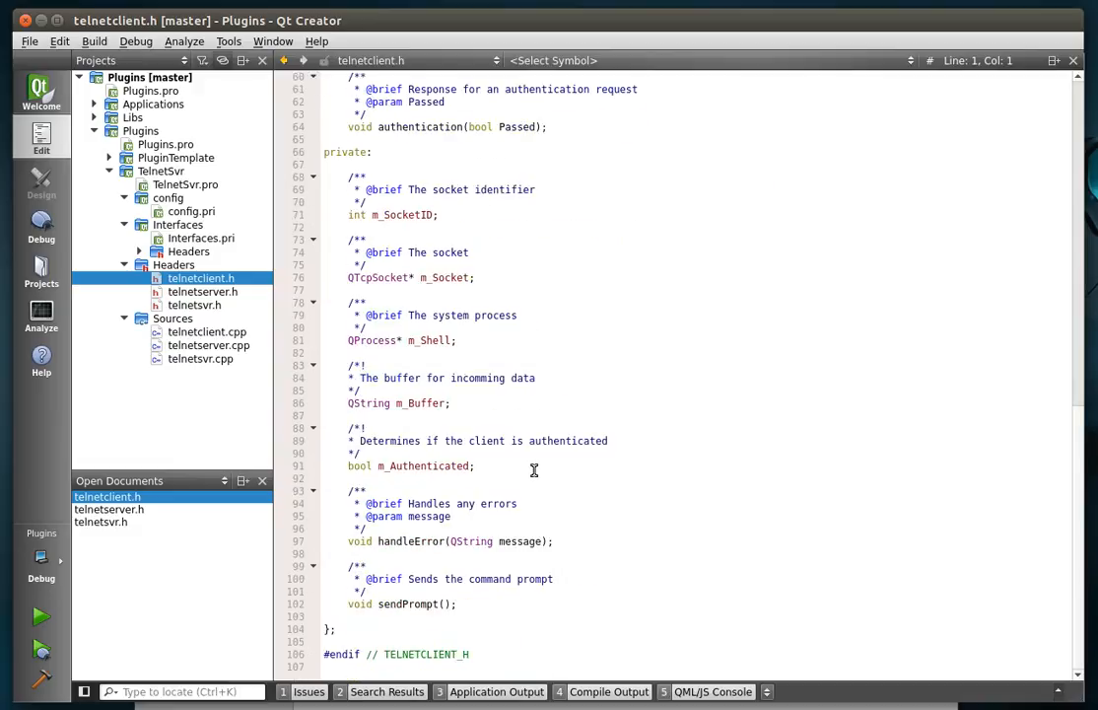
mouse_move(782, 442)
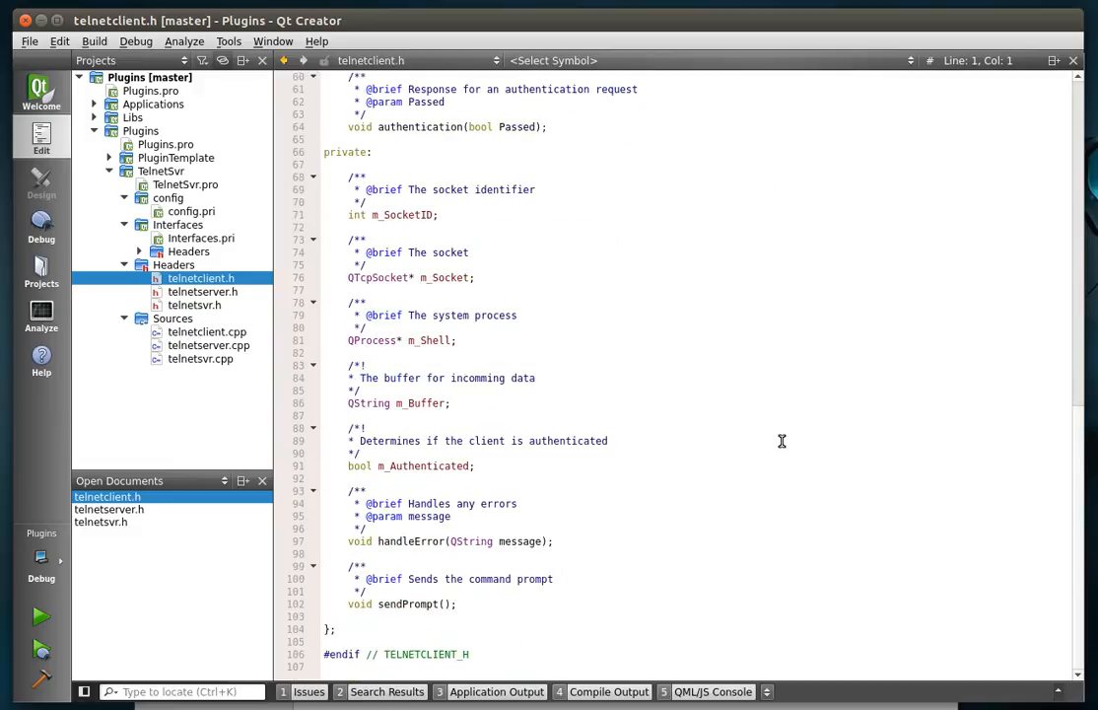
mouse_move(1074, 62)
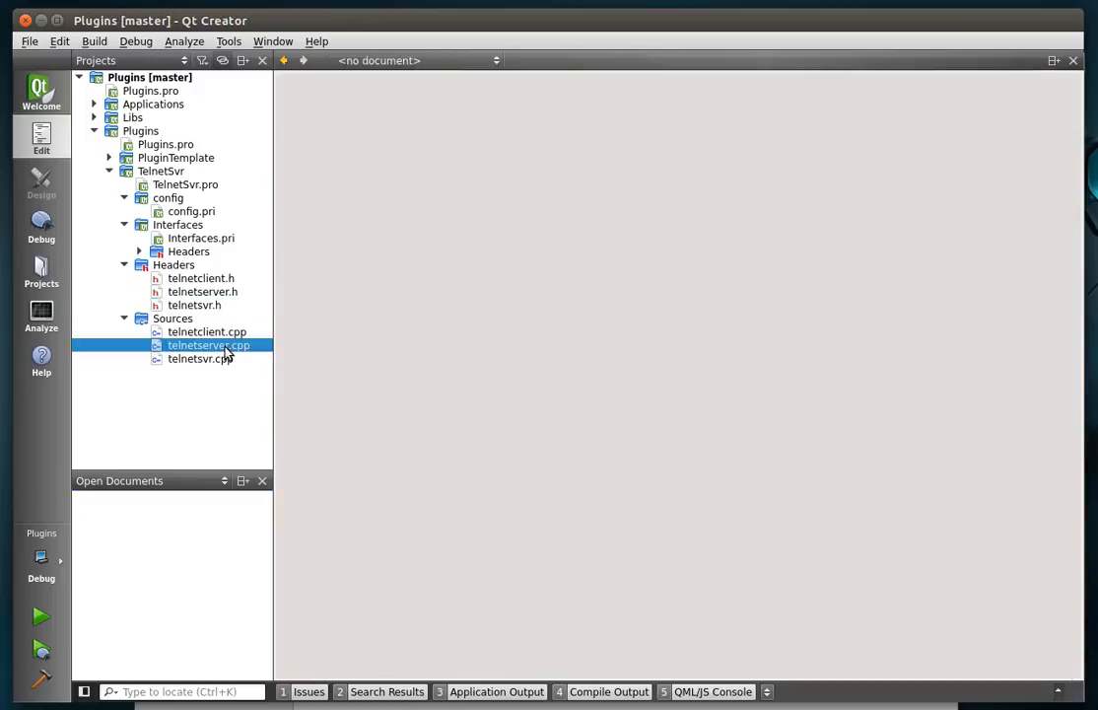
double_click(207, 345)
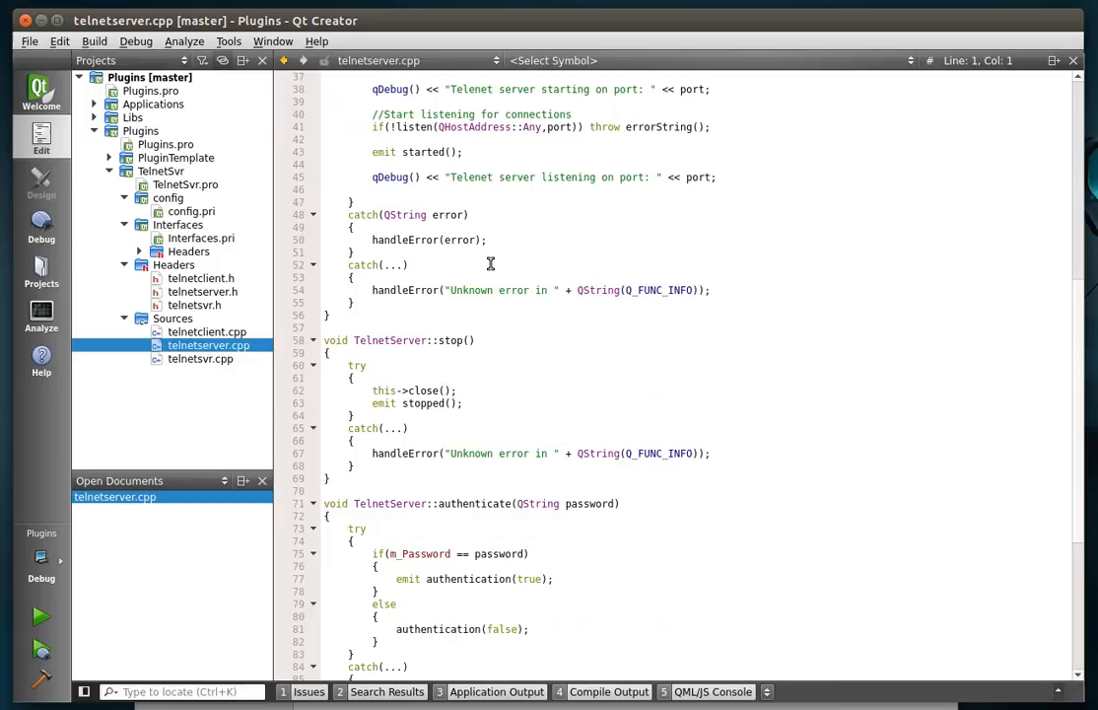
scroll("down", 3)
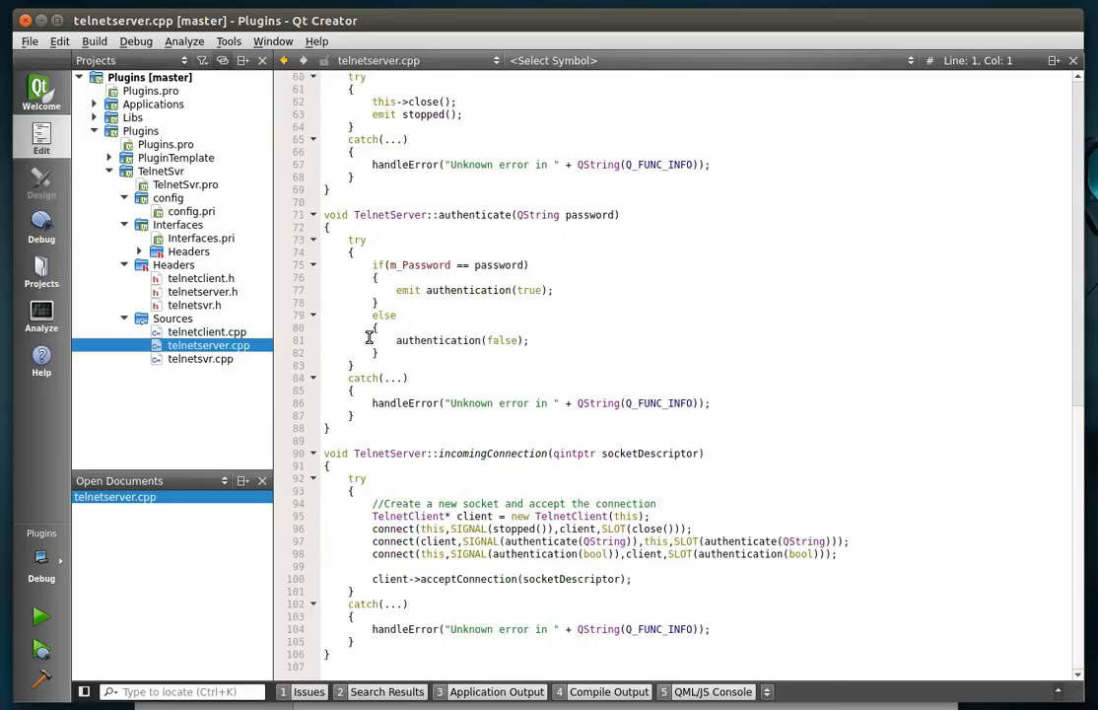
mouse_move(397, 541)
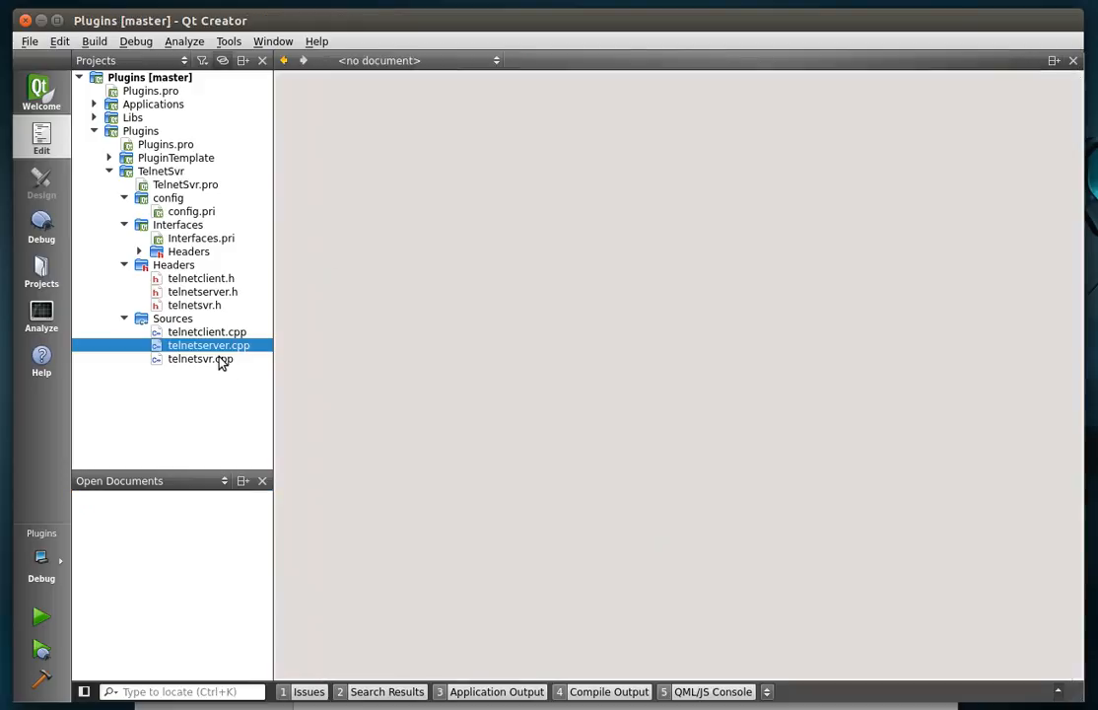
double_click(200, 359)
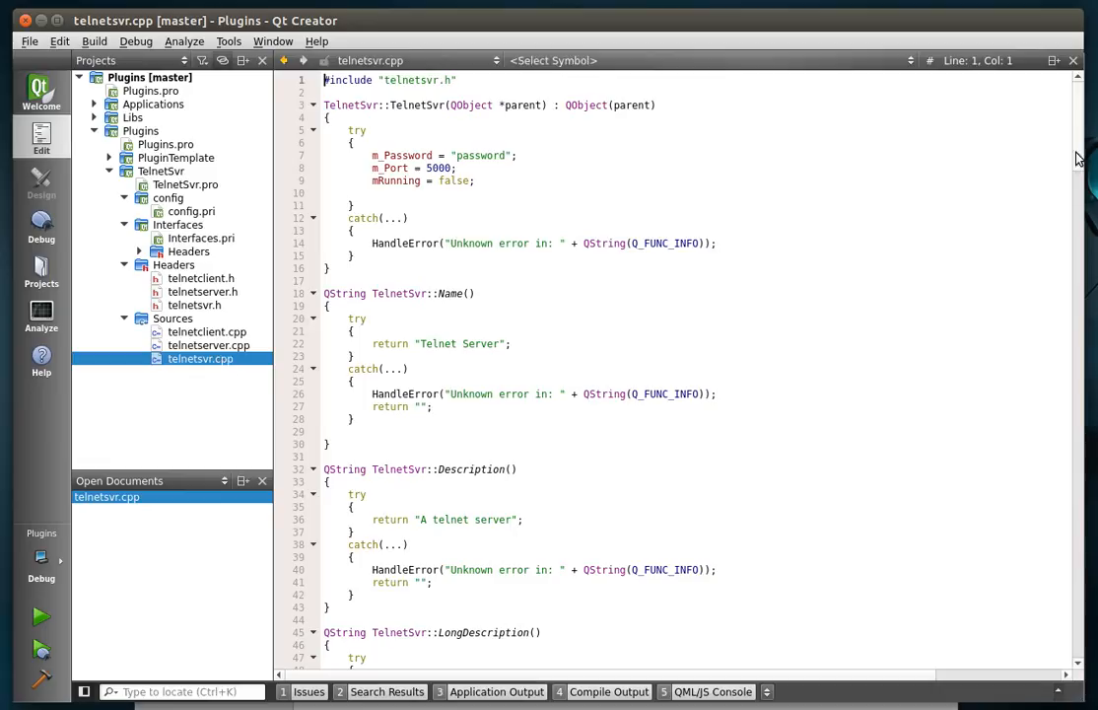
mouse_move(965, 225)
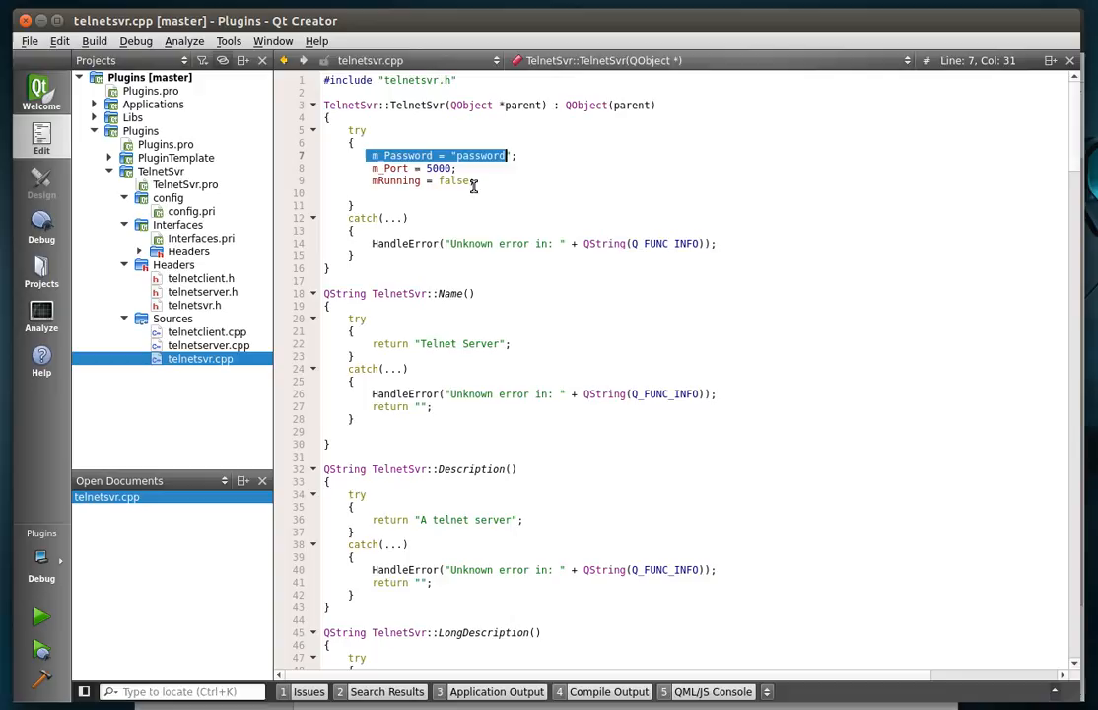
scroll("down", 3)
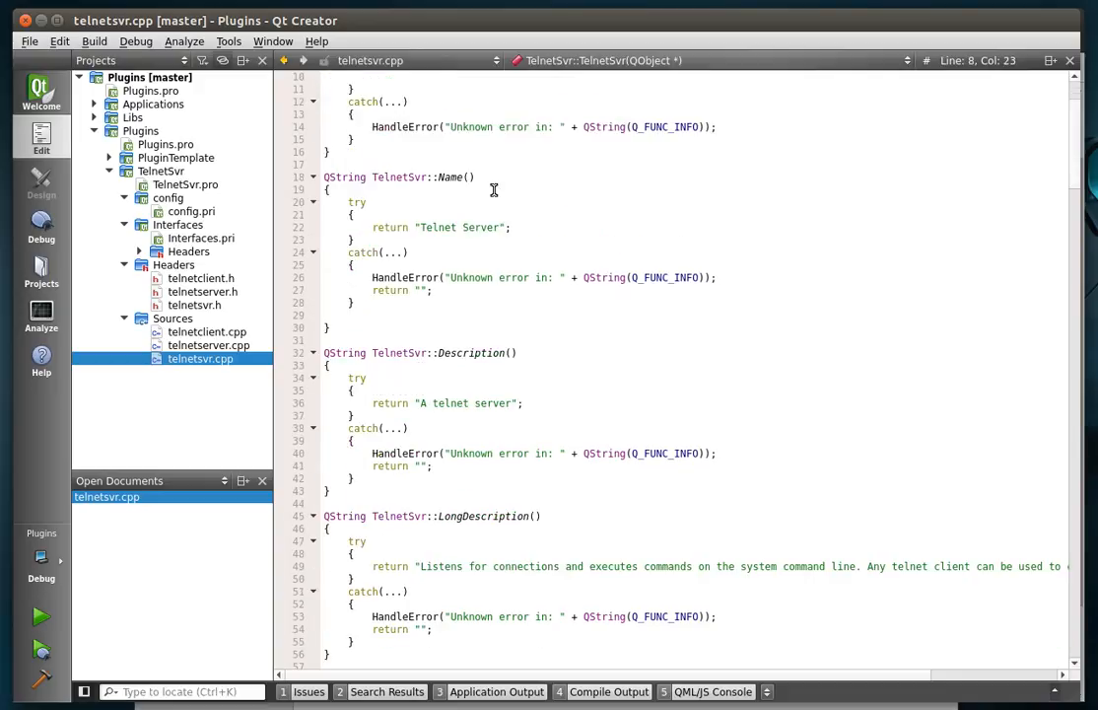
scroll("down", 3)
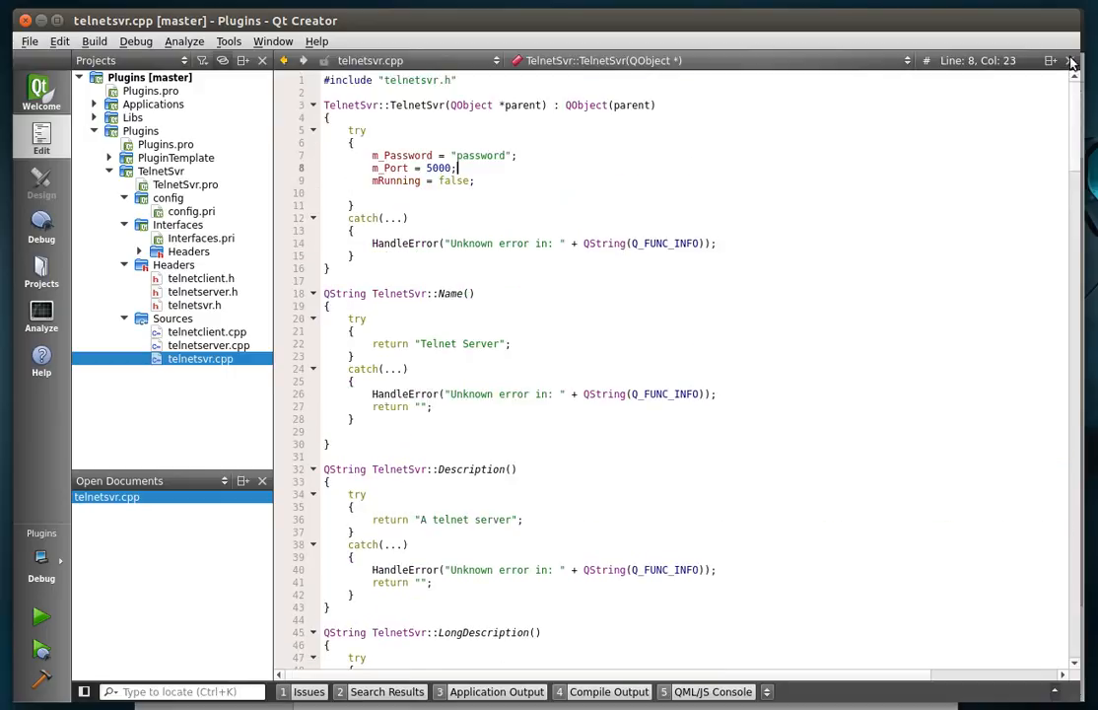
left_click(262, 481)
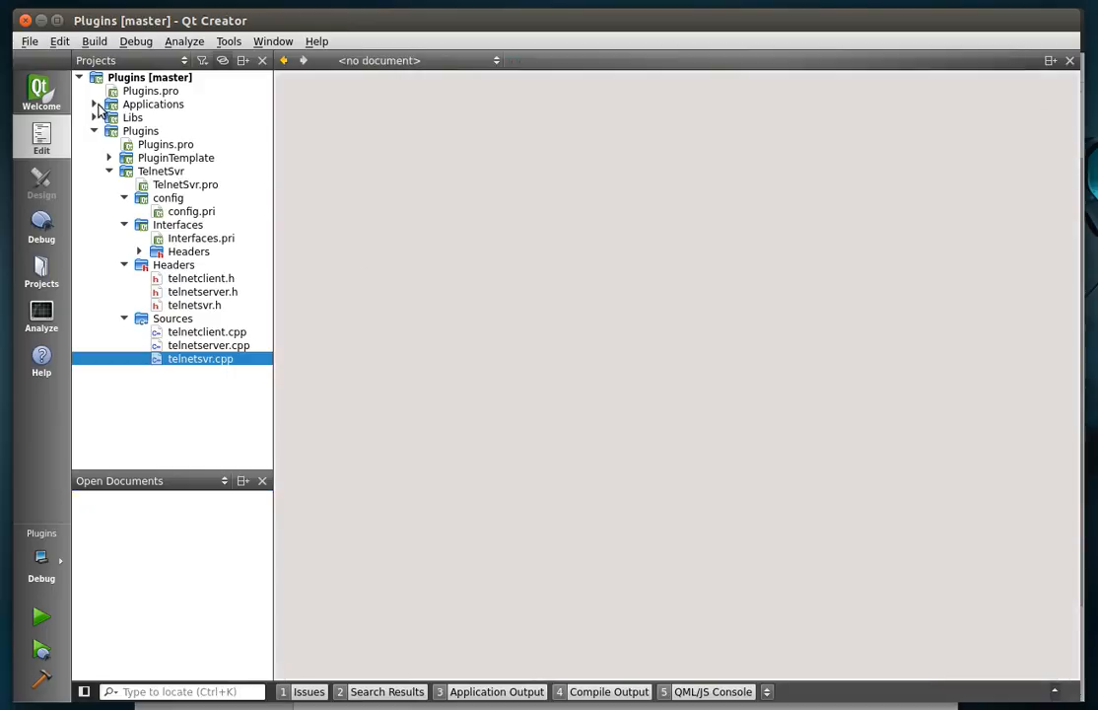
Step: Build and run the PluginTester project from Applications, showing its empty plugin list
left_click(96, 103)
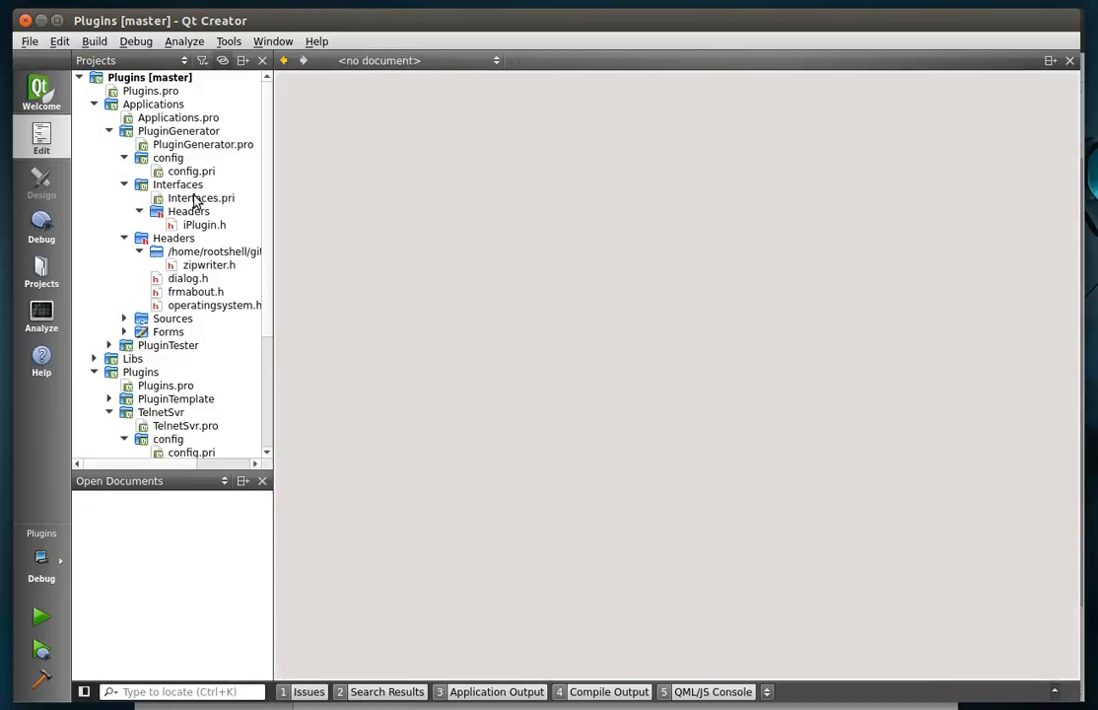
right_click(168, 144)
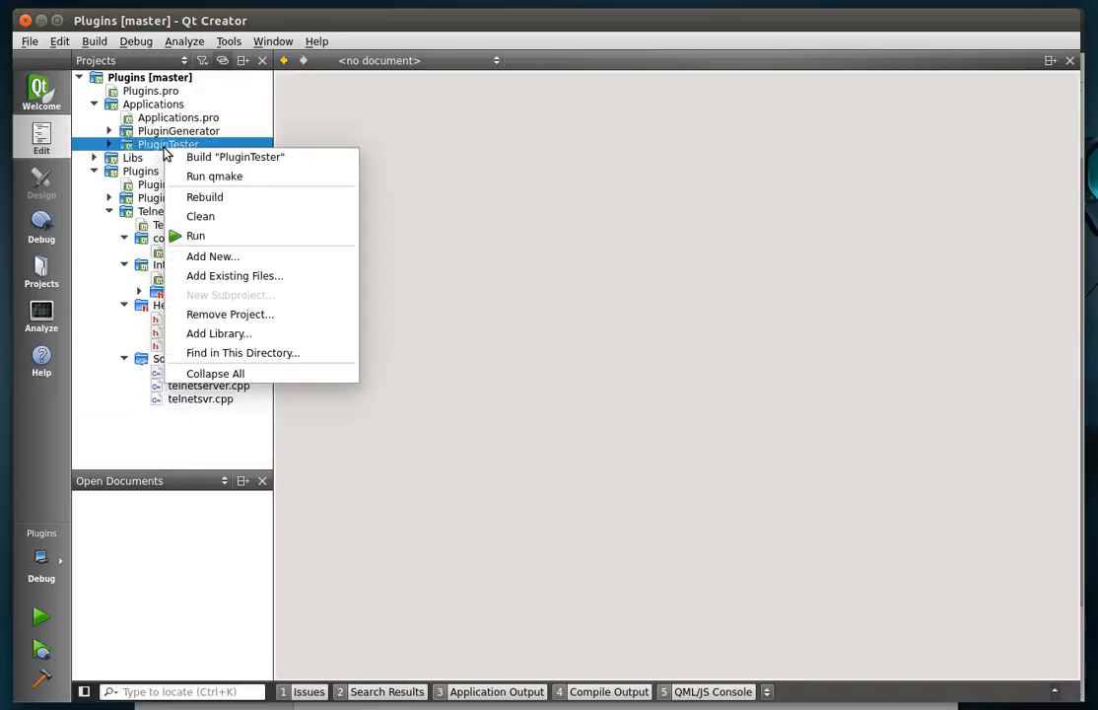
left_click(195, 235)
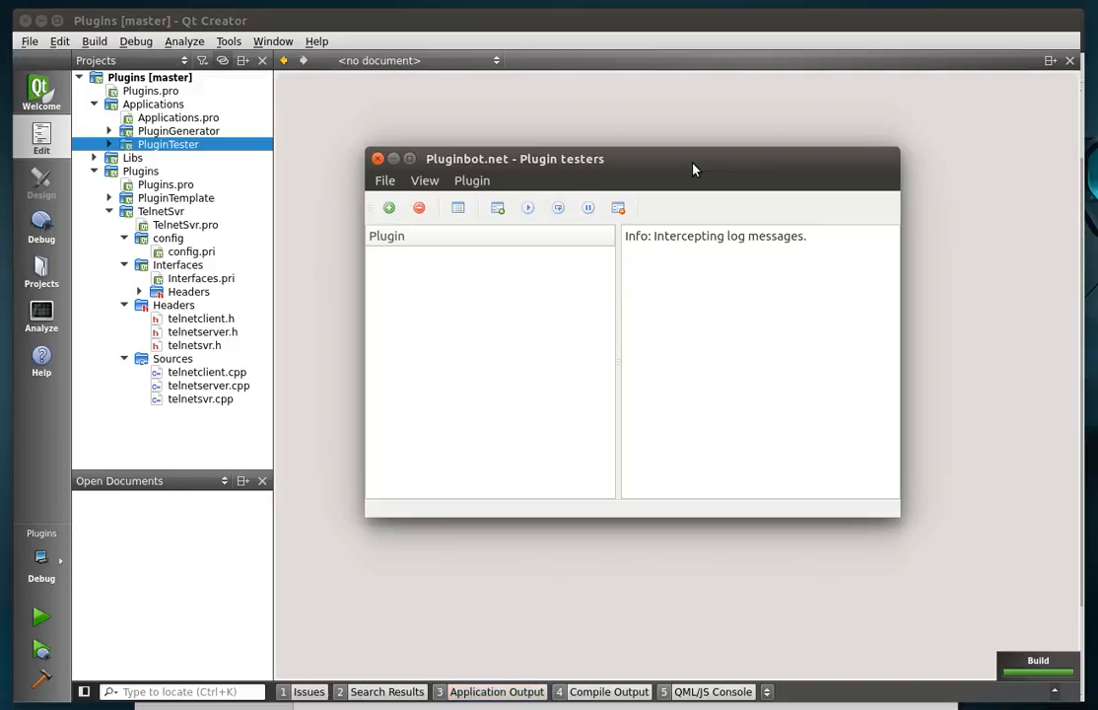
mouse_move(522, 372)
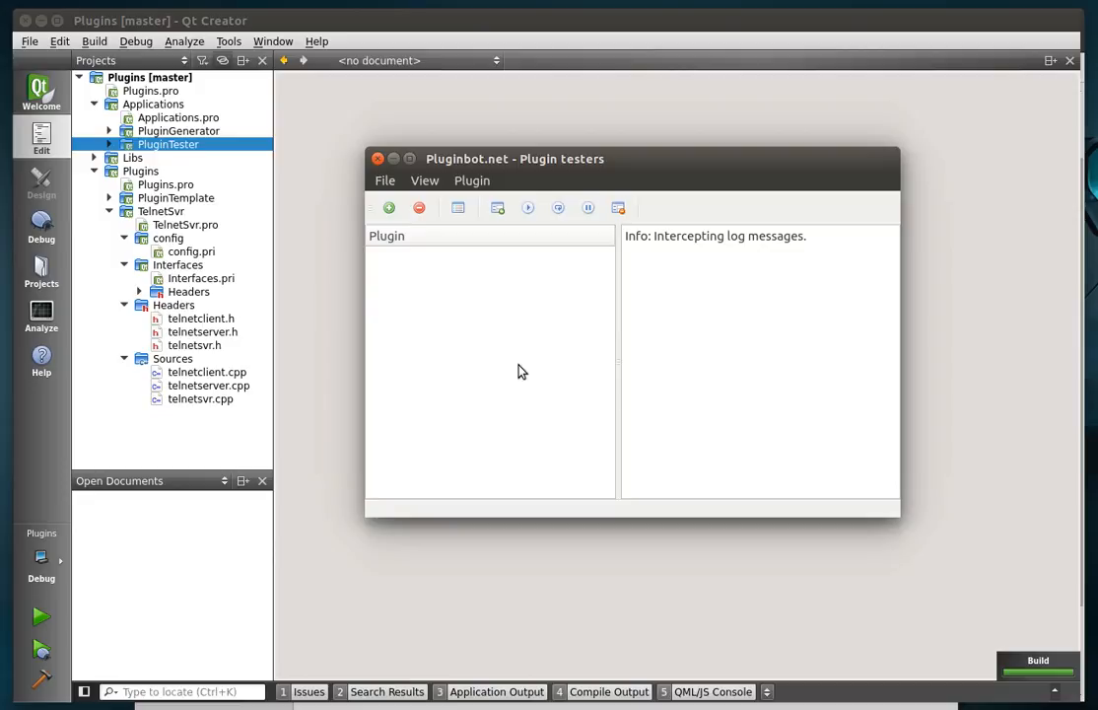
mouse_move(577, 330)
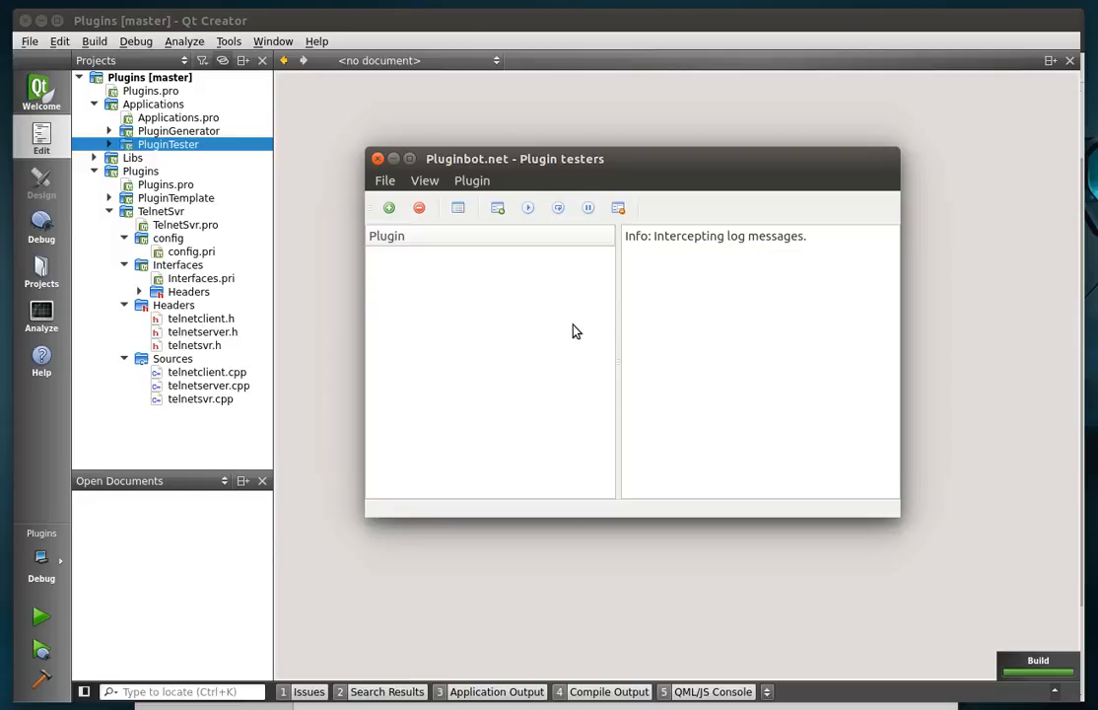
left_click(385, 181)
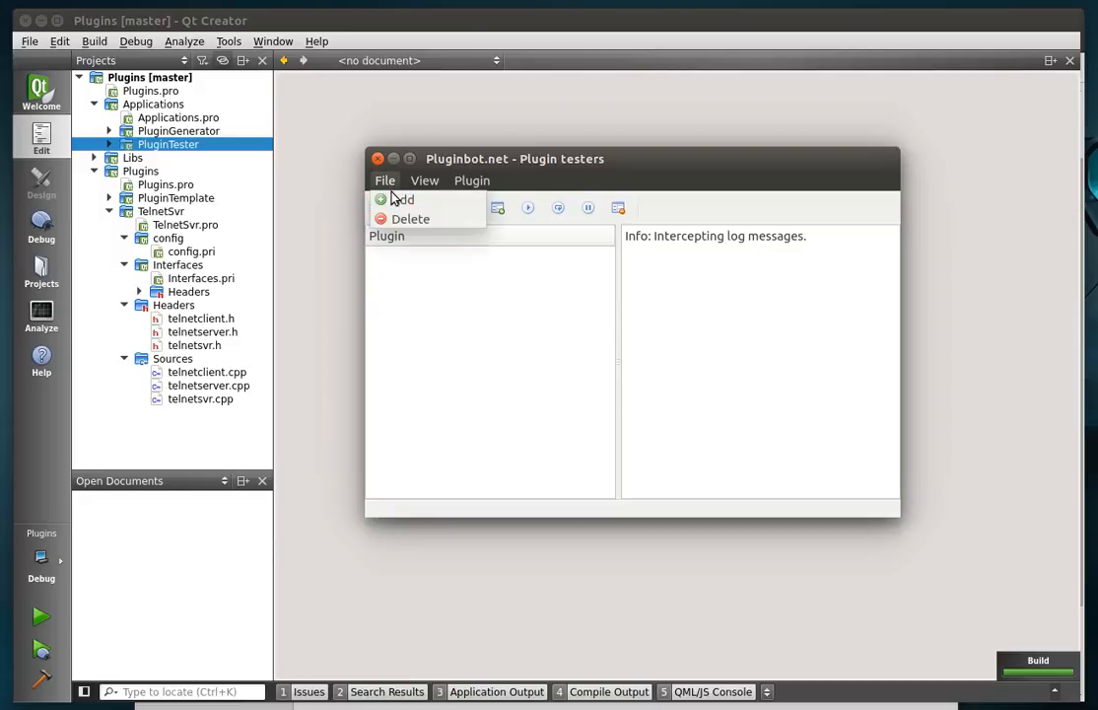
Step: Load libTelnetSvr.so into PluginTester and select the new Telnet Server plugin
left_click(402, 198)
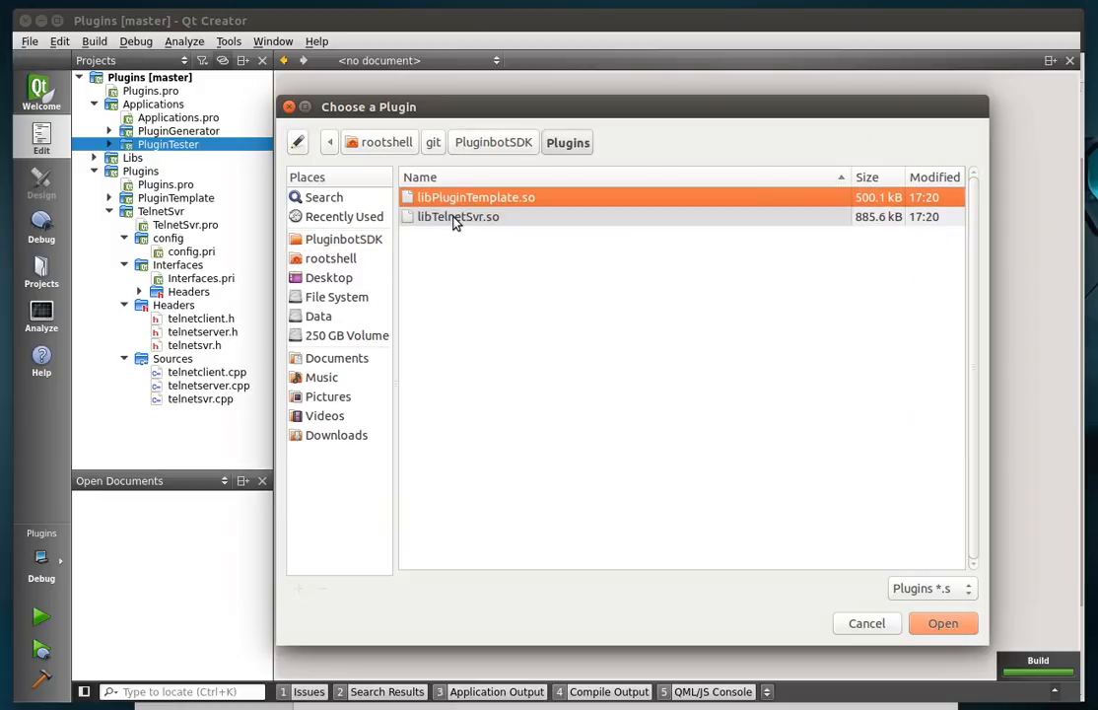
left_click(456, 215)
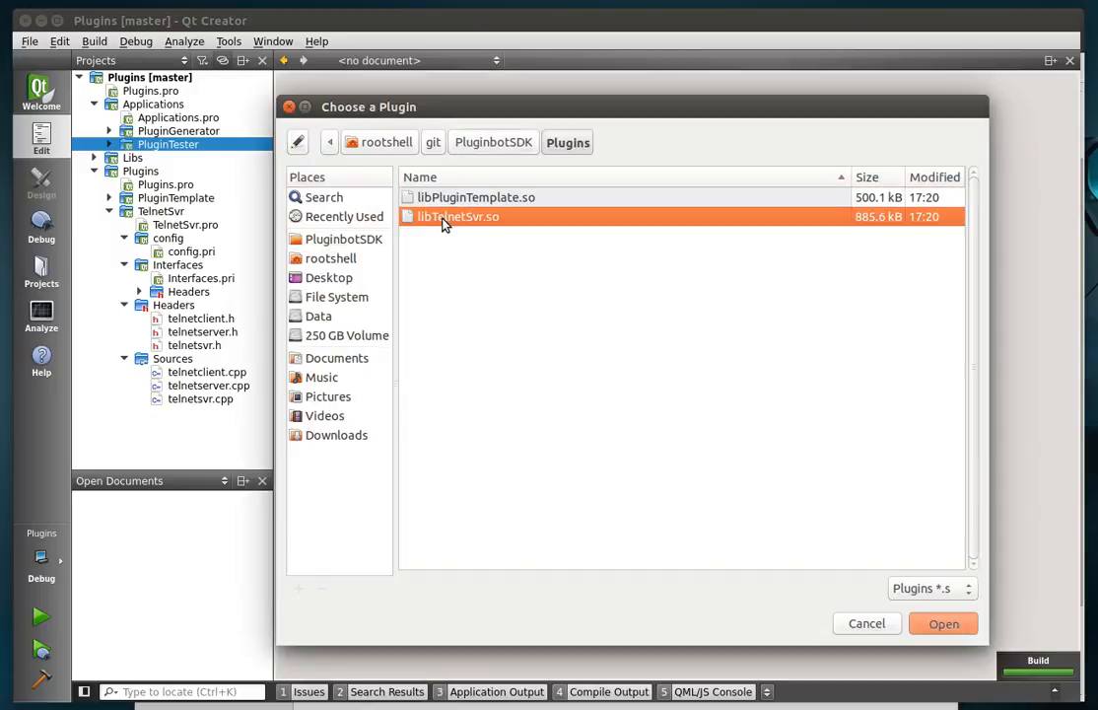
left_click(949, 623)
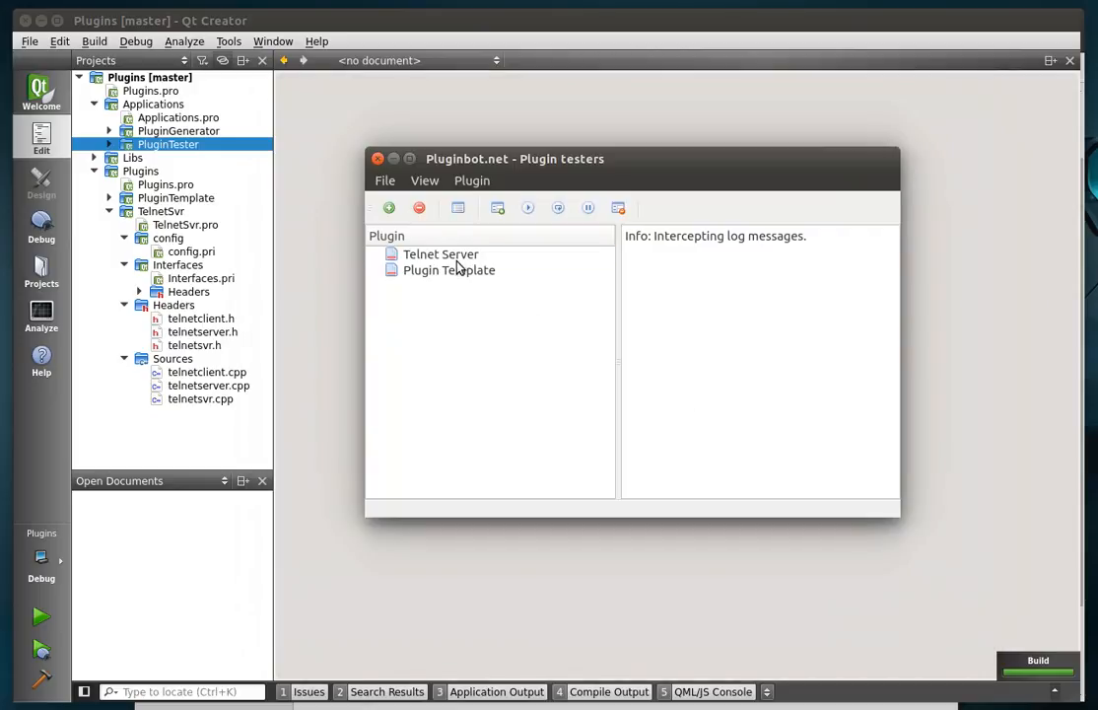
mouse_move(405, 300)
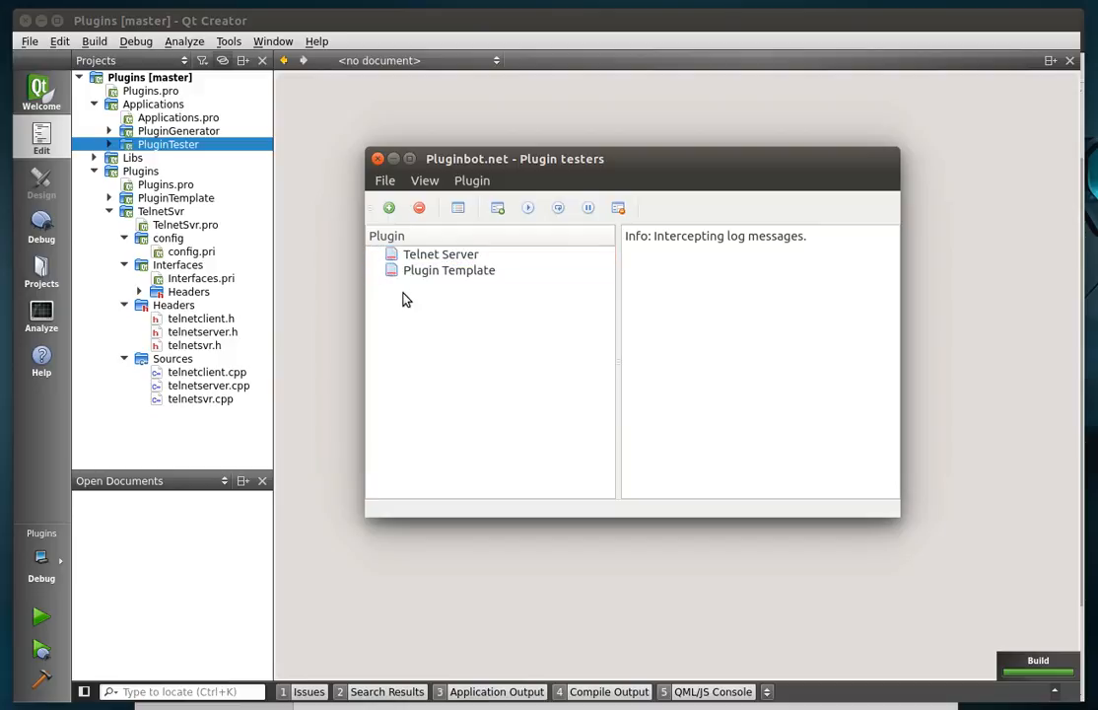
left_click(439, 254)
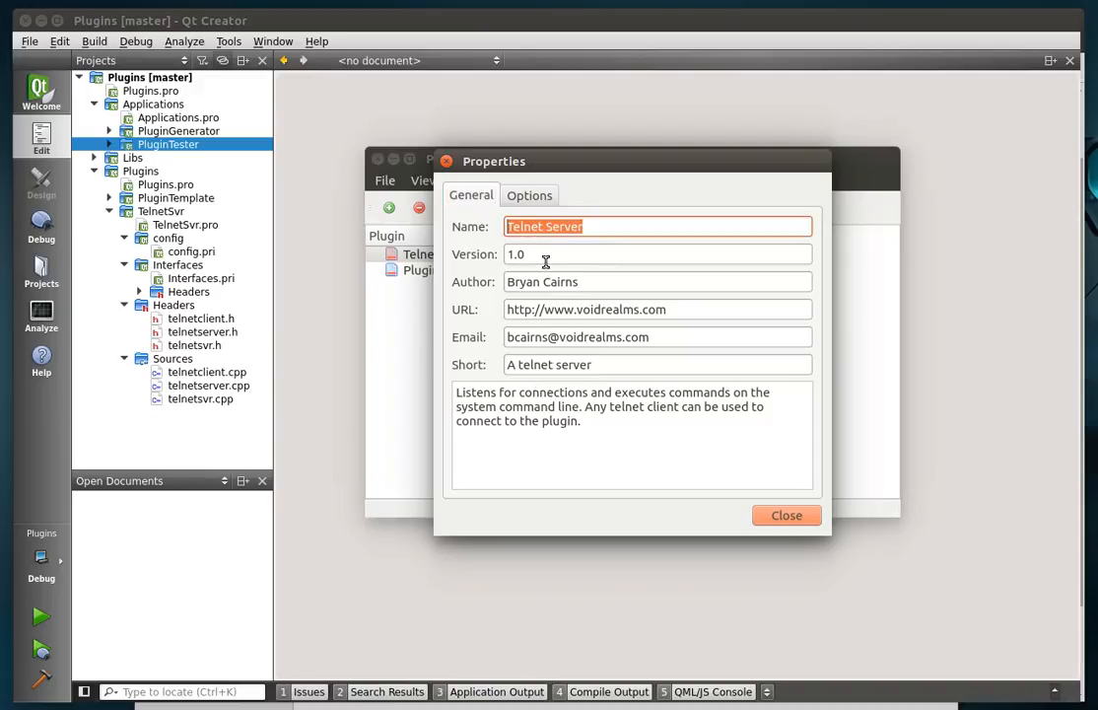
left_click(657, 254)
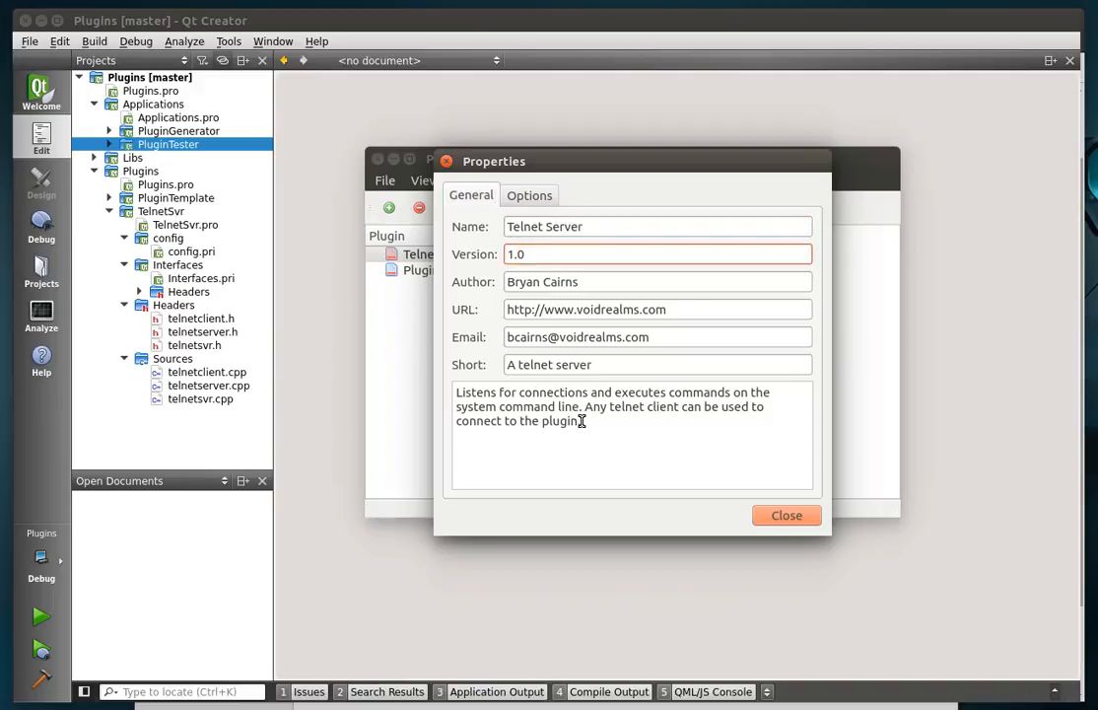
left_click(529, 194)
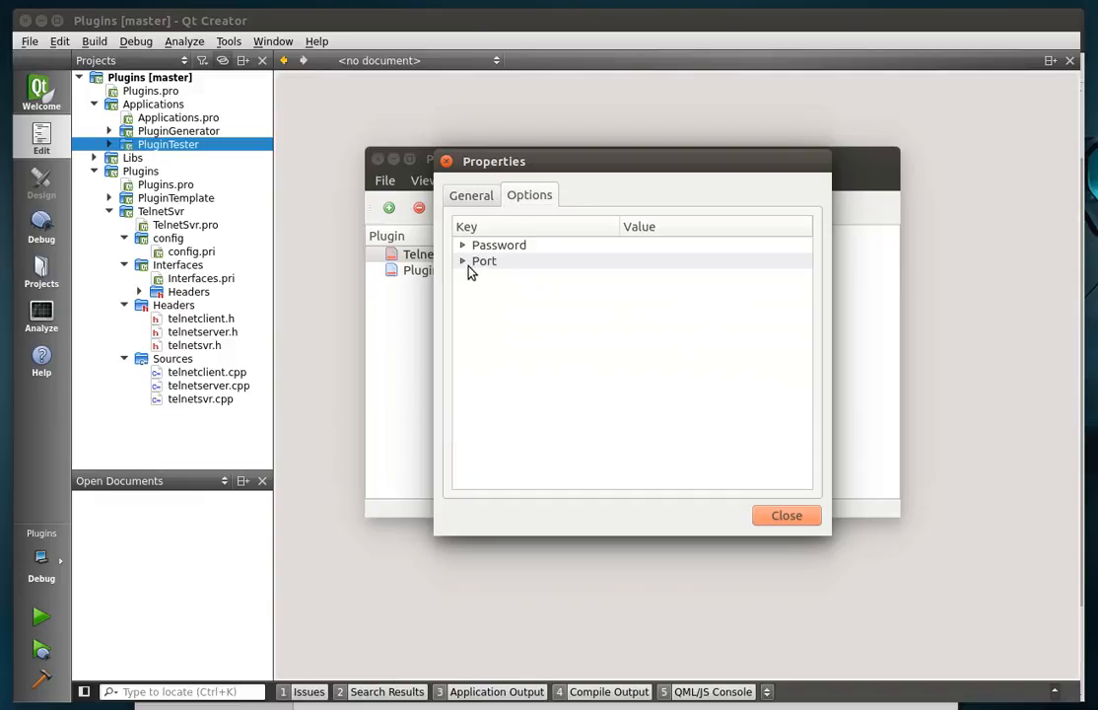
left_click(463, 244)
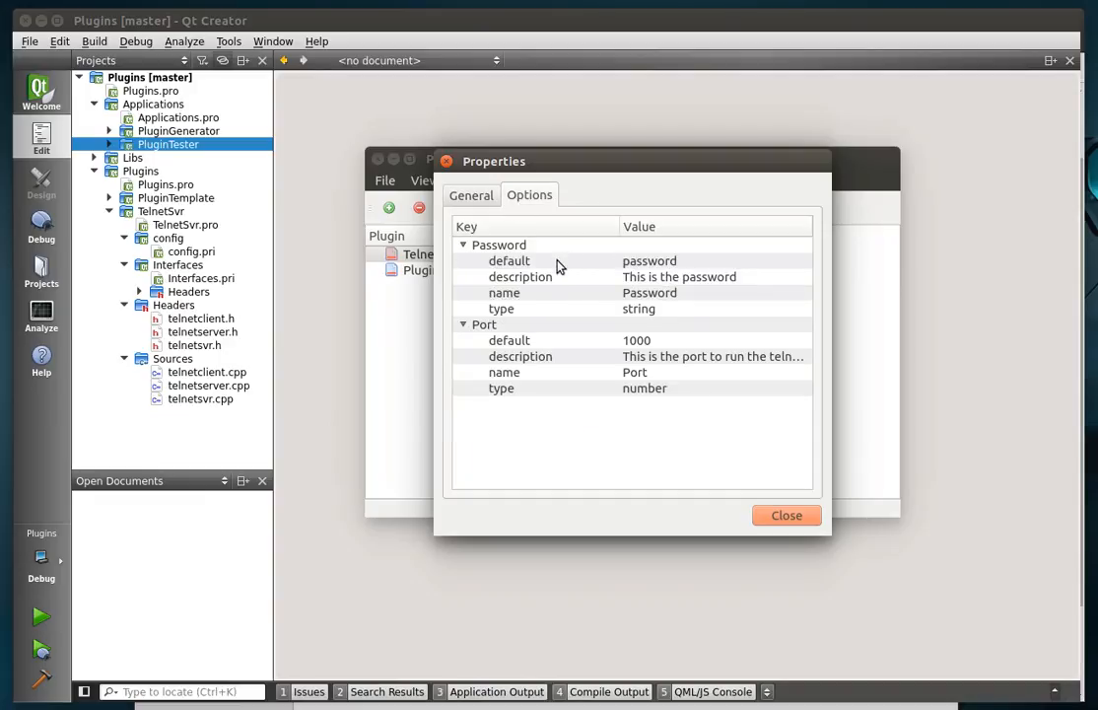
left_click(501, 309)
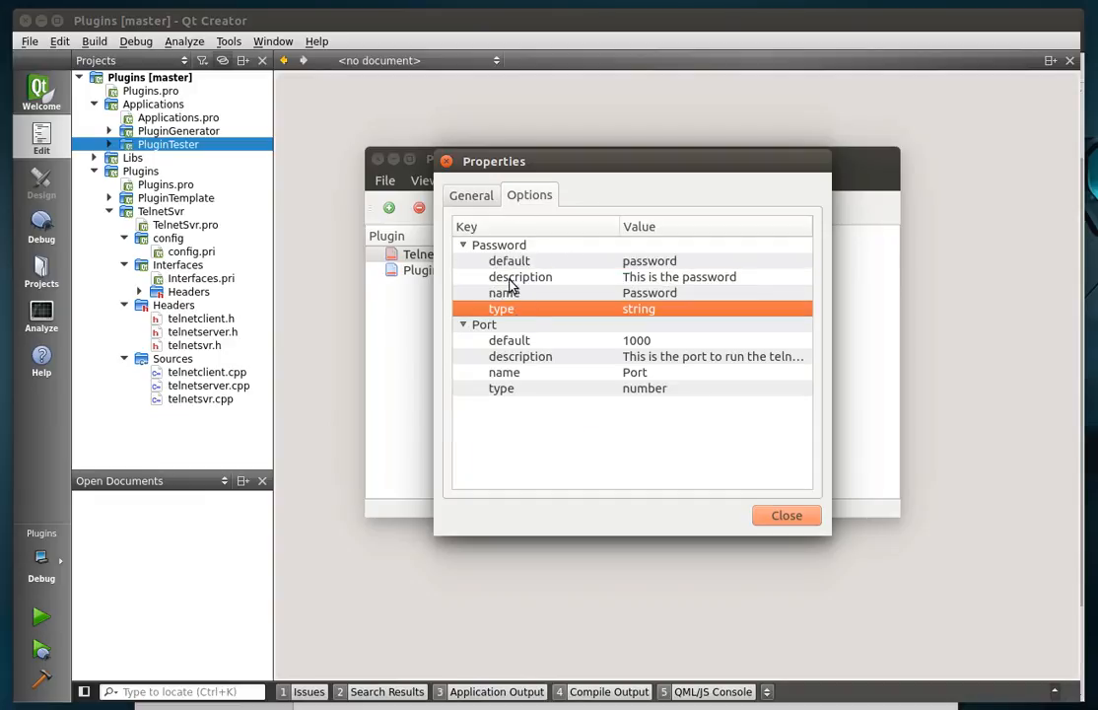
left_click(509, 260)
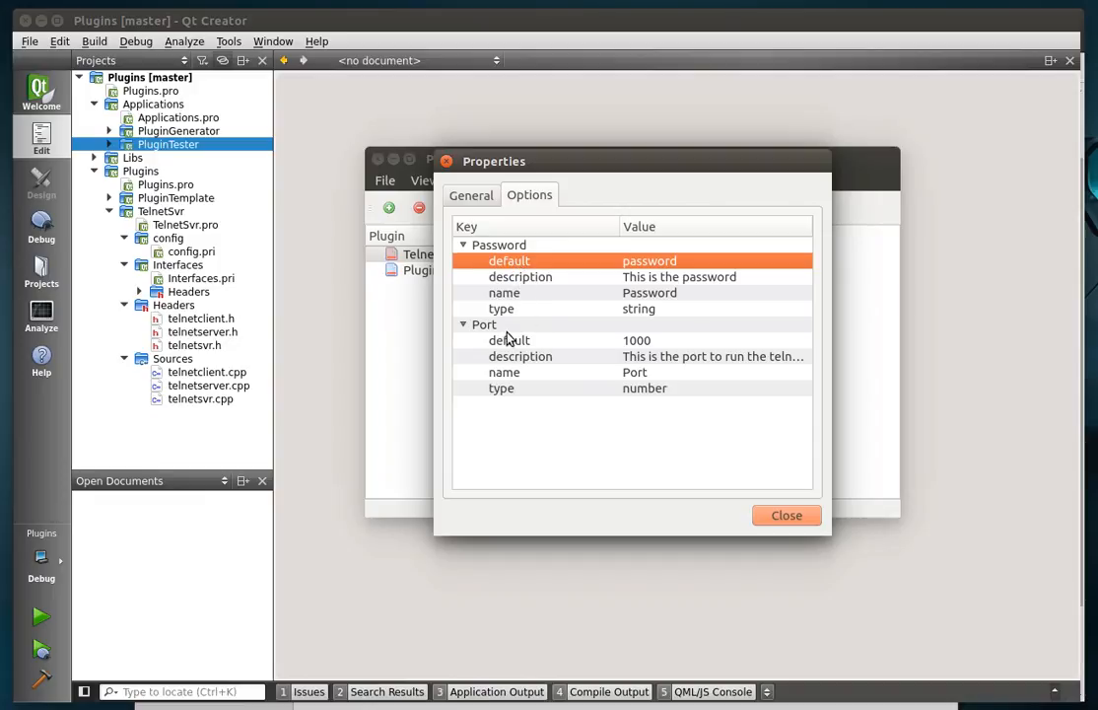
left_click(509, 340)
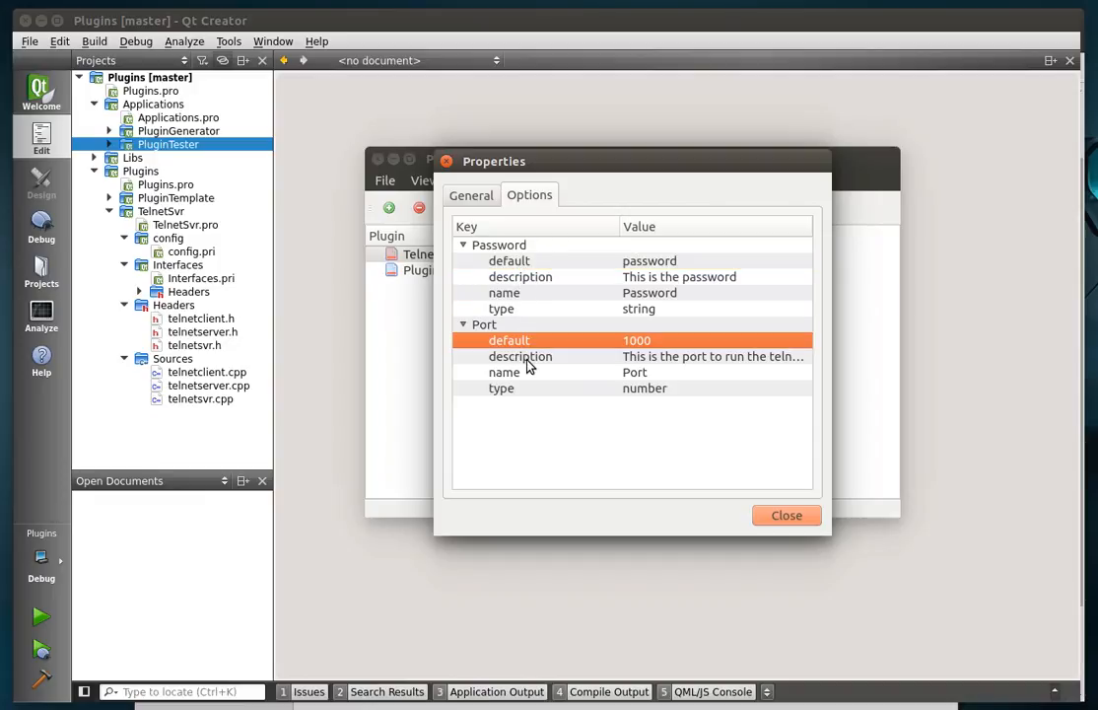
left_click(786, 515)
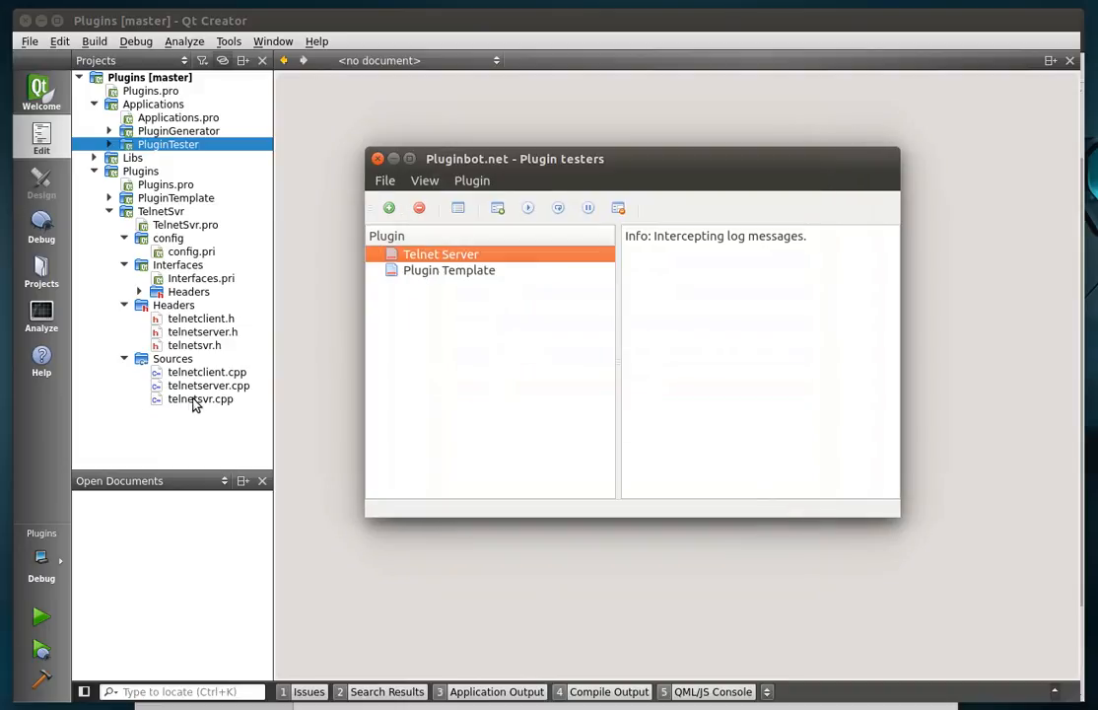
Step: Open telnetsvr.cpp at TelnetSvr::Options, where the Password and Port defaults are defined
double_click(200, 399)
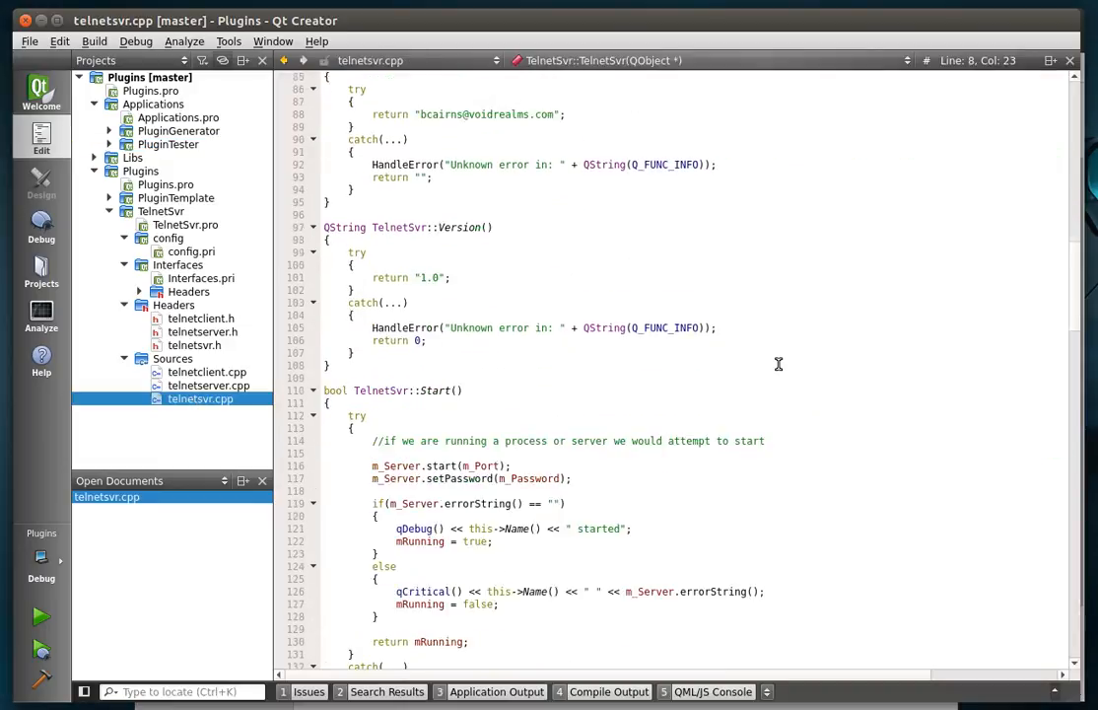
scroll("down", 3)
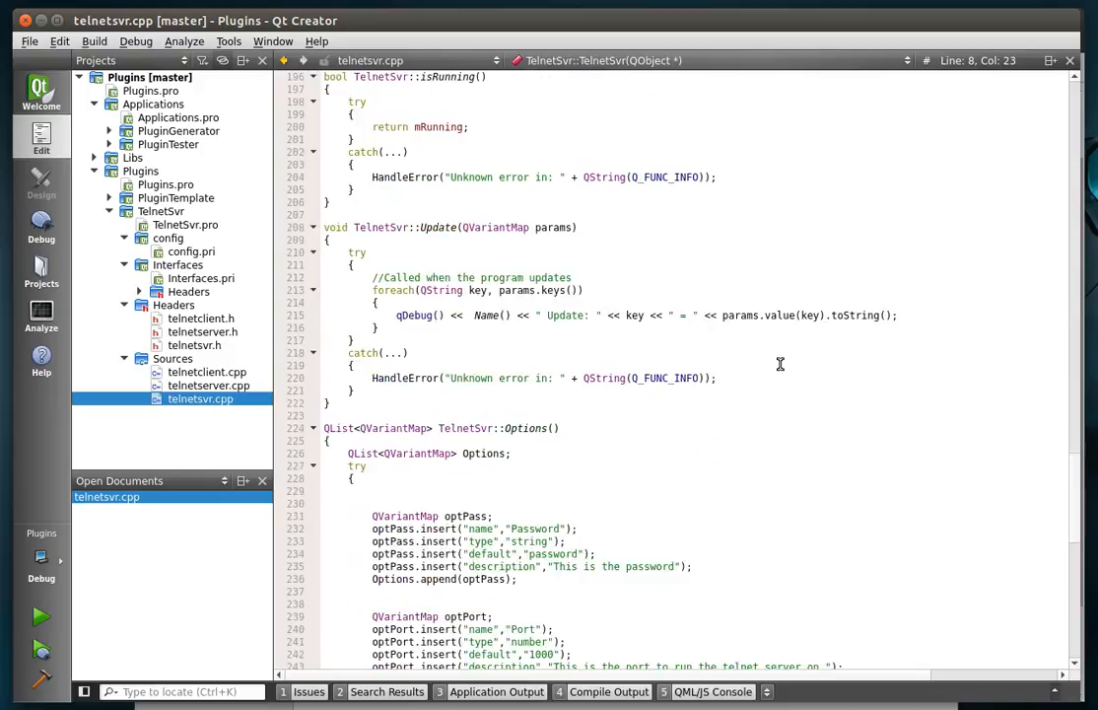
scroll("down", 3)
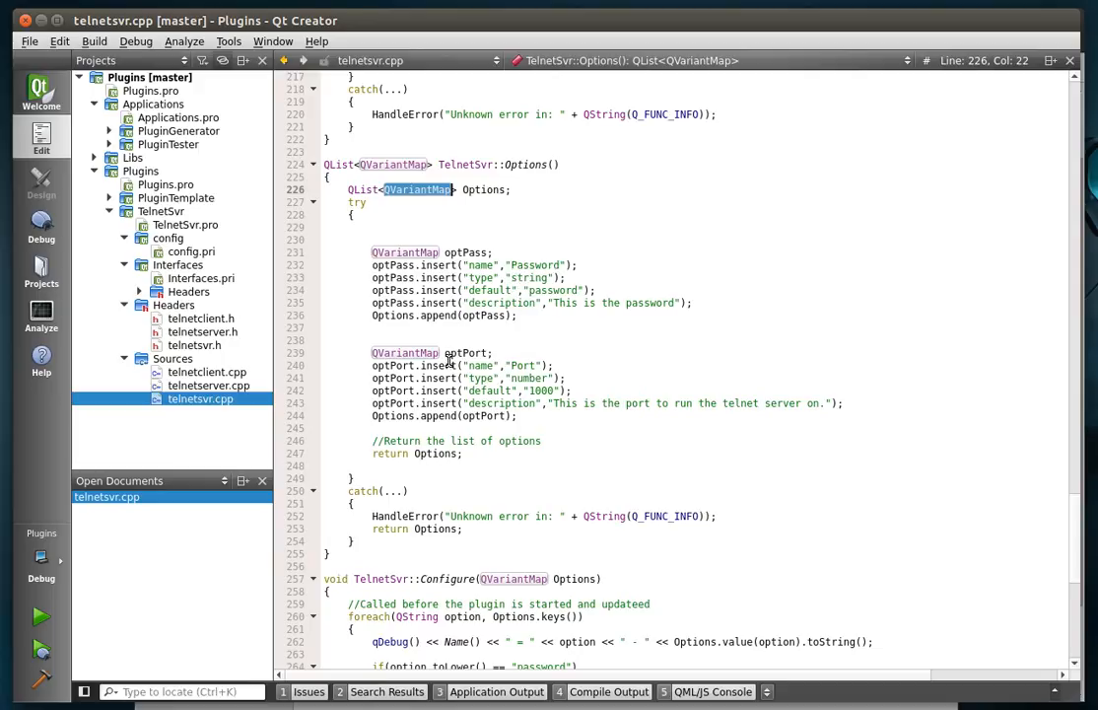
mouse_move(562, 325)
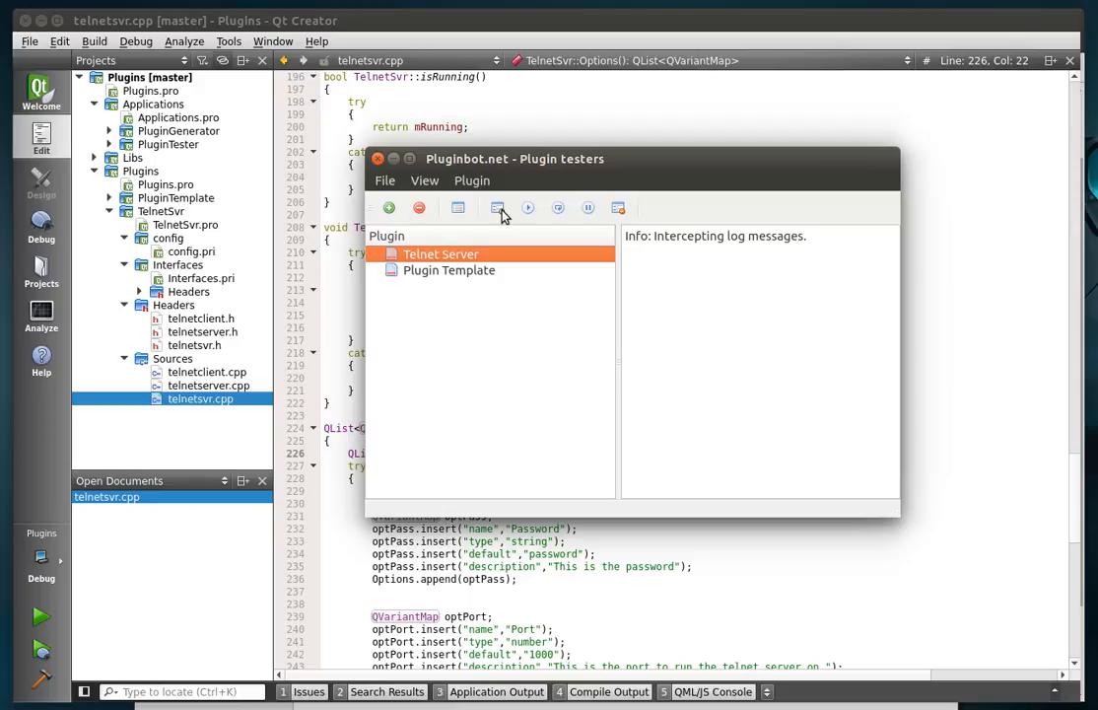
mouse_move(497, 207)
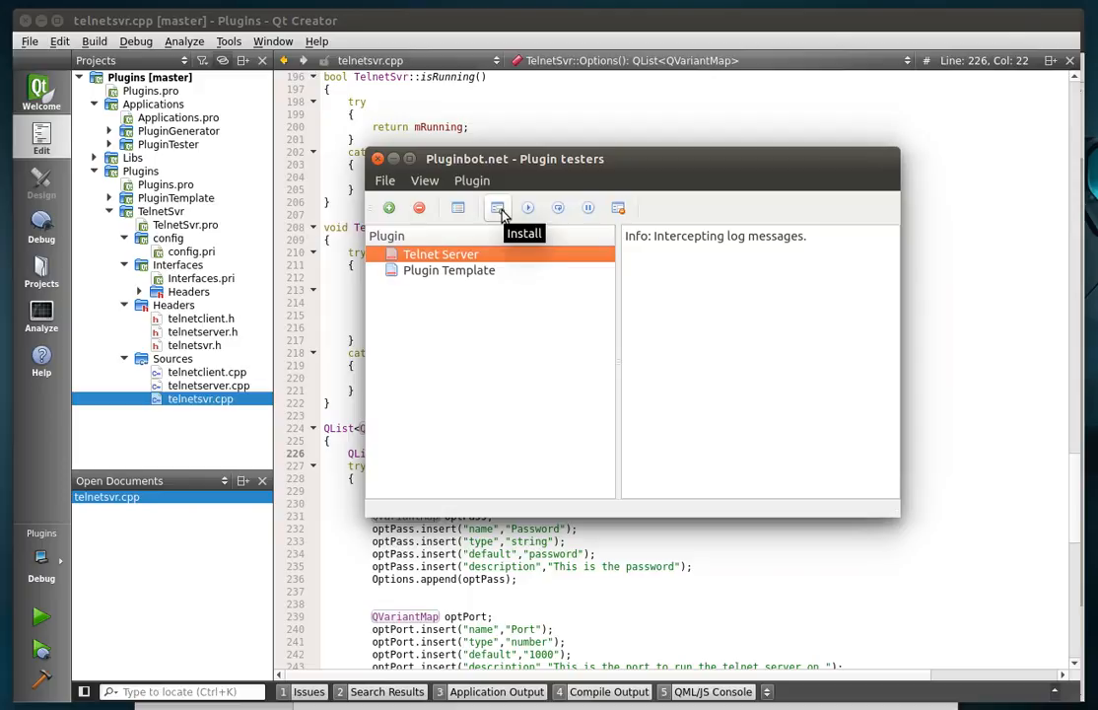
Step: Install Telnet Server as libTelnetSvr.so and select its install path in the log
left_click(496, 207)
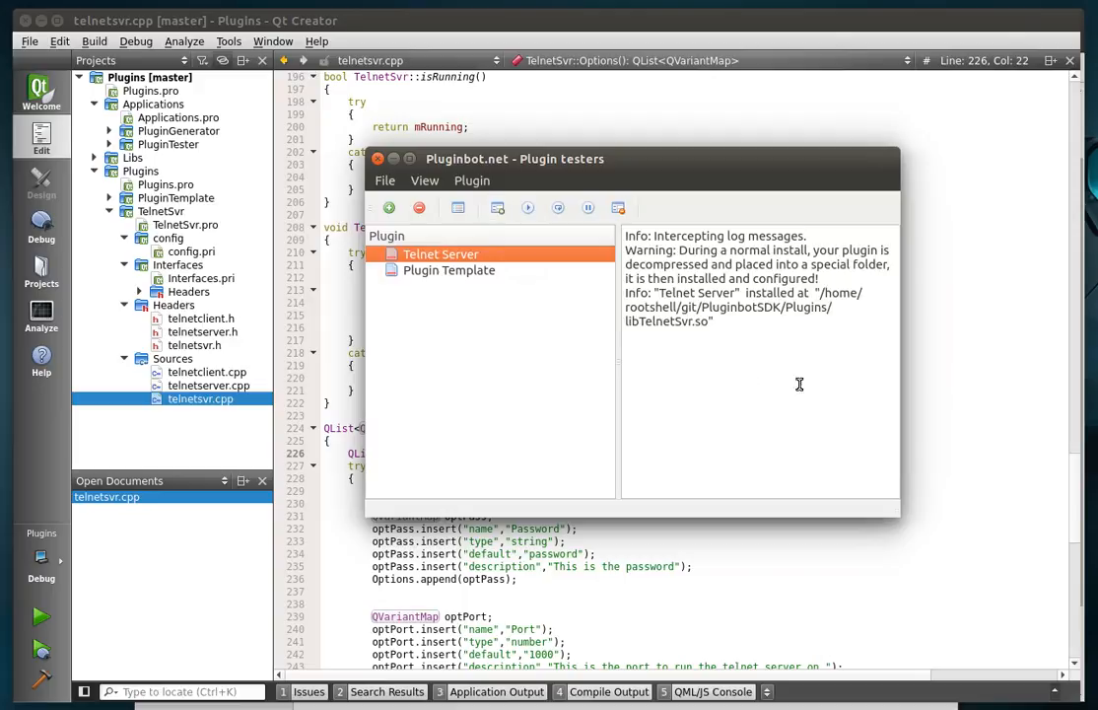
mouse_move(692, 254)
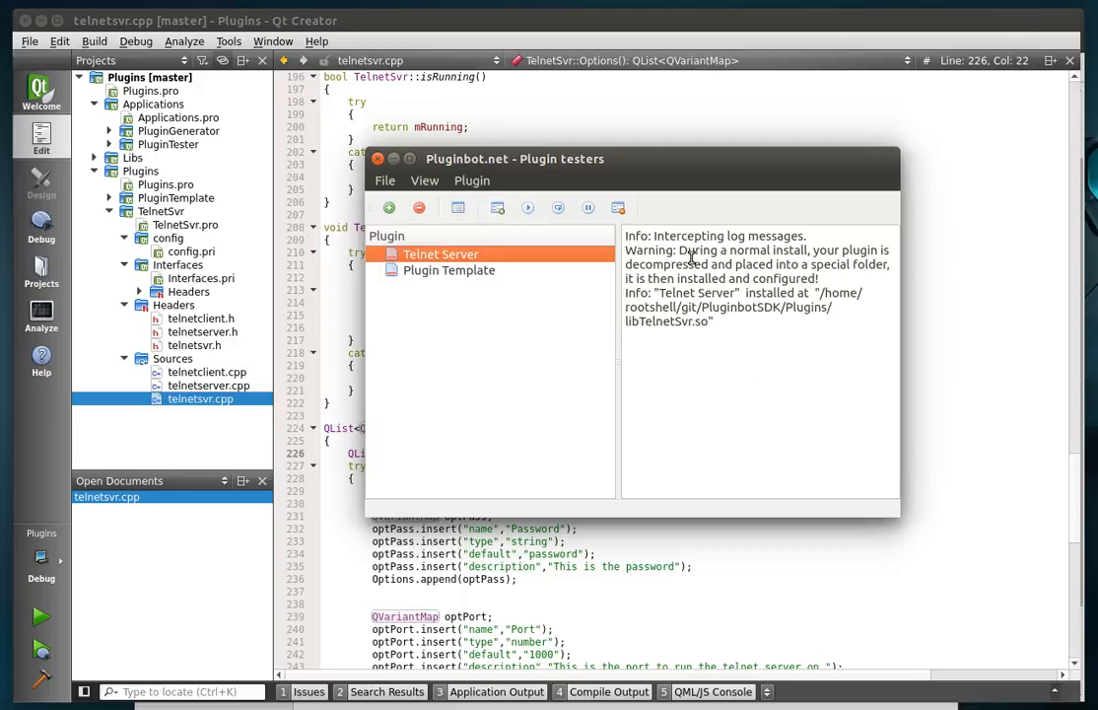
mouse_move(768, 264)
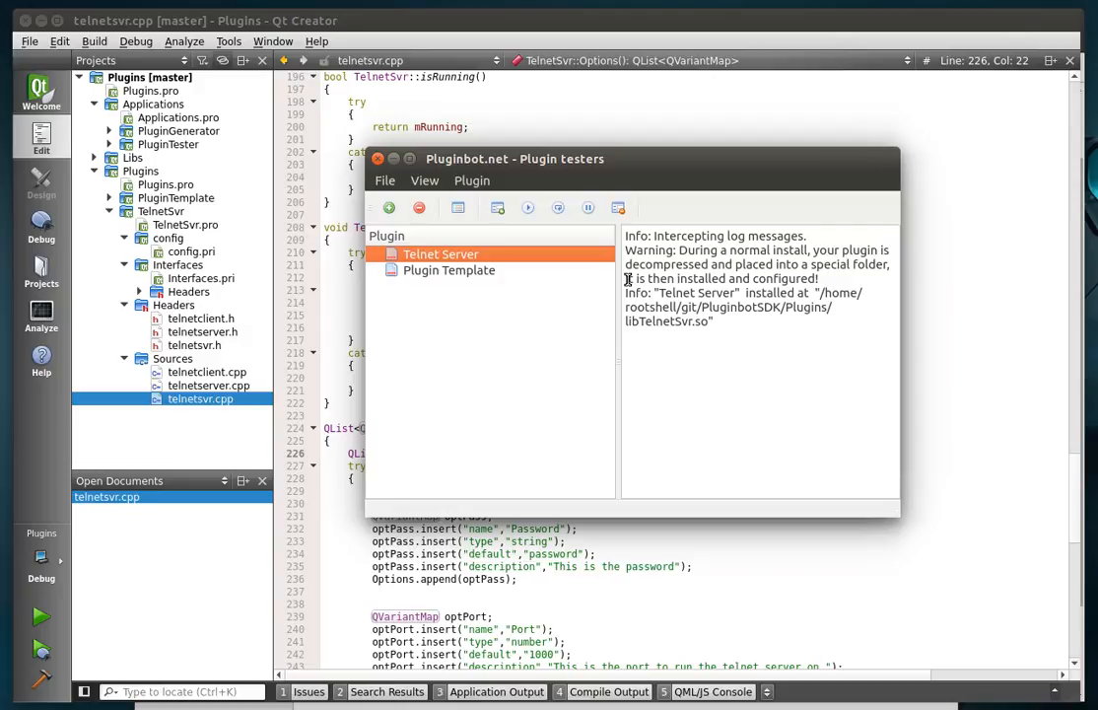
double_click(735, 278)
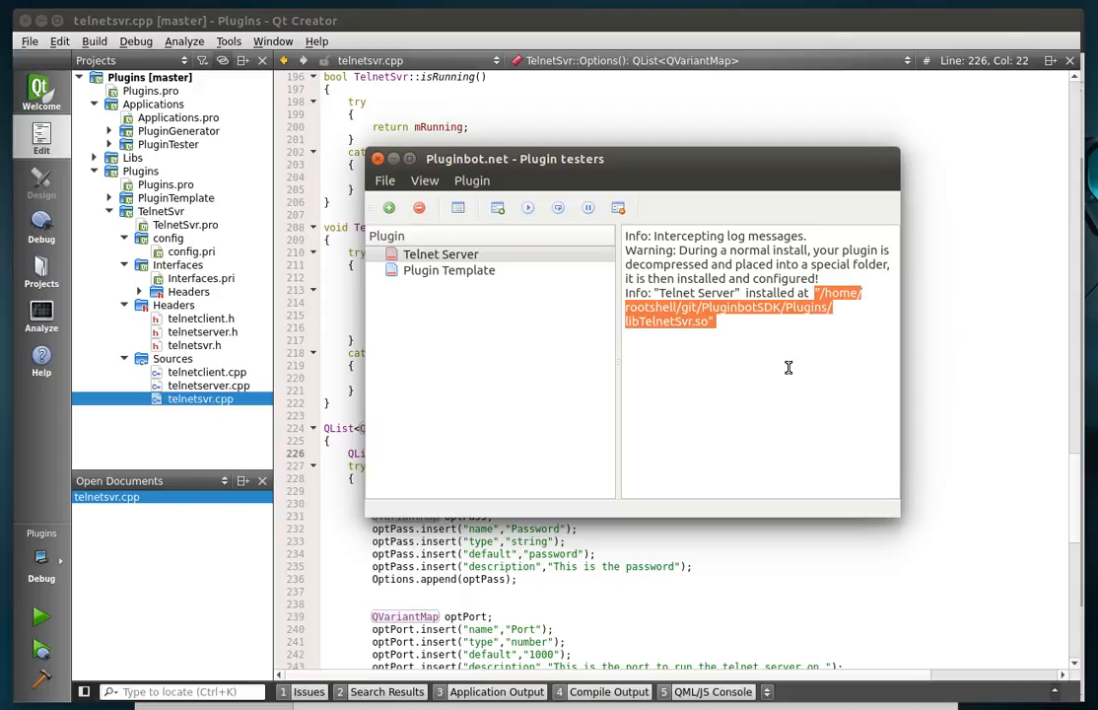
mouse_move(738, 314)
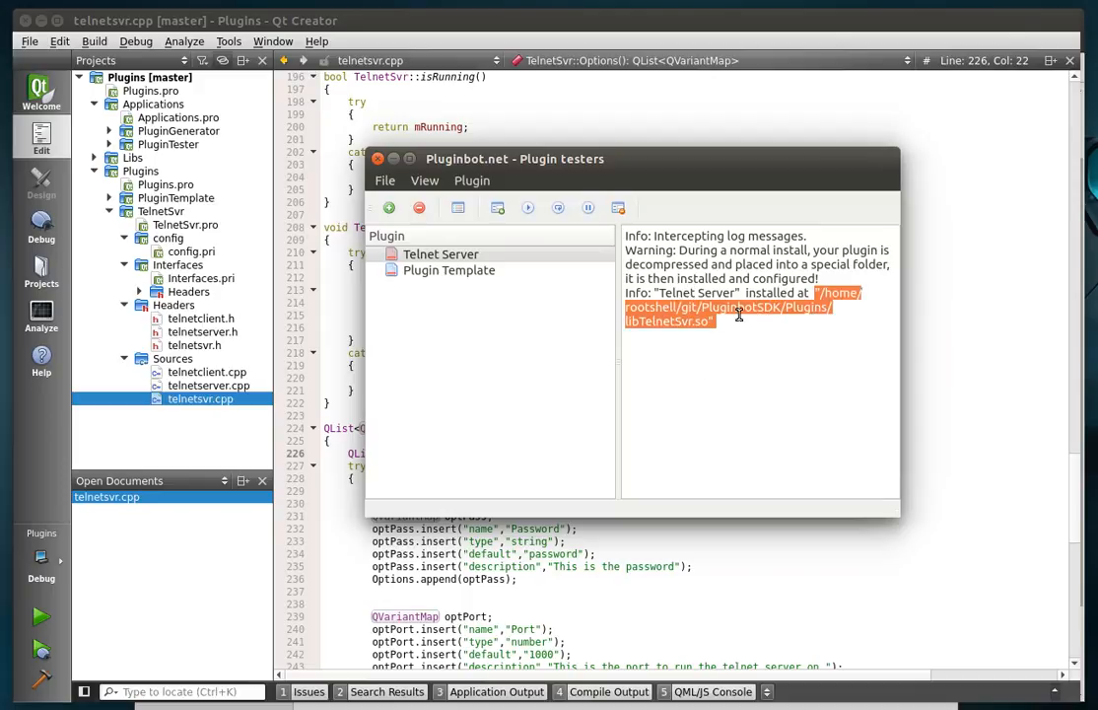
mouse_move(527, 207)
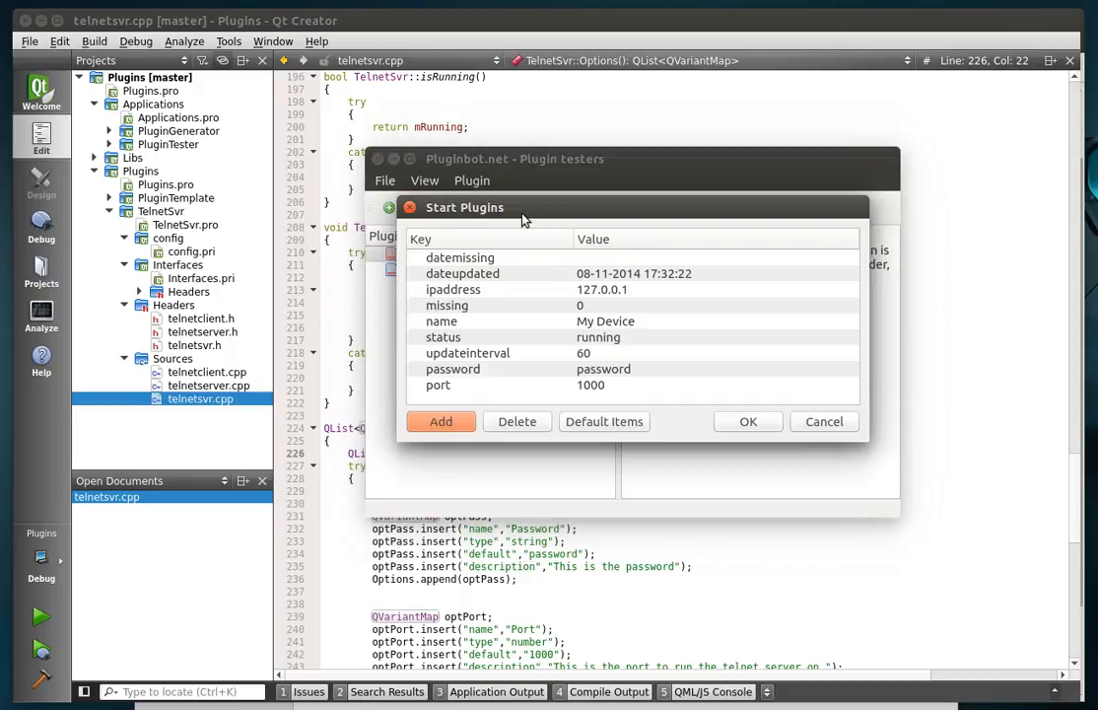
mouse_move(479, 296)
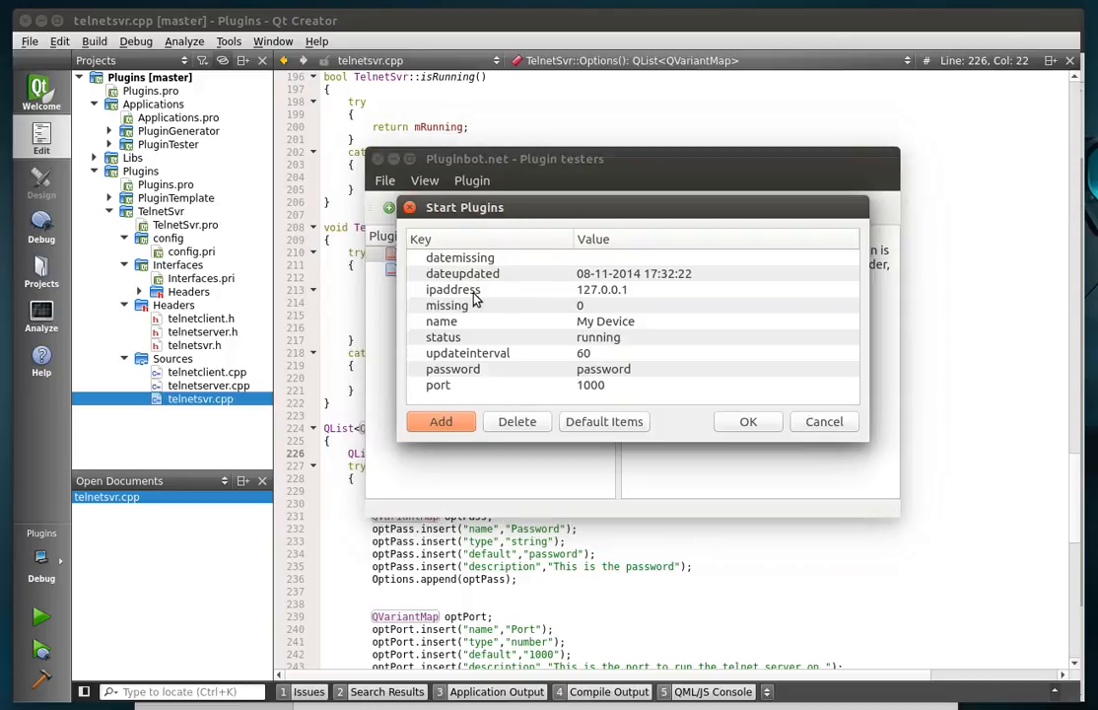
mouse_move(511, 328)
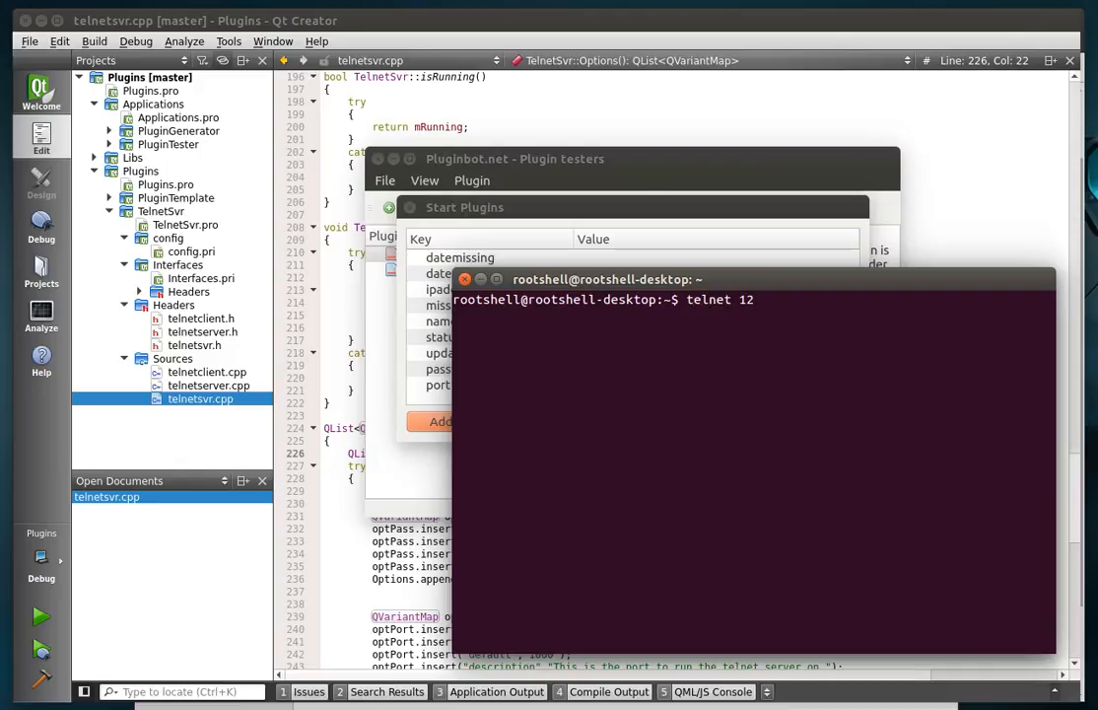
Step: Try telnet to 127.0.0.1, then set the plugin's port to 5000
type("7.0.0.1")
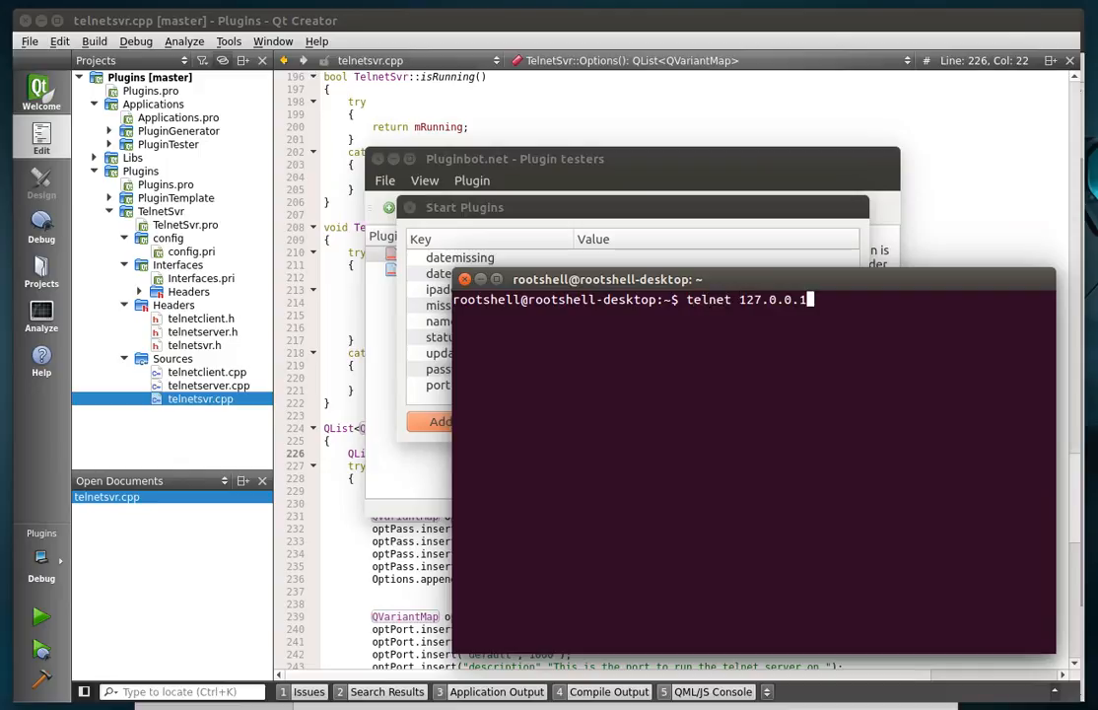
type("5000")
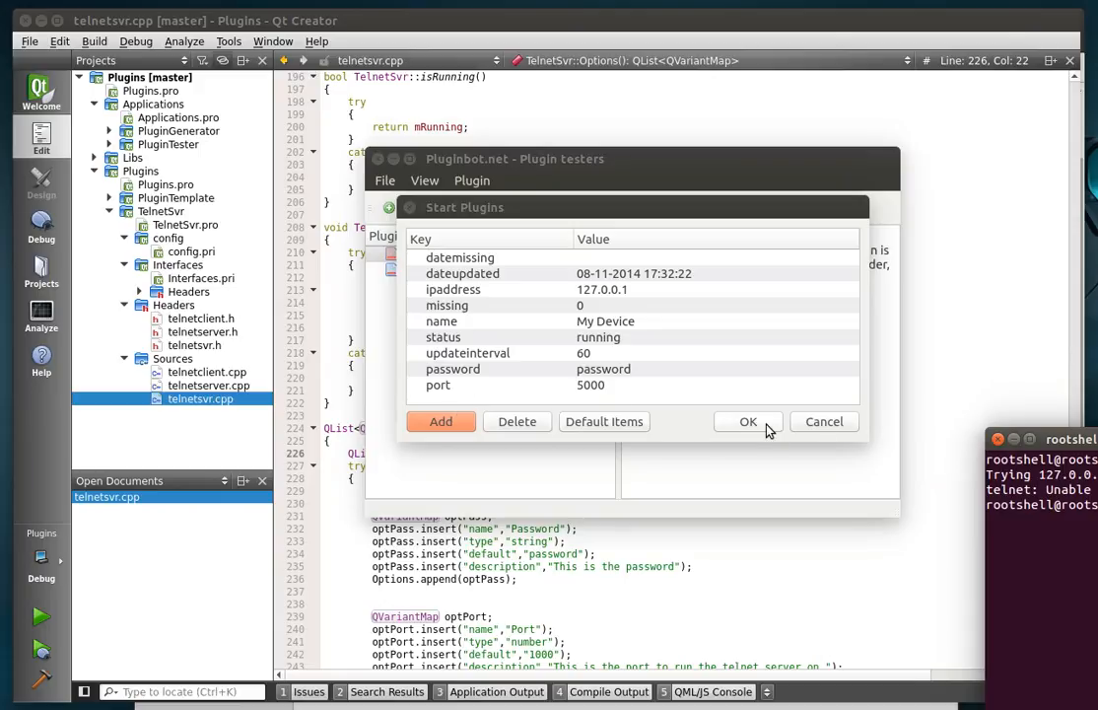
Step: Confirm the Start Plugins settings so Telnet Server listens on port 5000
left_click(748, 421)
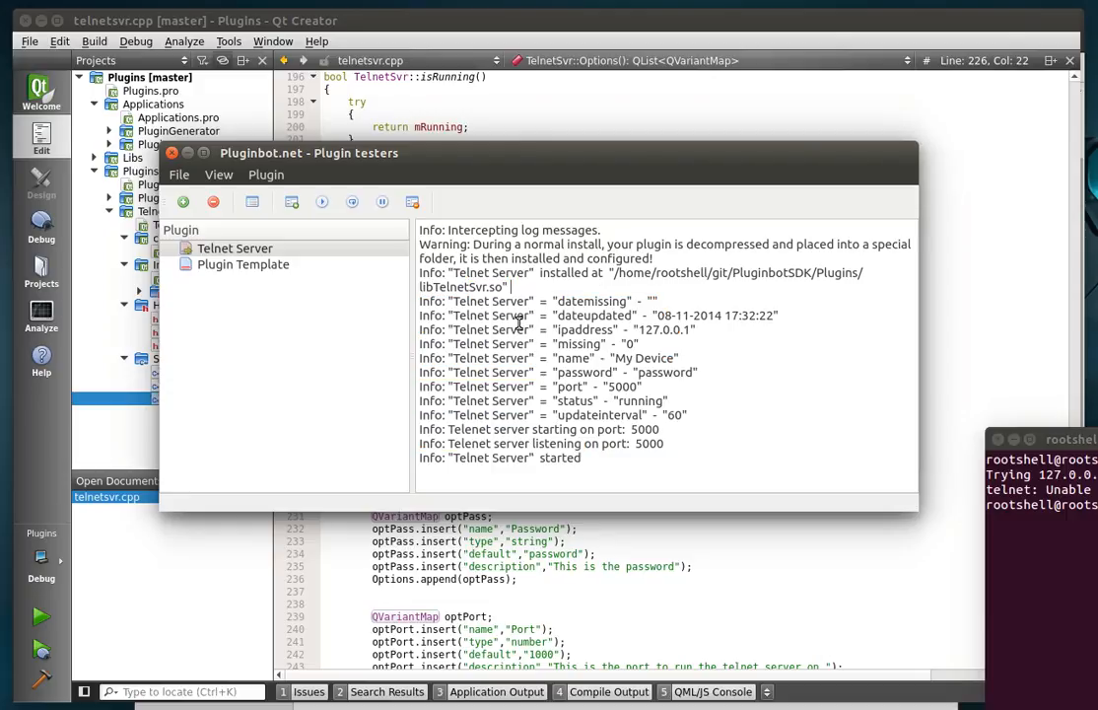
mouse_move(631, 306)
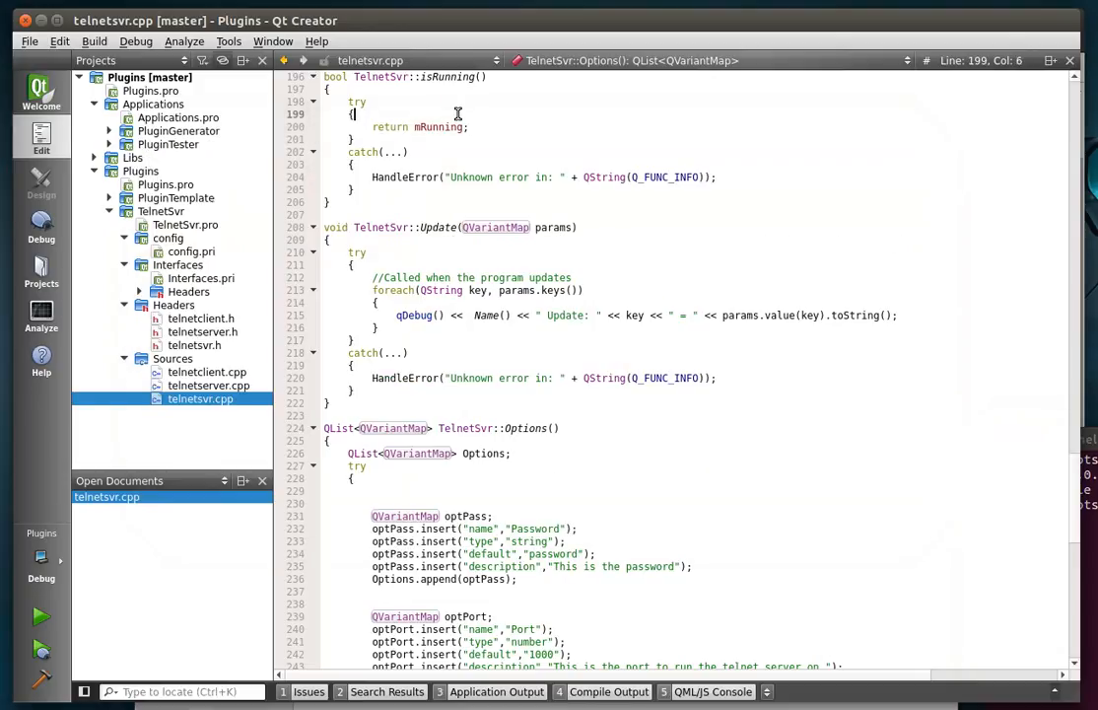
Step: Mark the qDebug call in TelnetSvr::Configure, then open PluginTester's main.cpp
scroll("down", 3)
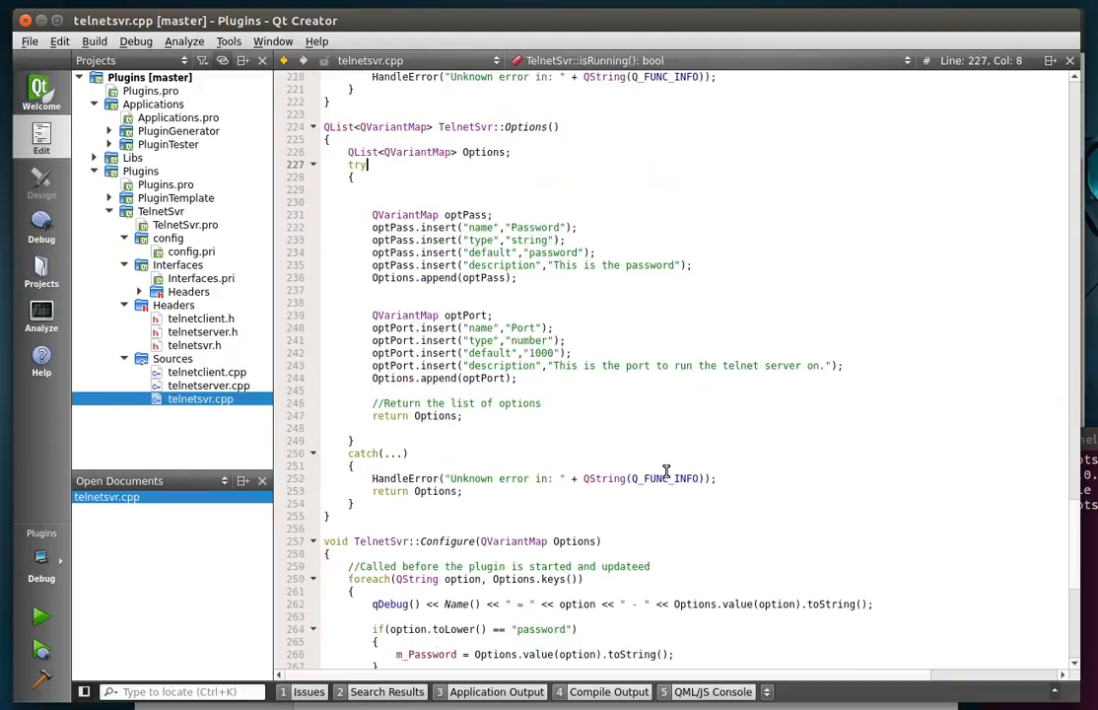
scroll("down", 3)
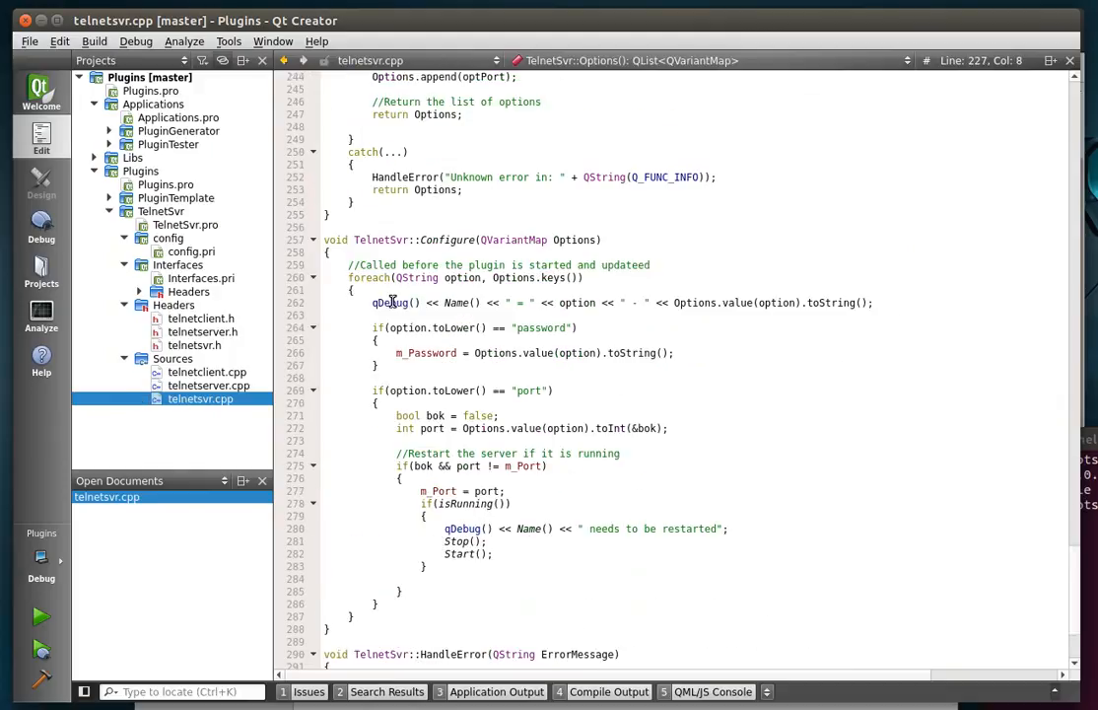
double_click(388, 303)
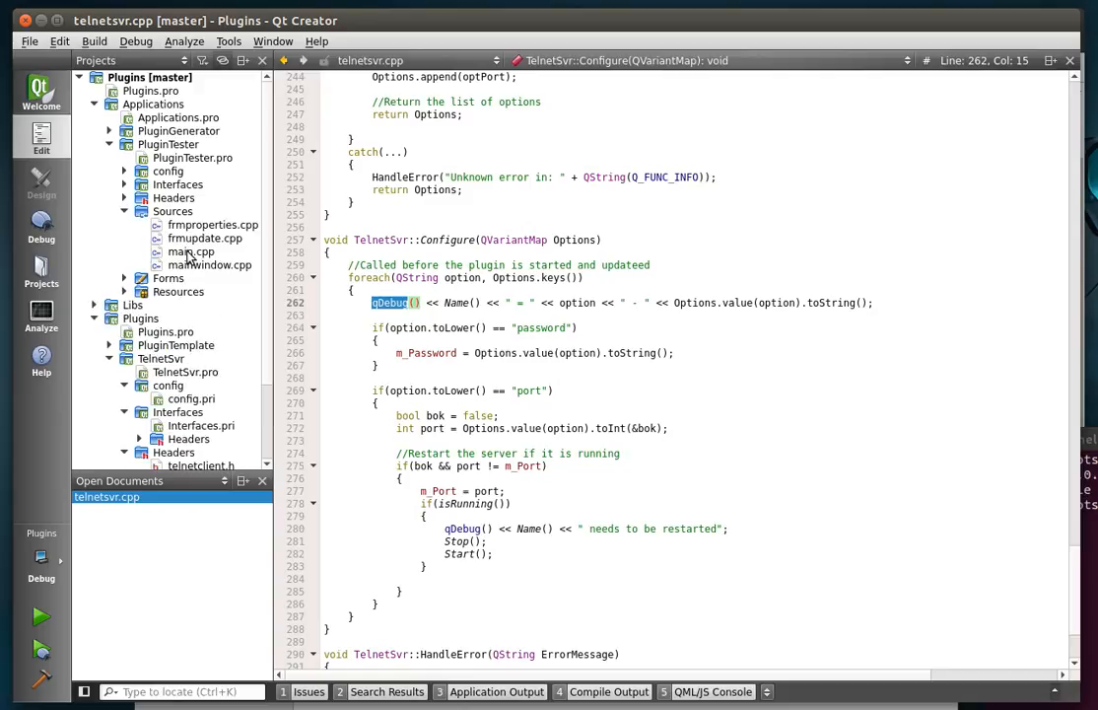
double_click(193, 251)
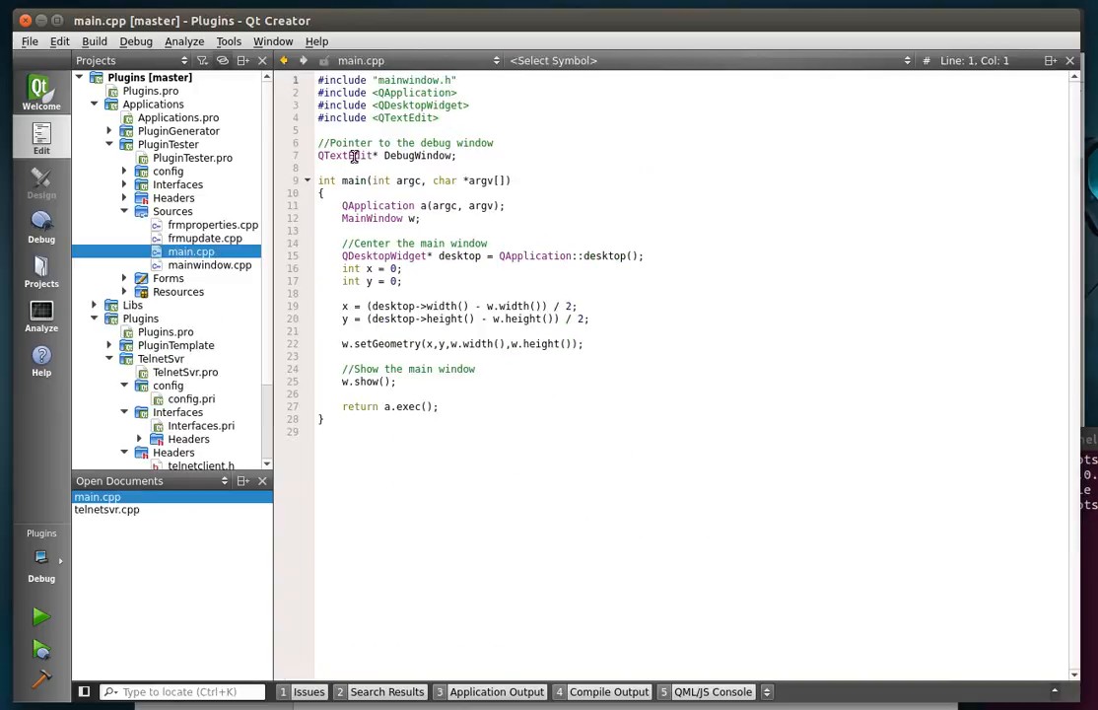
Step: Open PluginTester's mainwindow.cpp and read through MainWindow::qtMessageHook
double_click(343, 156)
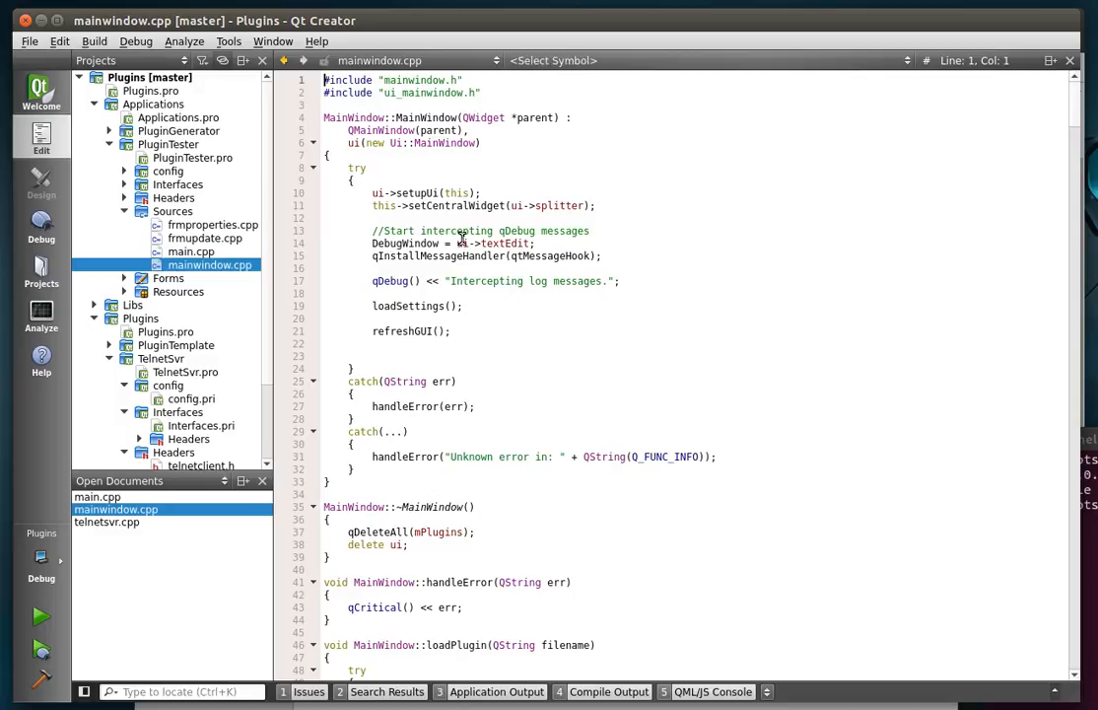
left_click(404, 255)
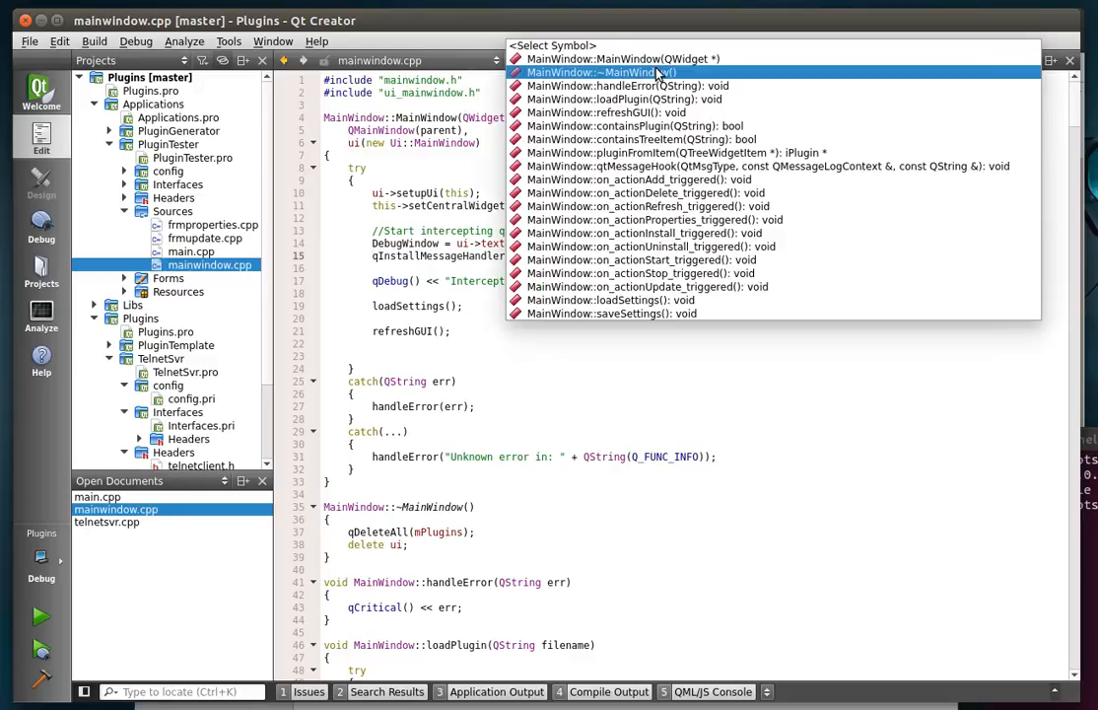
left_click(664, 166)
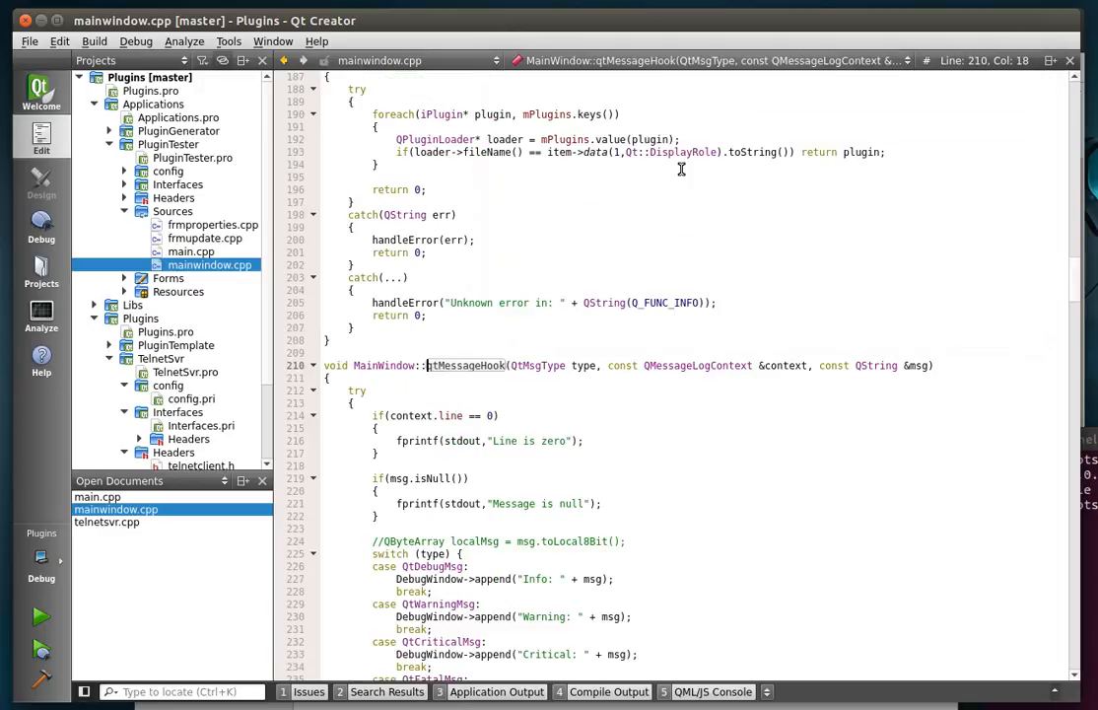
scroll("down", 3)
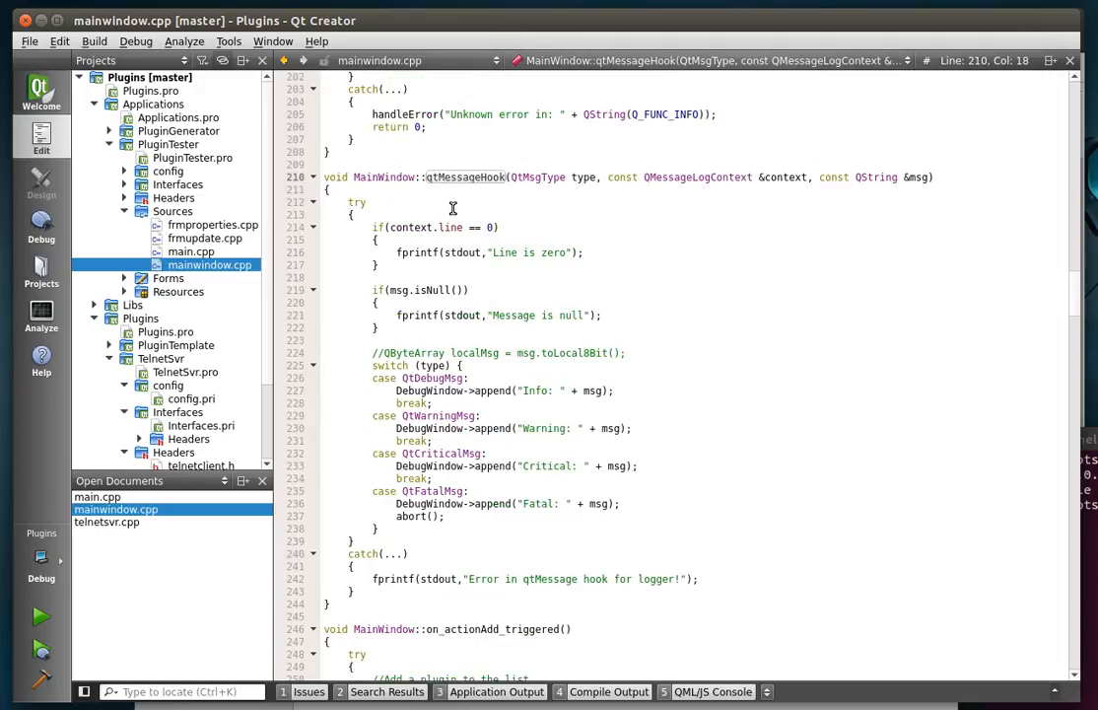
mouse_move(432, 364)
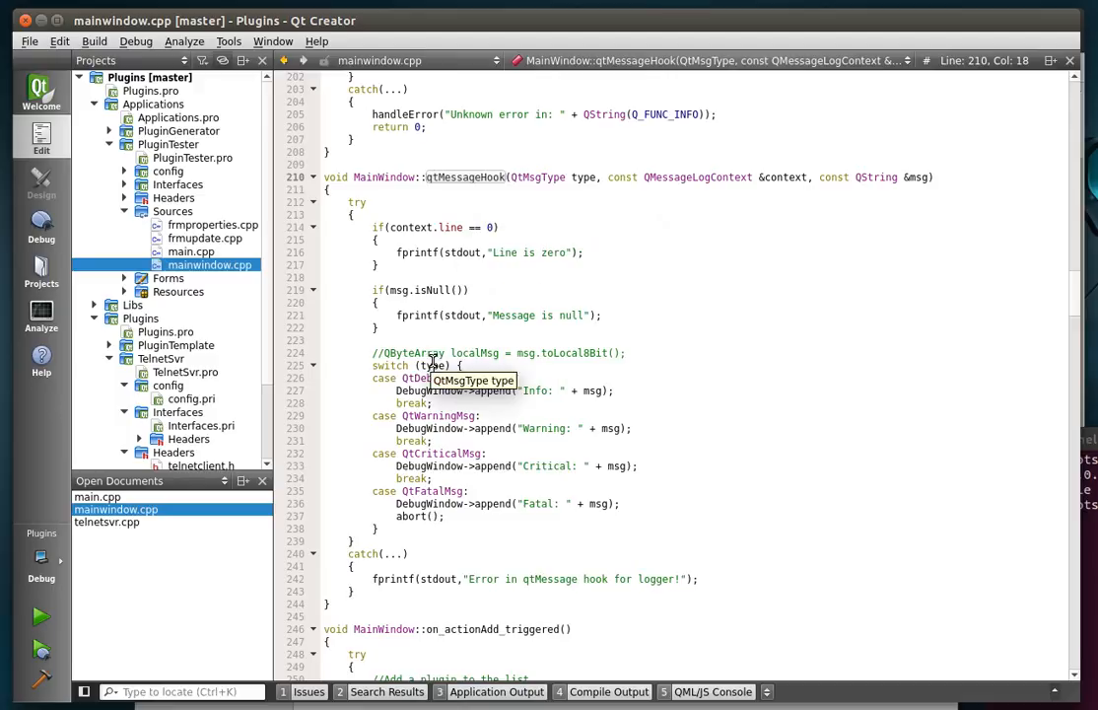
mouse_move(447, 378)
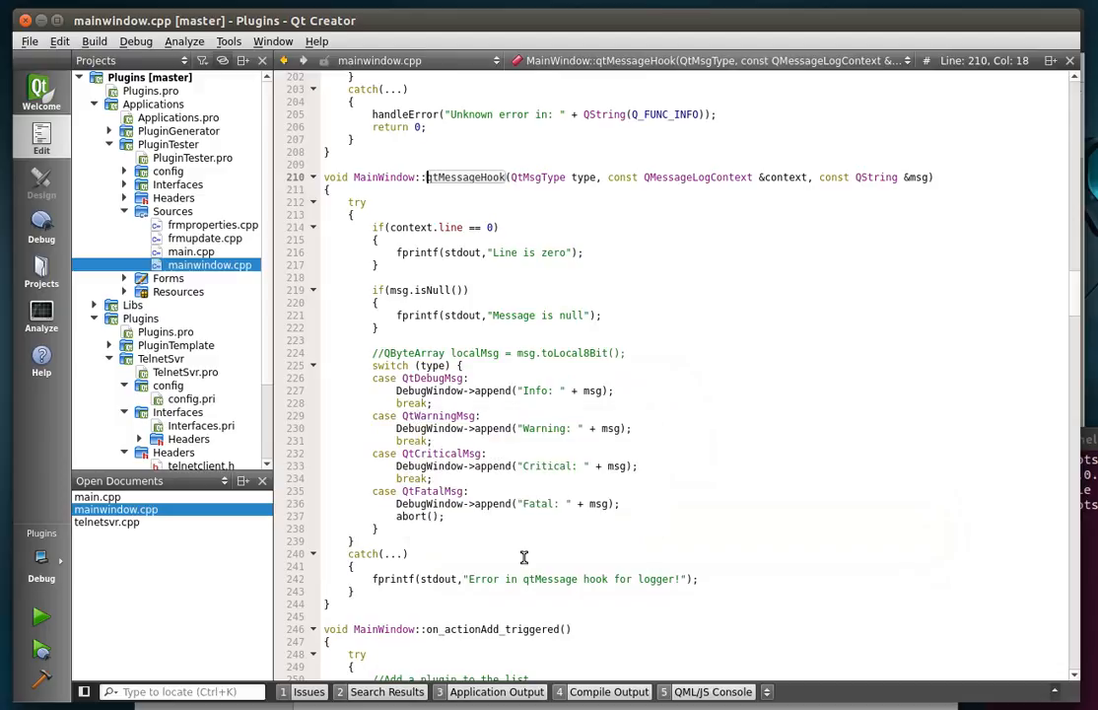
mouse_move(495, 372)
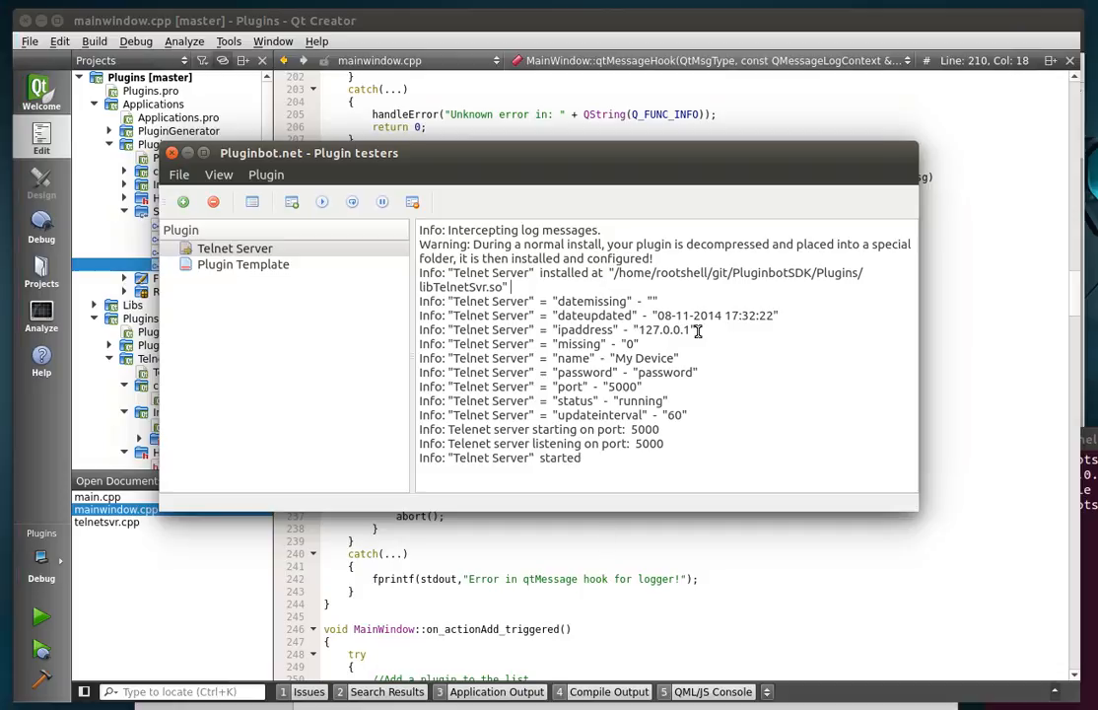
mouse_move(229, 277)
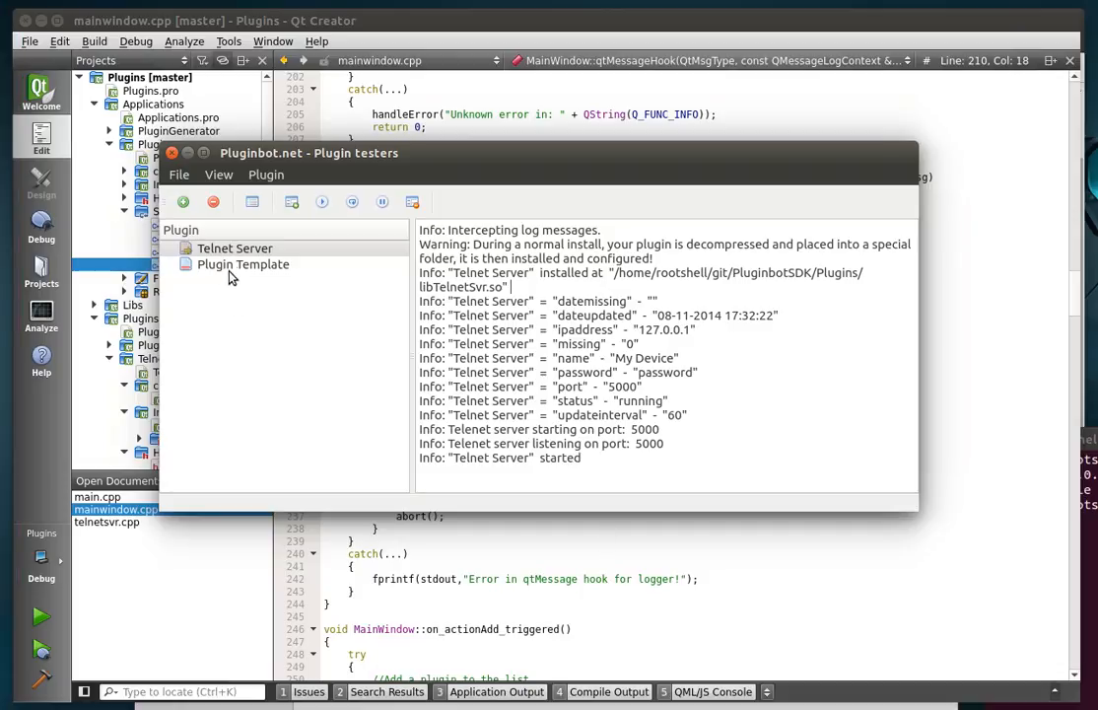
Step: Select the running Telnet Server plugin and bring the terminal with the refused connection forward
left_click(242, 263)
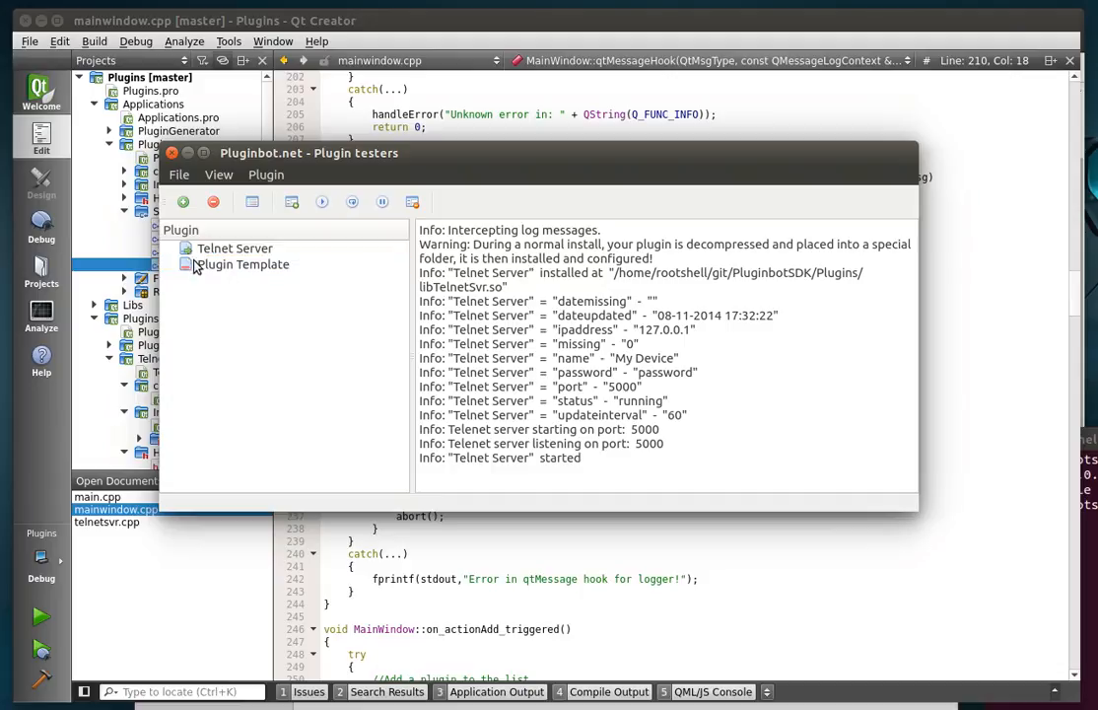
mouse_move(216, 276)
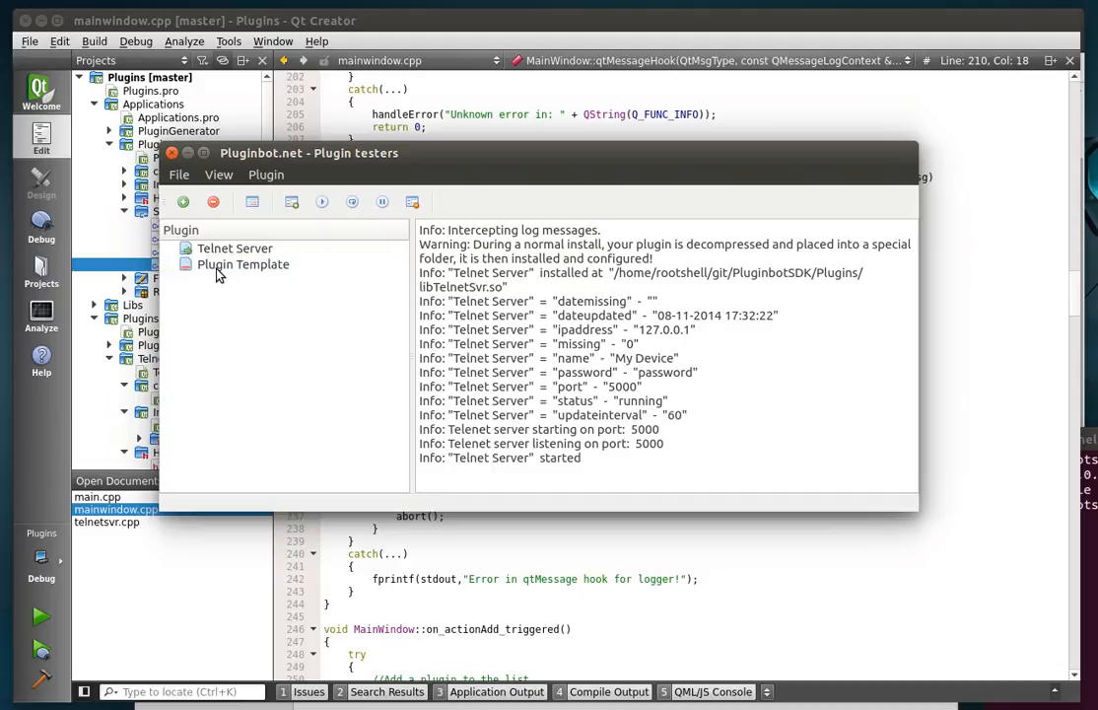
left_click(235, 249)
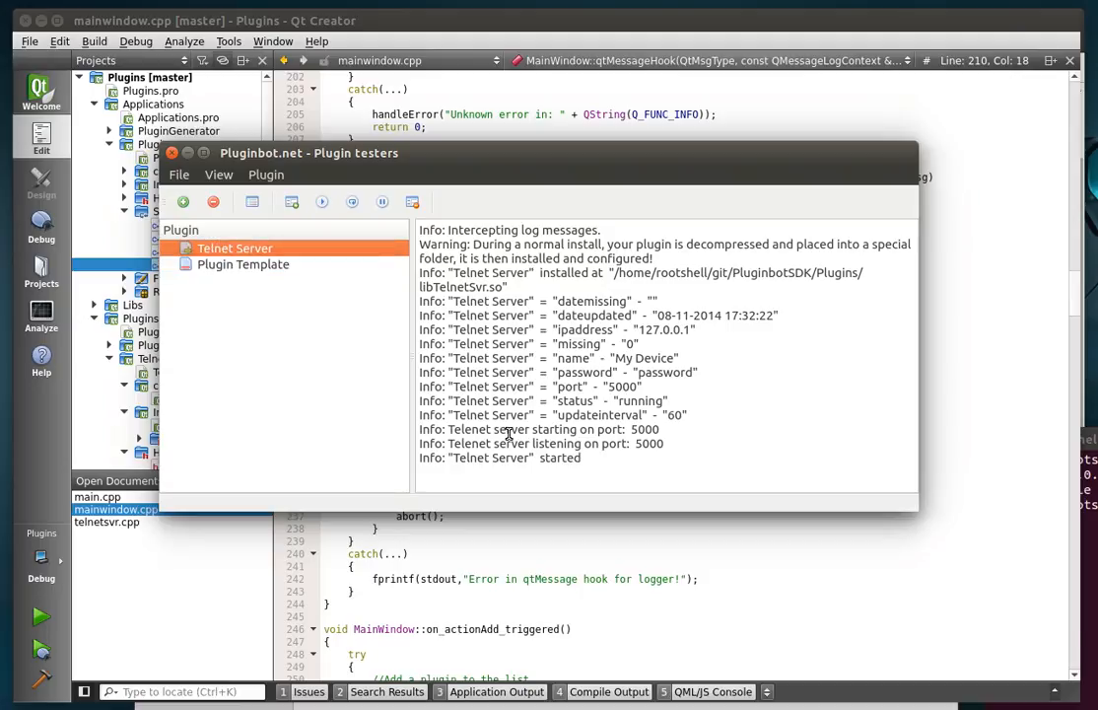
left_click_drag(448, 429, 665, 442)
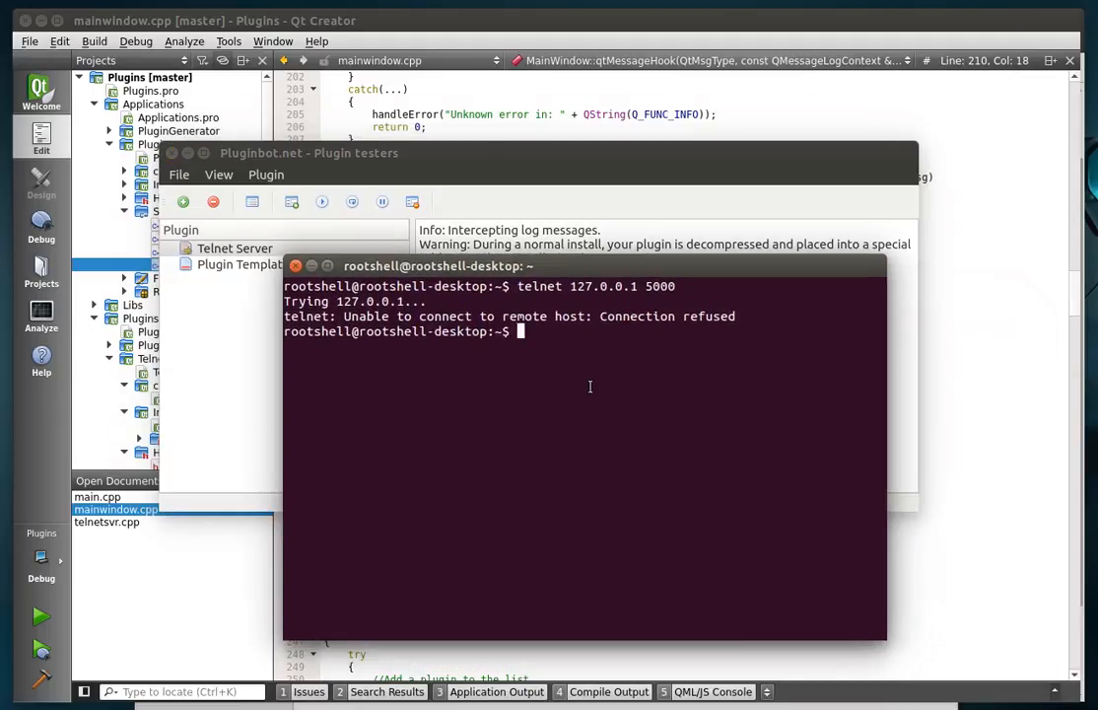
type("telnet 127.0.0.1 5000")
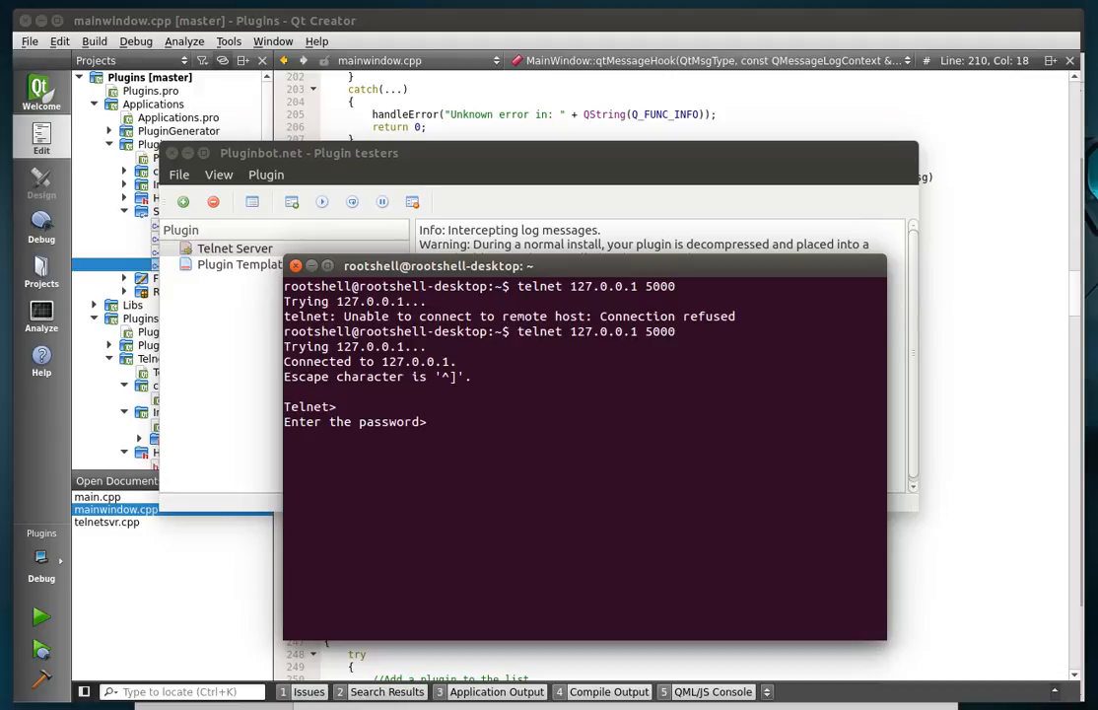
type("lasndlkadlkanld")
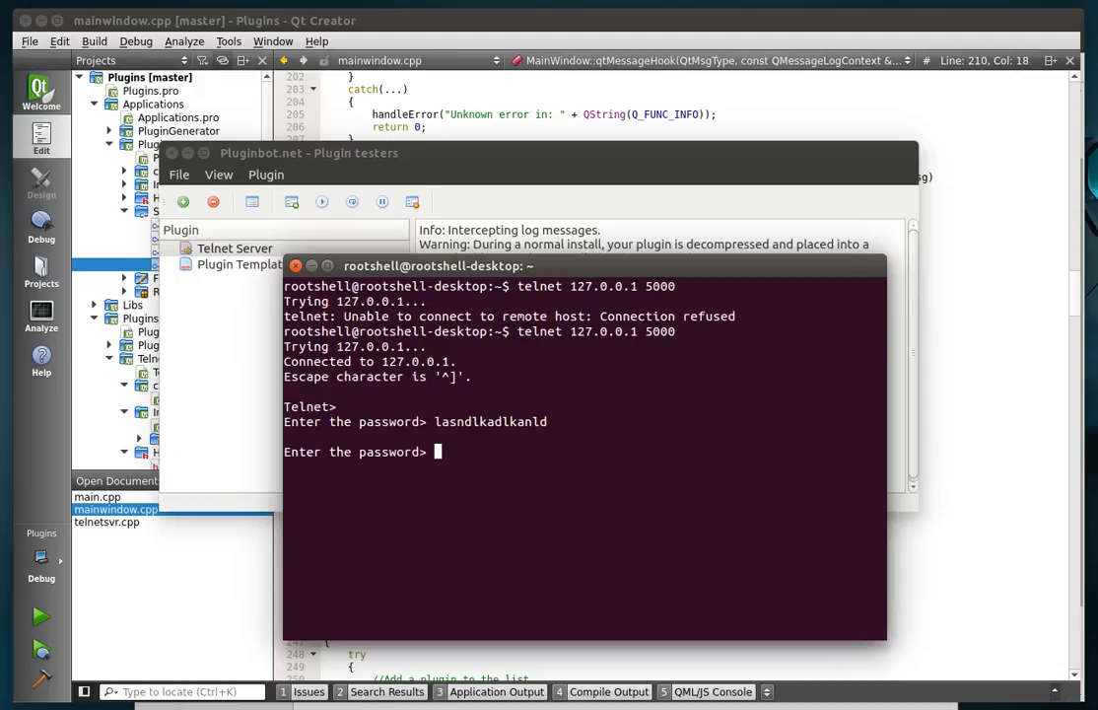
type("pa")
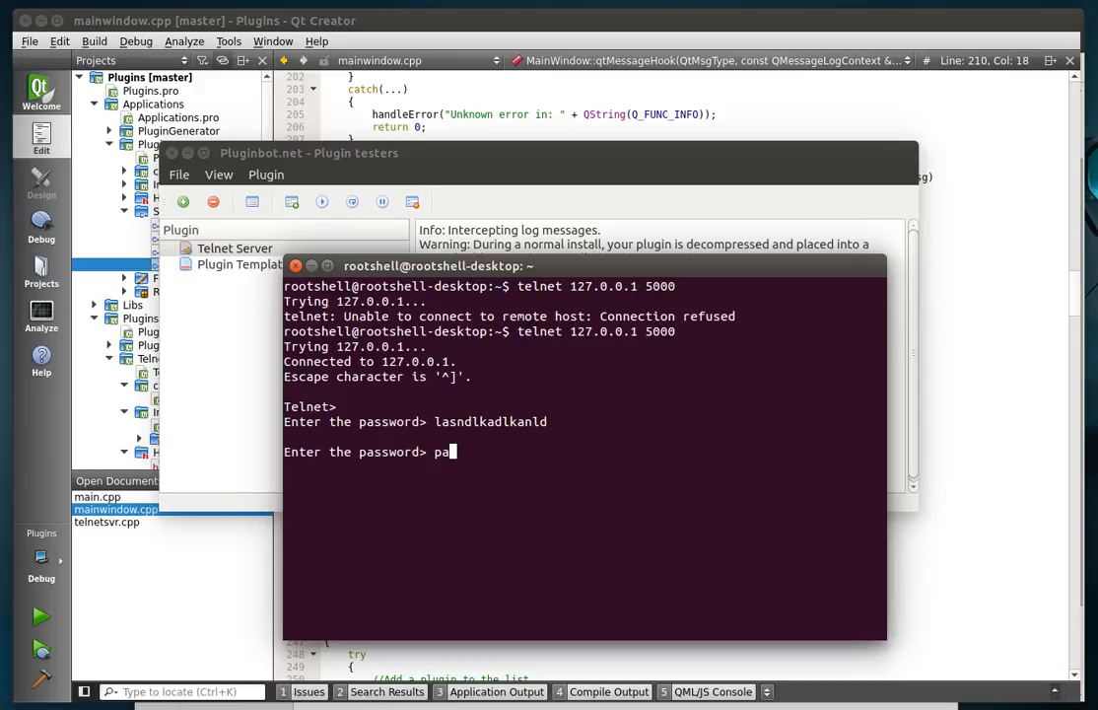
type("ssword")
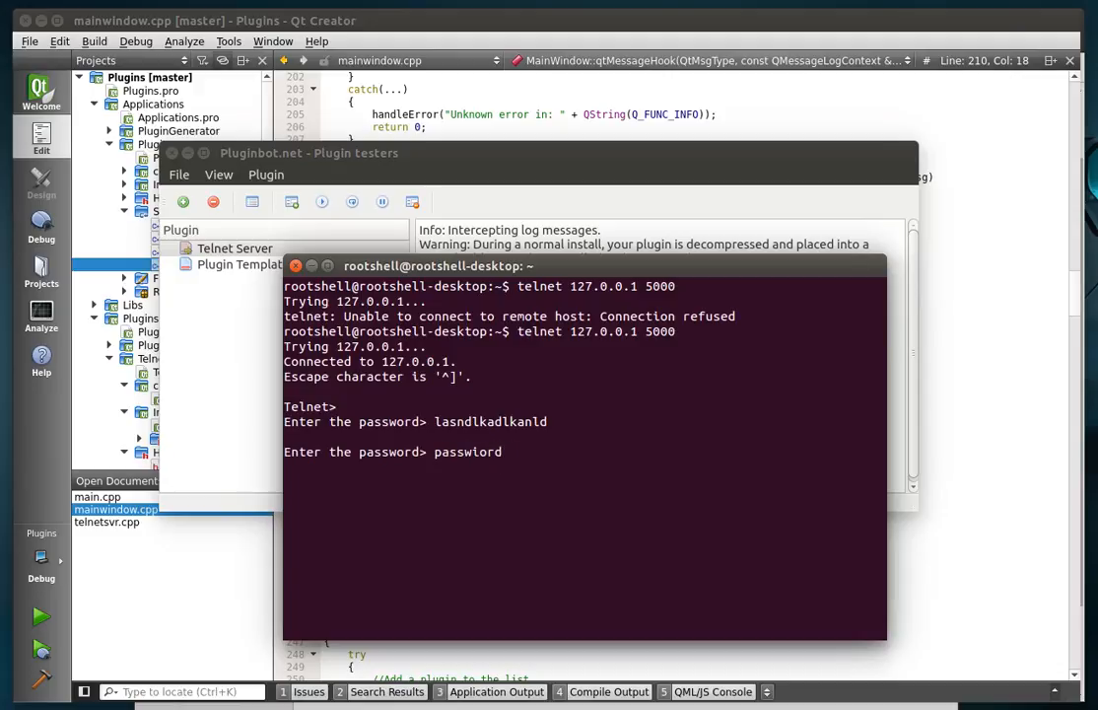
type("passw")
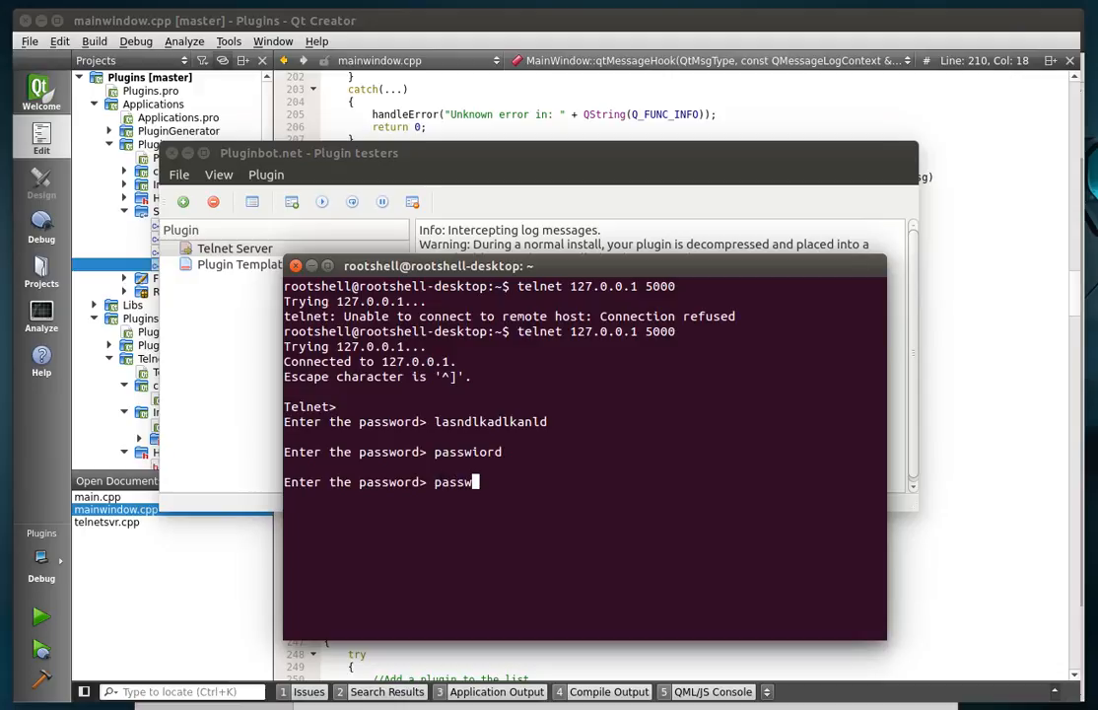
type("ord")
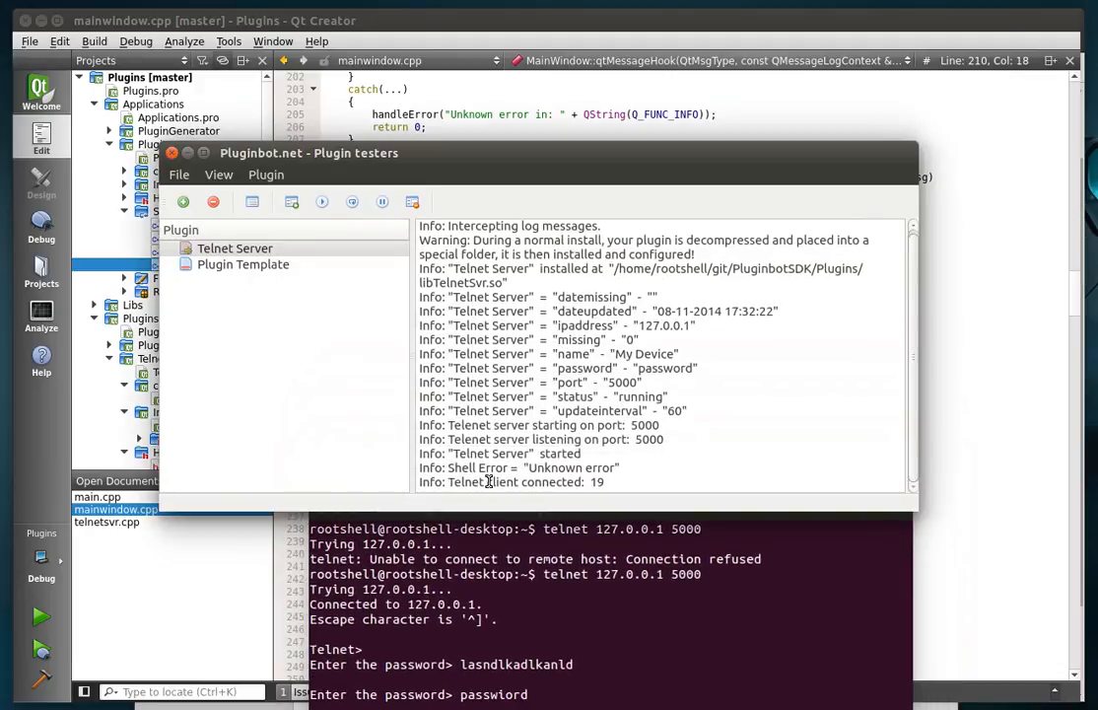
mouse_move(609, 481)
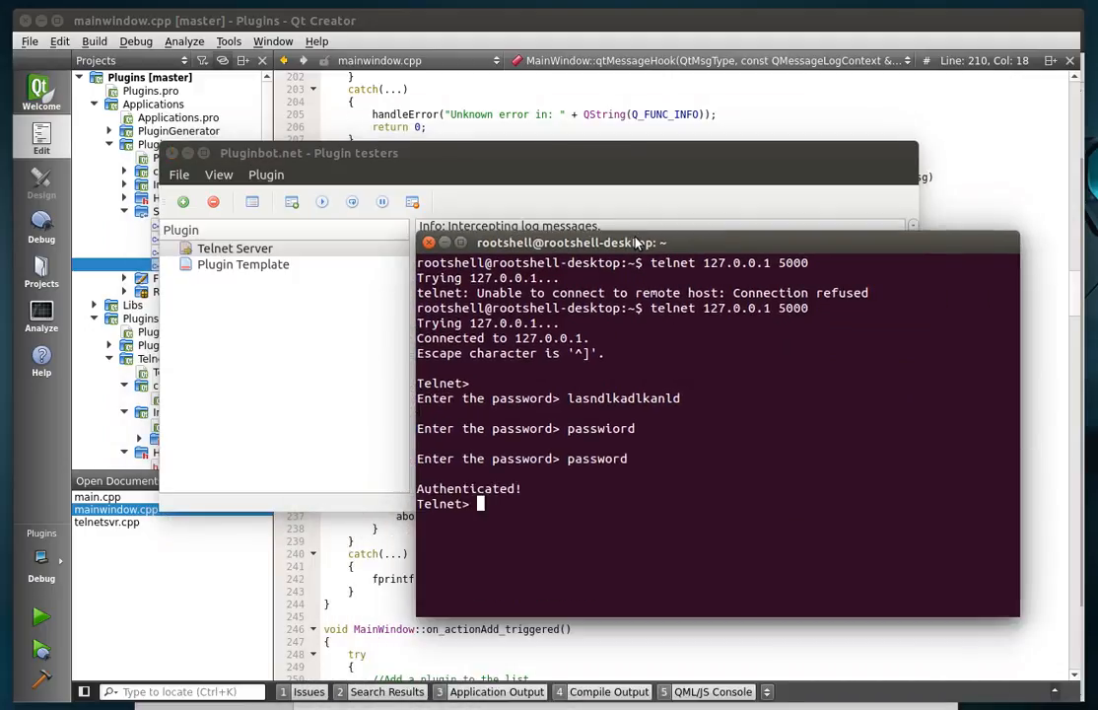
Step: Run ls -l in the authenticated telnet session to list the root directory
type("ls -l")
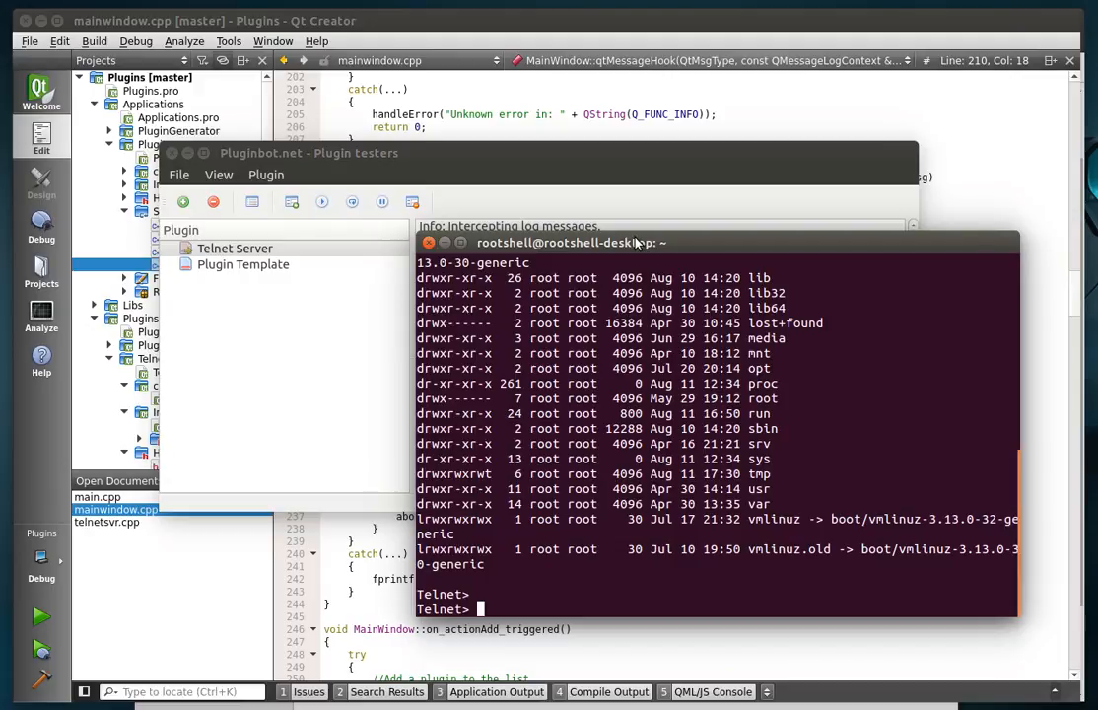
mouse_move(759, 240)
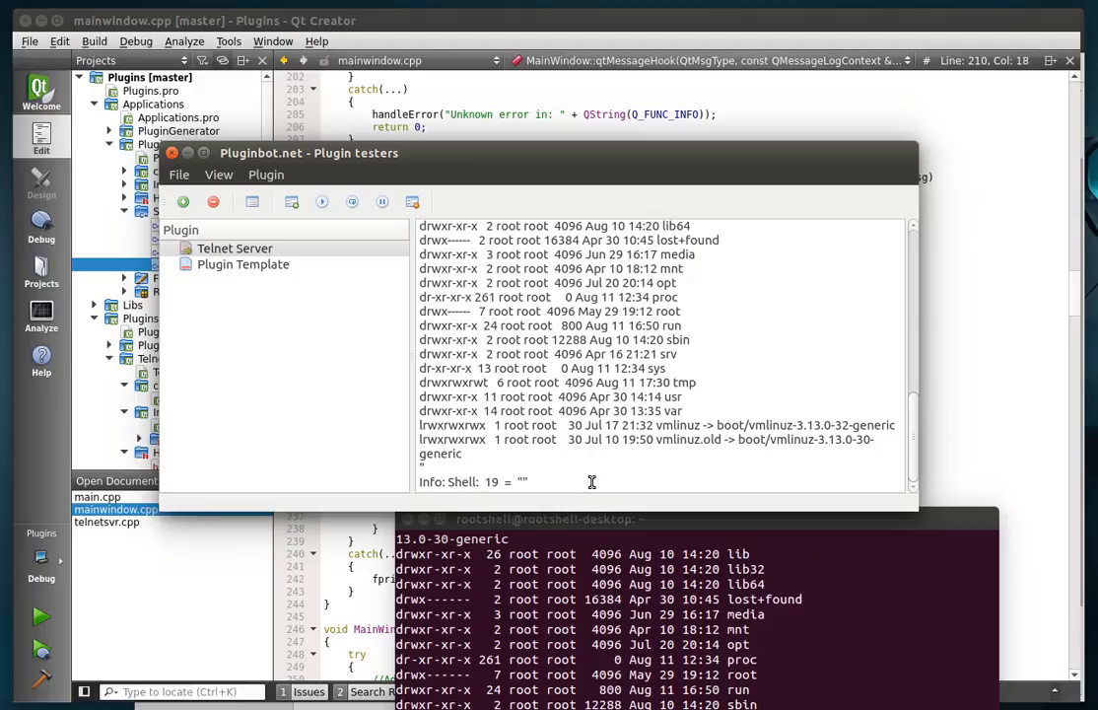
Step: Close the telnet terminal window so the log reports the socket closing
left_click(407, 519)
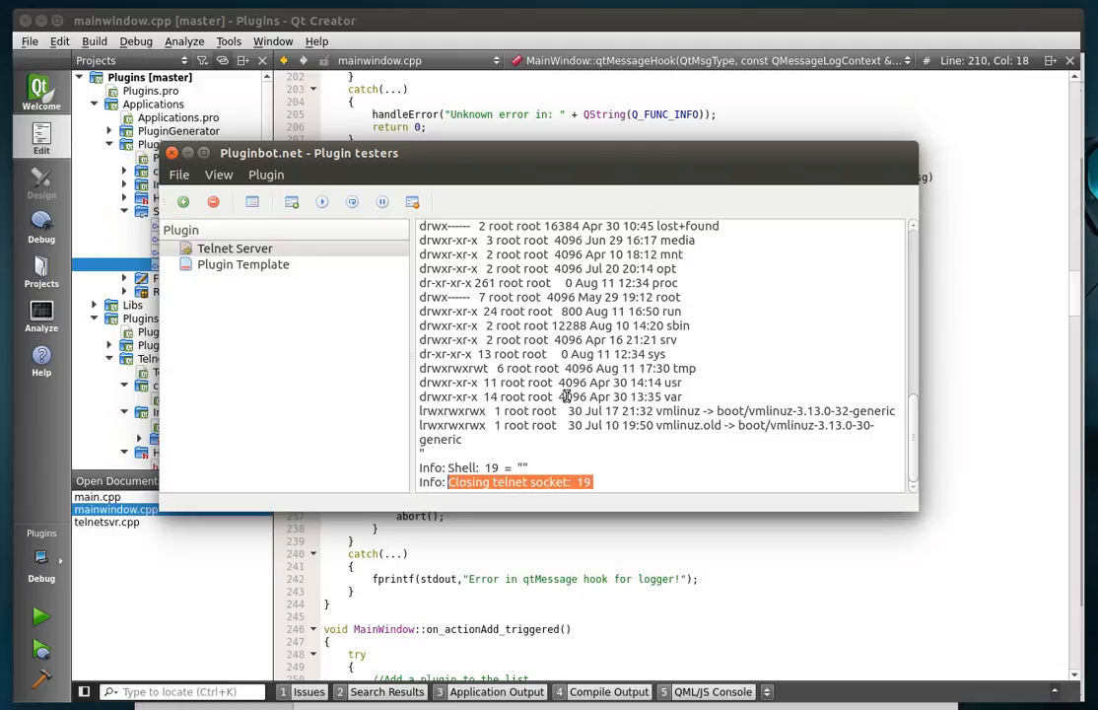
mouse_move(584, 381)
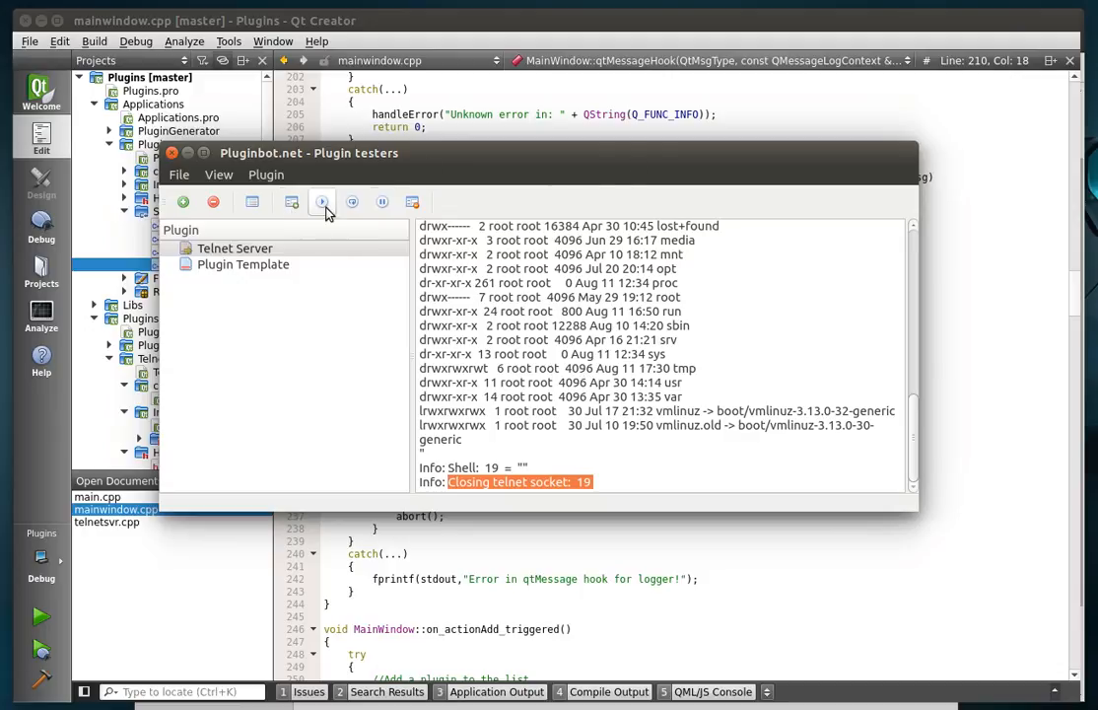
mouse_move(351, 202)
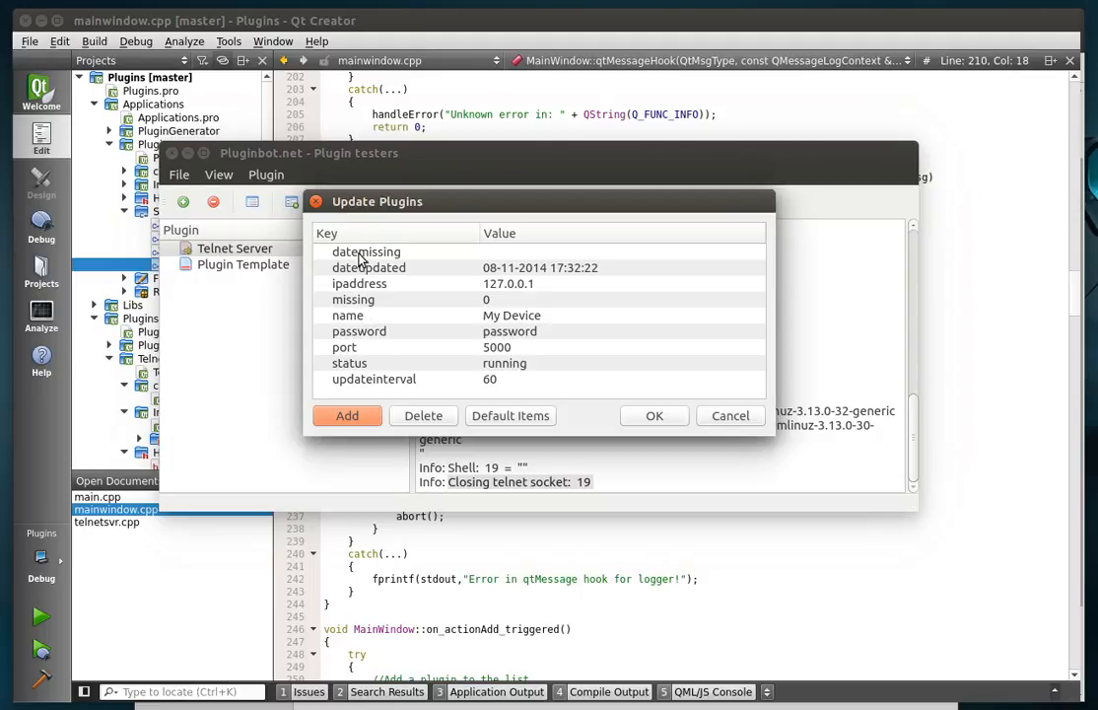
mouse_move(378, 280)
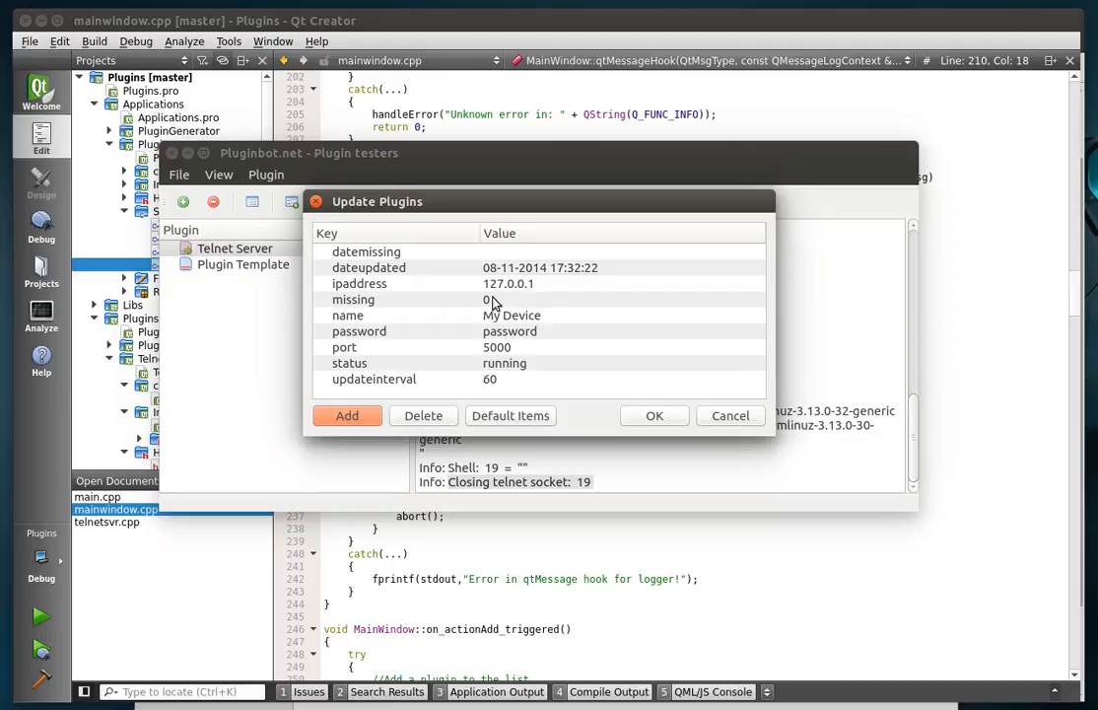
Step: Review the Telnet Server name, password, port and update interval values, then confirm with OK
left_click(348, 314)
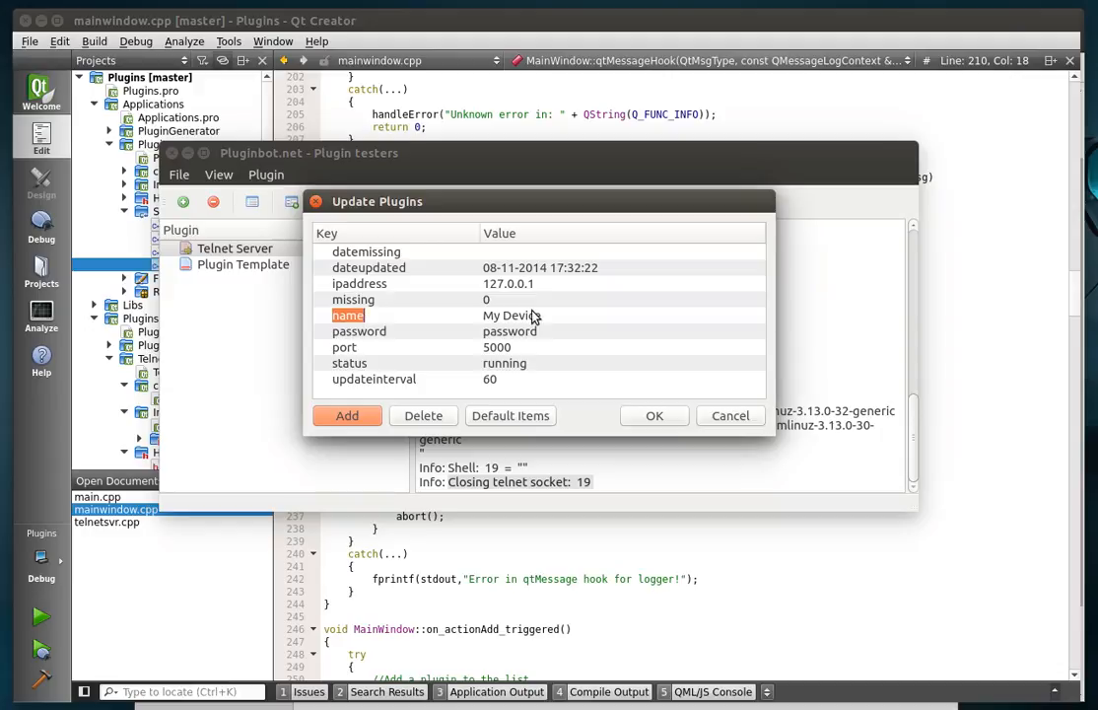
left_click(359, 330)
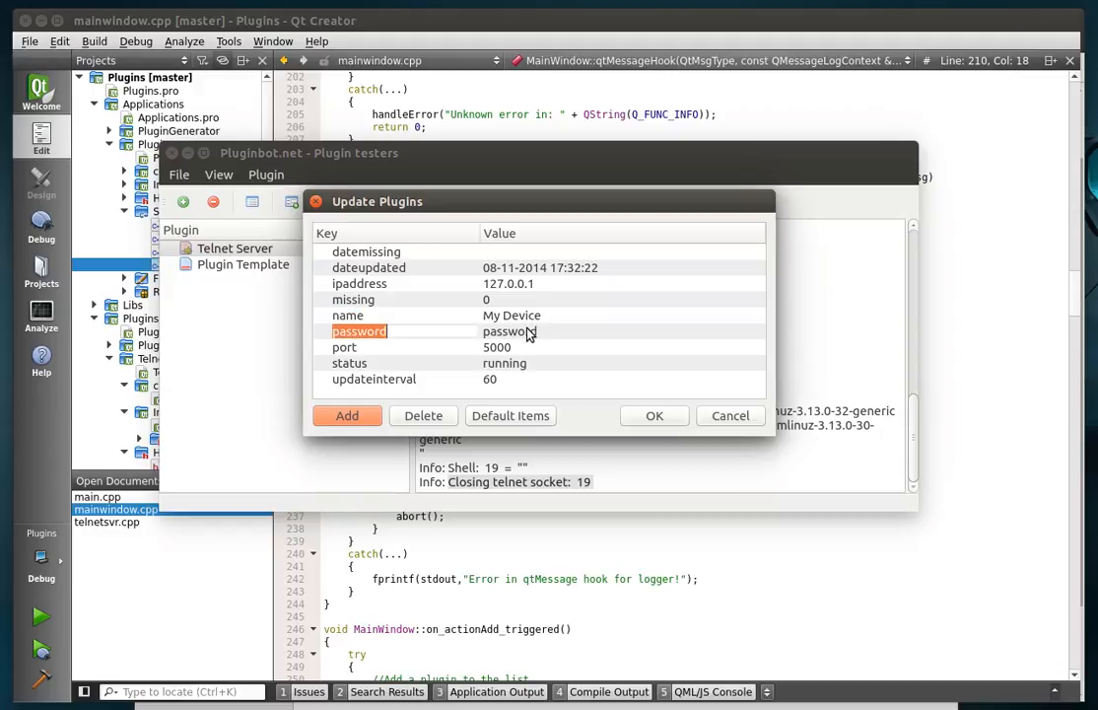
left_click(509, 331)
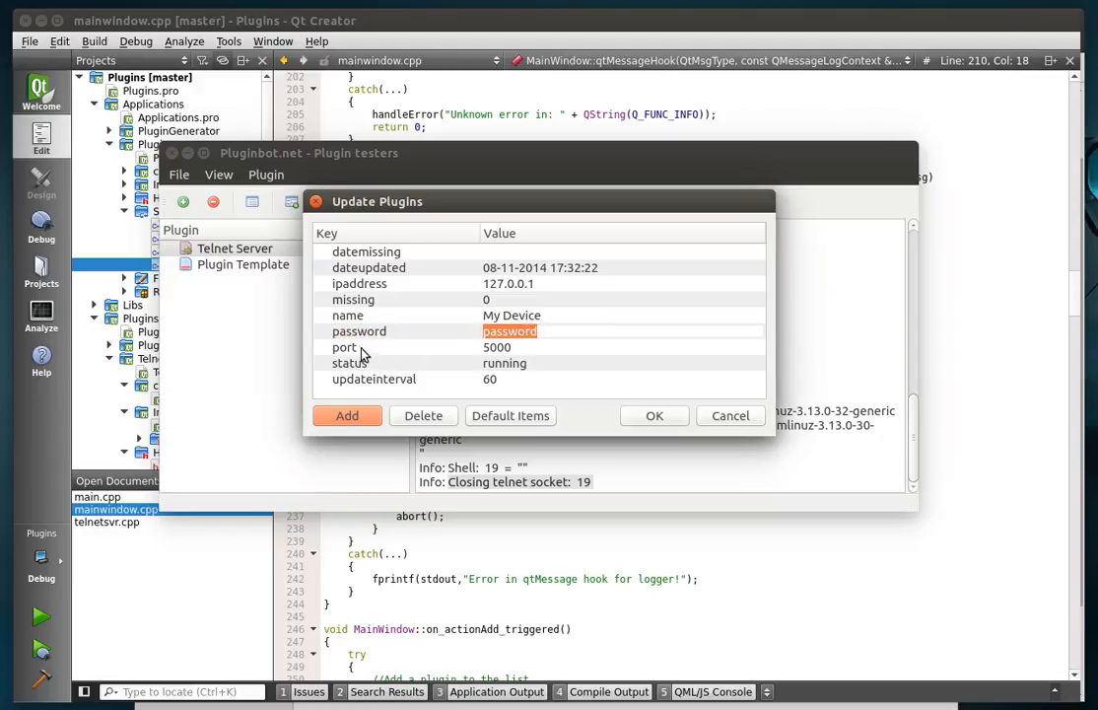
left_click(345, 347)
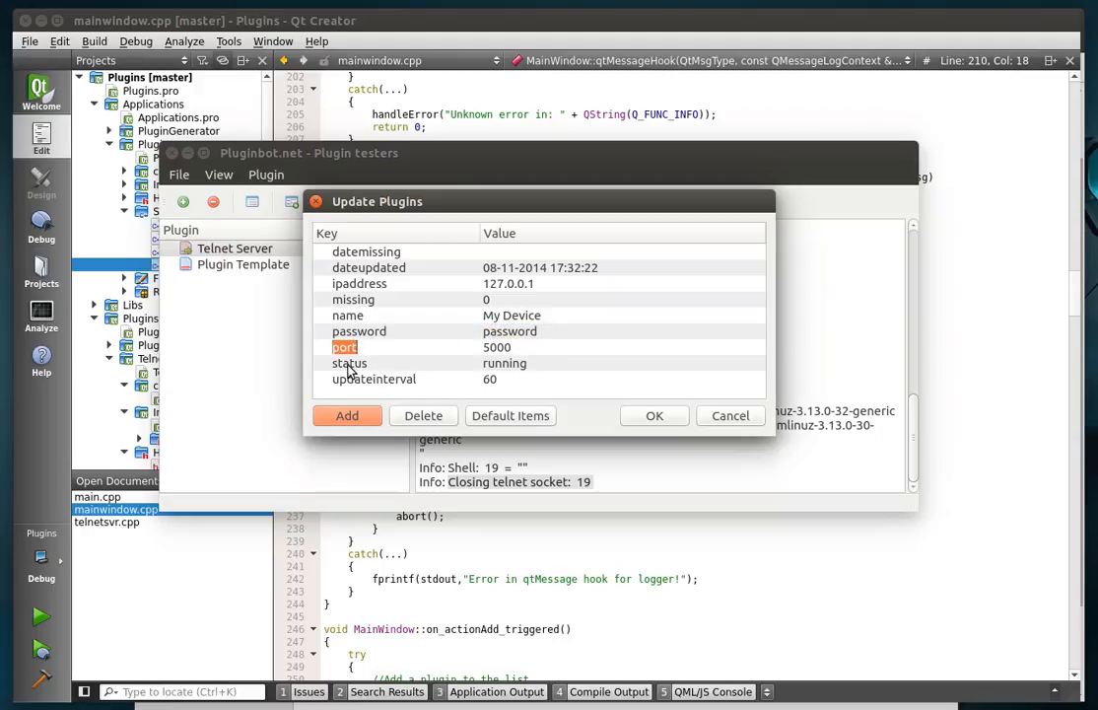
left_click(350, 363)
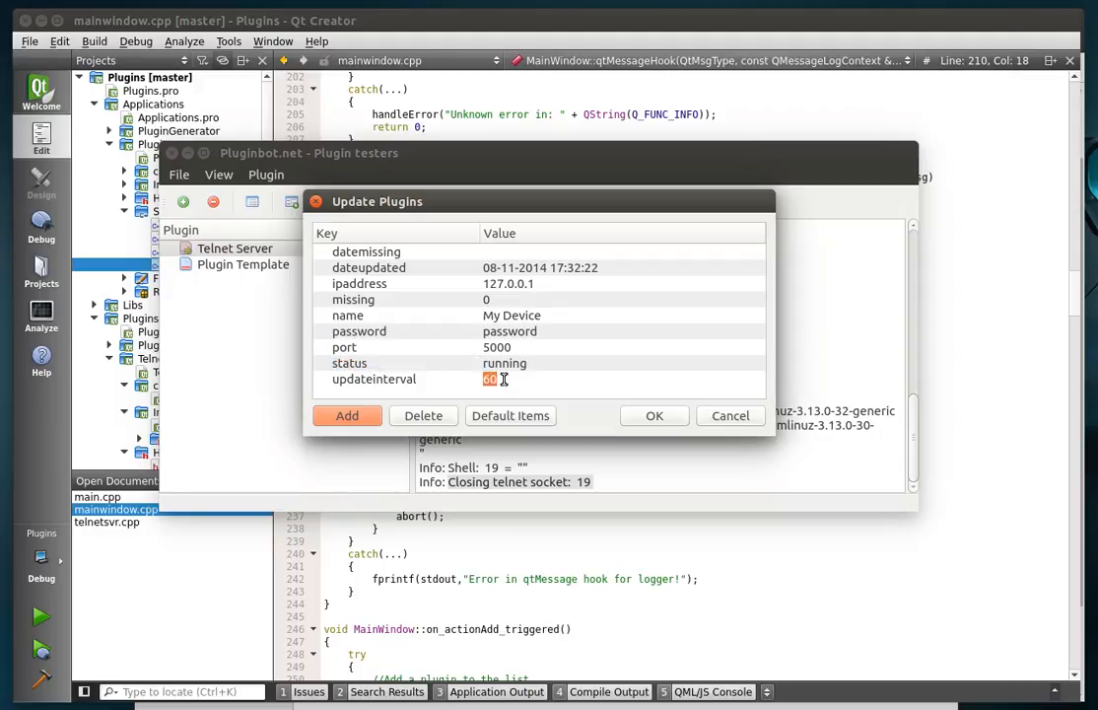
left_click(653, 415)
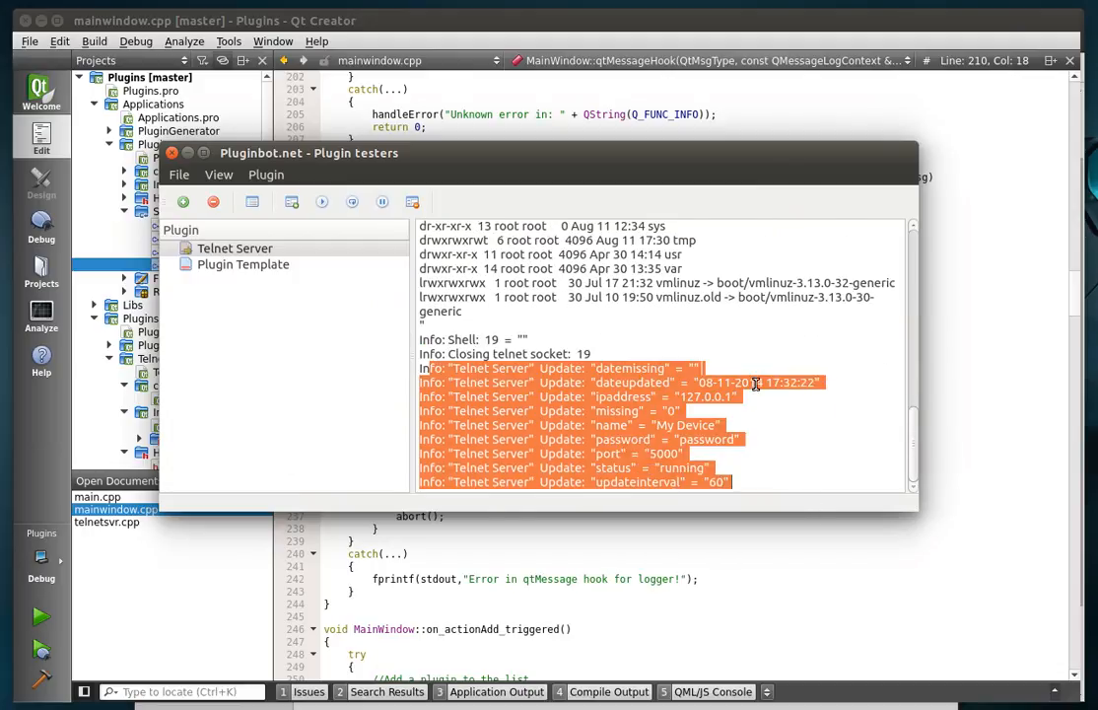
Step: Clear the log highlights, highlight the password value, and uninstall the Telnet Server plugin
left_click(741, 397)
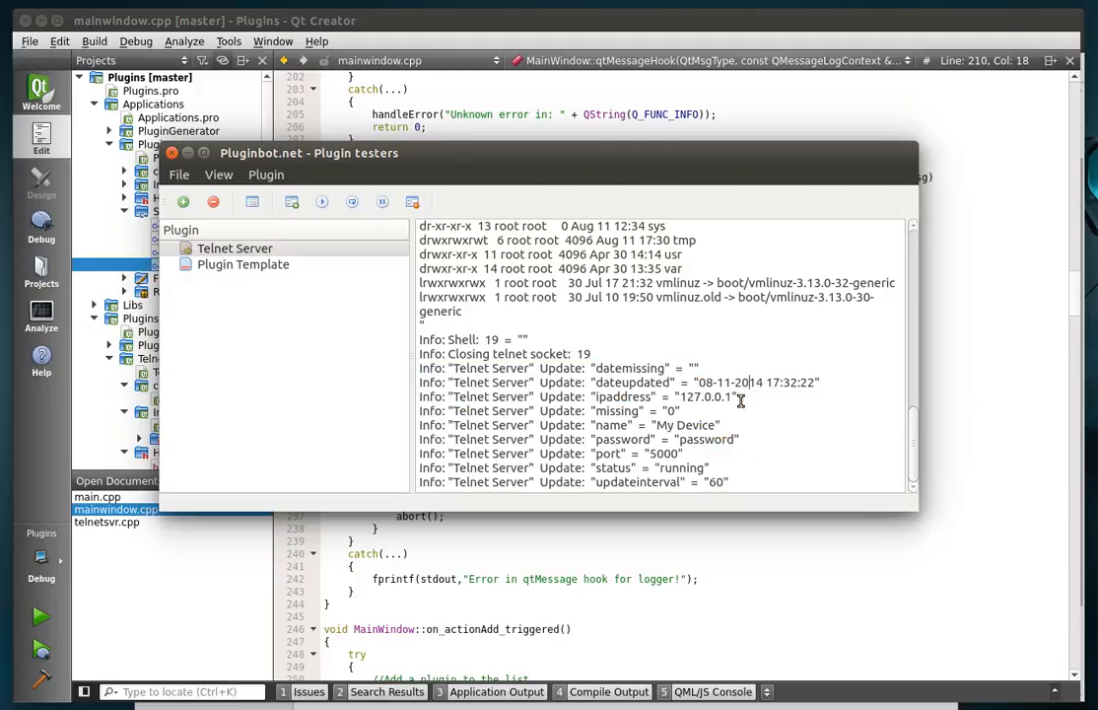
double_click(709, 438)
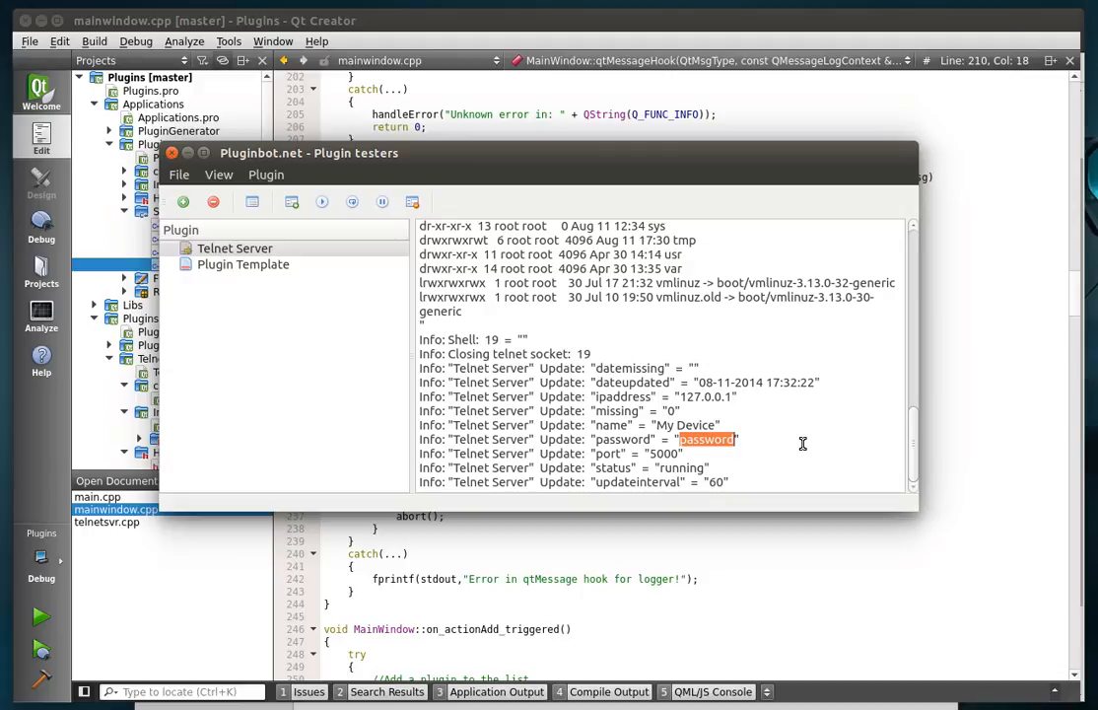
mouse_move(253, 255)
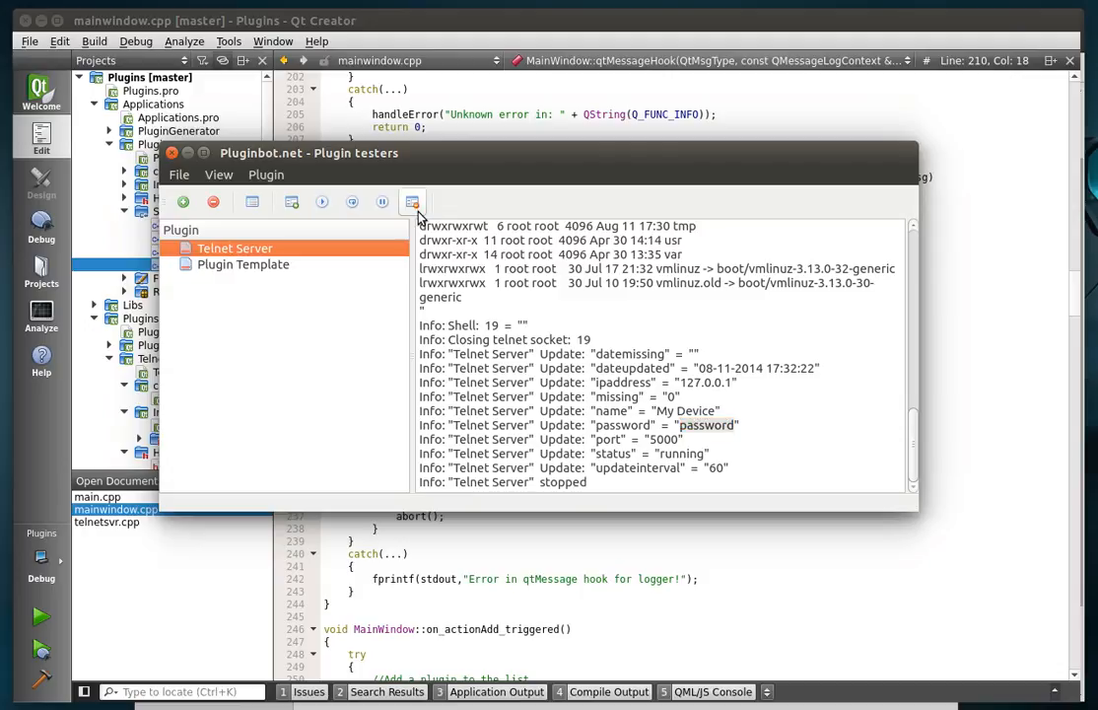
mouse_move(412, 202)
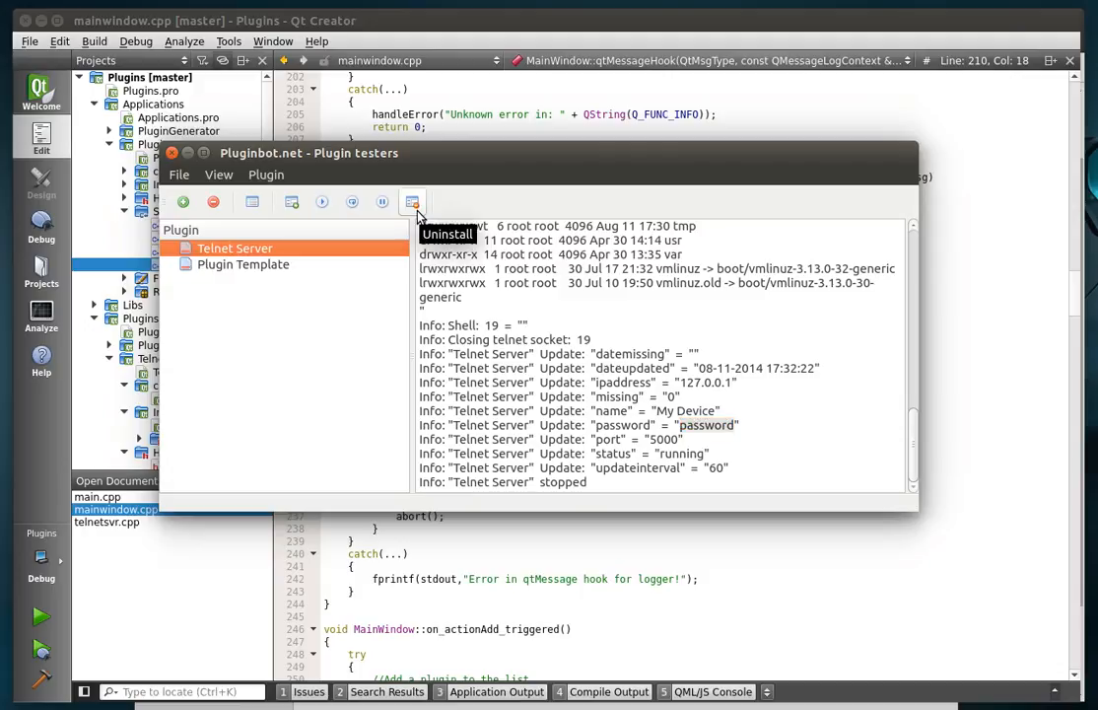
left_click(412, 202)
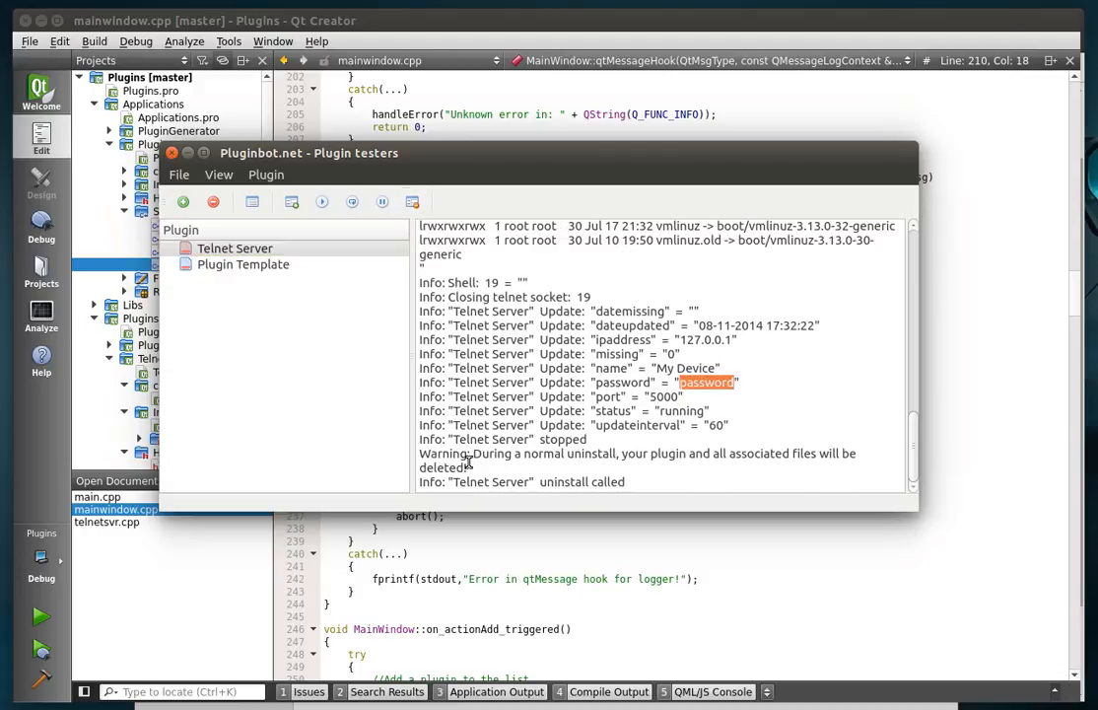
mouse_move(717, 457)
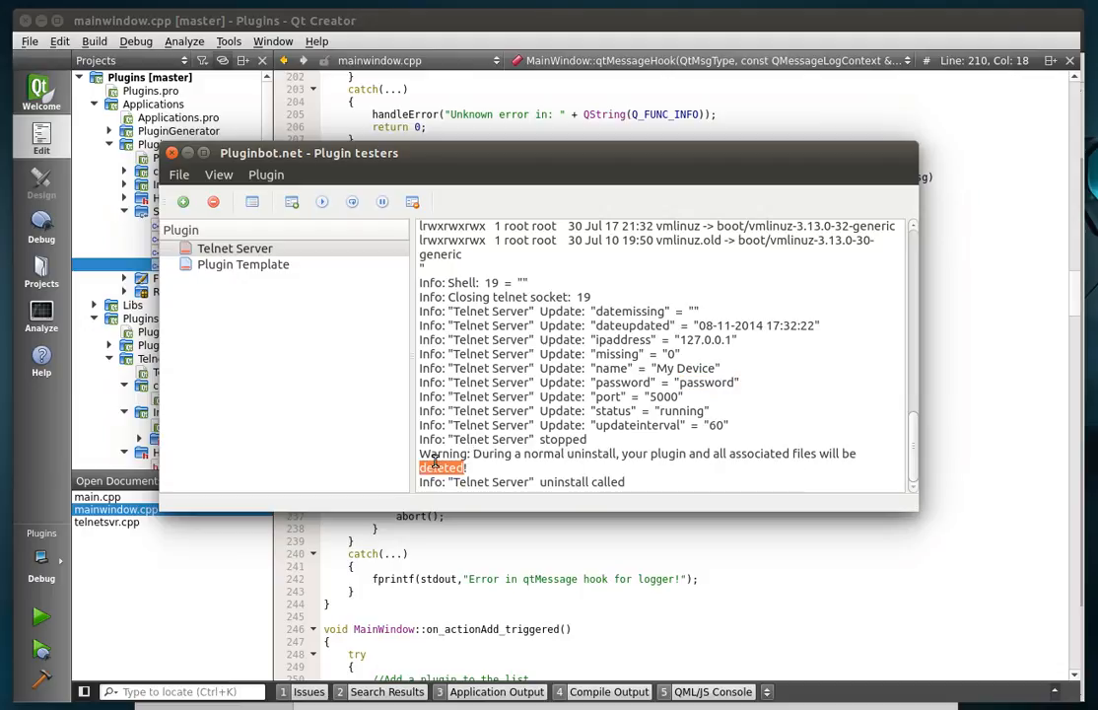
mouse_move(540, 443)
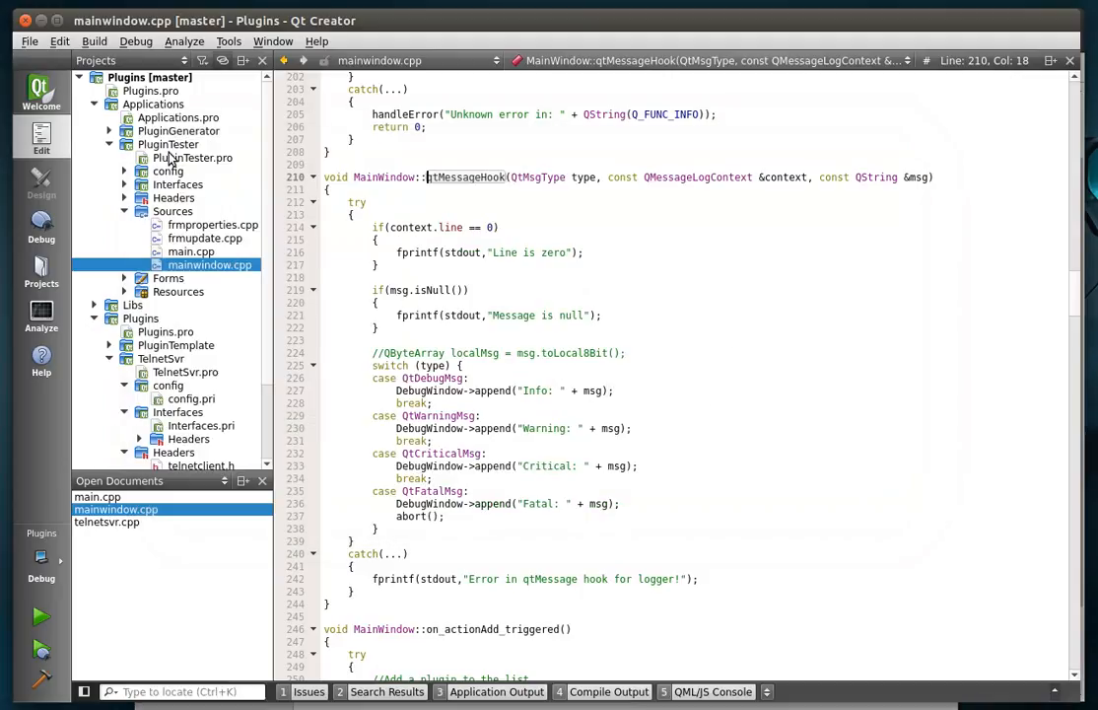
Step: Launch Plugin Generator from the project's menu, dismissing the debug warning and file chooser
right_click(173, 130)
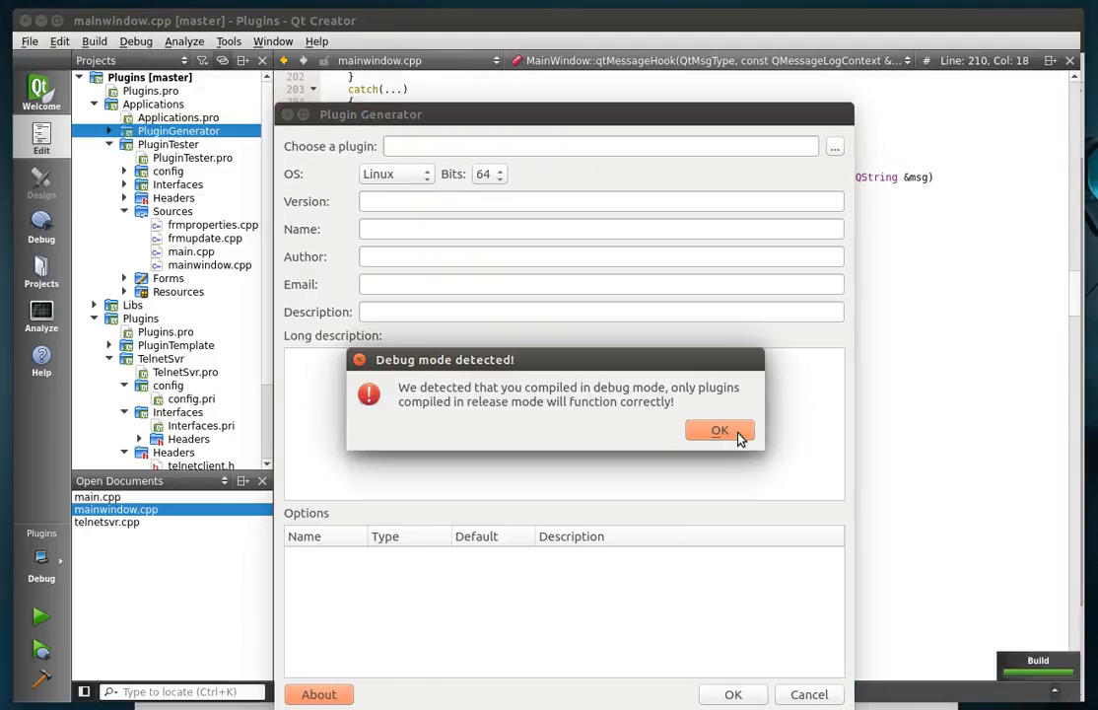
left_click(719, 429)
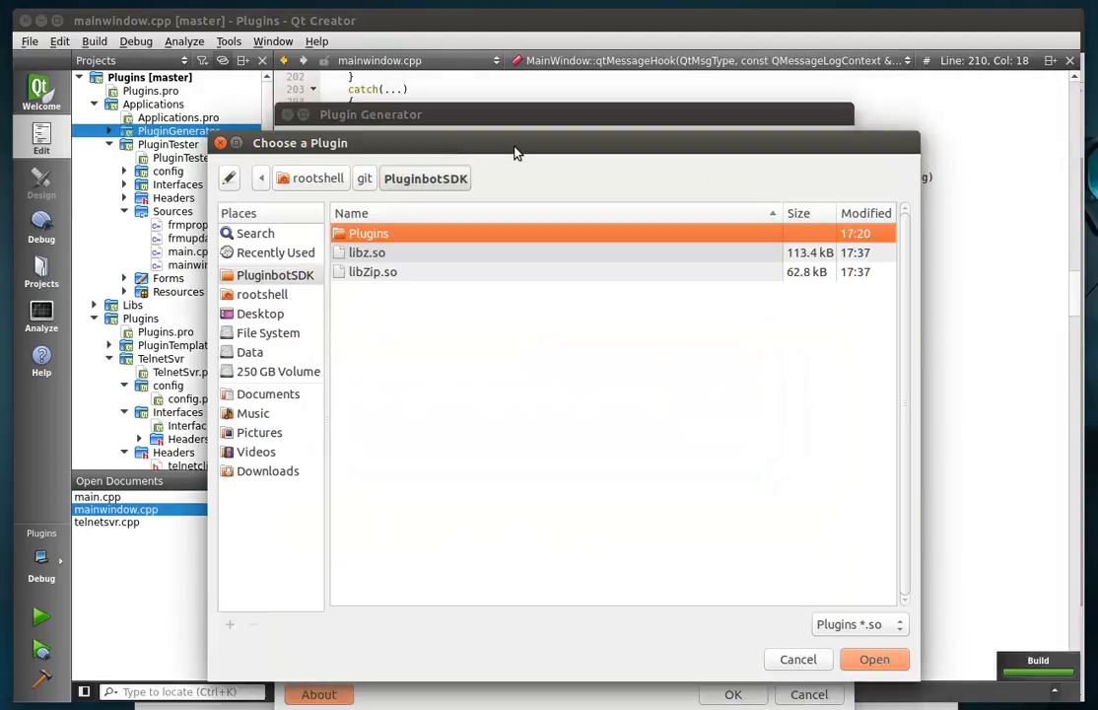
mouse_move(811, 663)
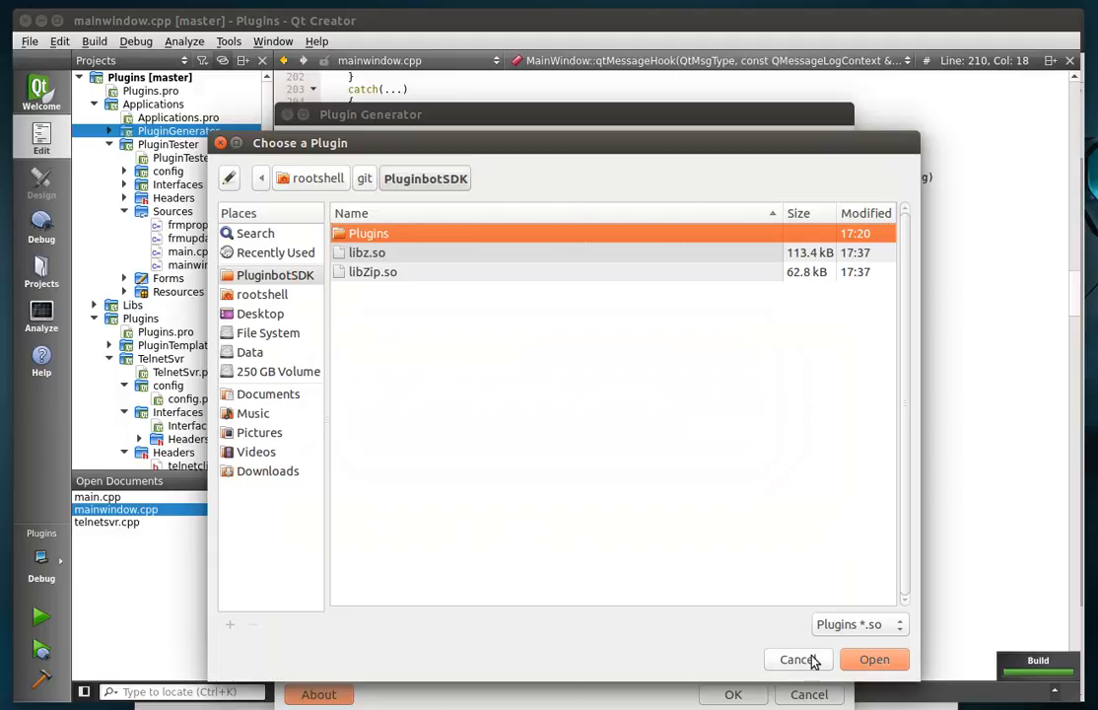
left_click(797, 659)
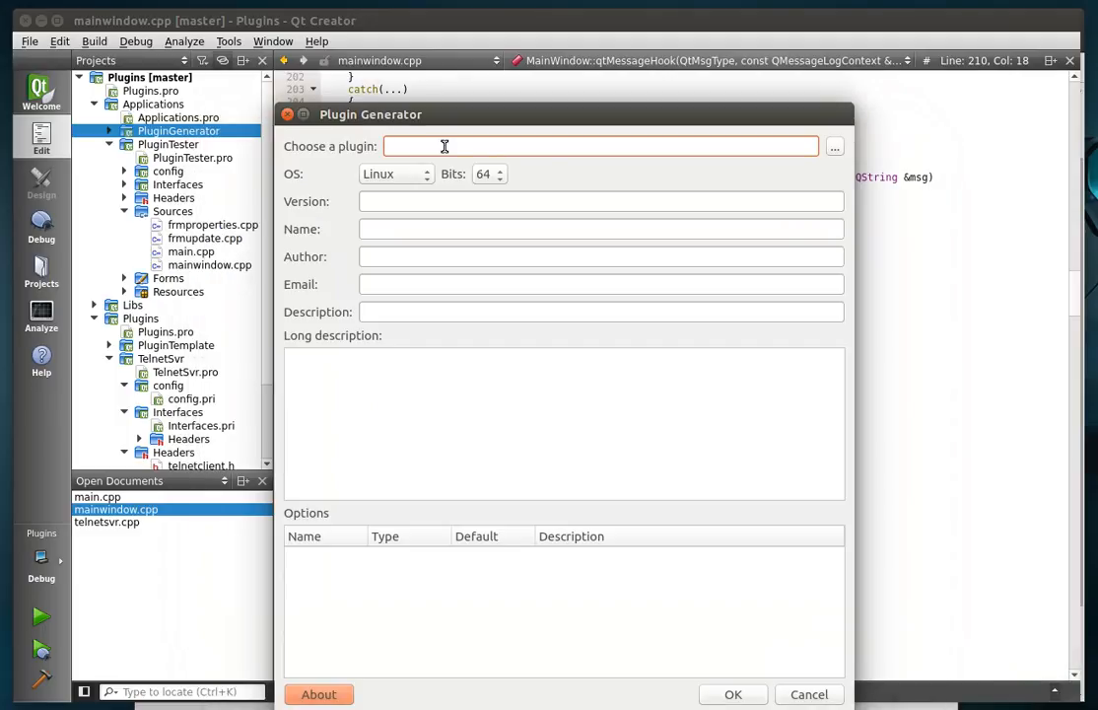
Step: Set the target to Linux 64-bit, briefly trying Windows before returning to Linux
left_click(394, 174)
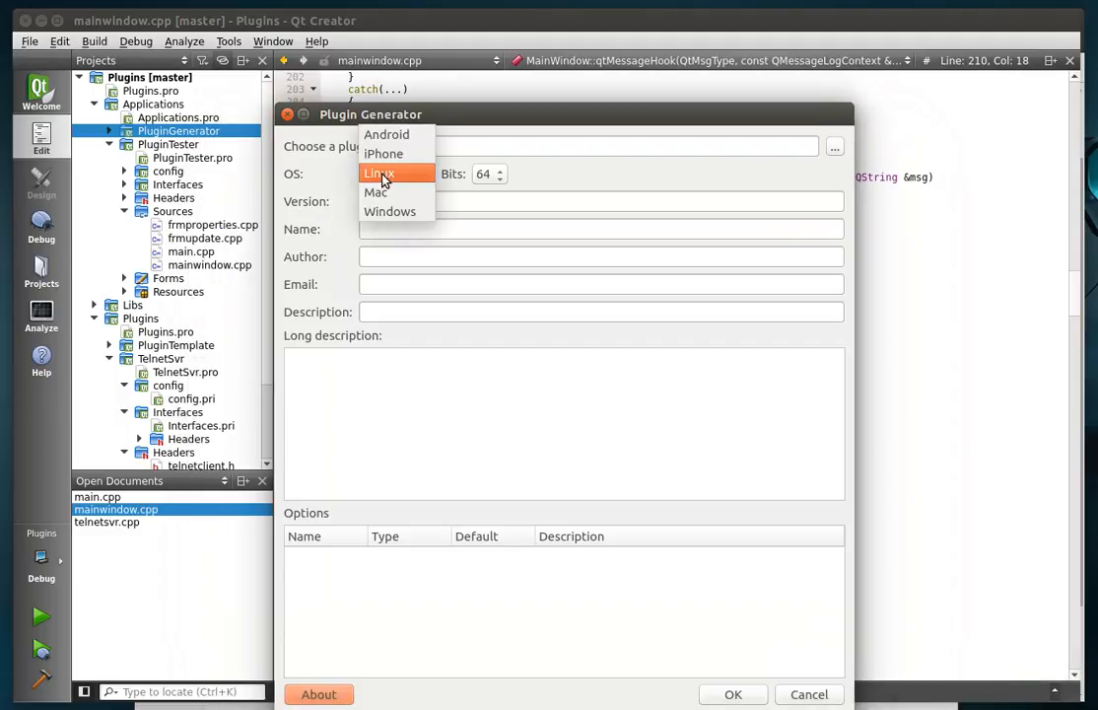
left_click(378, 173)
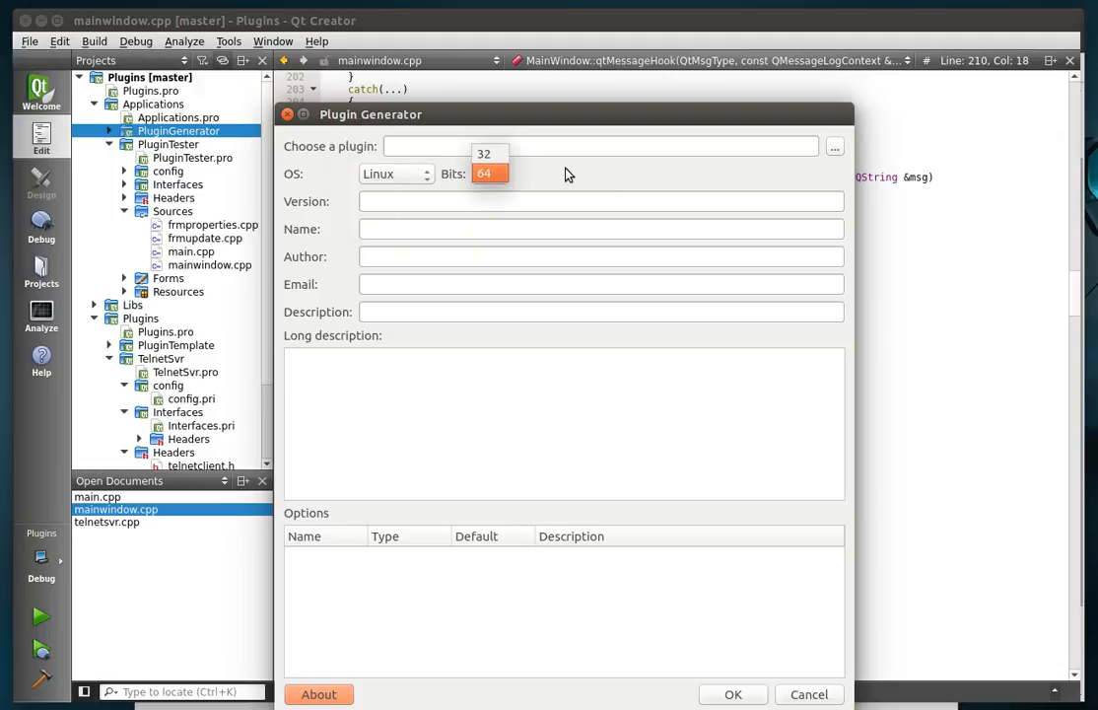
left_click(488, 174)
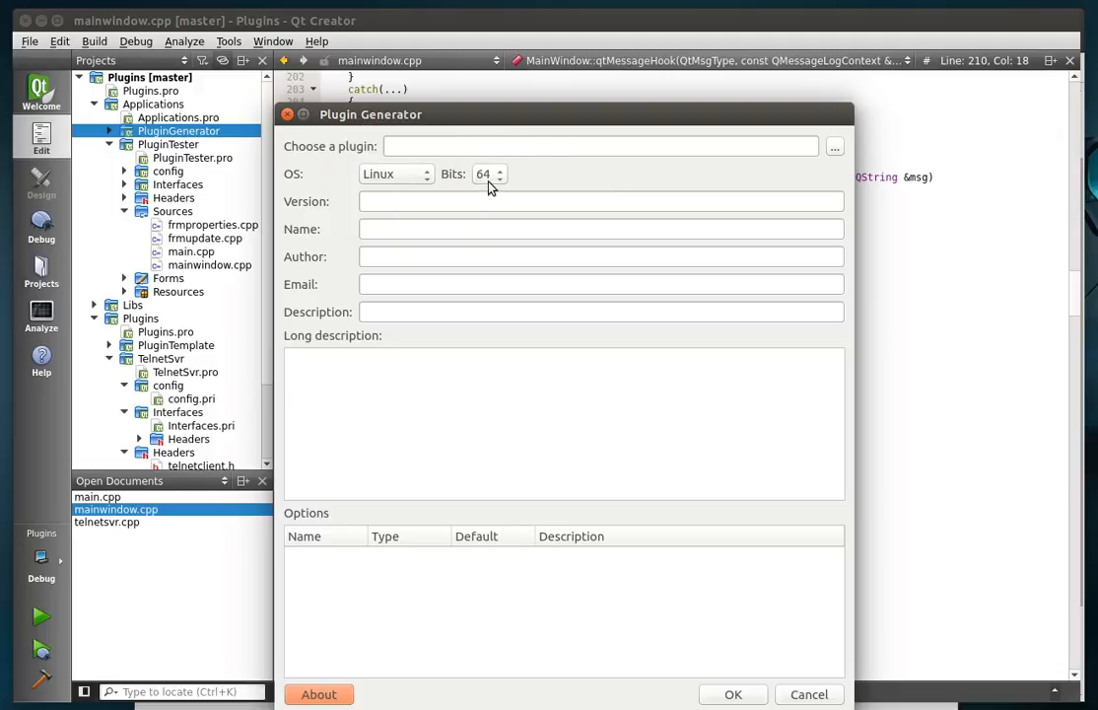
left_click(489, 173)
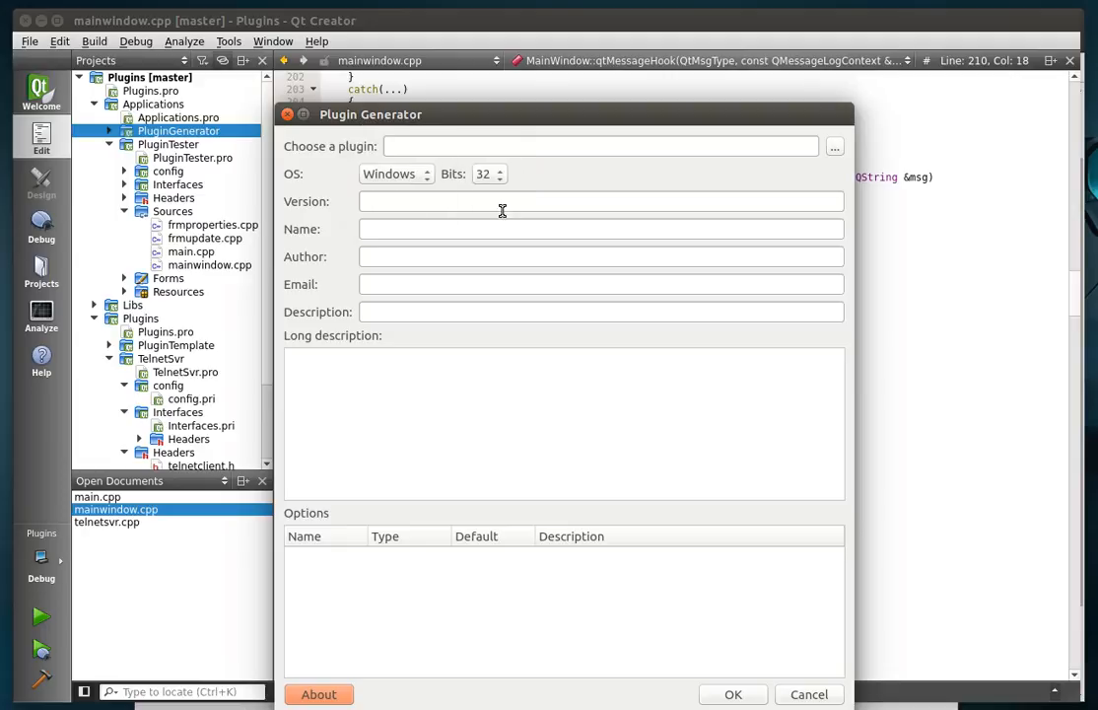
left_click(392, 174)
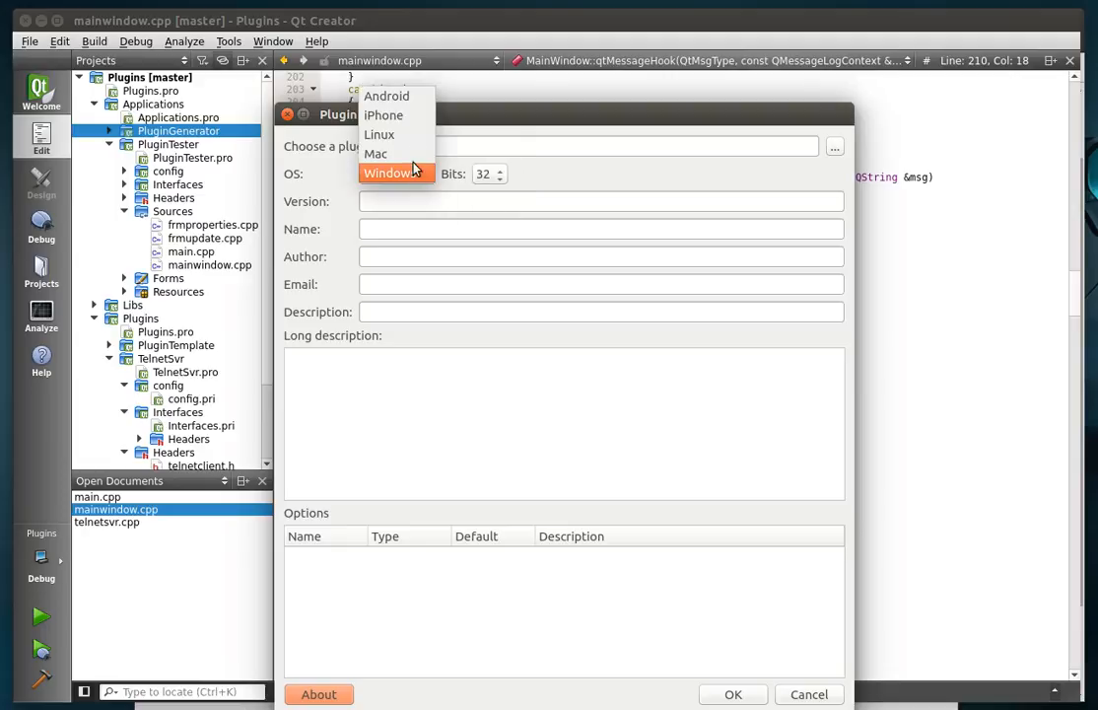
mouse_move(407, 137)
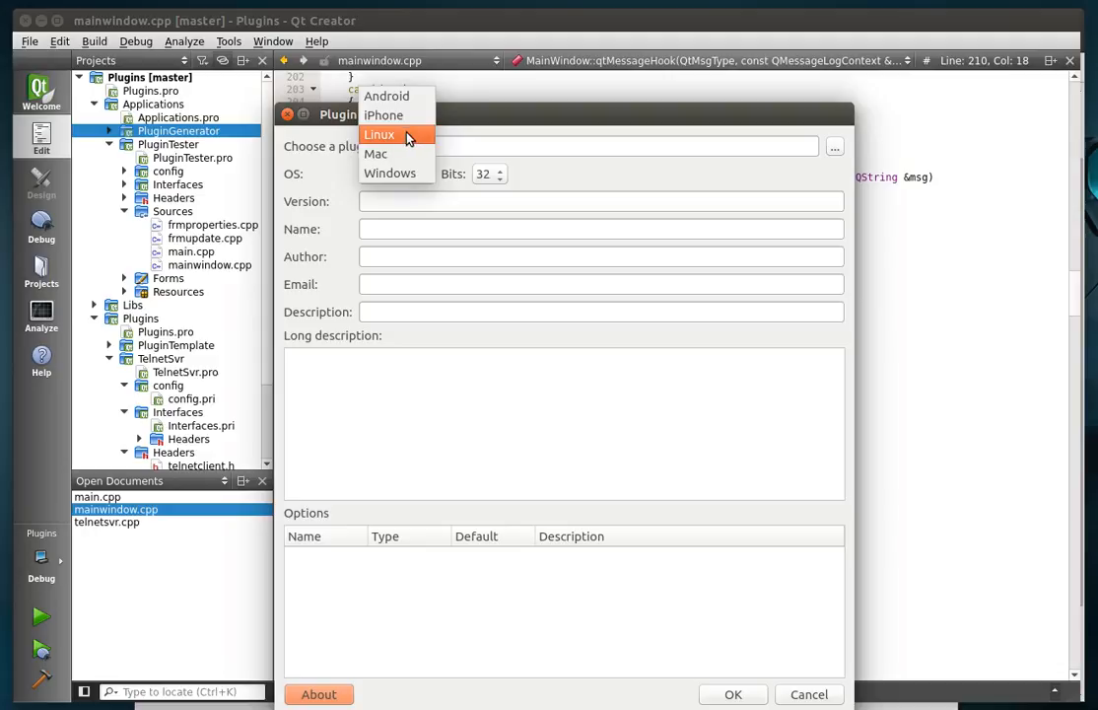
left_click(378, 134)
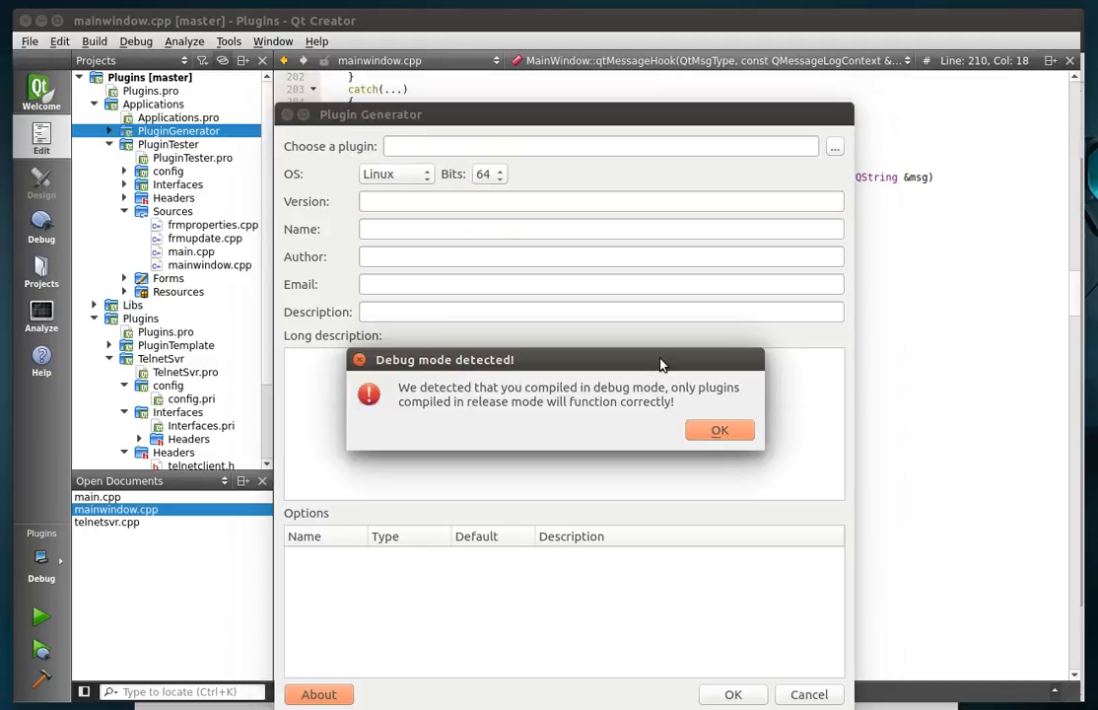
mouse_move(449, 374)
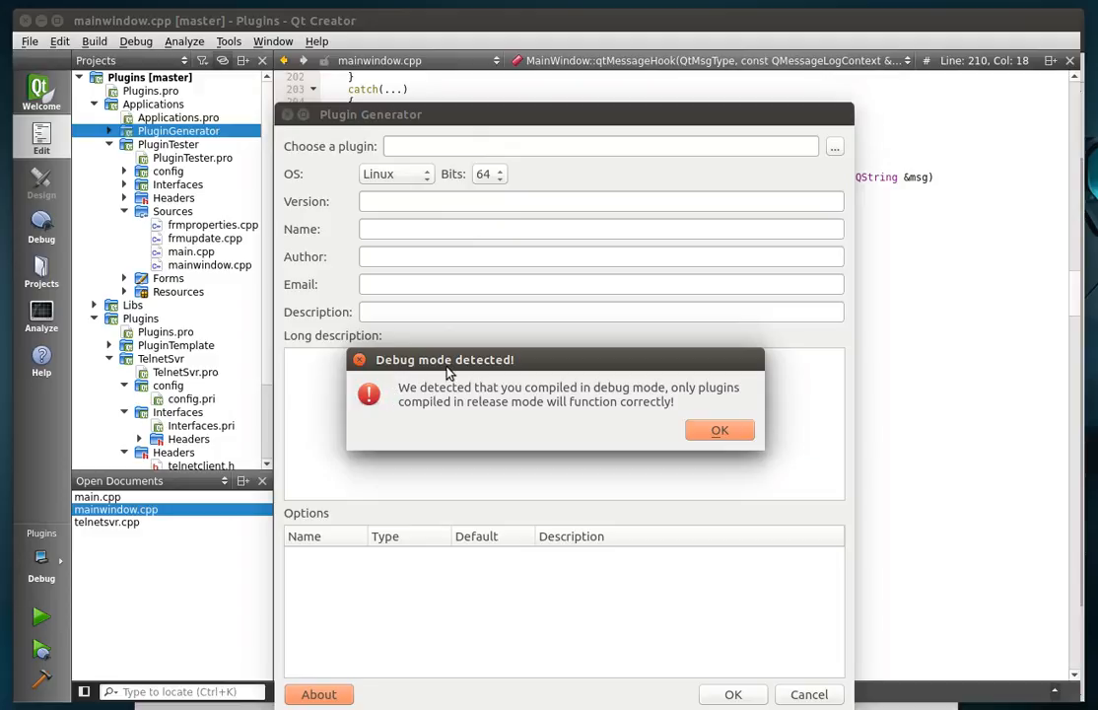
mouse_move(610, 397)
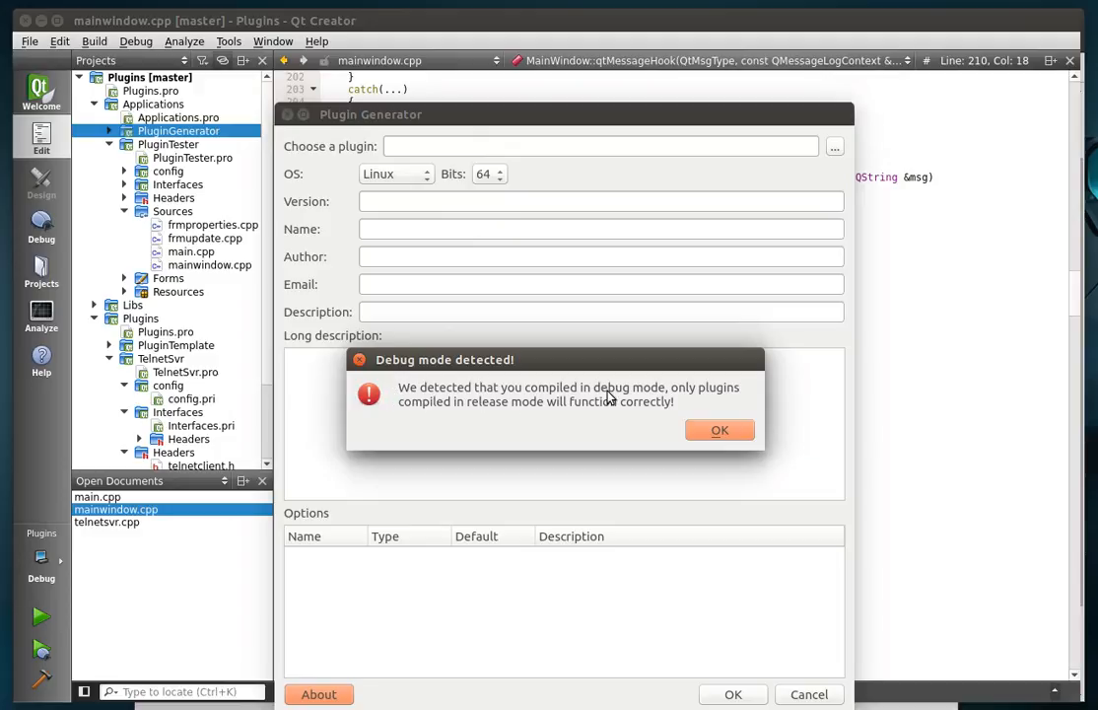
mouse_move(651, 388)
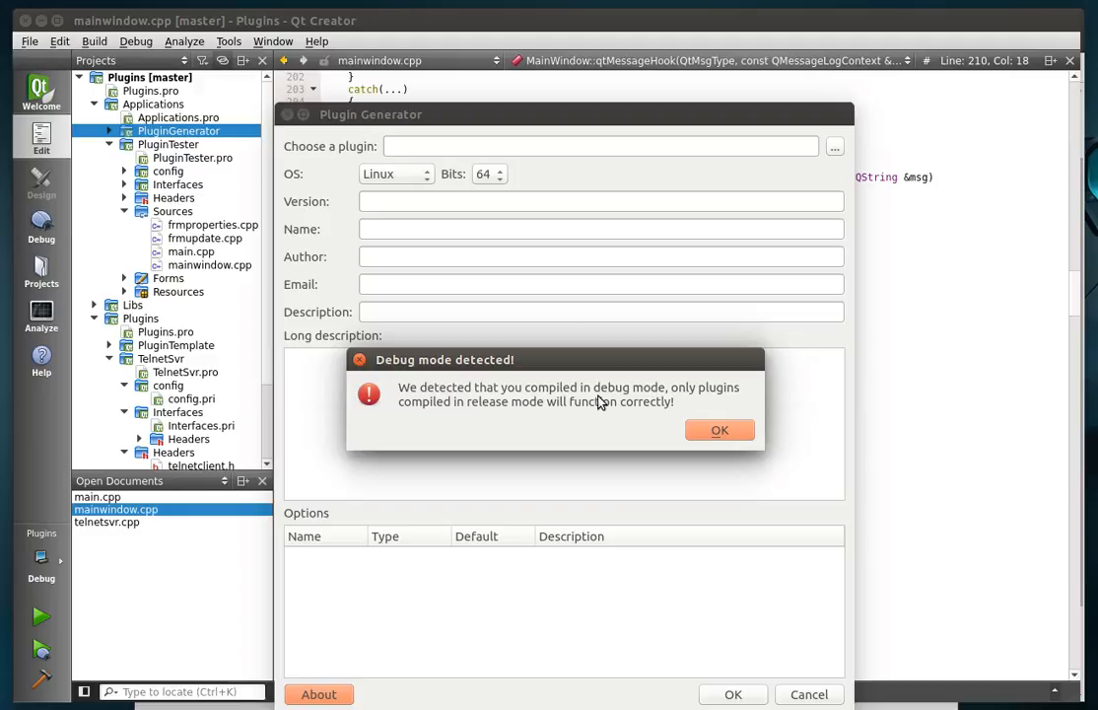
mouse_move(613, 414)
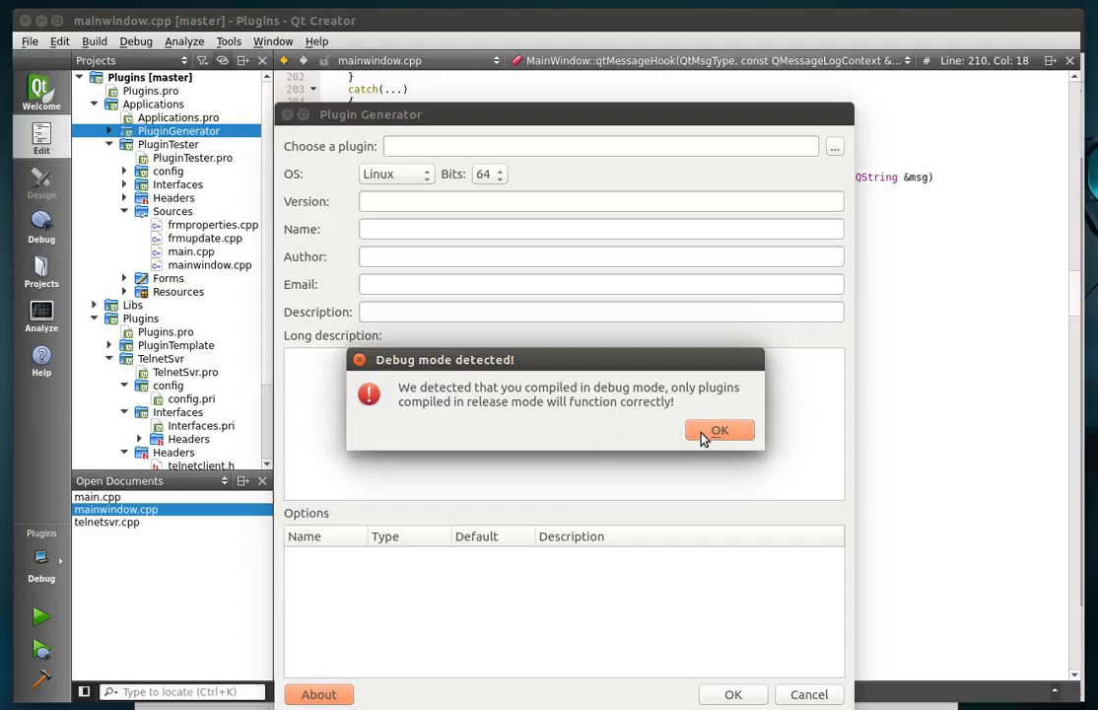
Step: Load libTelnetSvr.so from the Plugins folder and start creating the submission
left_click(720, 430)
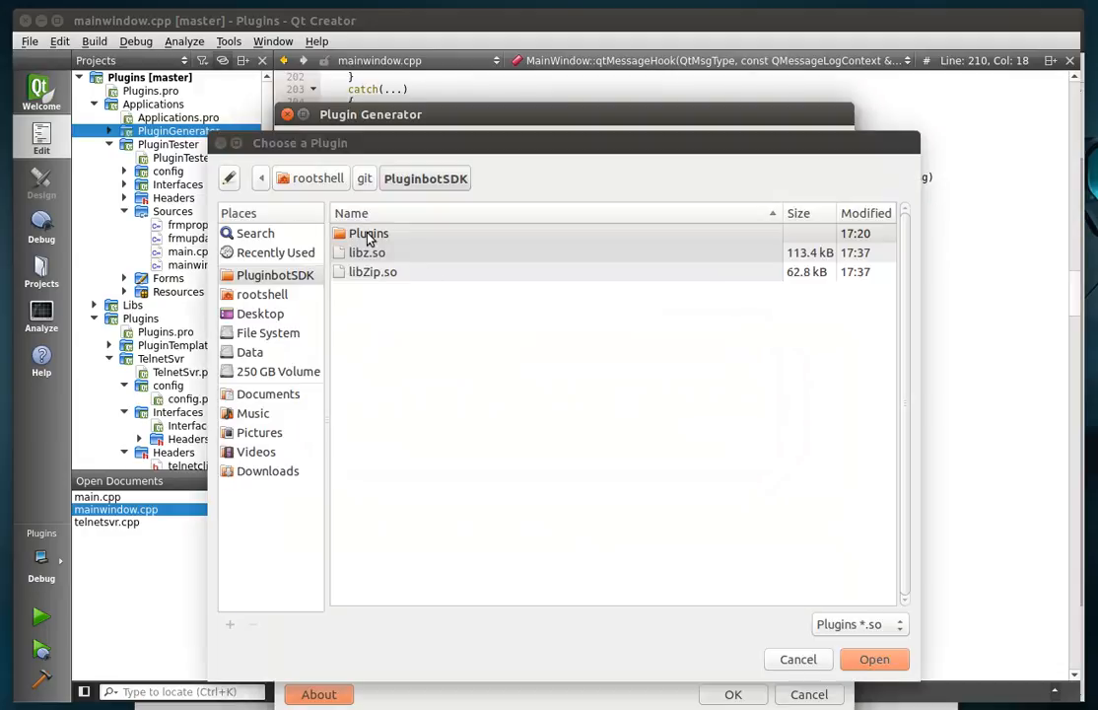
double_click(368, 234)
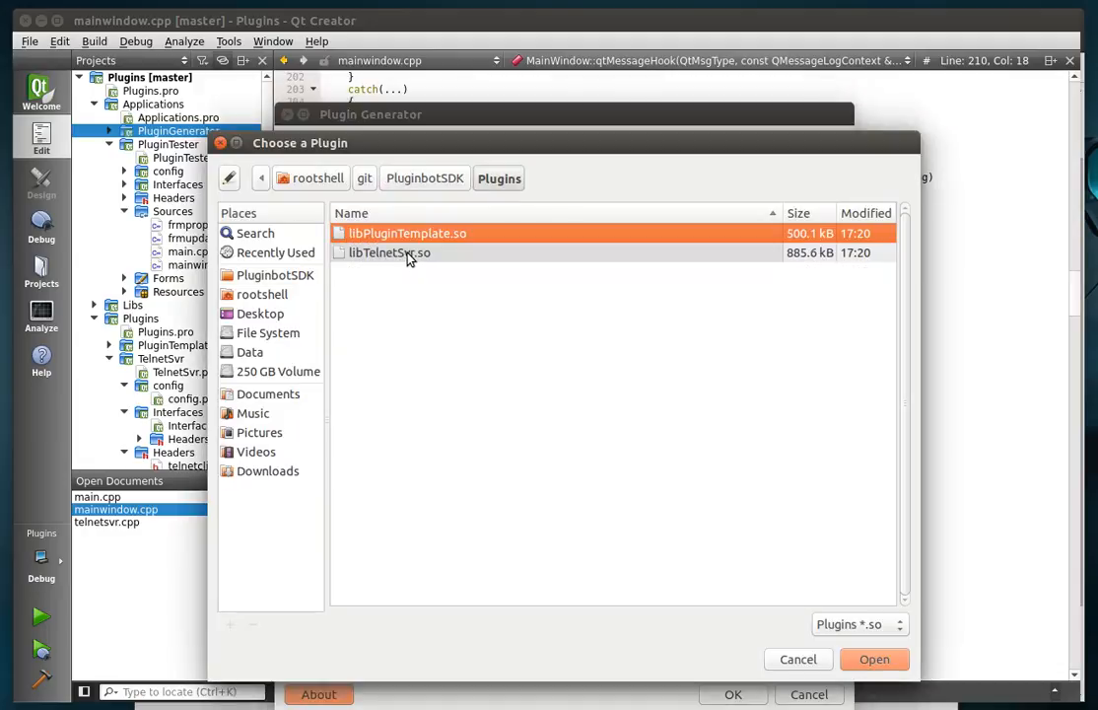
left_click(874, 658)
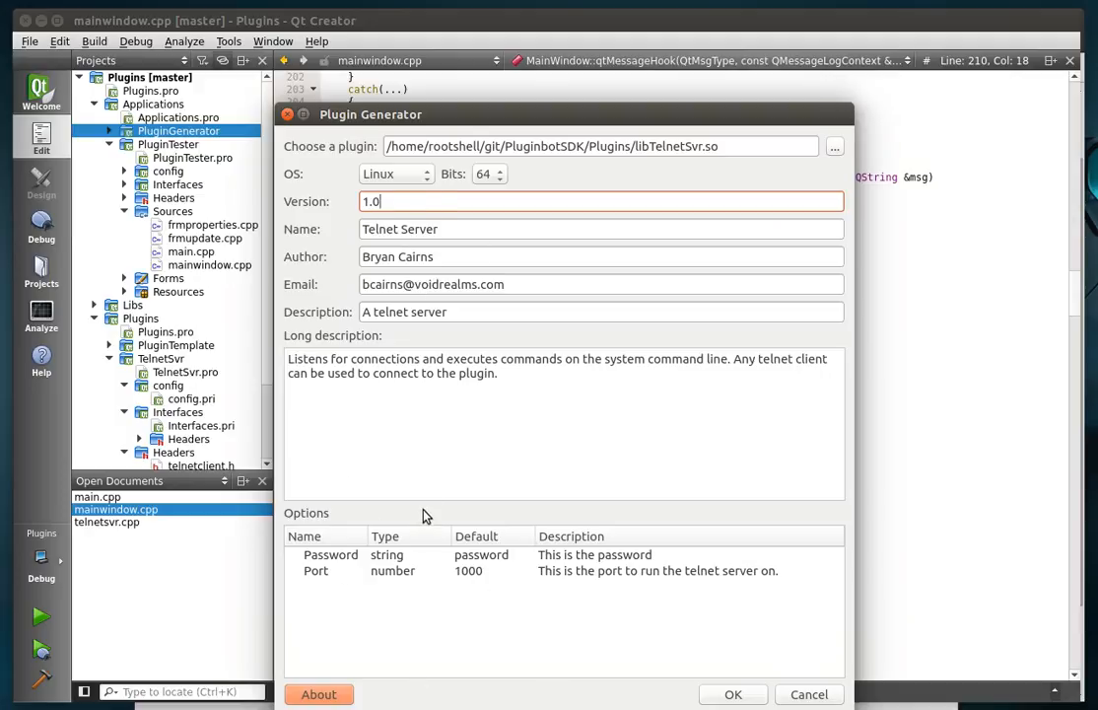
left_click(736, 694)
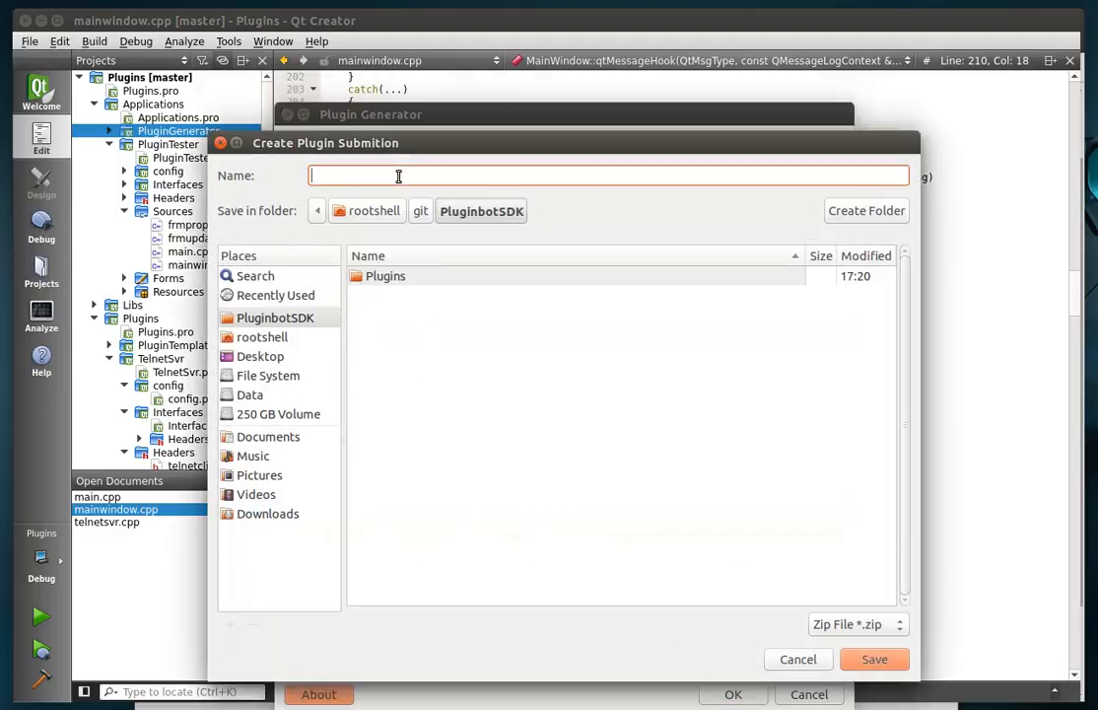
Step: Save the submission archive as myplugin.zip and acknowledge the creation message
type("my")
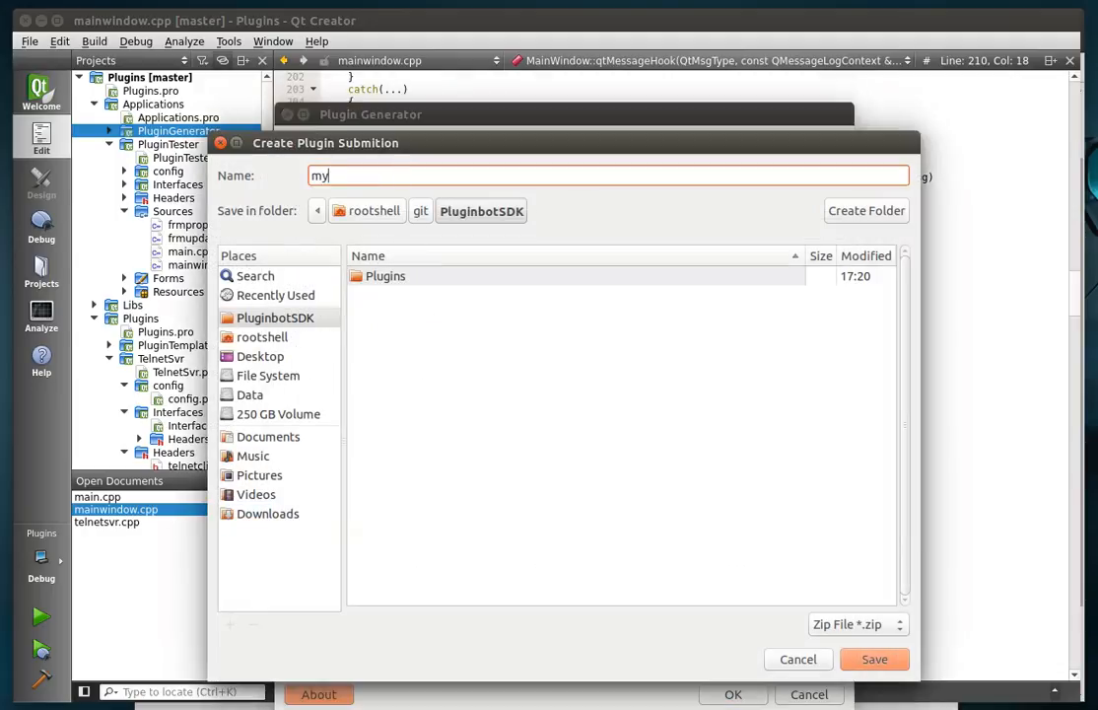
type("plugin.zip")
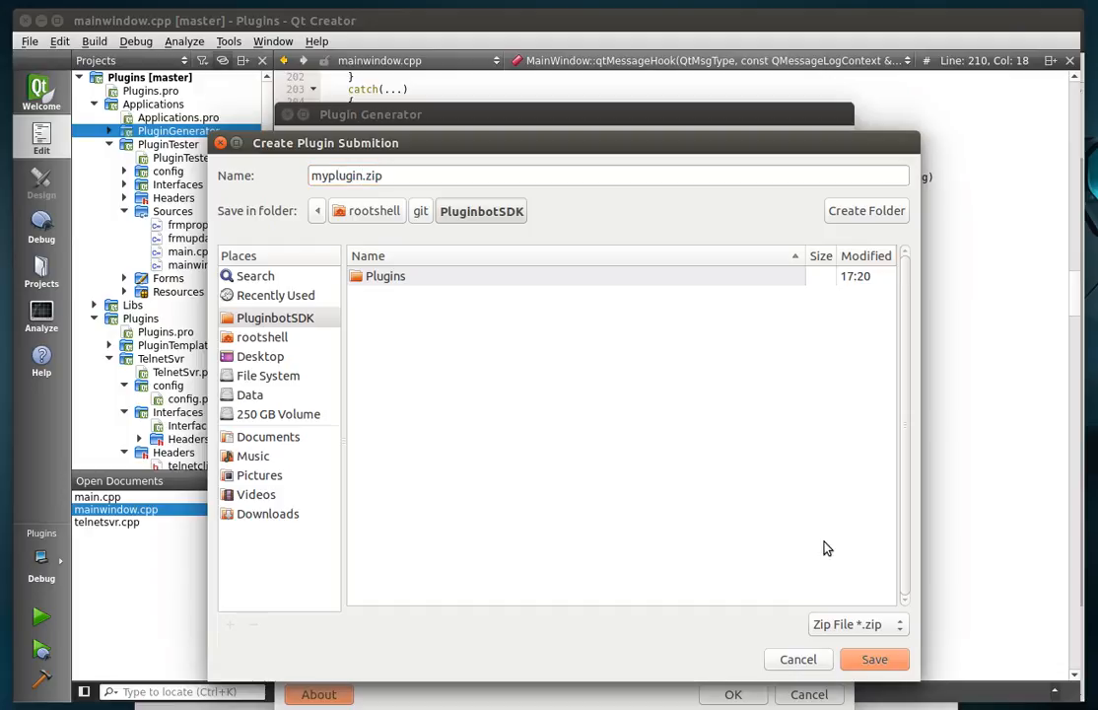
left_click(874, 659)
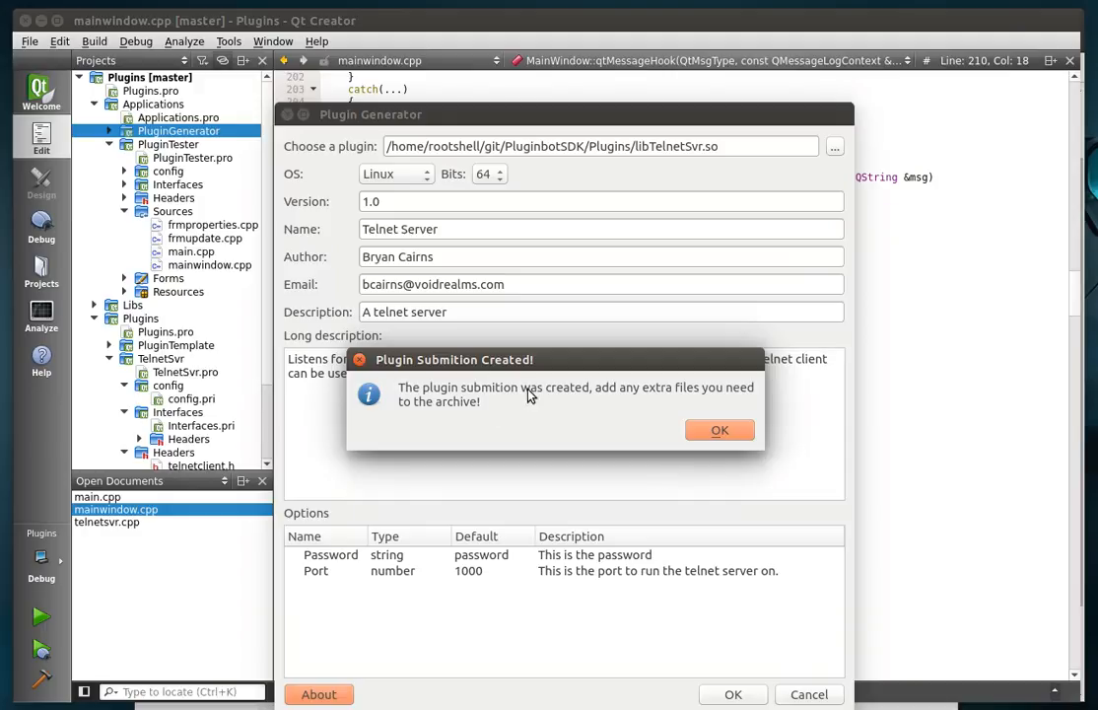
left_click(719, 430)
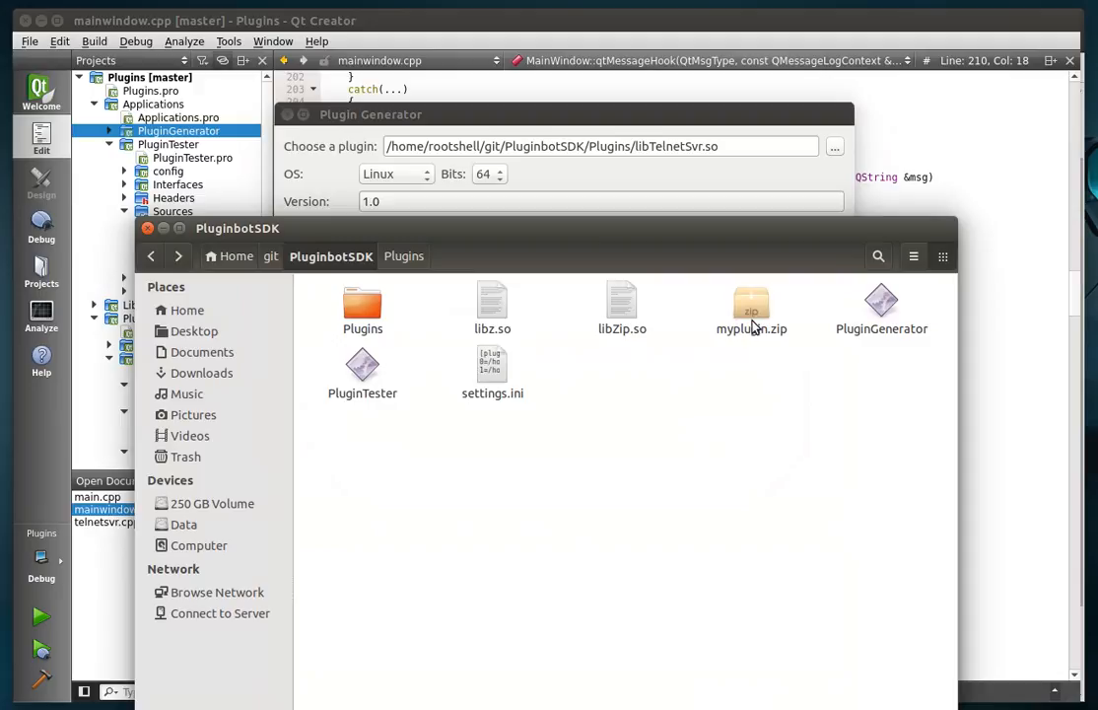
Step: Open myplugin.zip in Archive Manager and bring up viewing options for plugin.xml
left_click(752, 305)
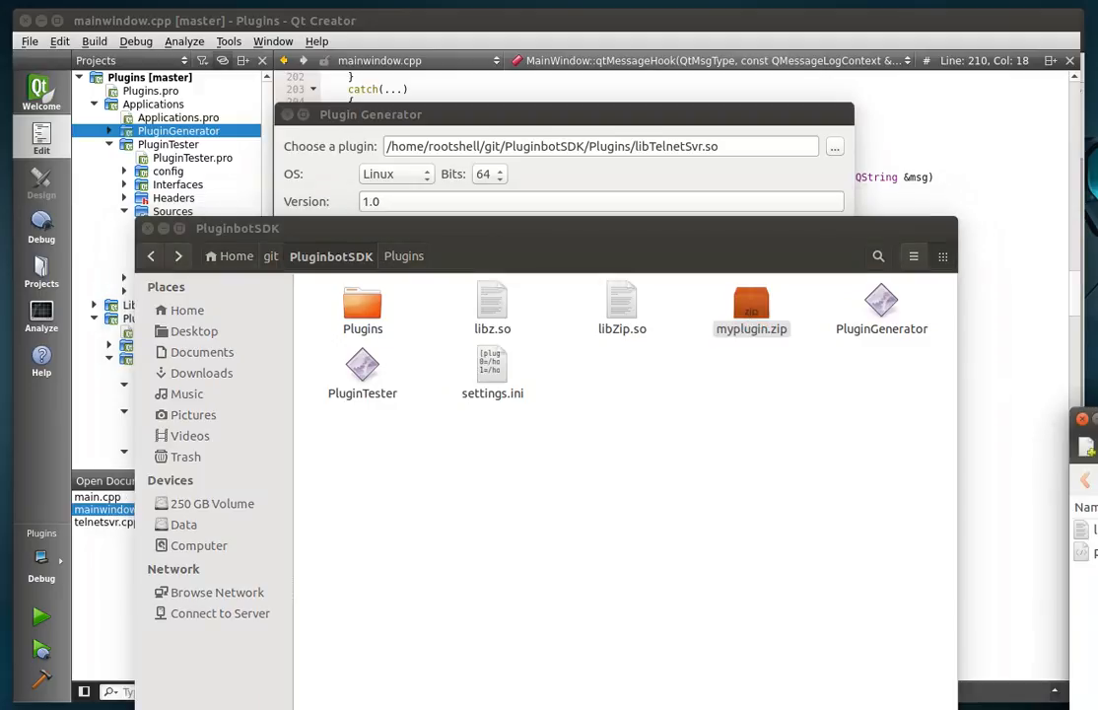
double_click(751, 305)
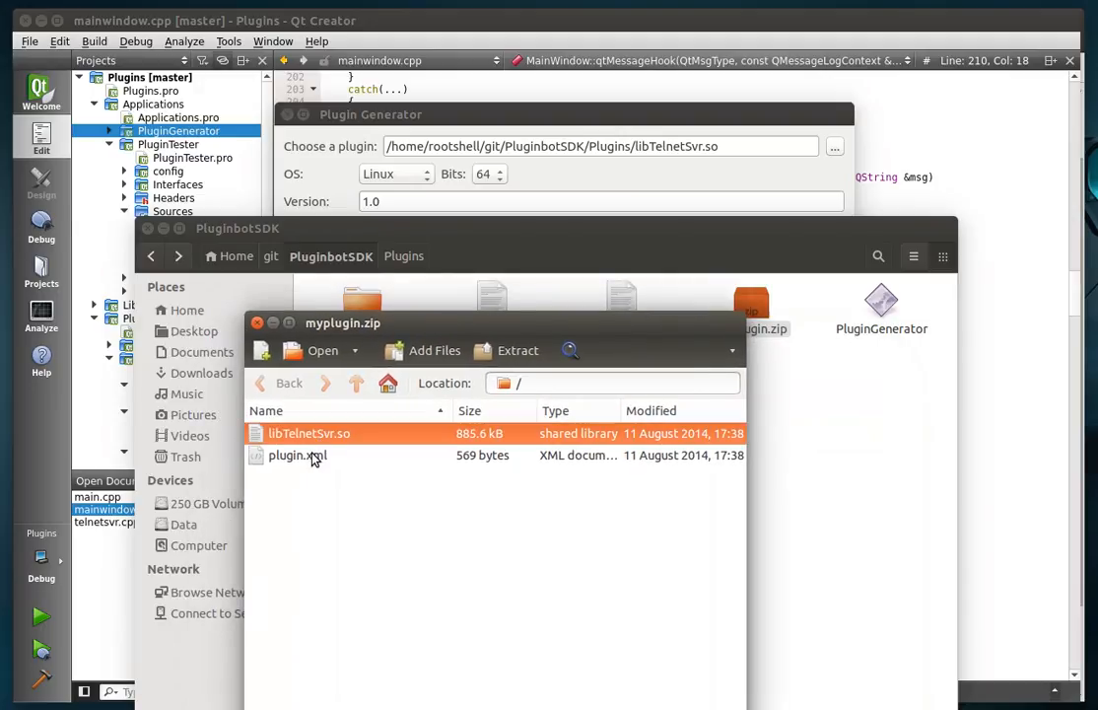
right_click(297, 455)
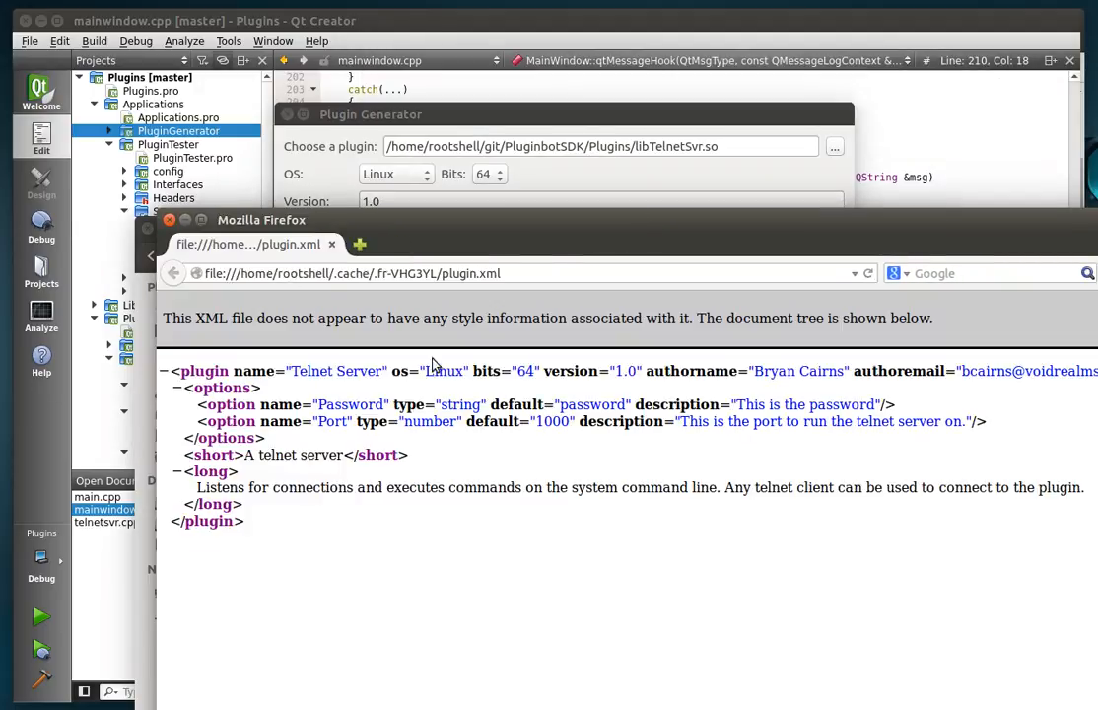
mouse_move(301, 394)
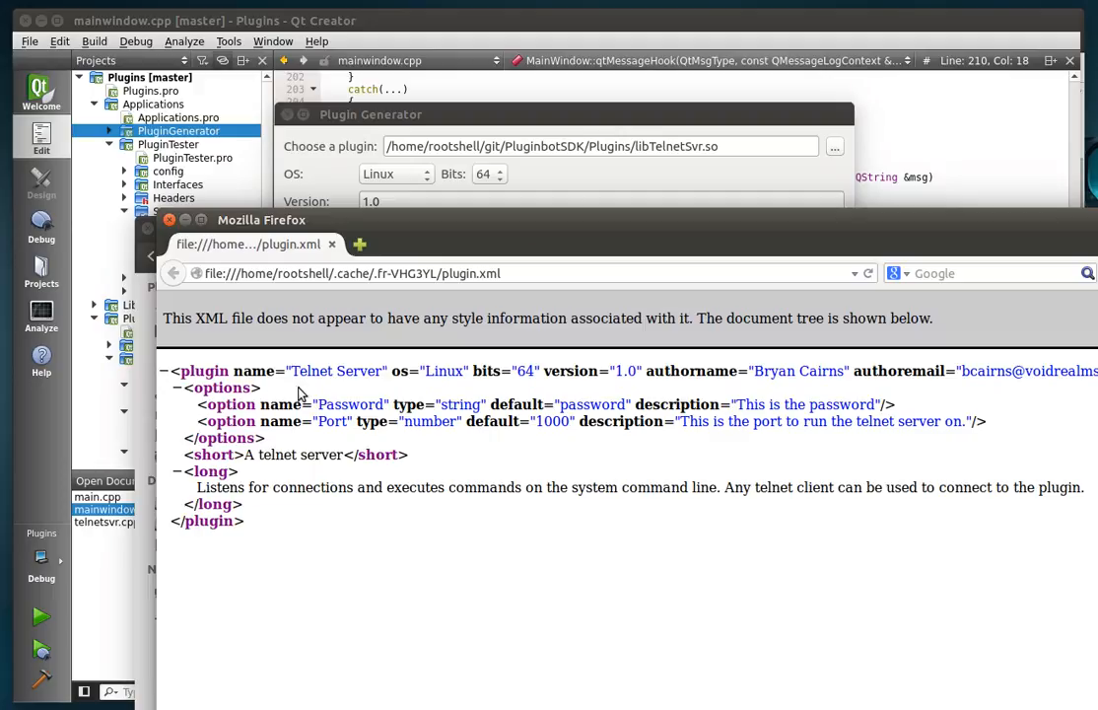
mouse_move(288, 371)
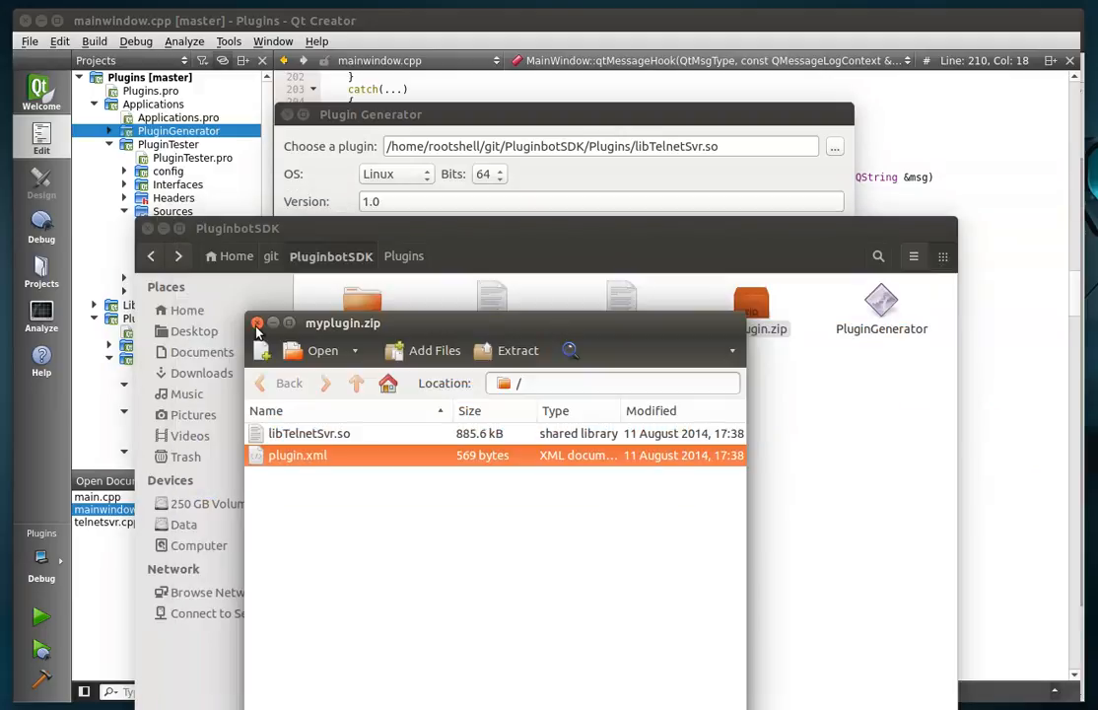
left_click(258, 323)
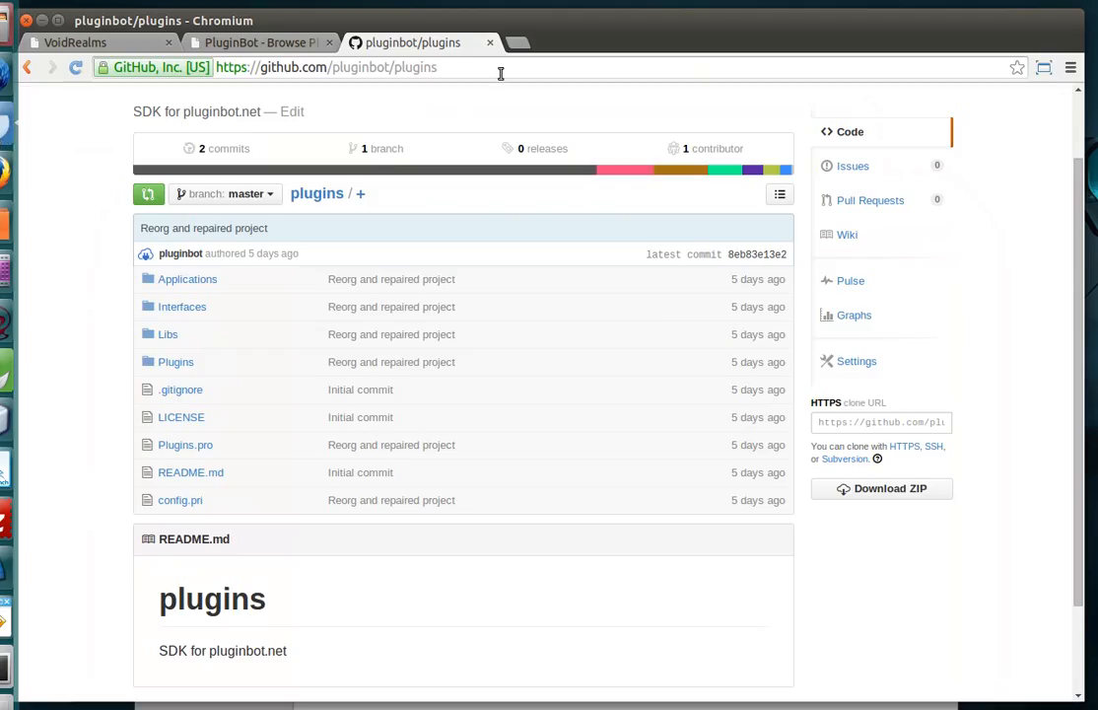
left_click(258, 42)
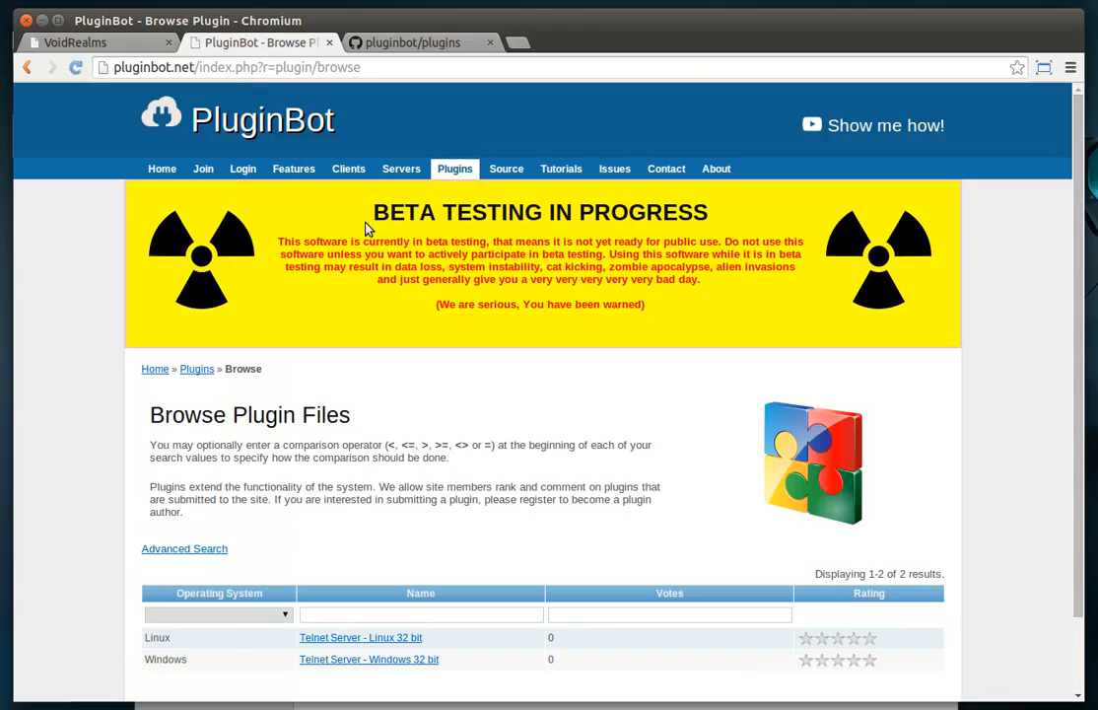
left_click(242, 168)
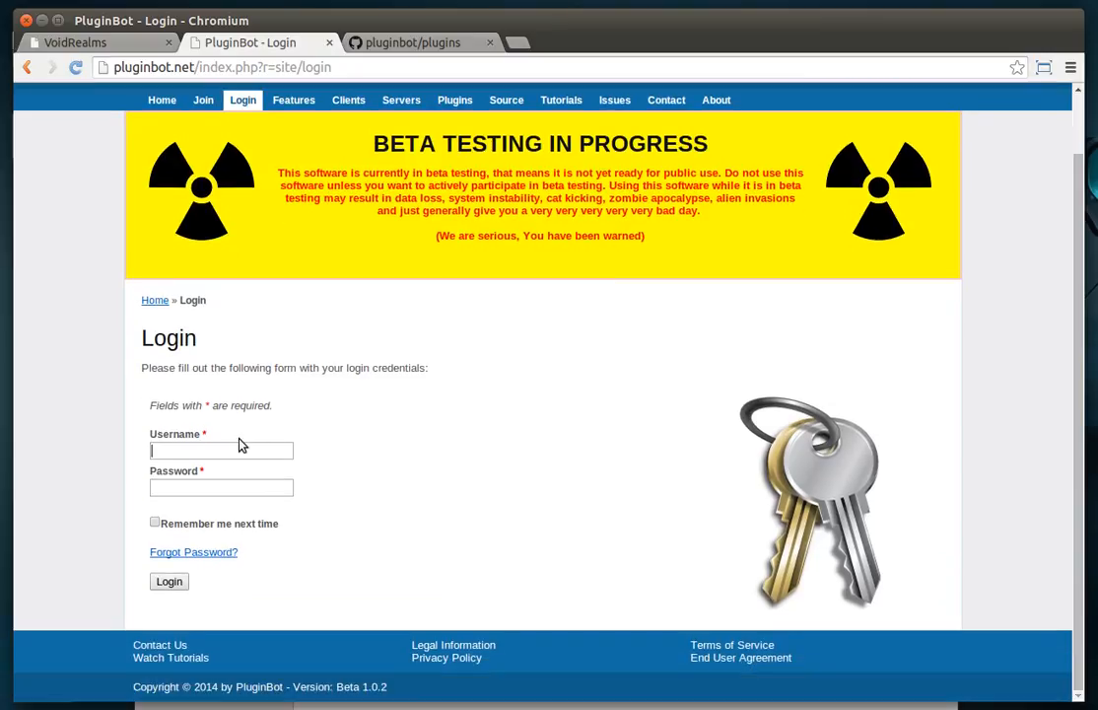
type("bcairn")
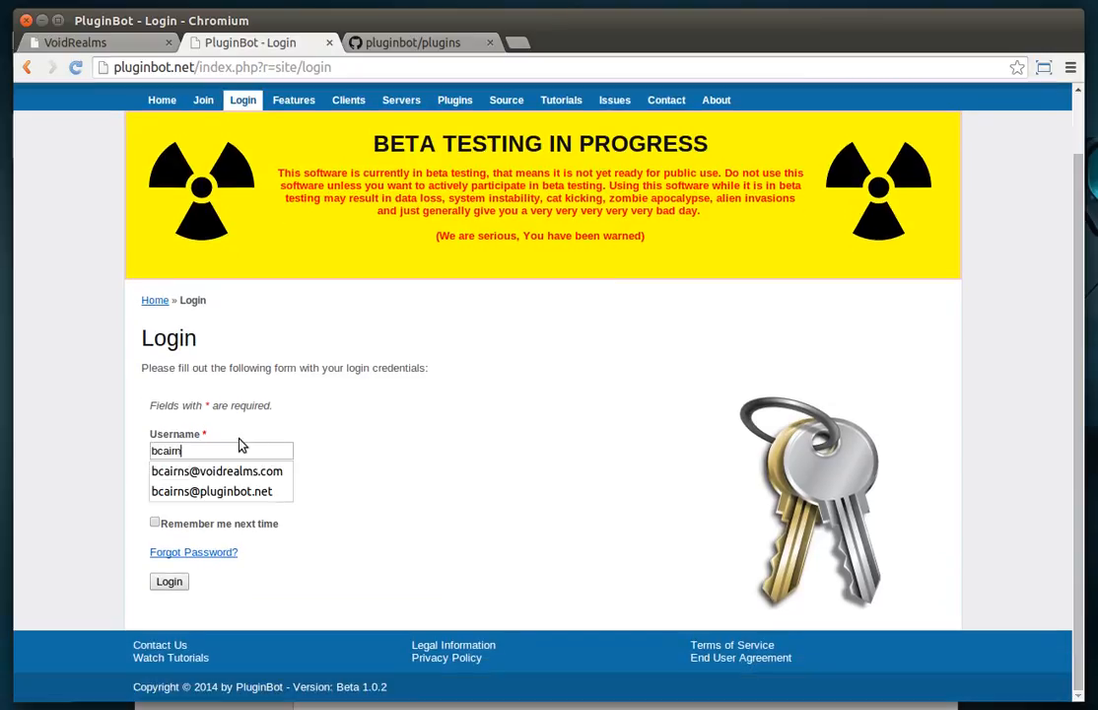
left_click(216, 470)
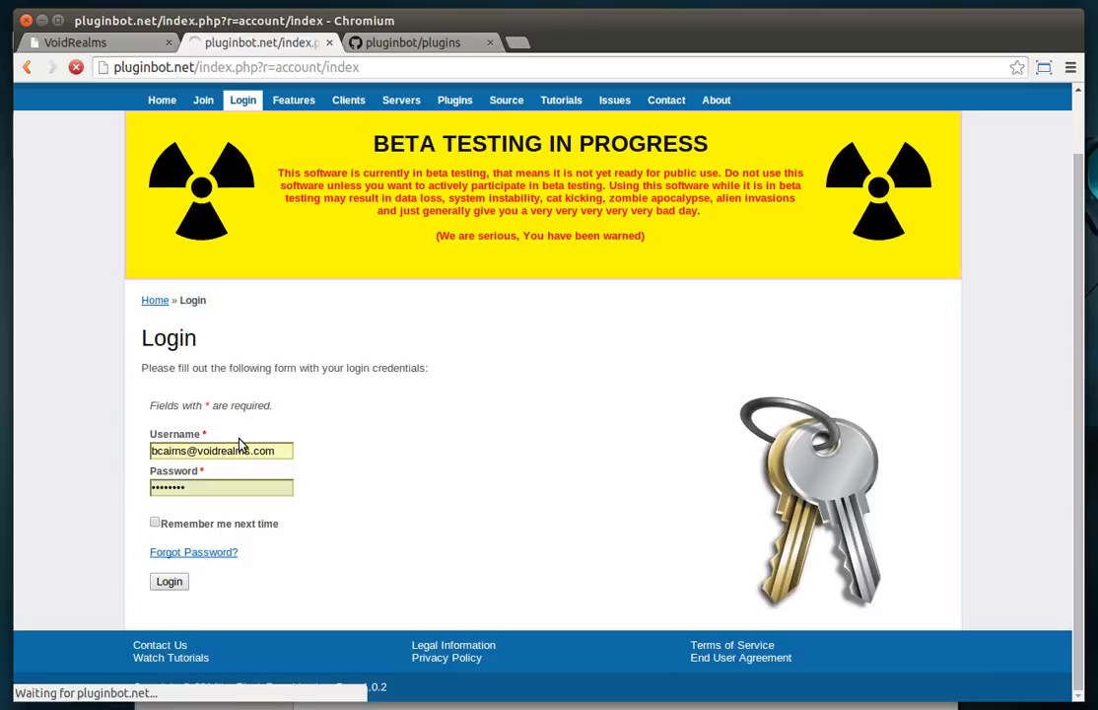
left_click(169, 580)
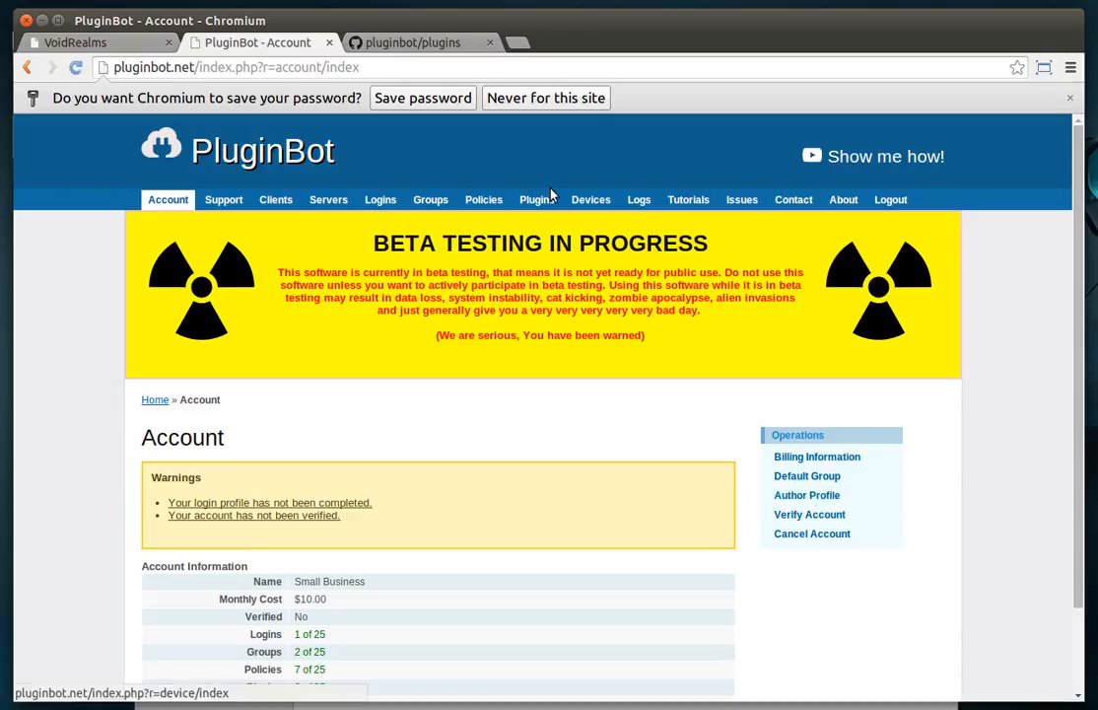
left_click(534, 199)
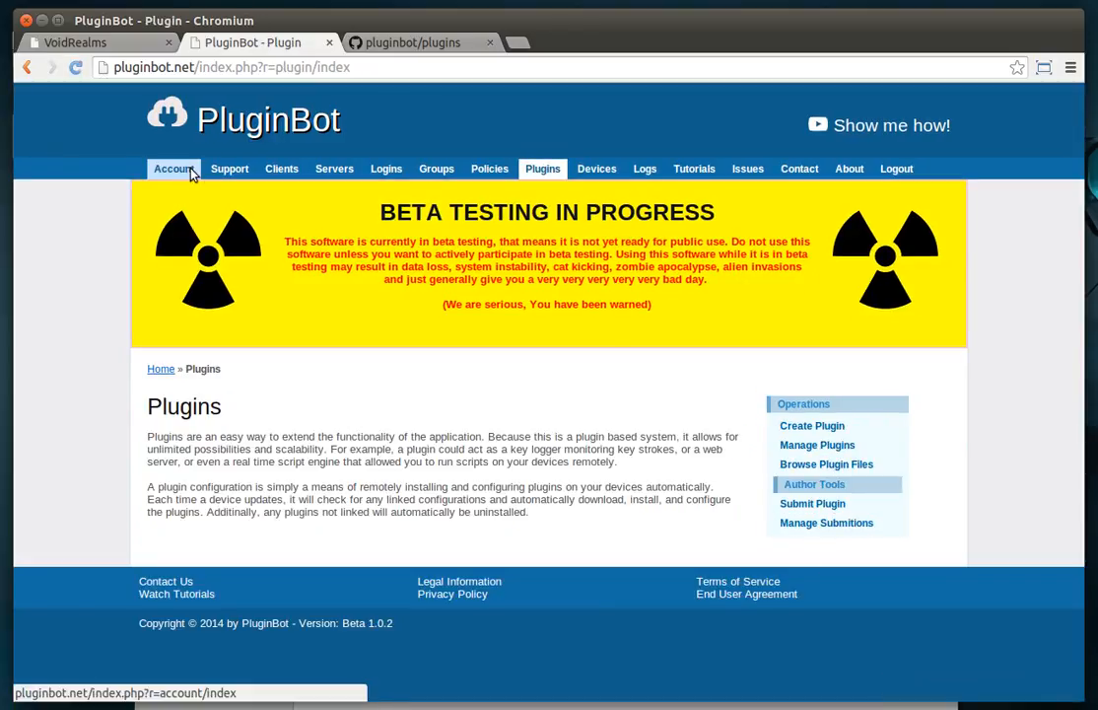
left_click(174, 168)
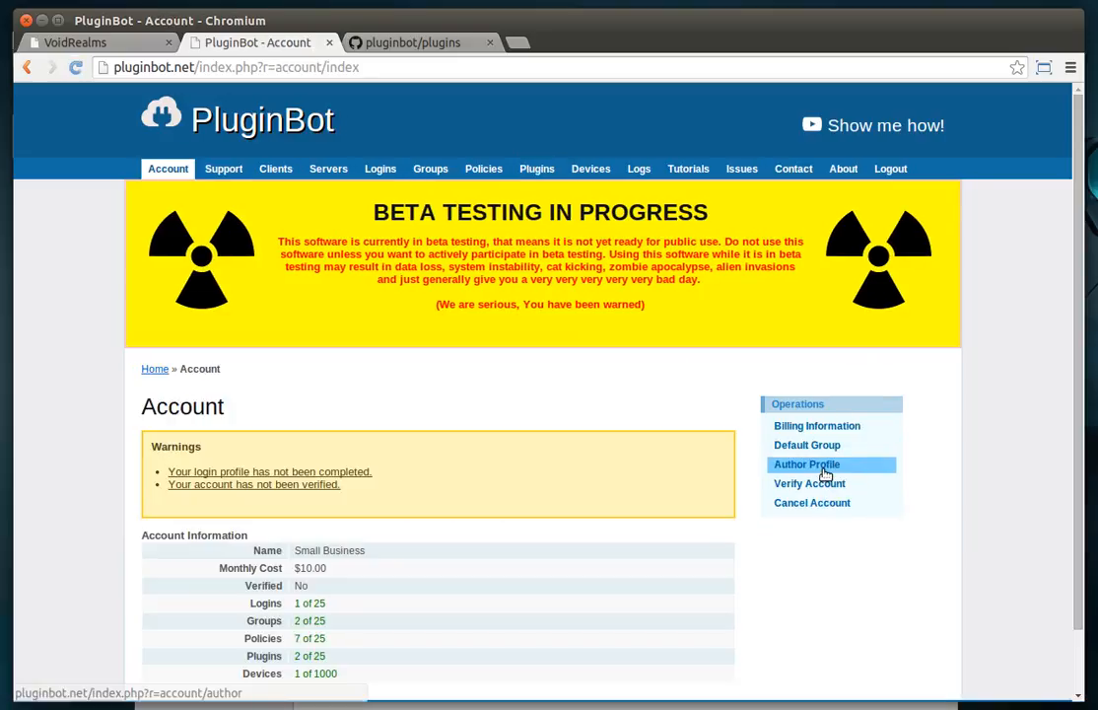
left_click(806, 464)
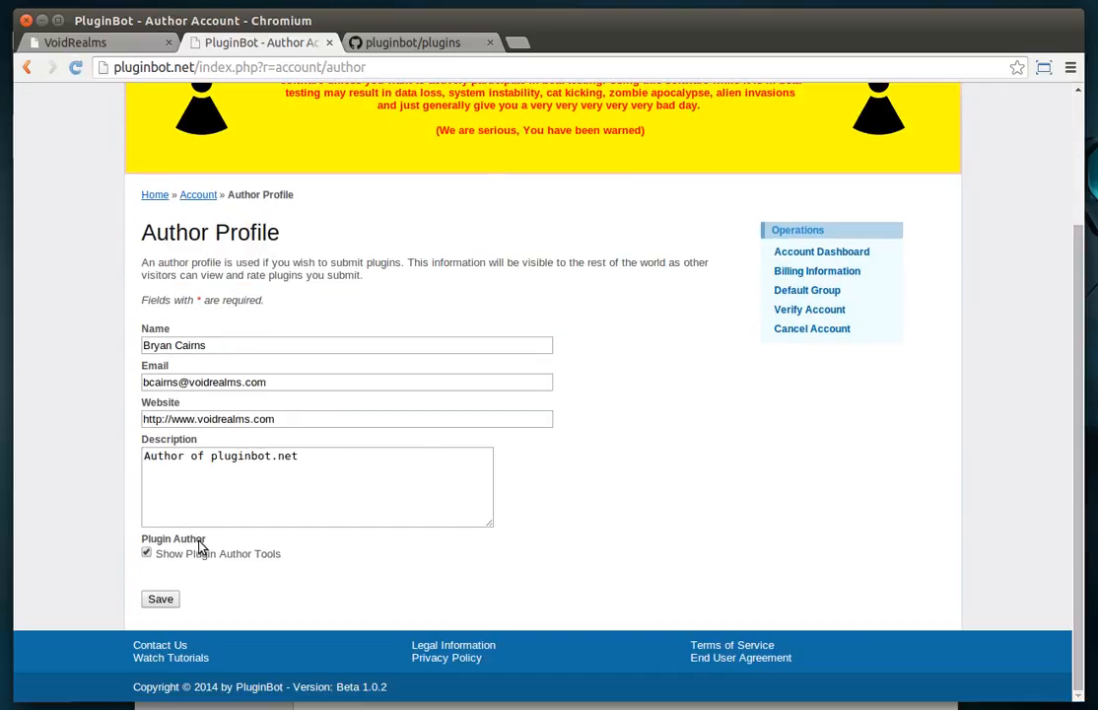
mouse_move(189, 555)
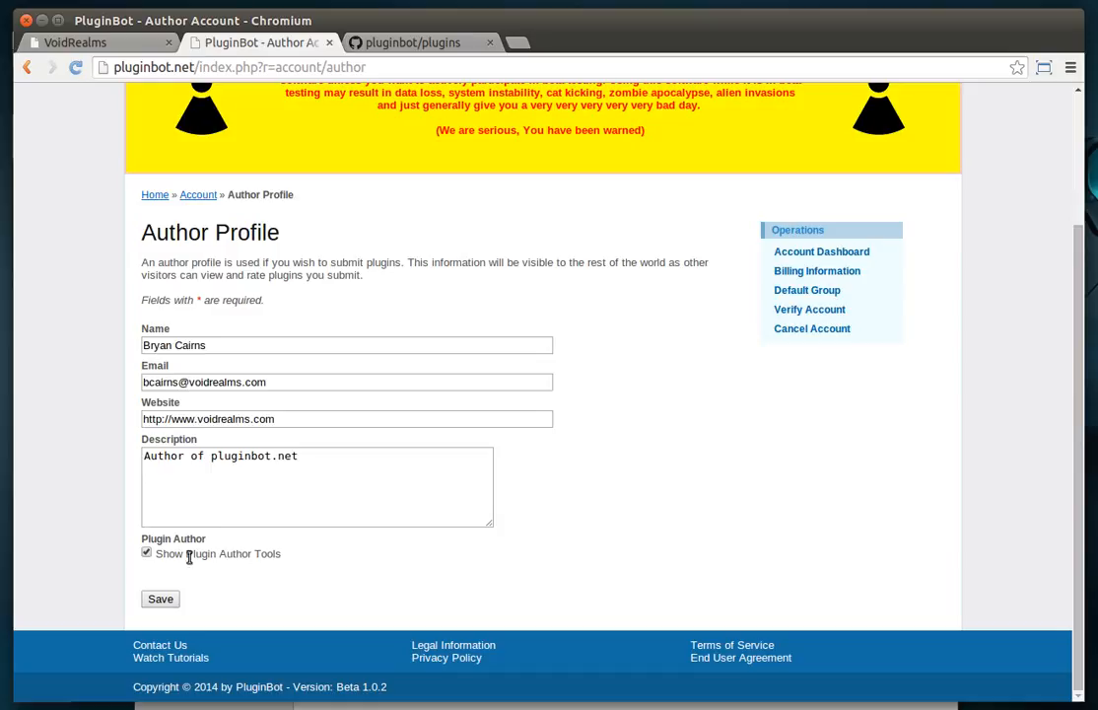
mouse_move(186, 361)
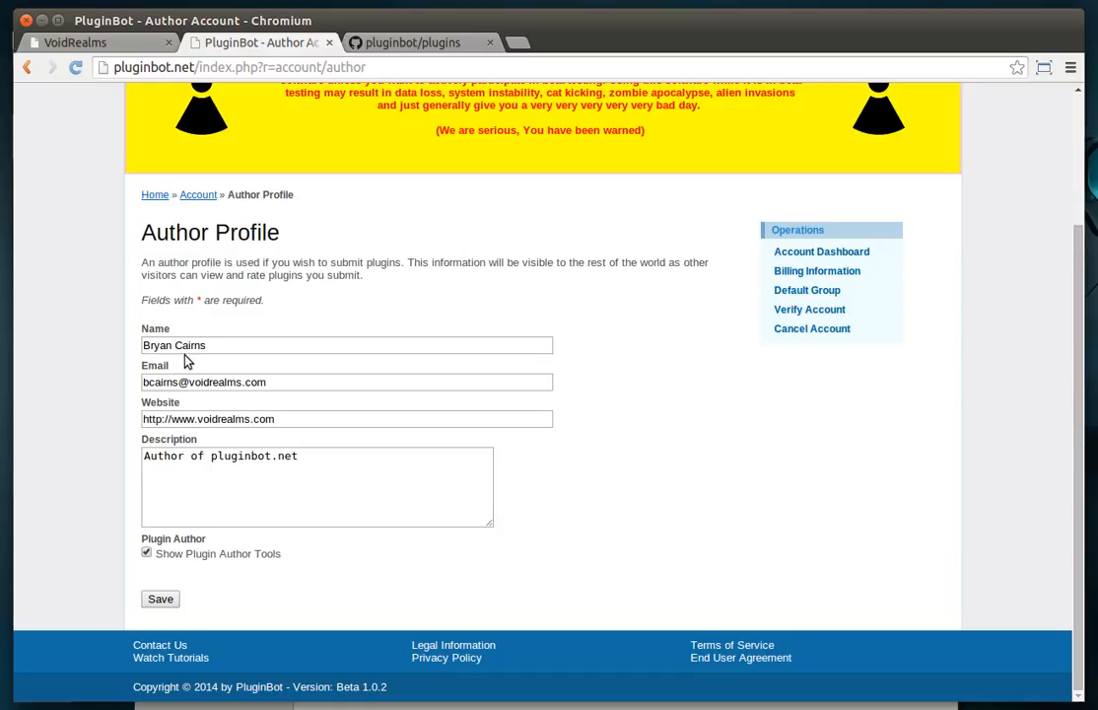
mouse_move(209, 524)
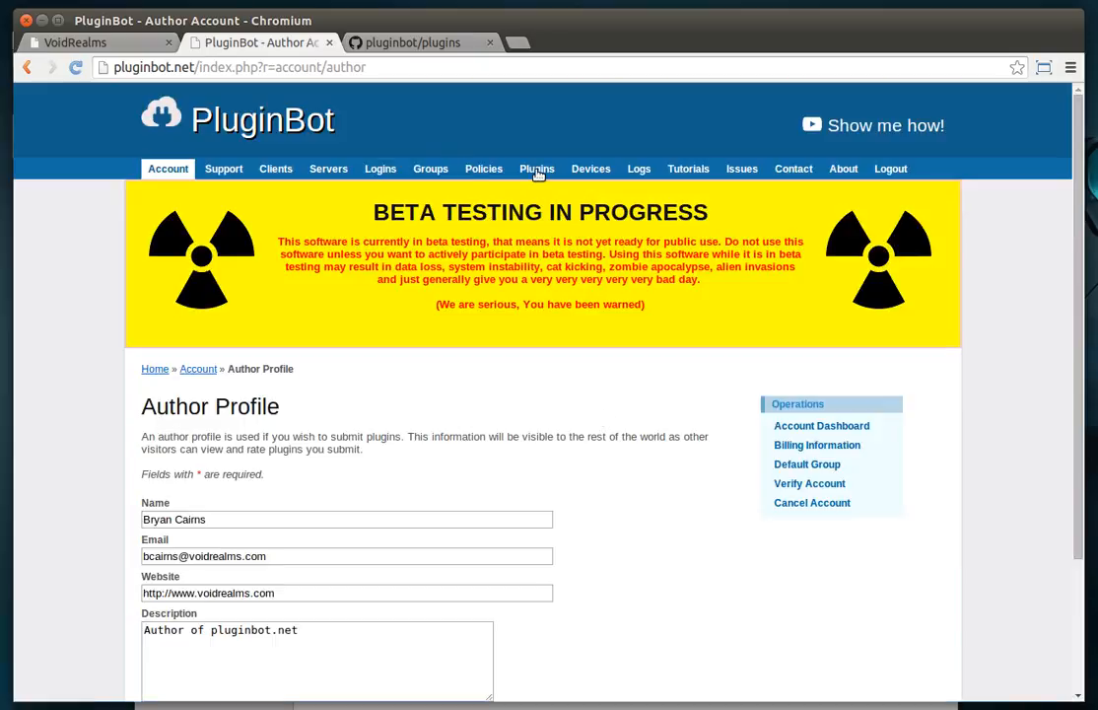
left_click(536, 168)
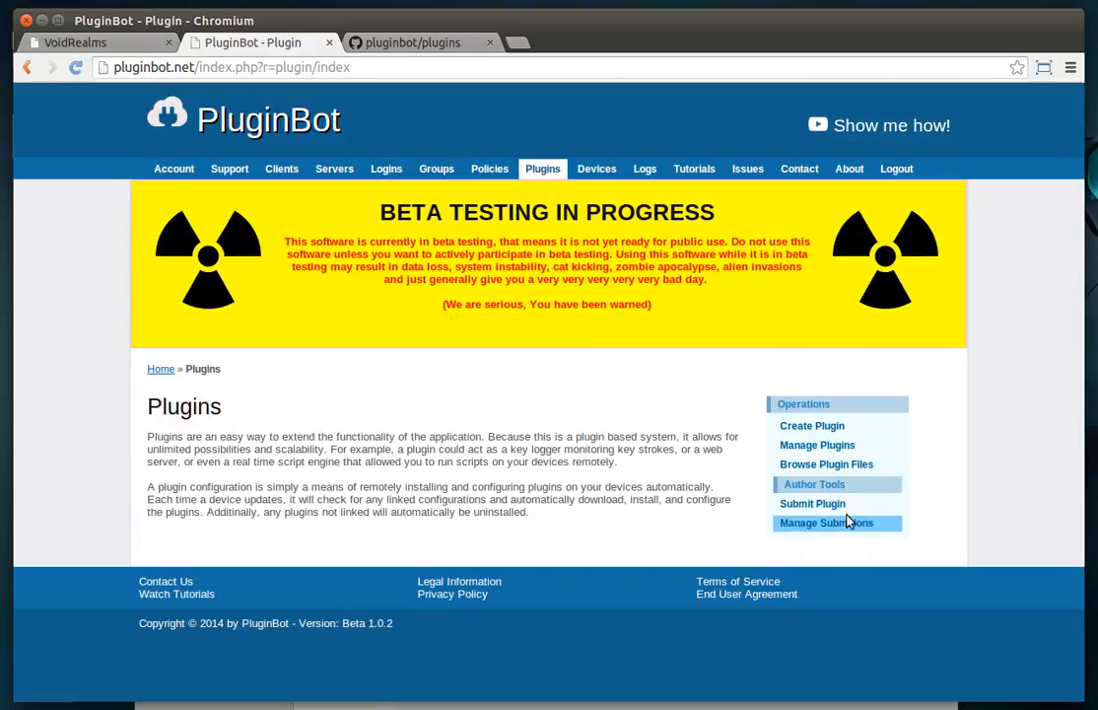
Step: Start a new plugin submission, choose myplugin.zip, and upload it
left_click(812, 502)
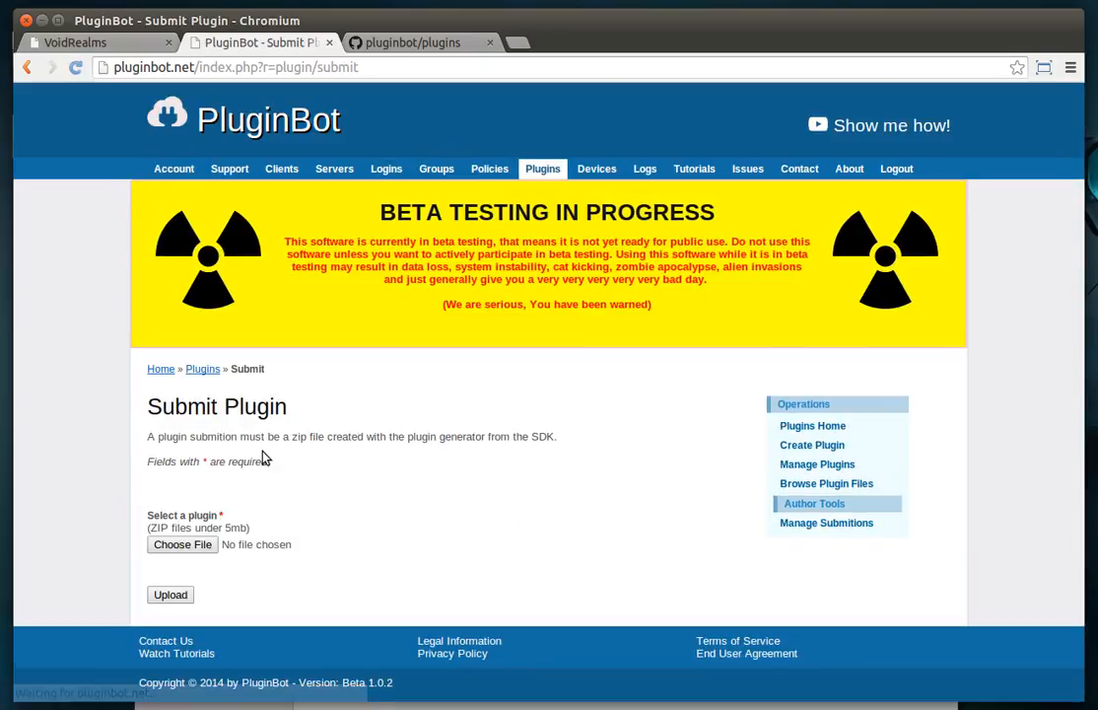
left_click(182, 544)
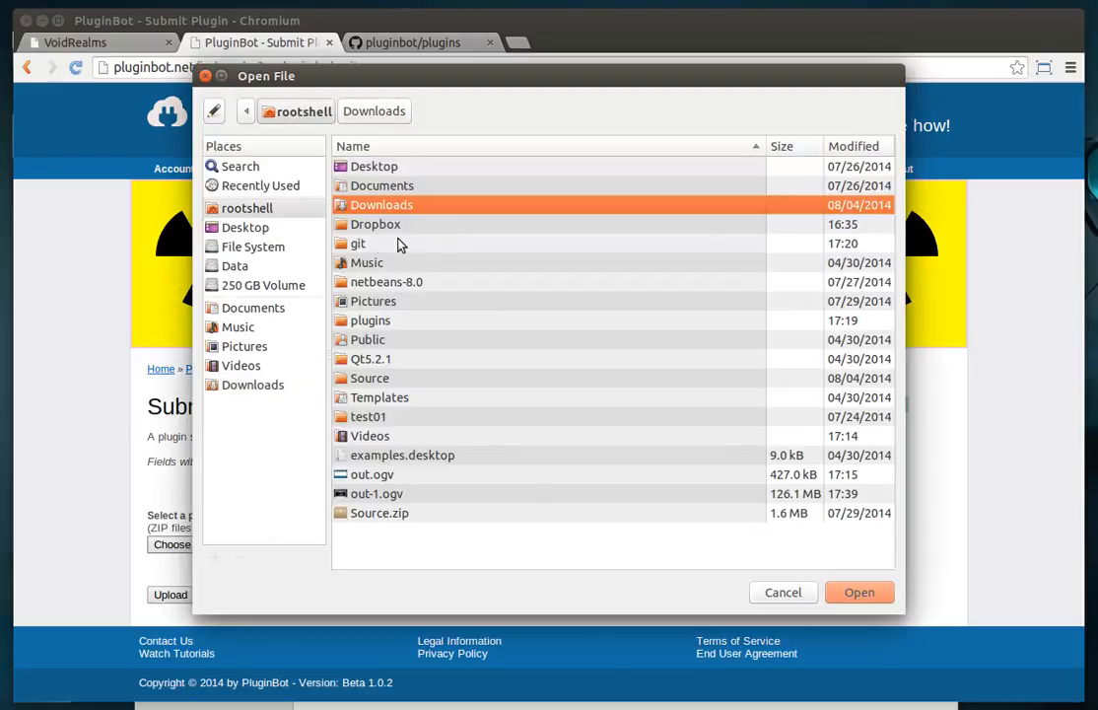
double_click(361, 244)
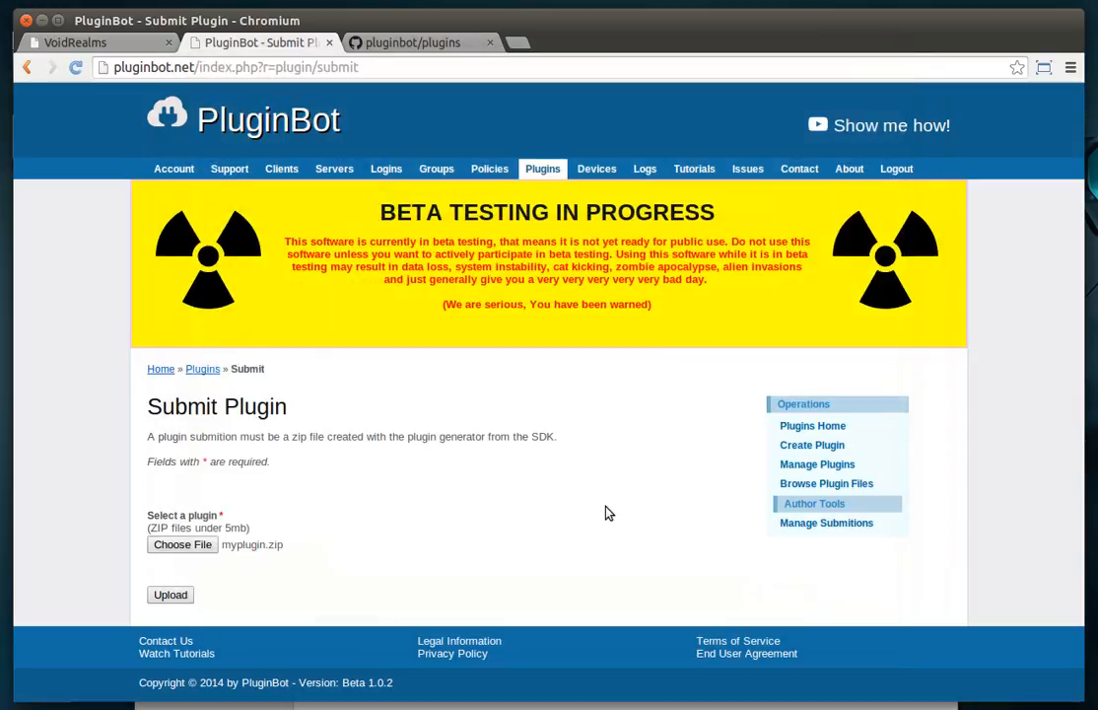
mouse_move(170, 594)
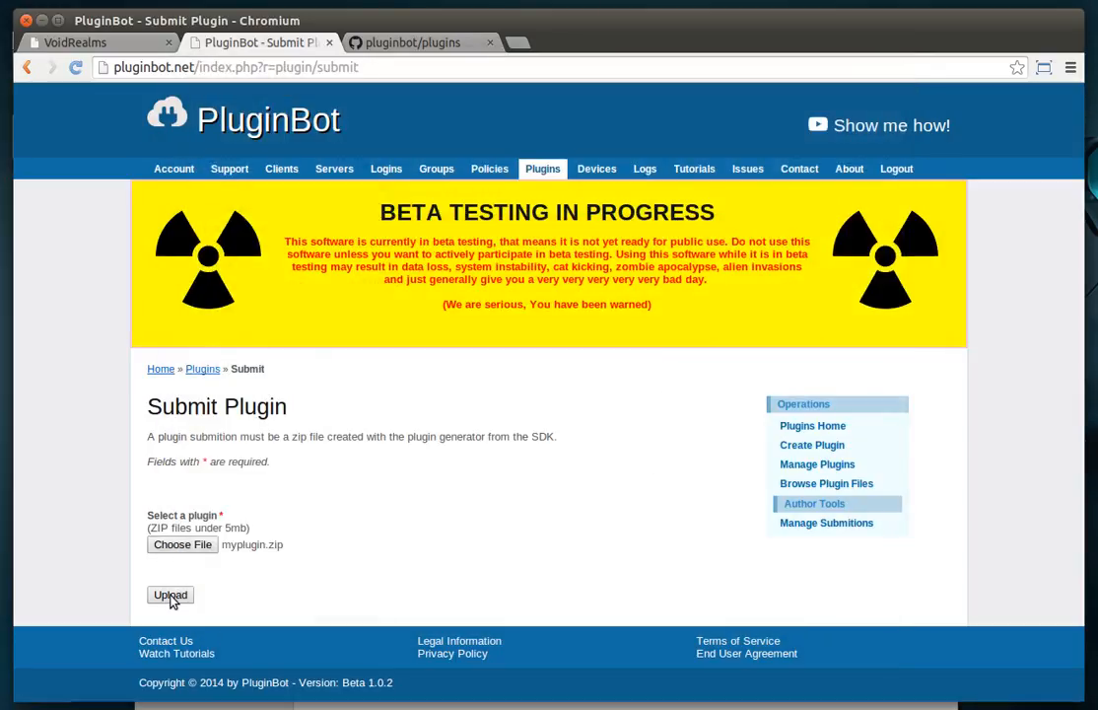
left_click(168, 594)
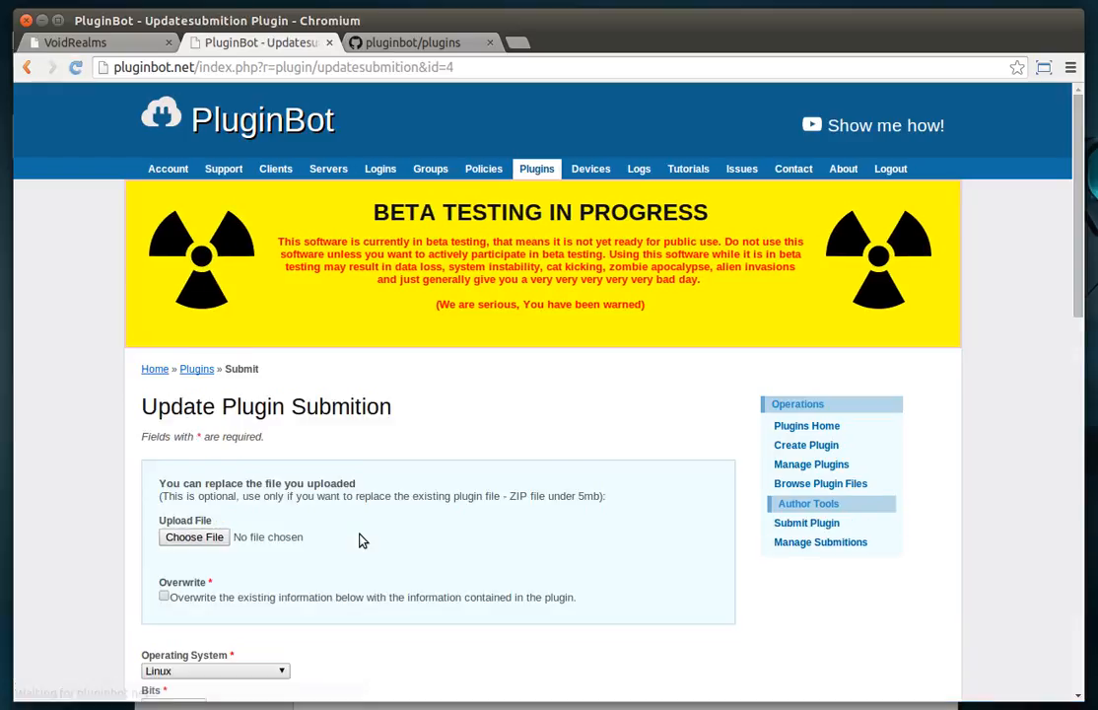
Step: Set the Telnet Server submission's Is Public dropdown to Public, enter 10007, and save
scroll("down", 3)
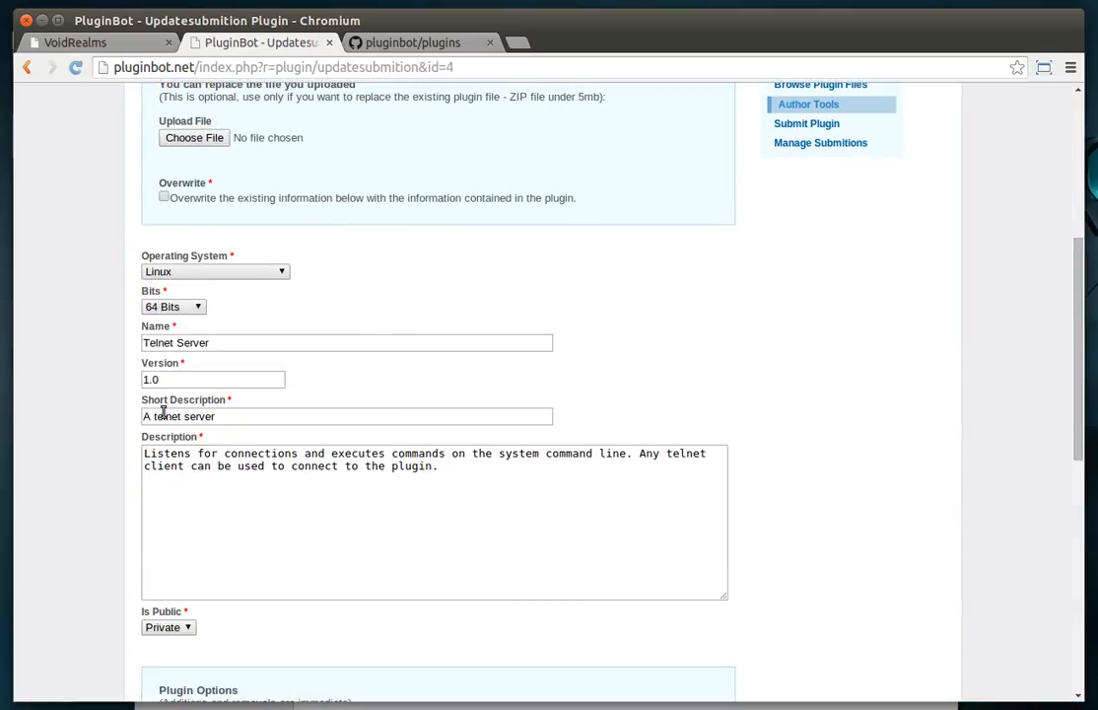
scroll("down", 3)
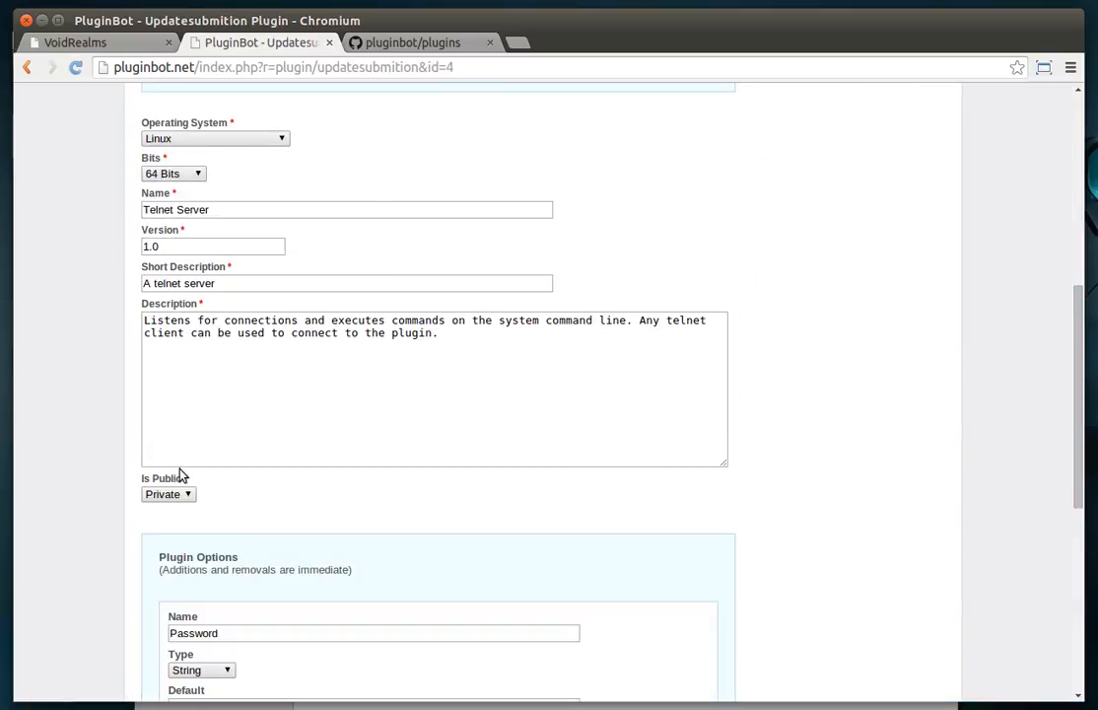
left_click(168, 494)
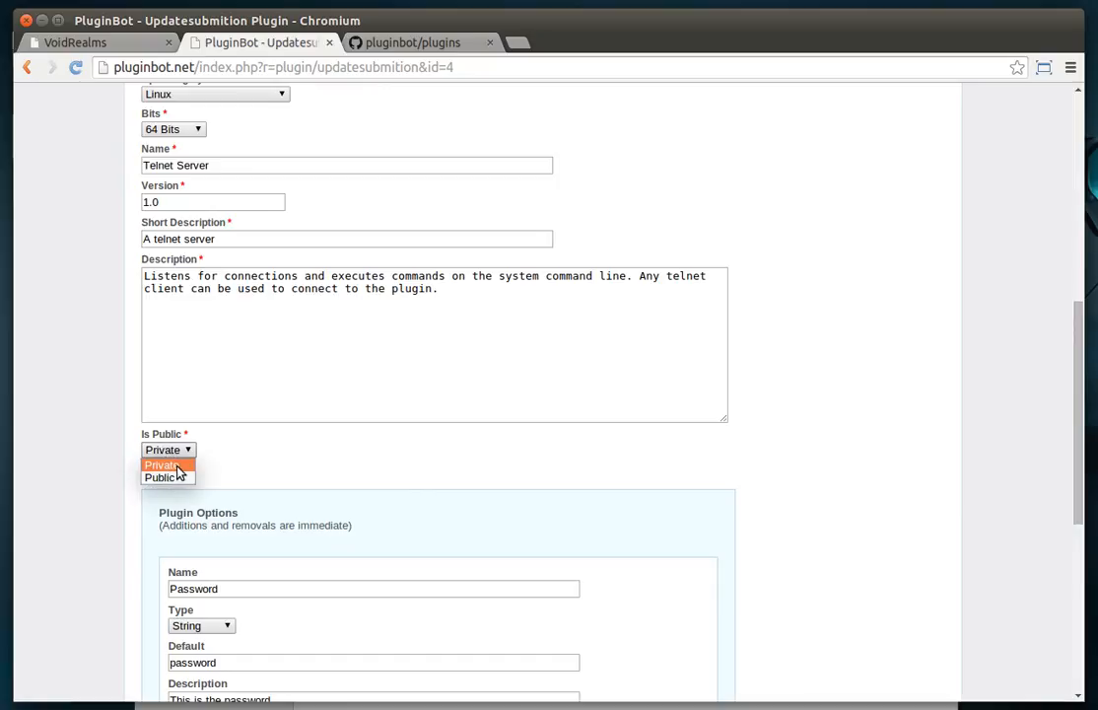
left_click(161, 464)
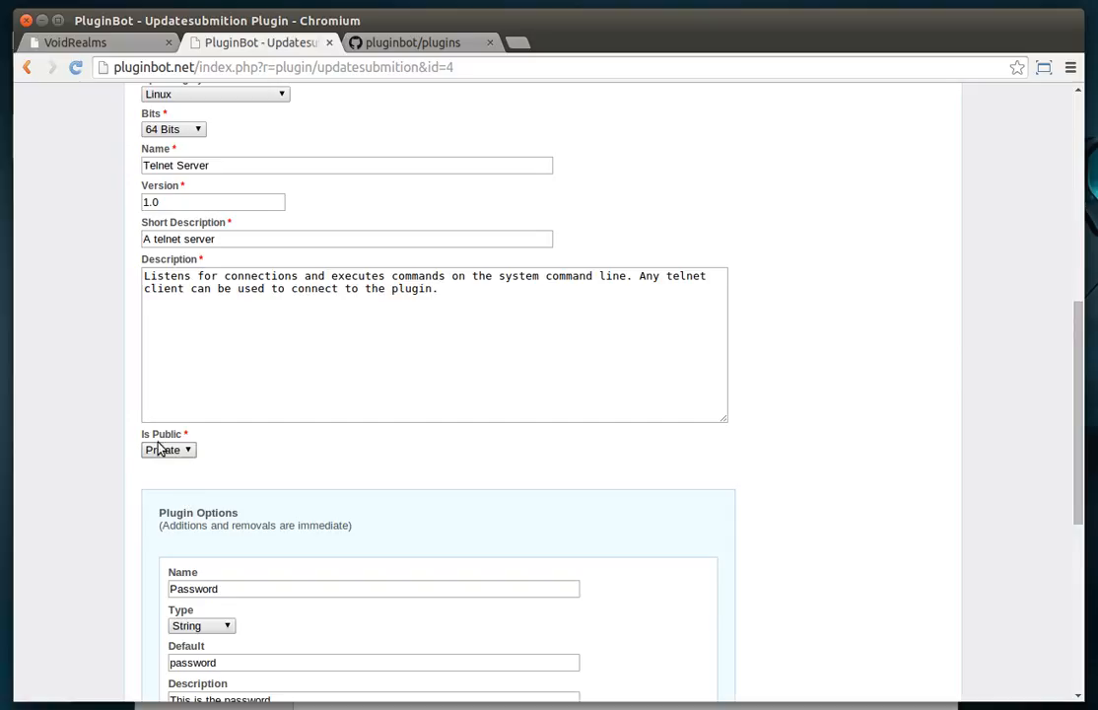
left_click(167, 450)
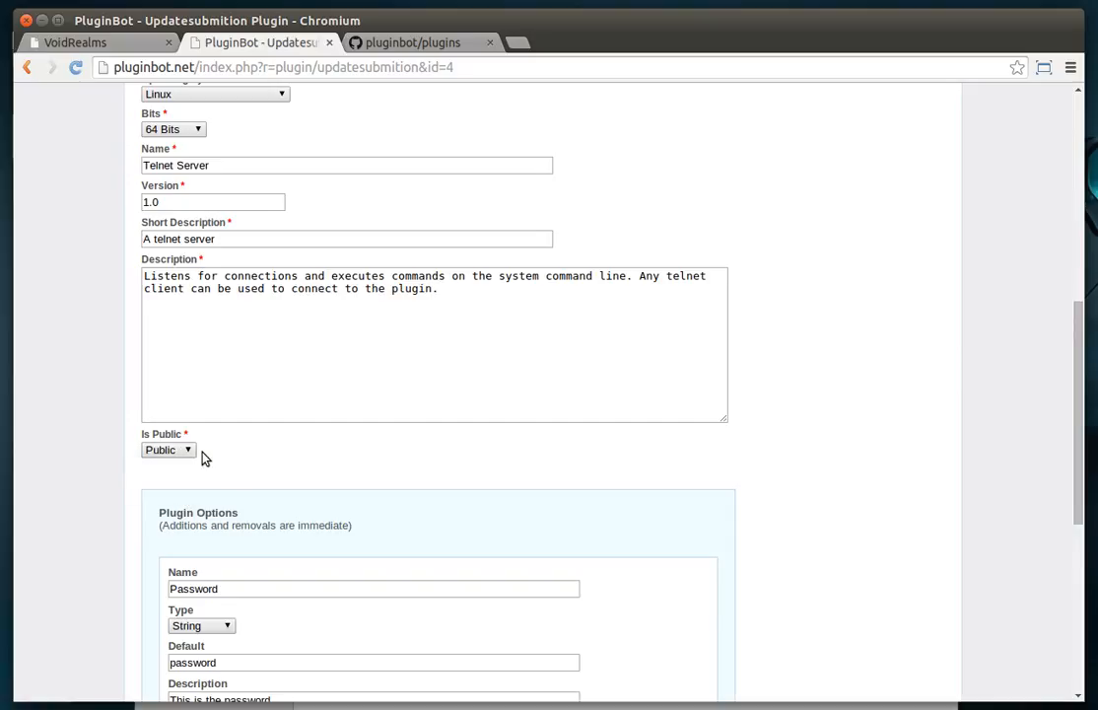
scroll("down", 3)
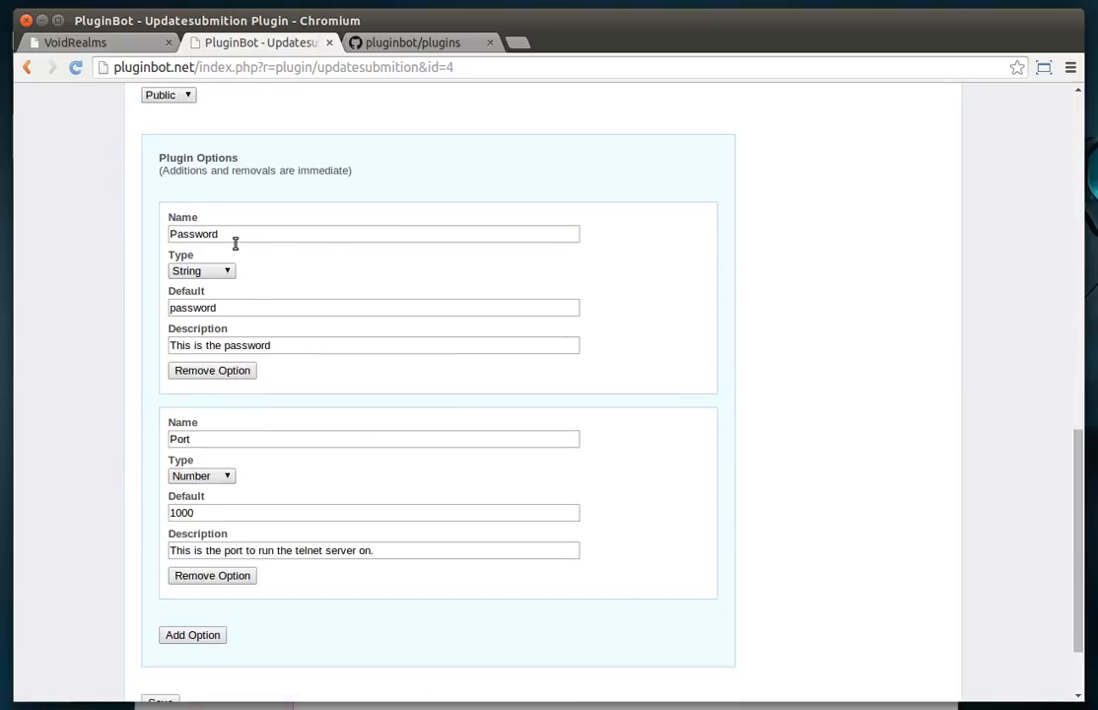
mouse_move(244, 265)
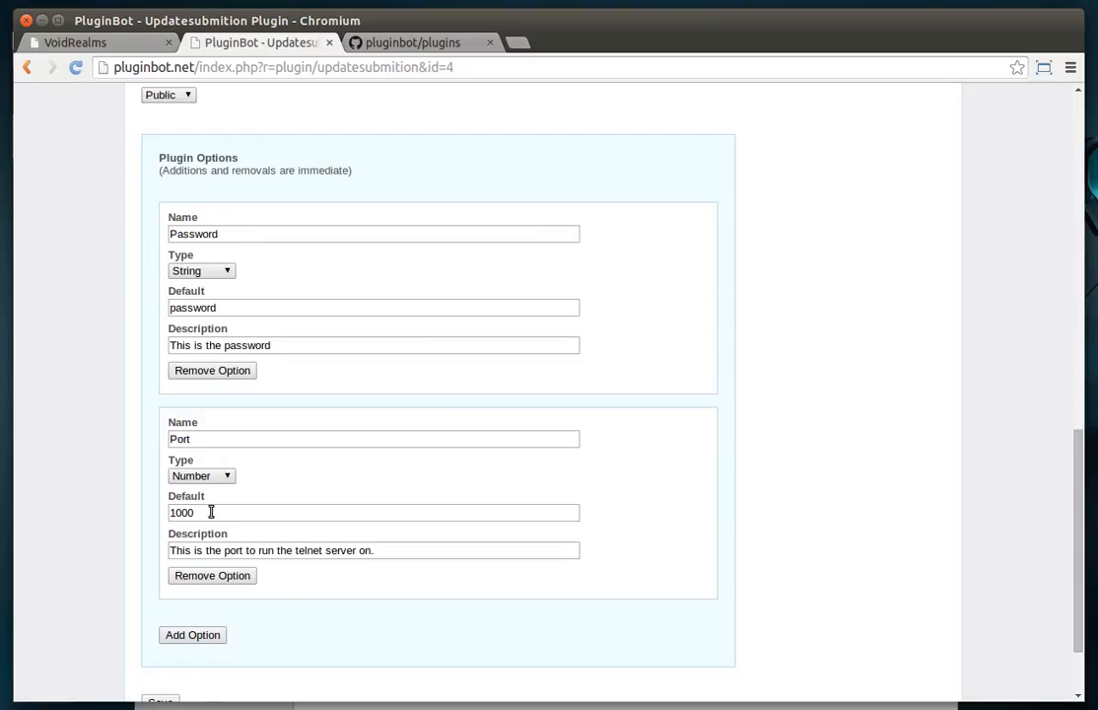
type("10007")
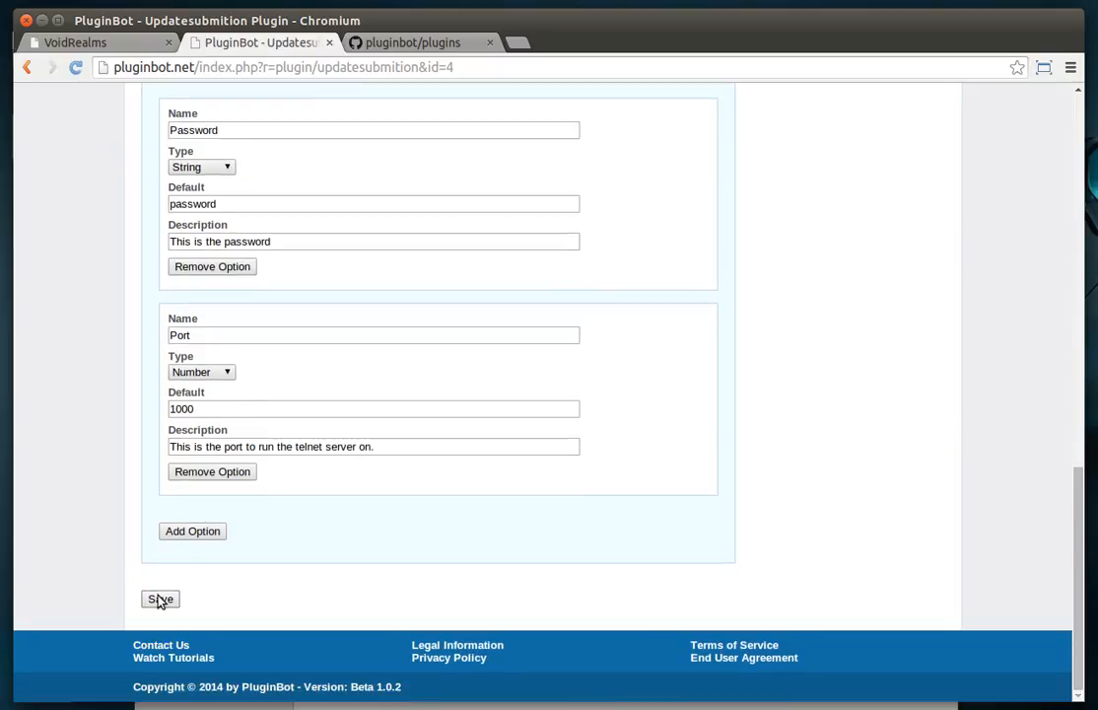
left_click(159, 599)
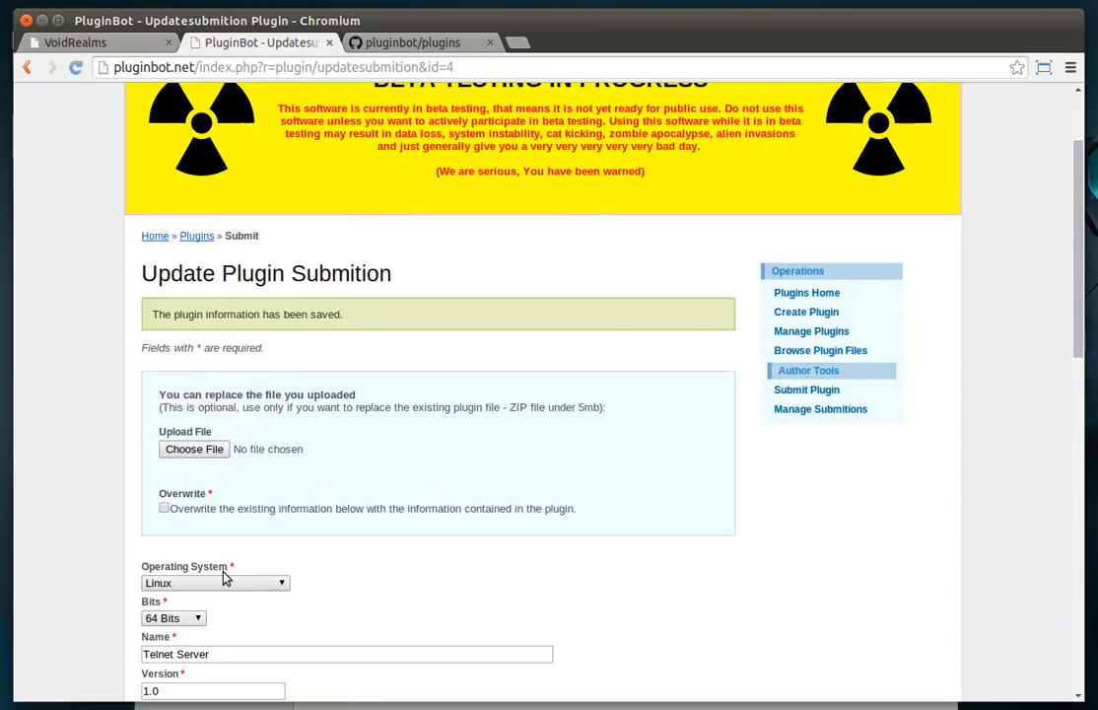
Step: Delete the Telnet Server row from the Manage Submitions list under Author Tools
scroll("down", 3)
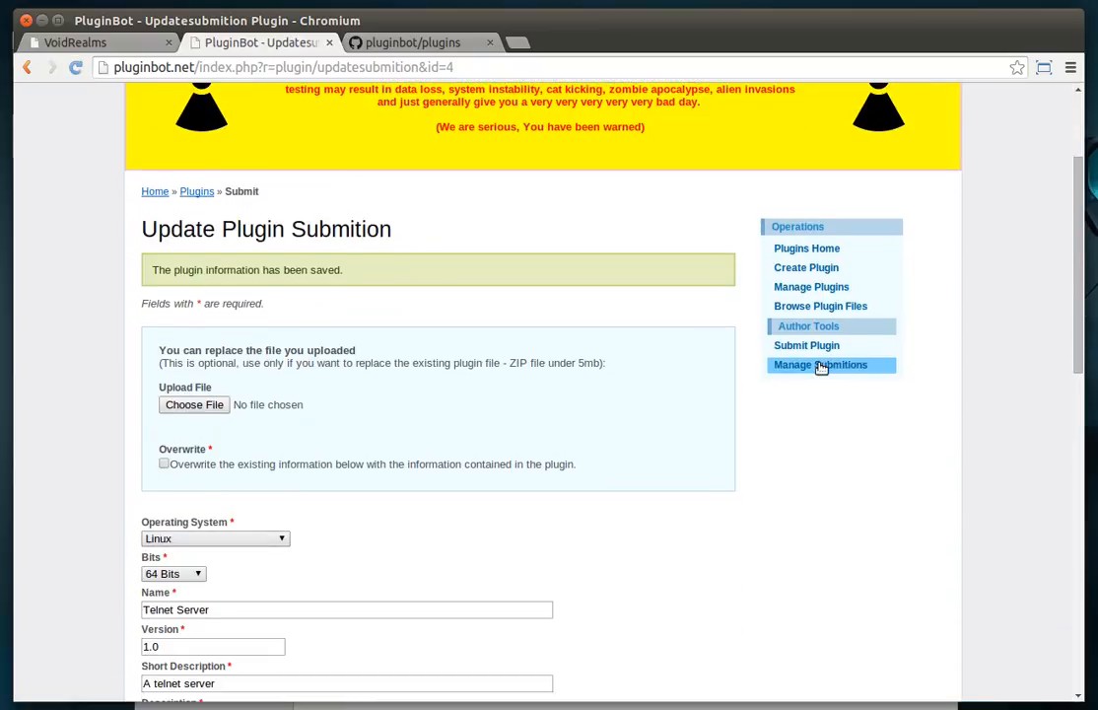
left_click(820, 365)
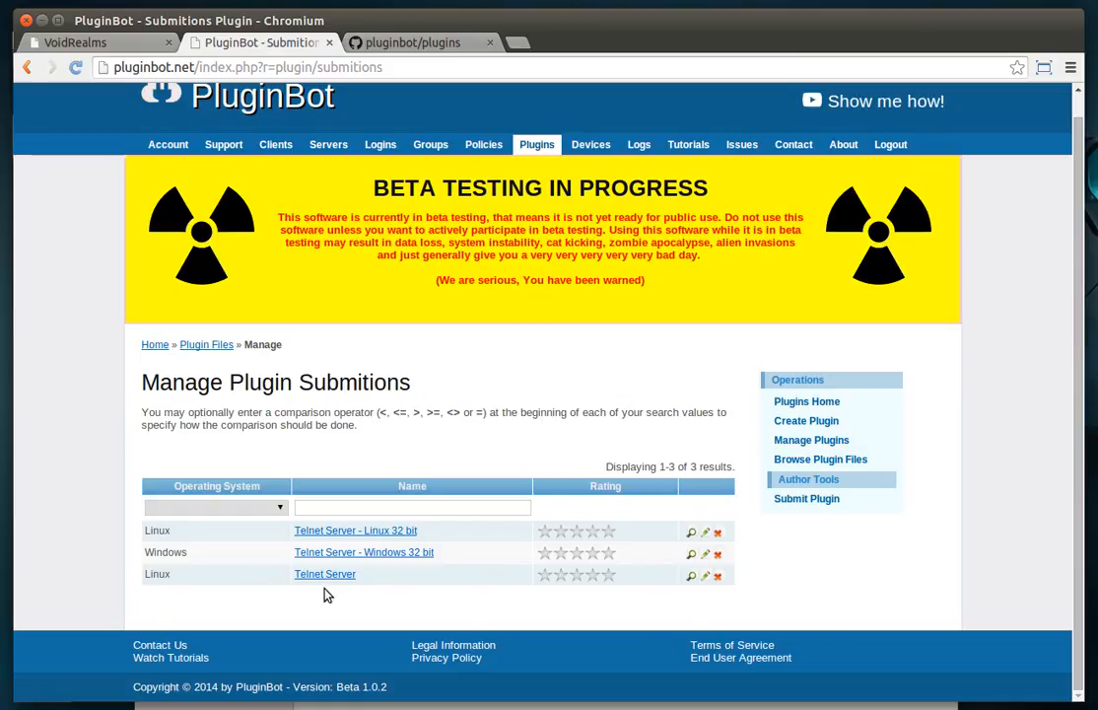
mouse_move(374, 558)
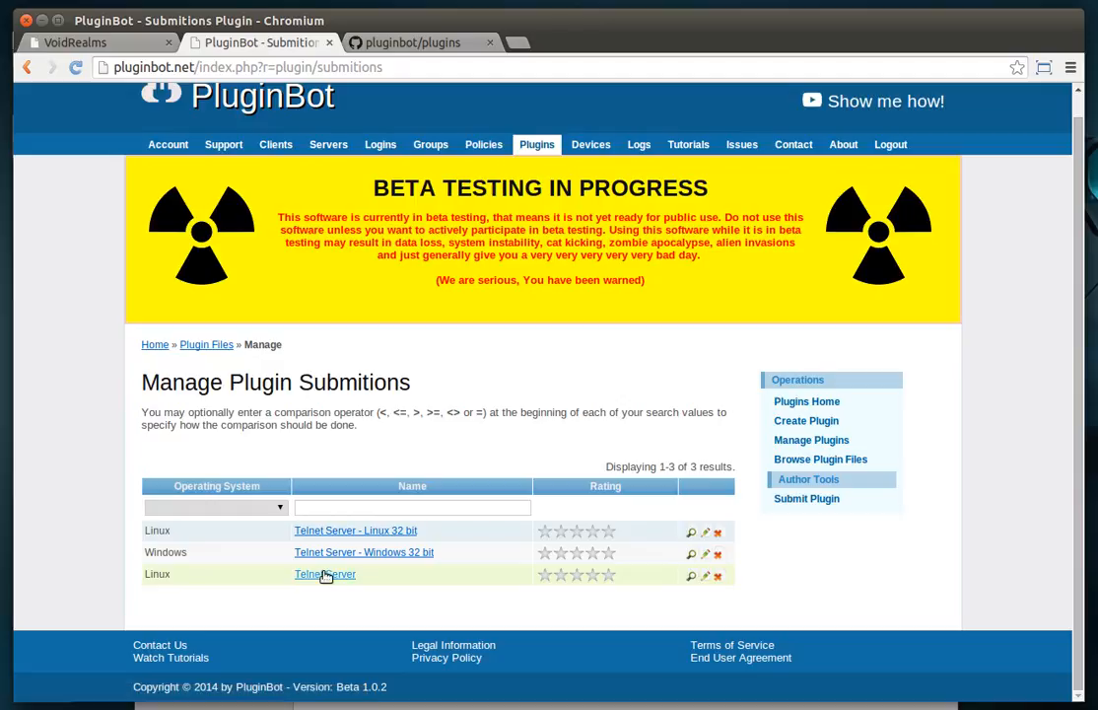
mouse_move(376, 555)
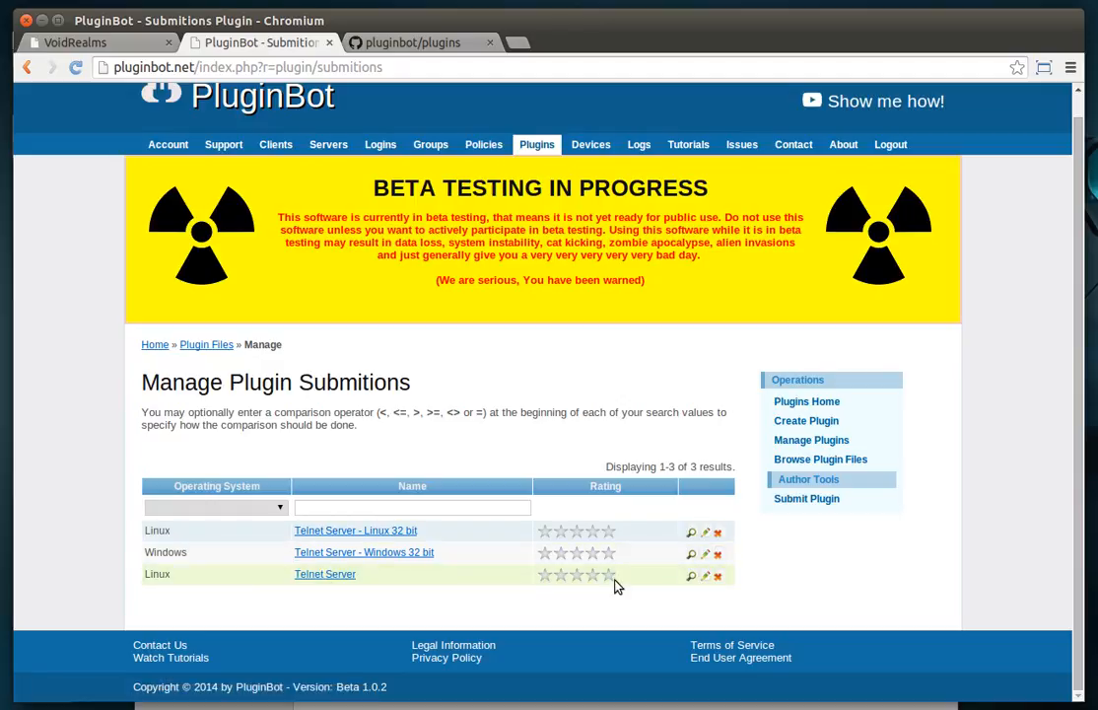
left_click(716, 576)
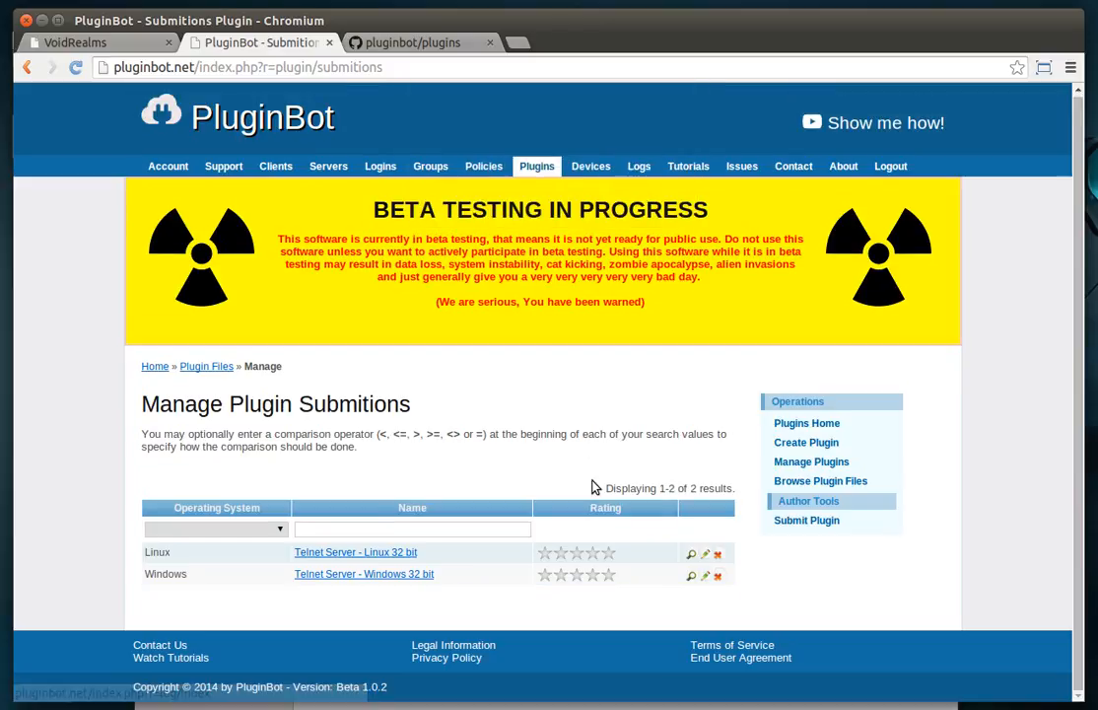
mouse_move(1084, 299)
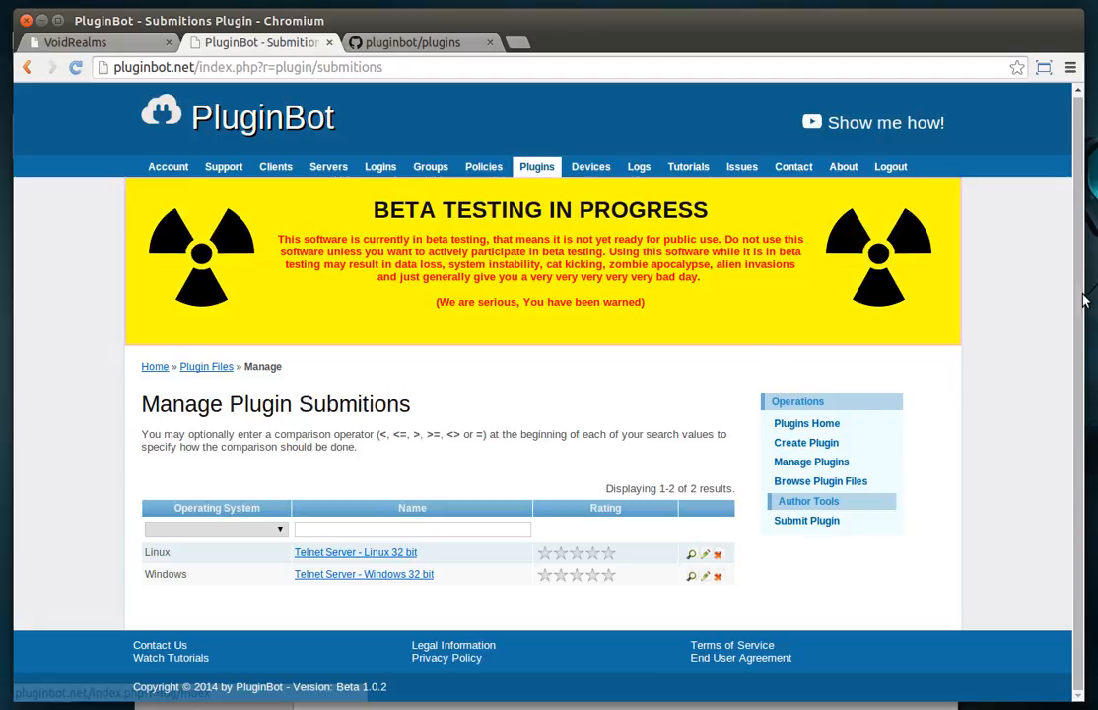